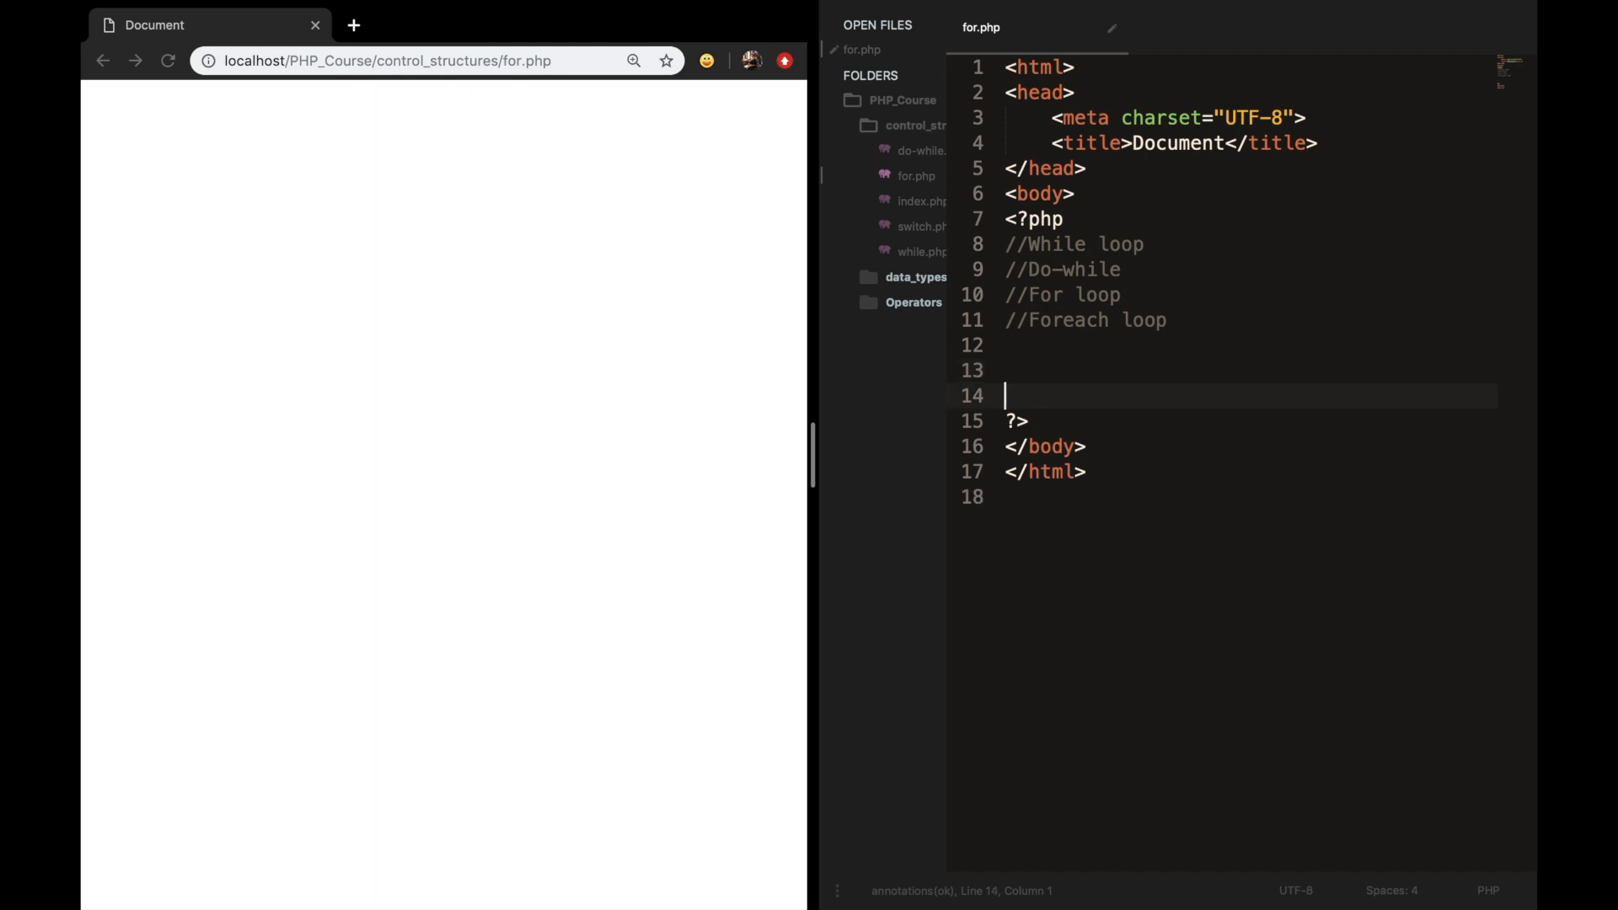
Write for () { } and fill its header with initialization; condition; counter placeholders.
{"action": "type", "text": "for ()"}
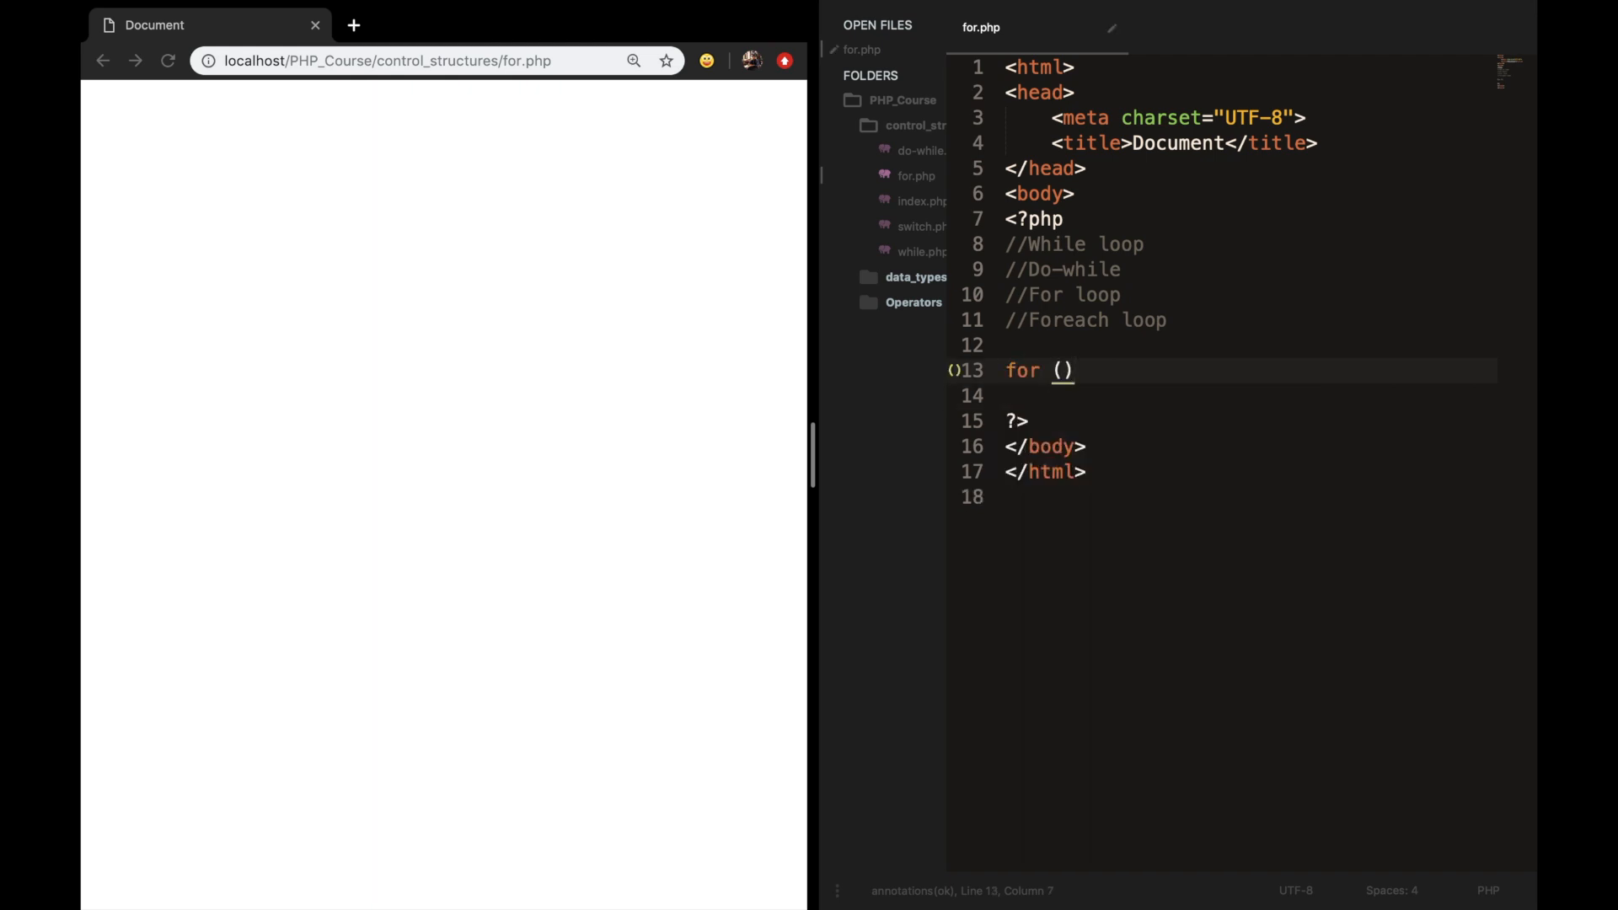
{"action": "type", "text": "{"}
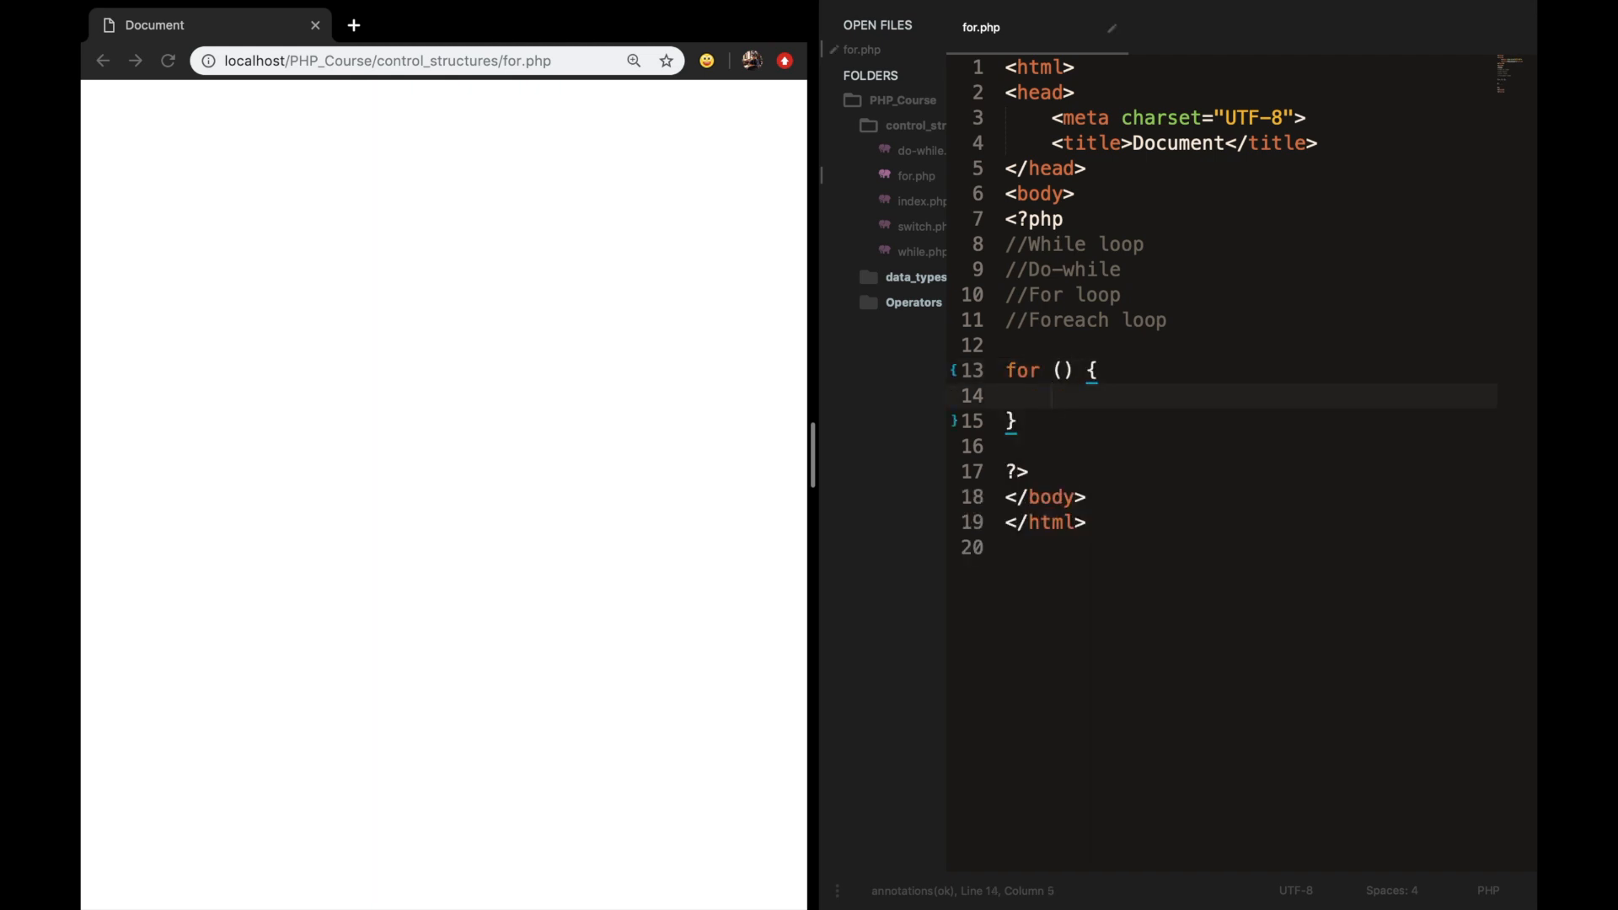
{"action": "left_click", "coordinate": [1060, 369]}
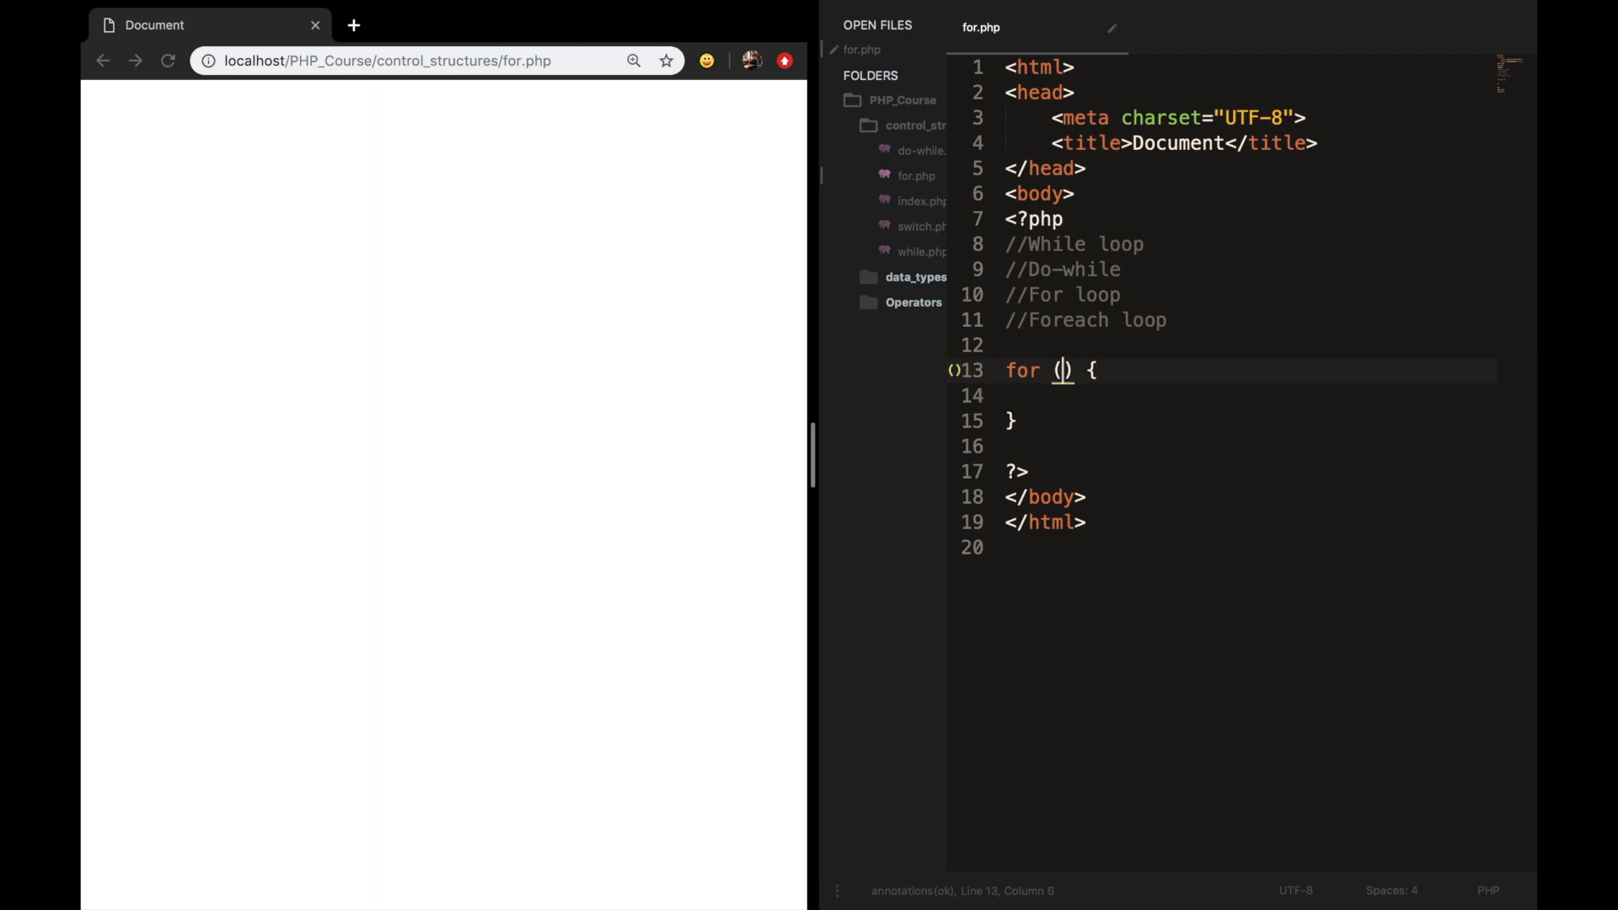
{"action": "type", "text": "initializa"}
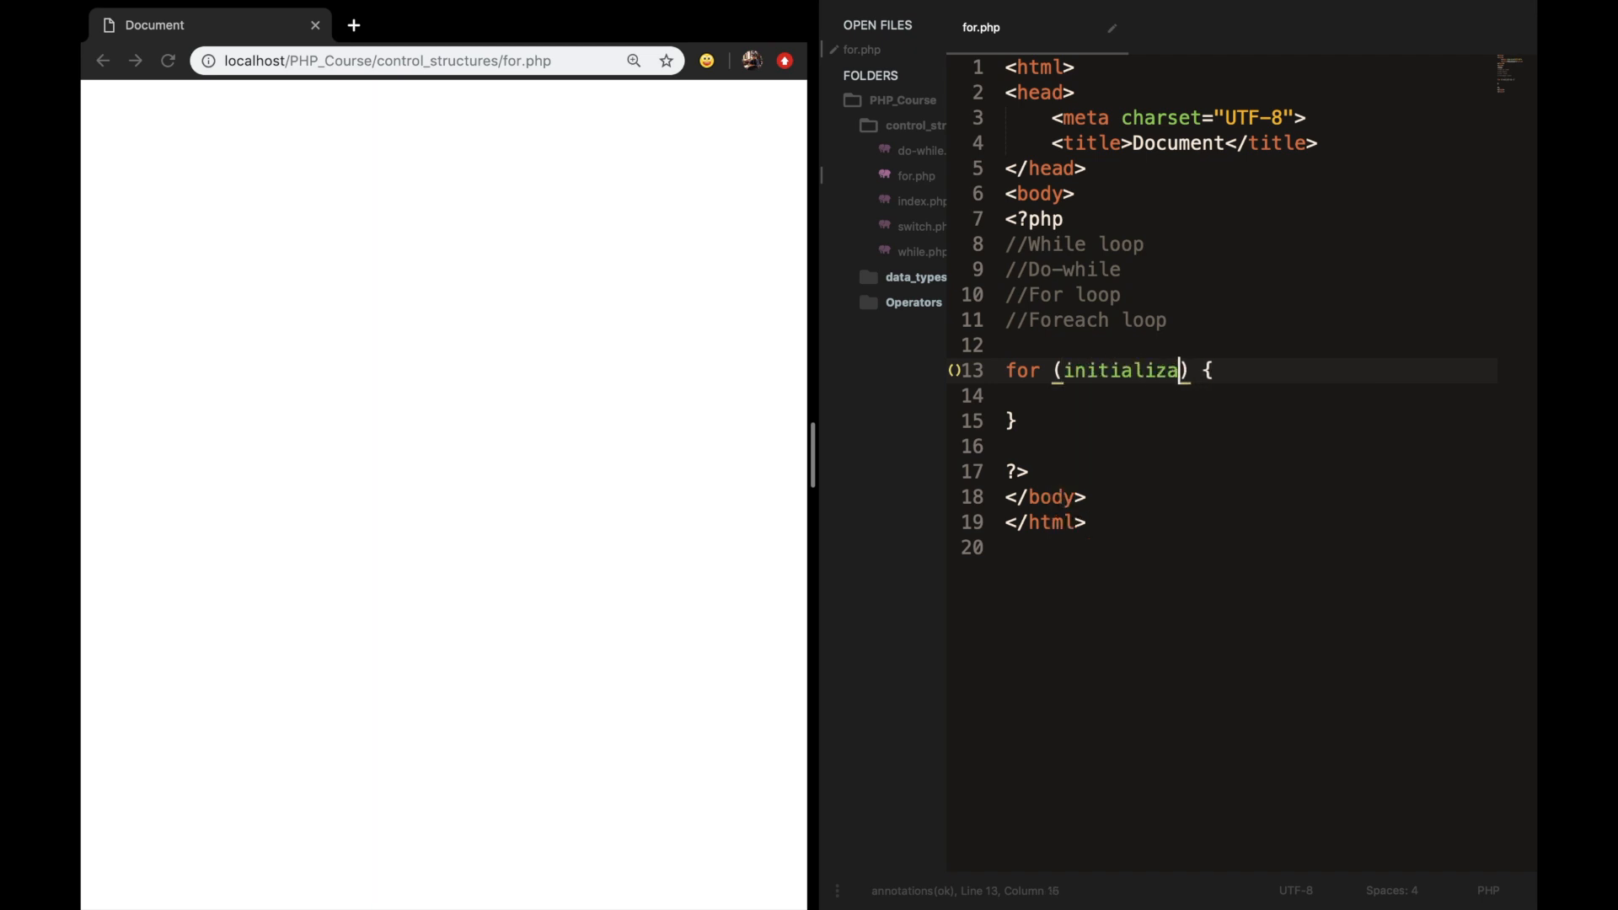
{"action": "type", "text": "tion,"}
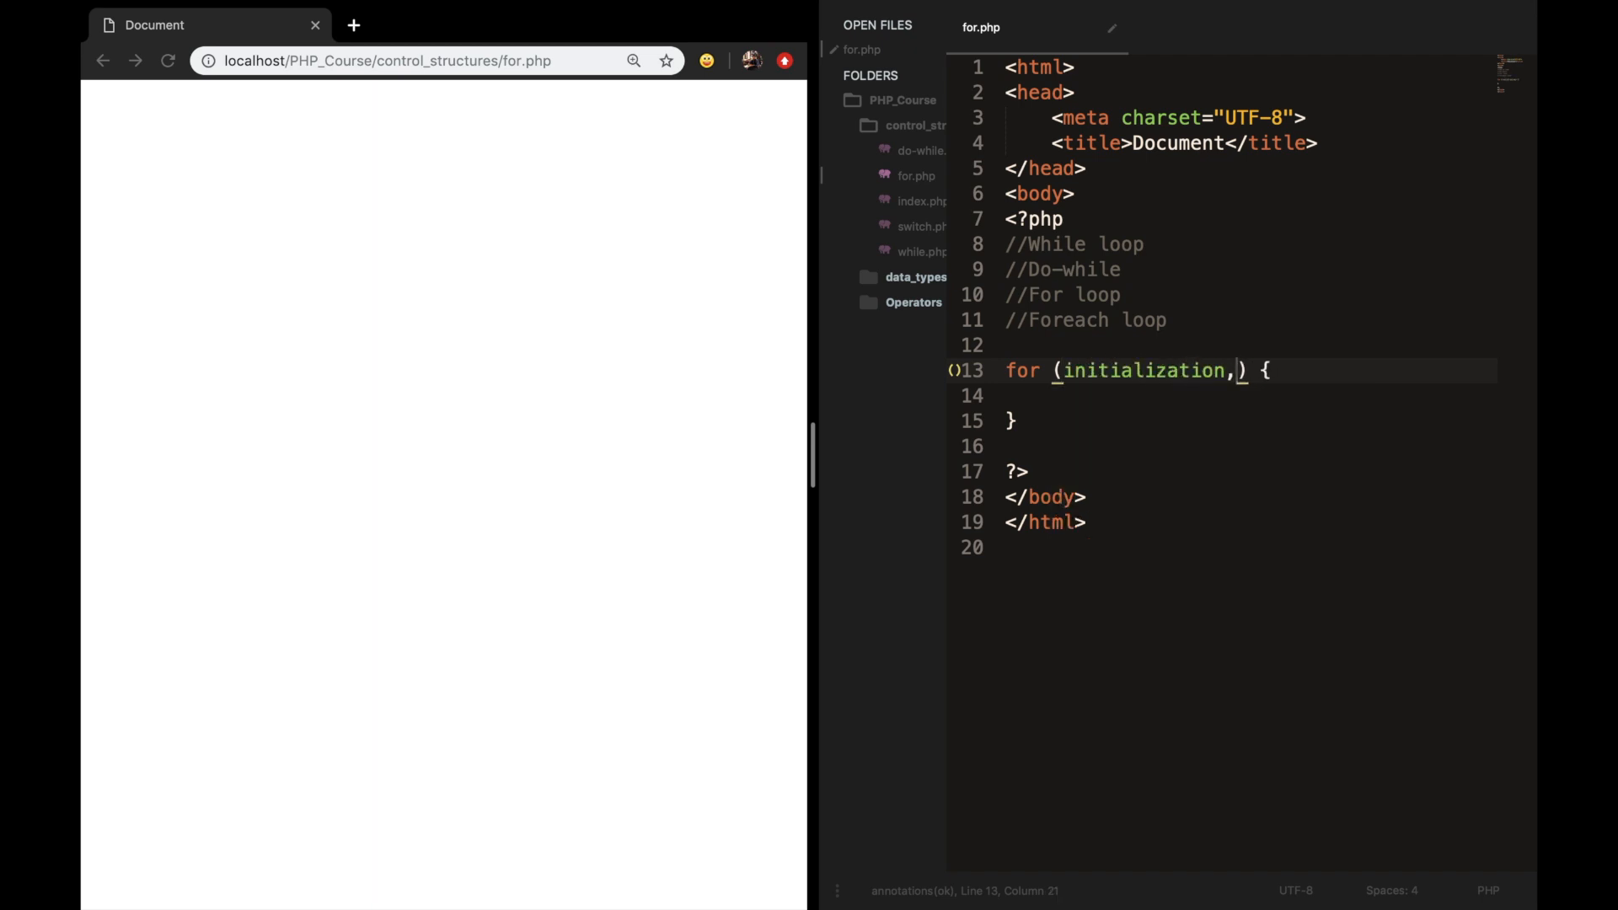
{"action": "type", "text": "; condition"}
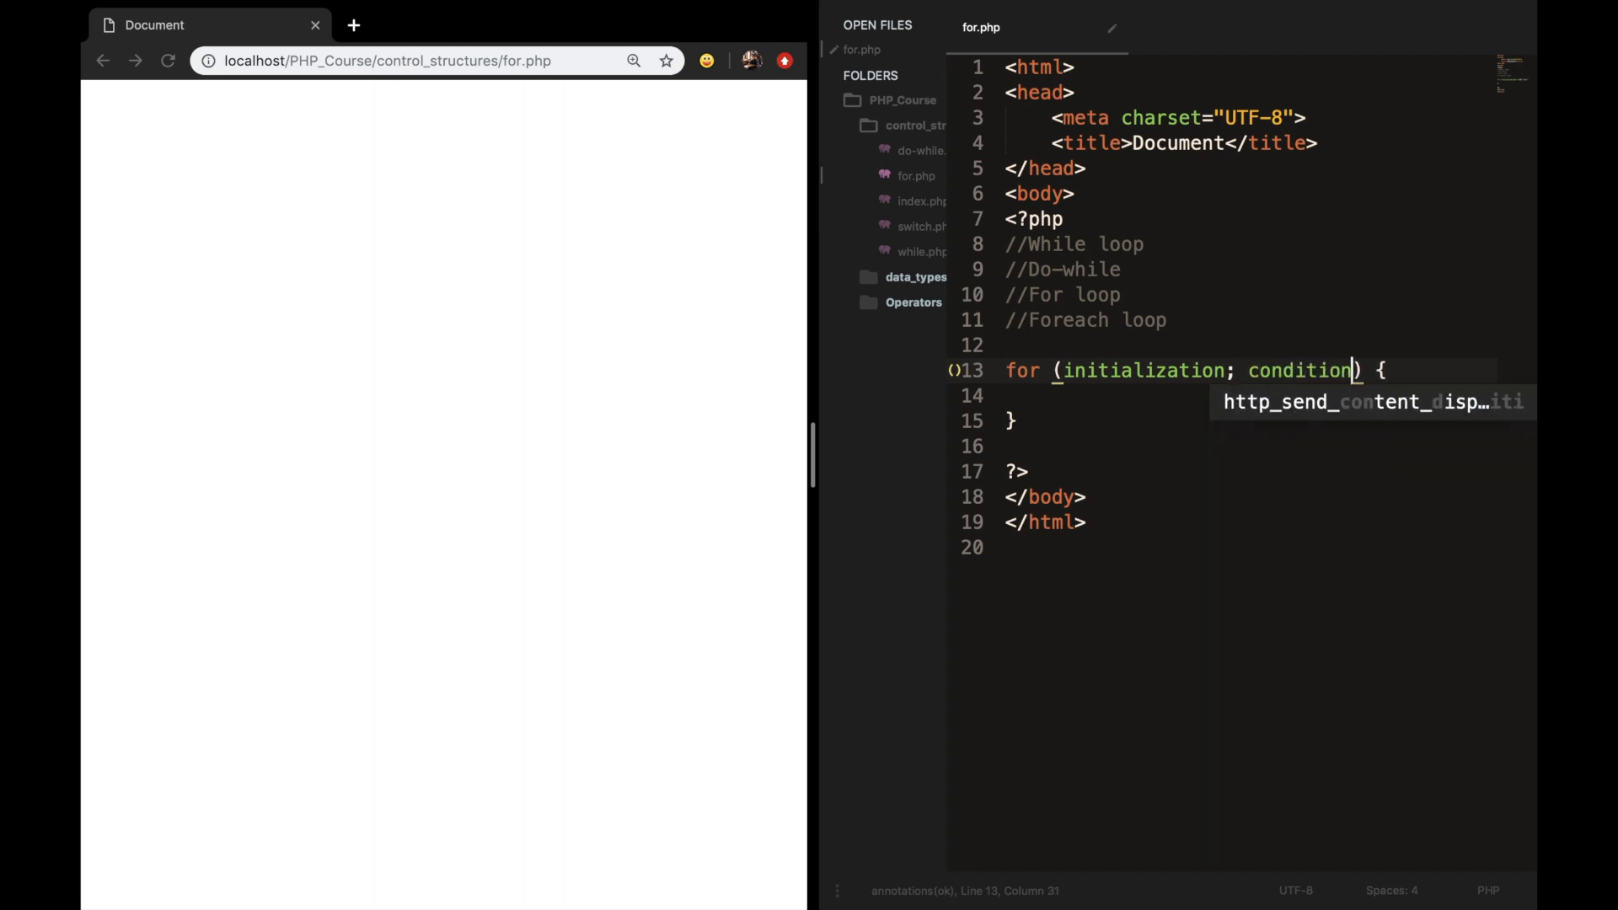
{"action": "type", "text": "counter"}
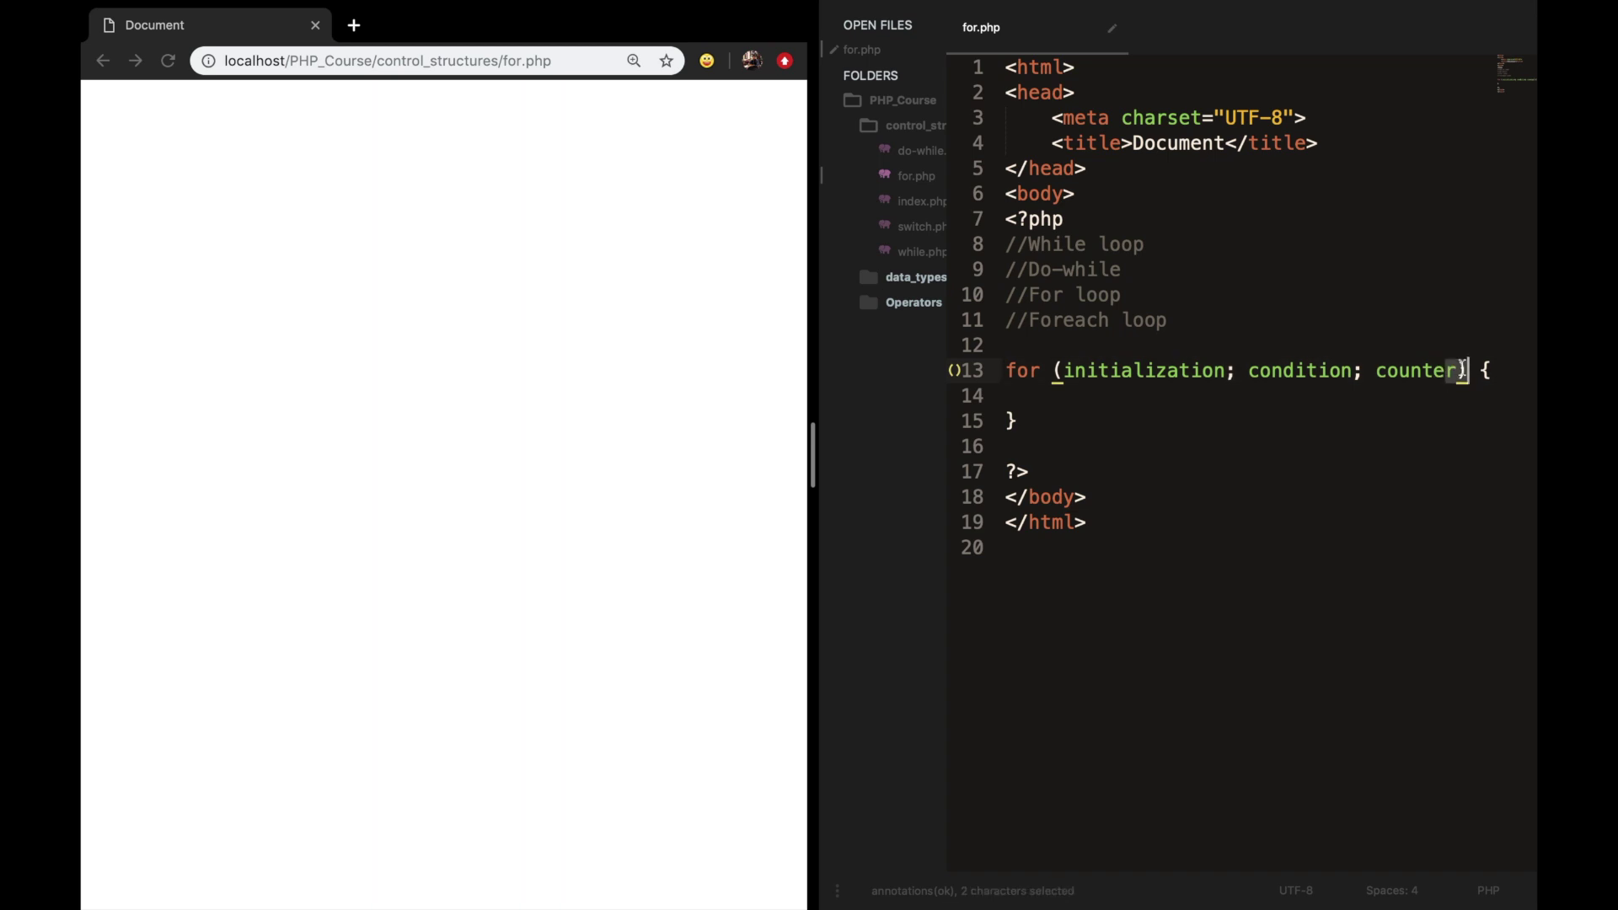
Add //Intialization and //Evaluted once at the beginning comments above the for loop.
{"action": "left_click", "coordinate": [1032, 344]}
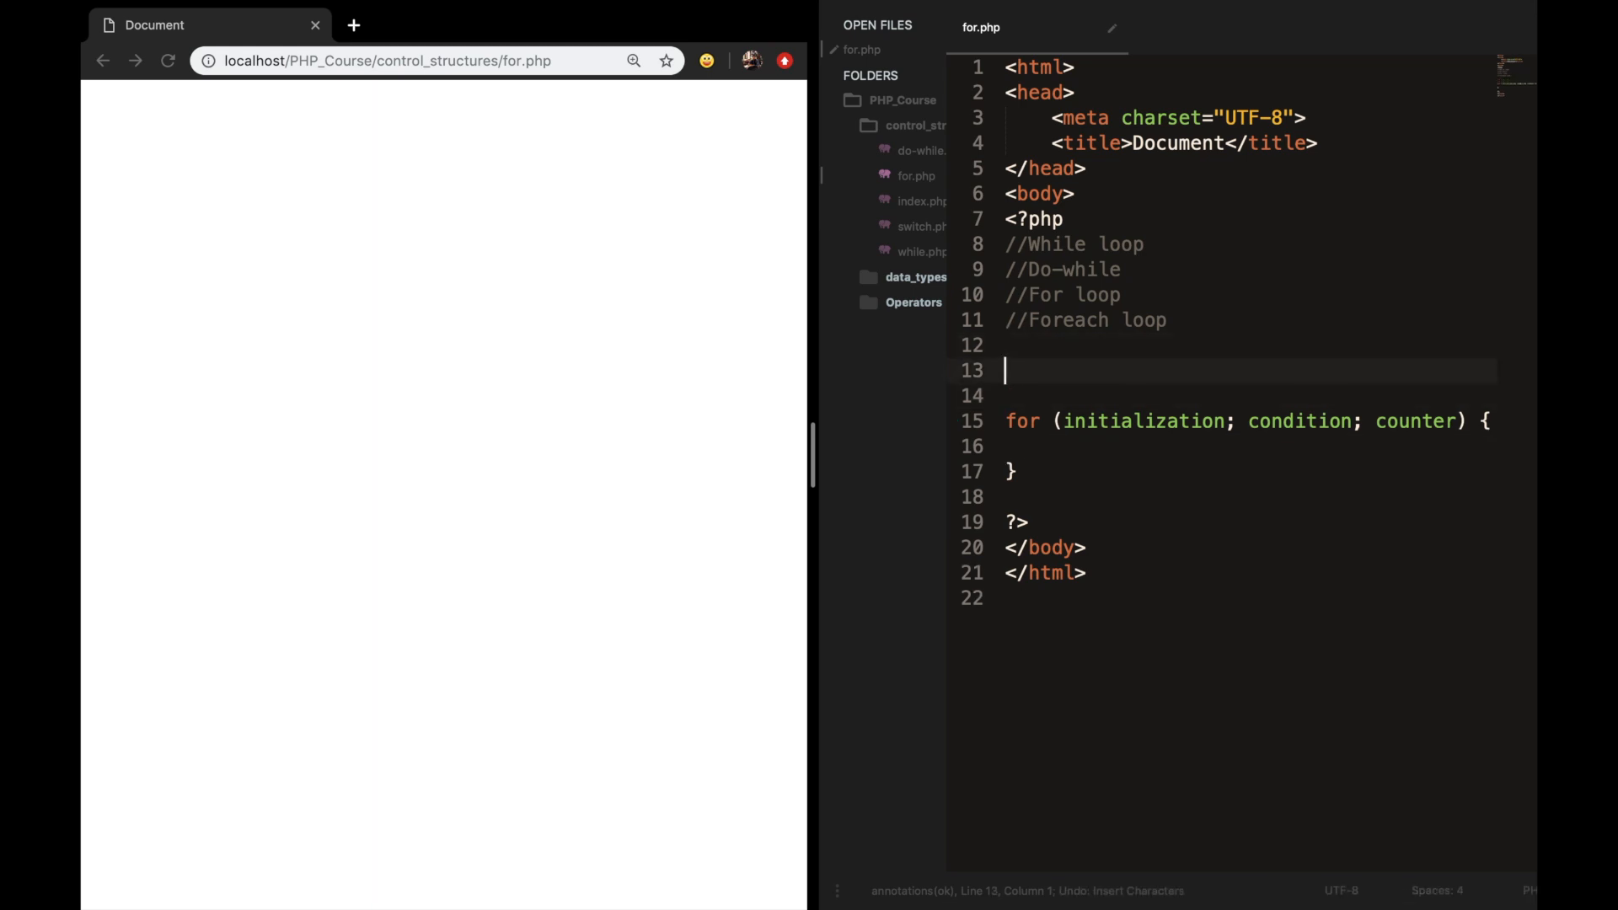
{"action": "type", "text": "//Intialization"}
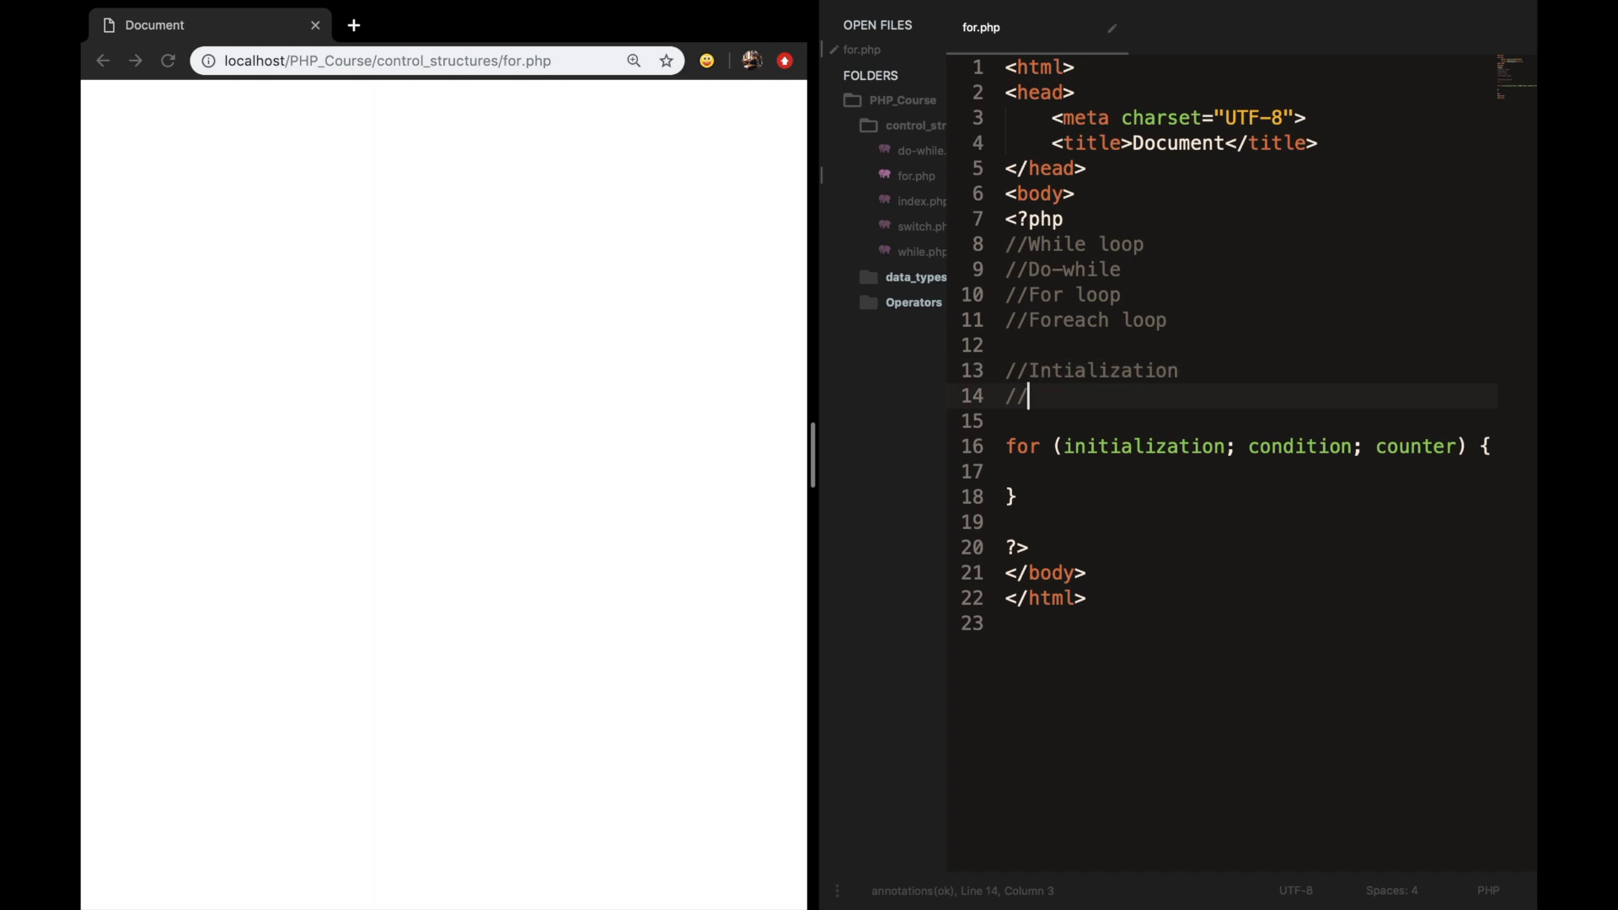
{"action": "type", "text": "E"}
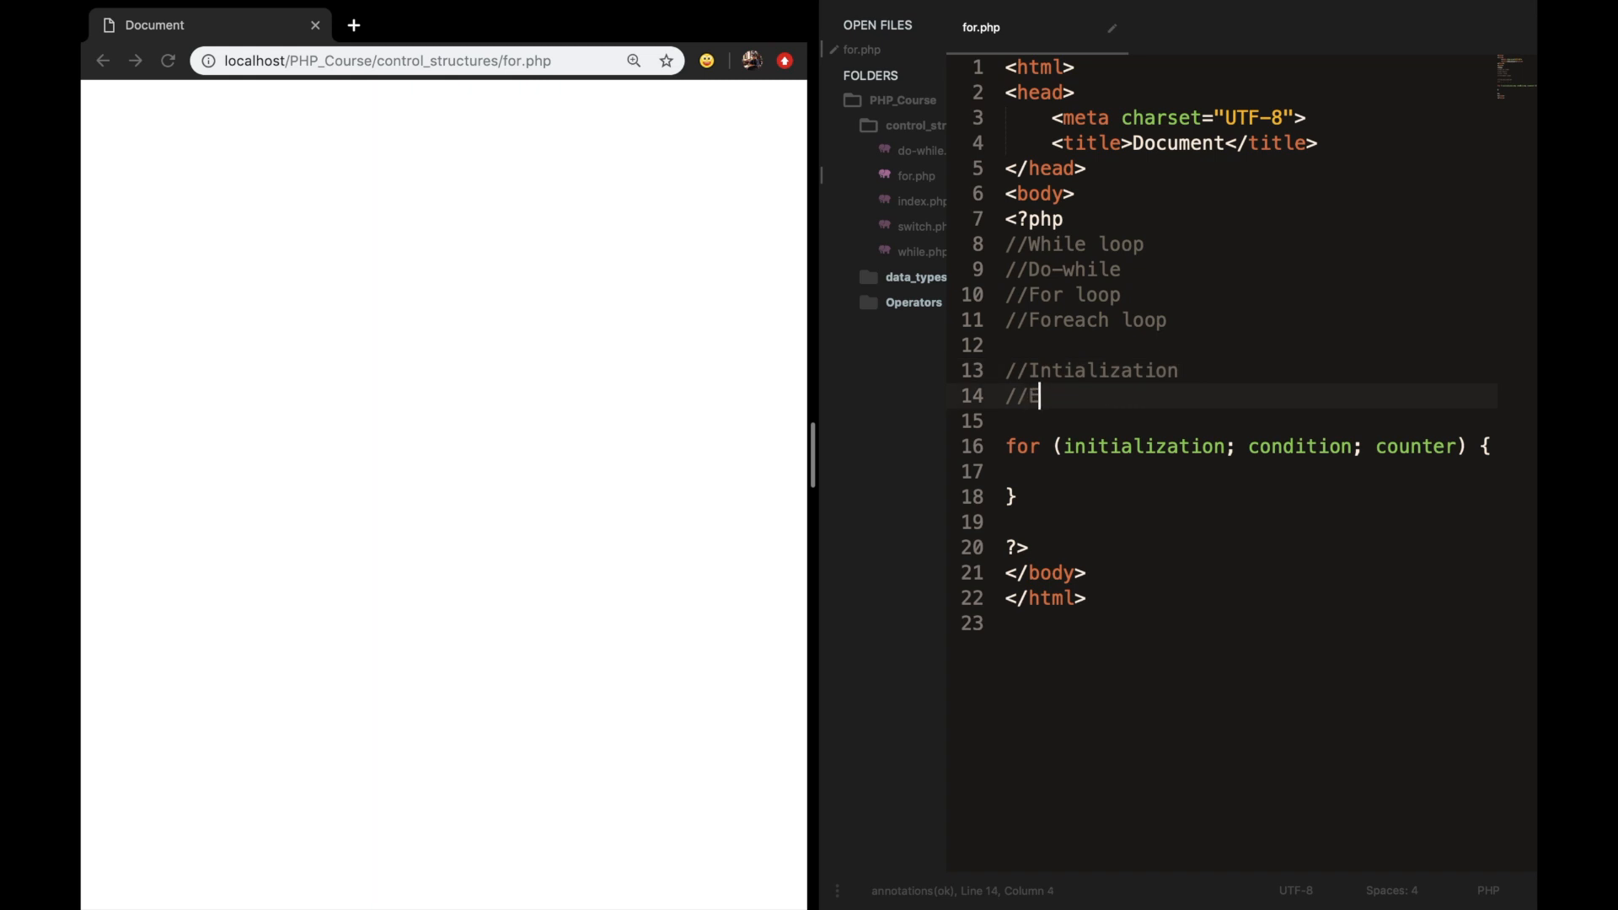
{"action": "type", "text": "Evaluted once at the"}
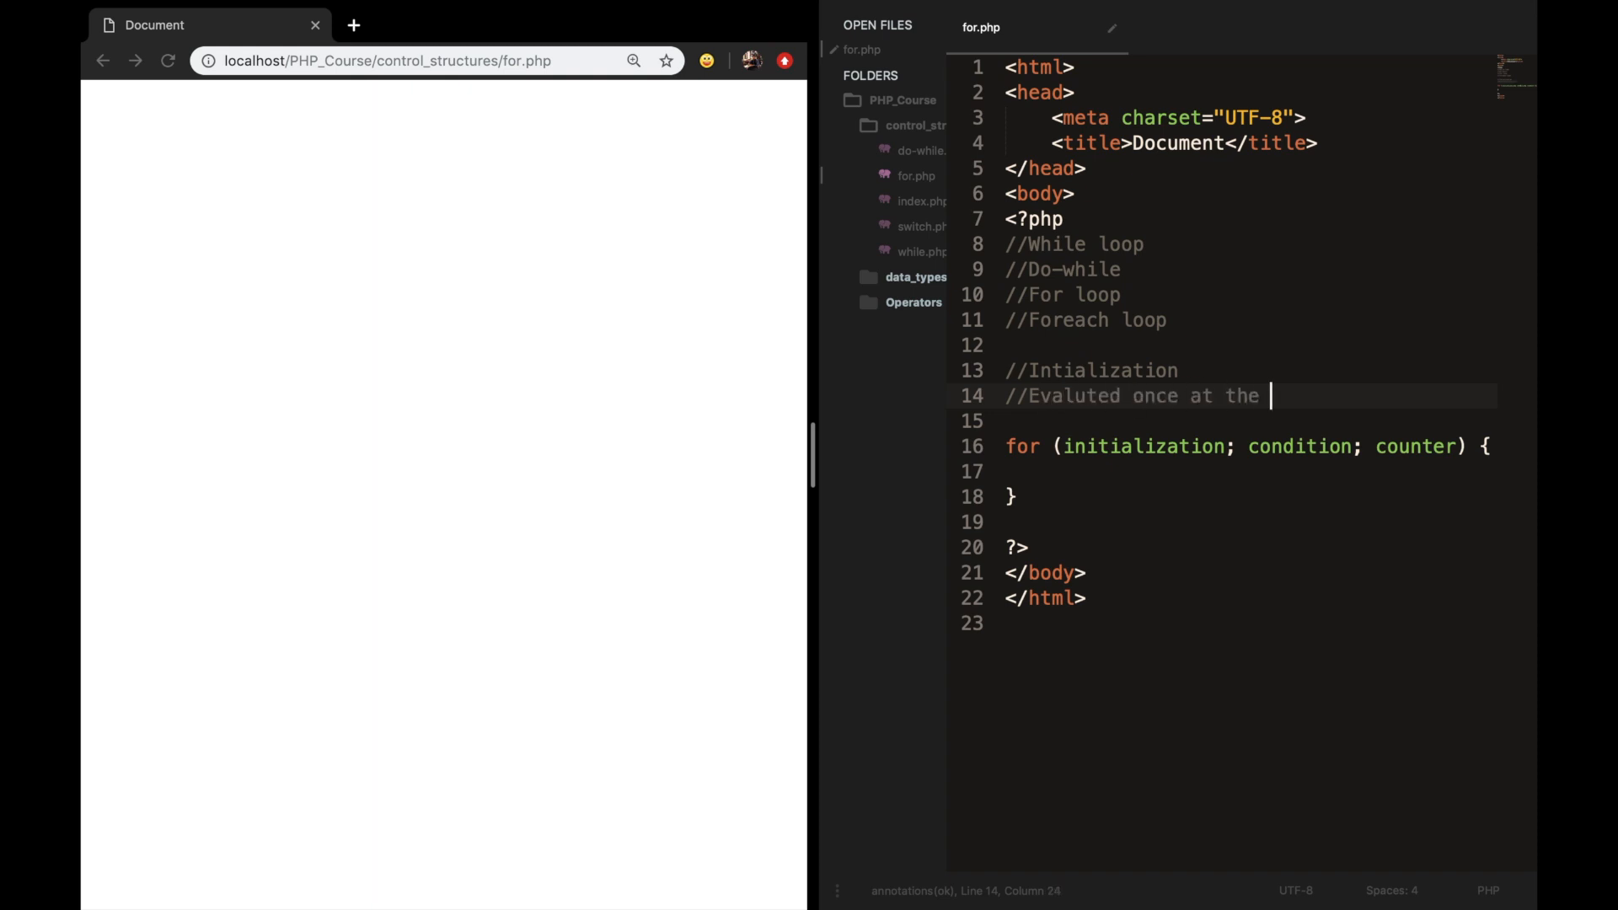
{"action": "type", "text": "beginning"}
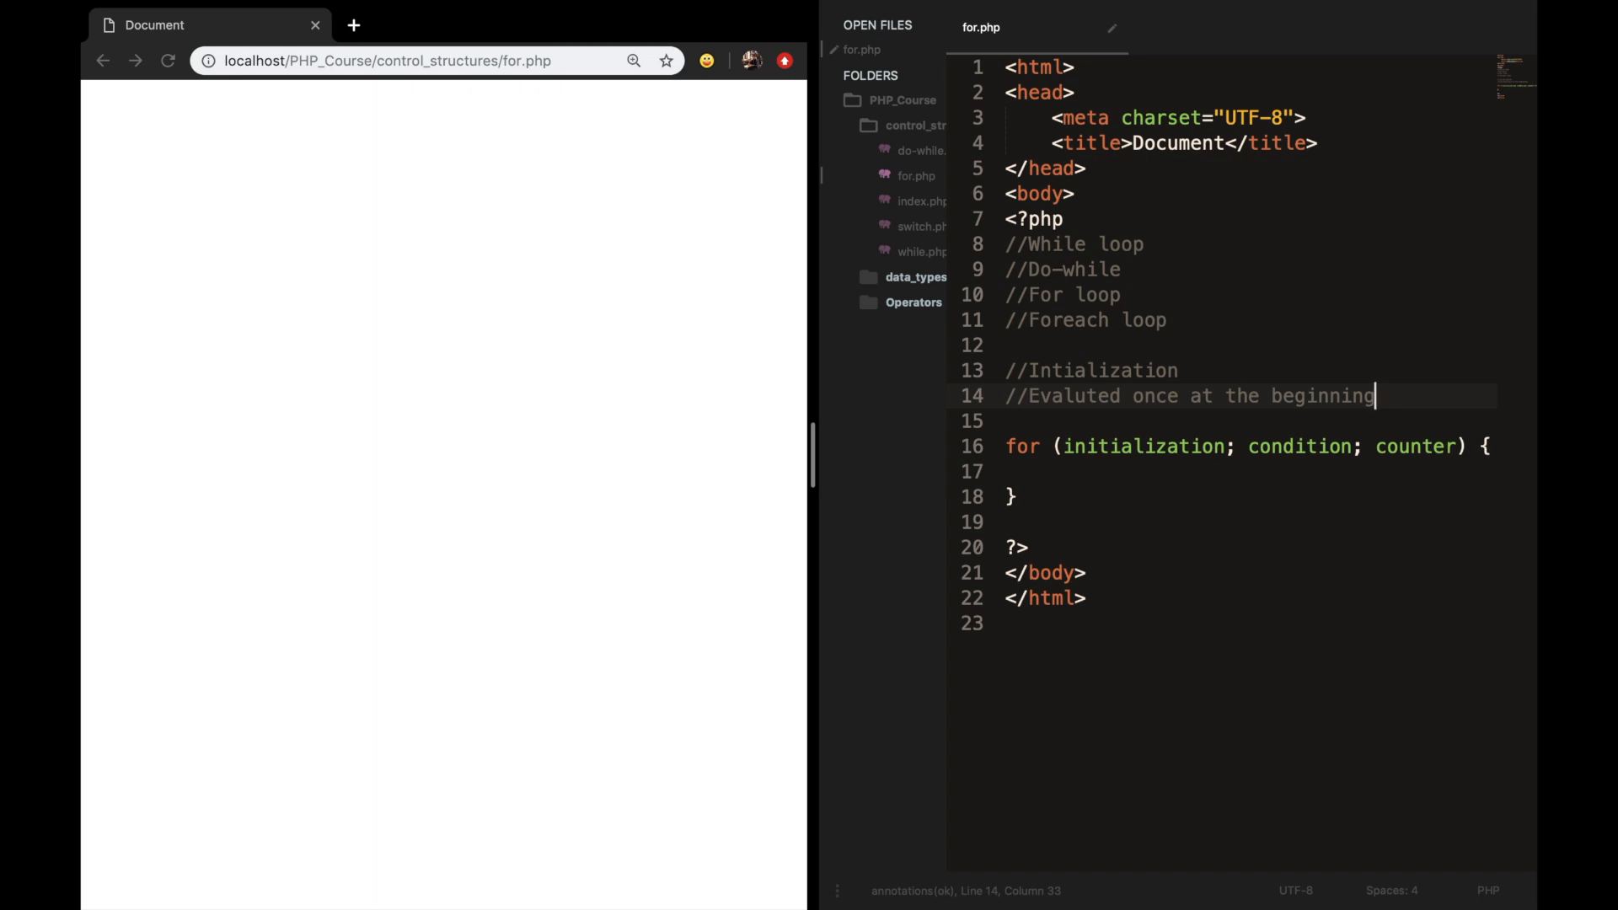
Replace the initialization placeholder with $x = 0.
{"action": "double_click", "coordinate": [1142, 445]}
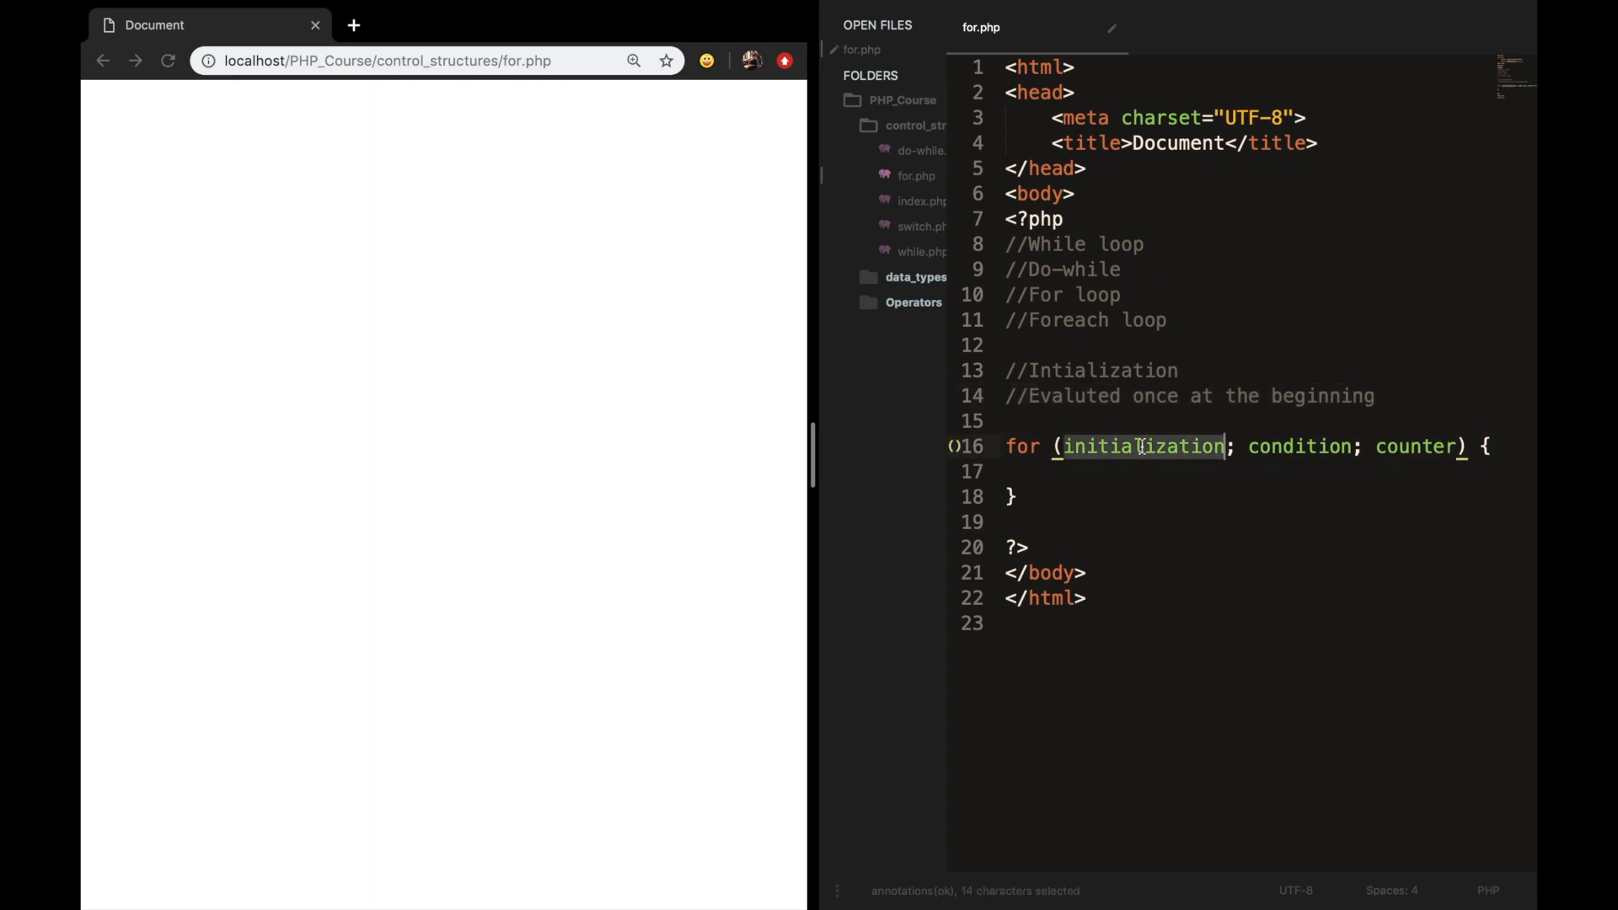
{"action": "type", "text": "$x = 0"}
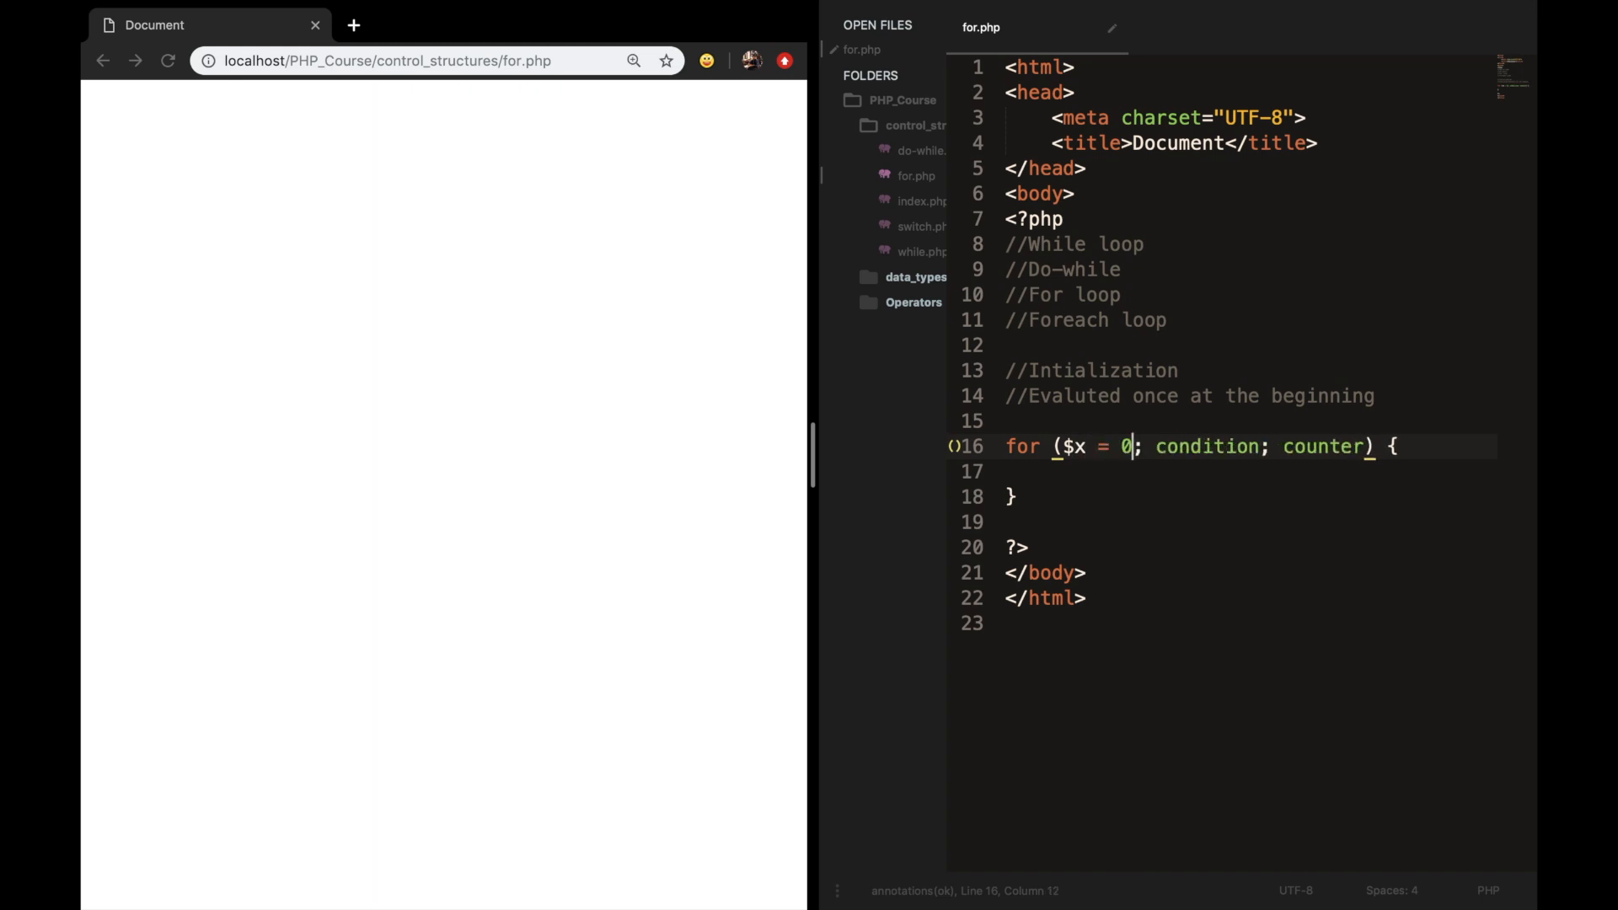
{"action": "mouse_move", "coordinate": [980, 320]}
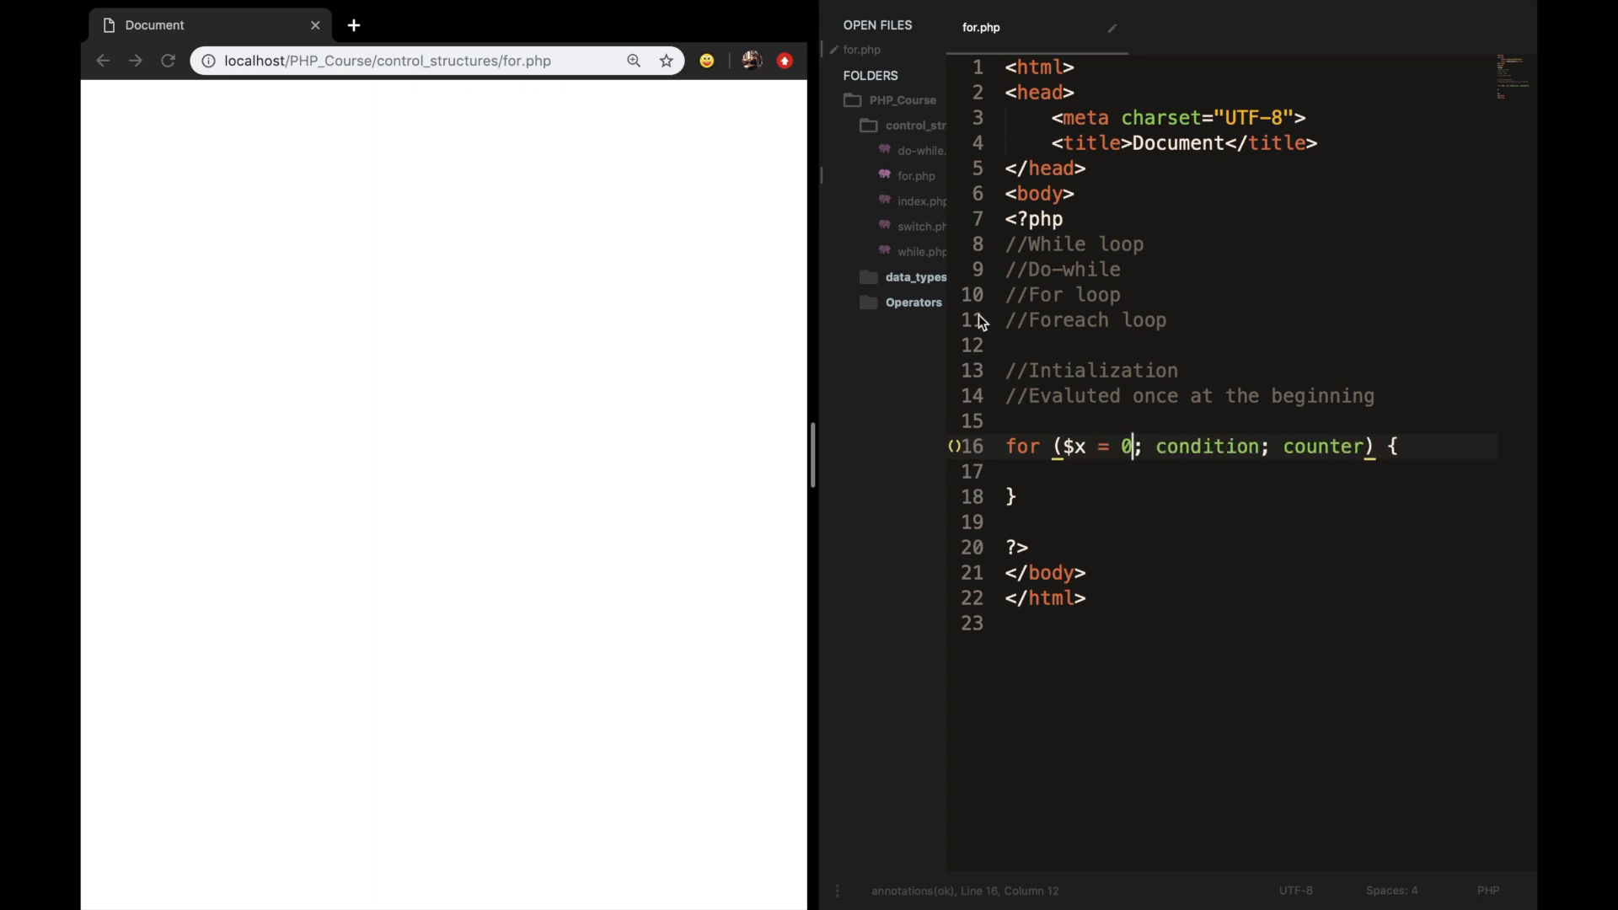
Add condition comments: Option 1 - if true, execute; Option 2 - if false, stop.
{"action": "type", "text": "//Condition"}
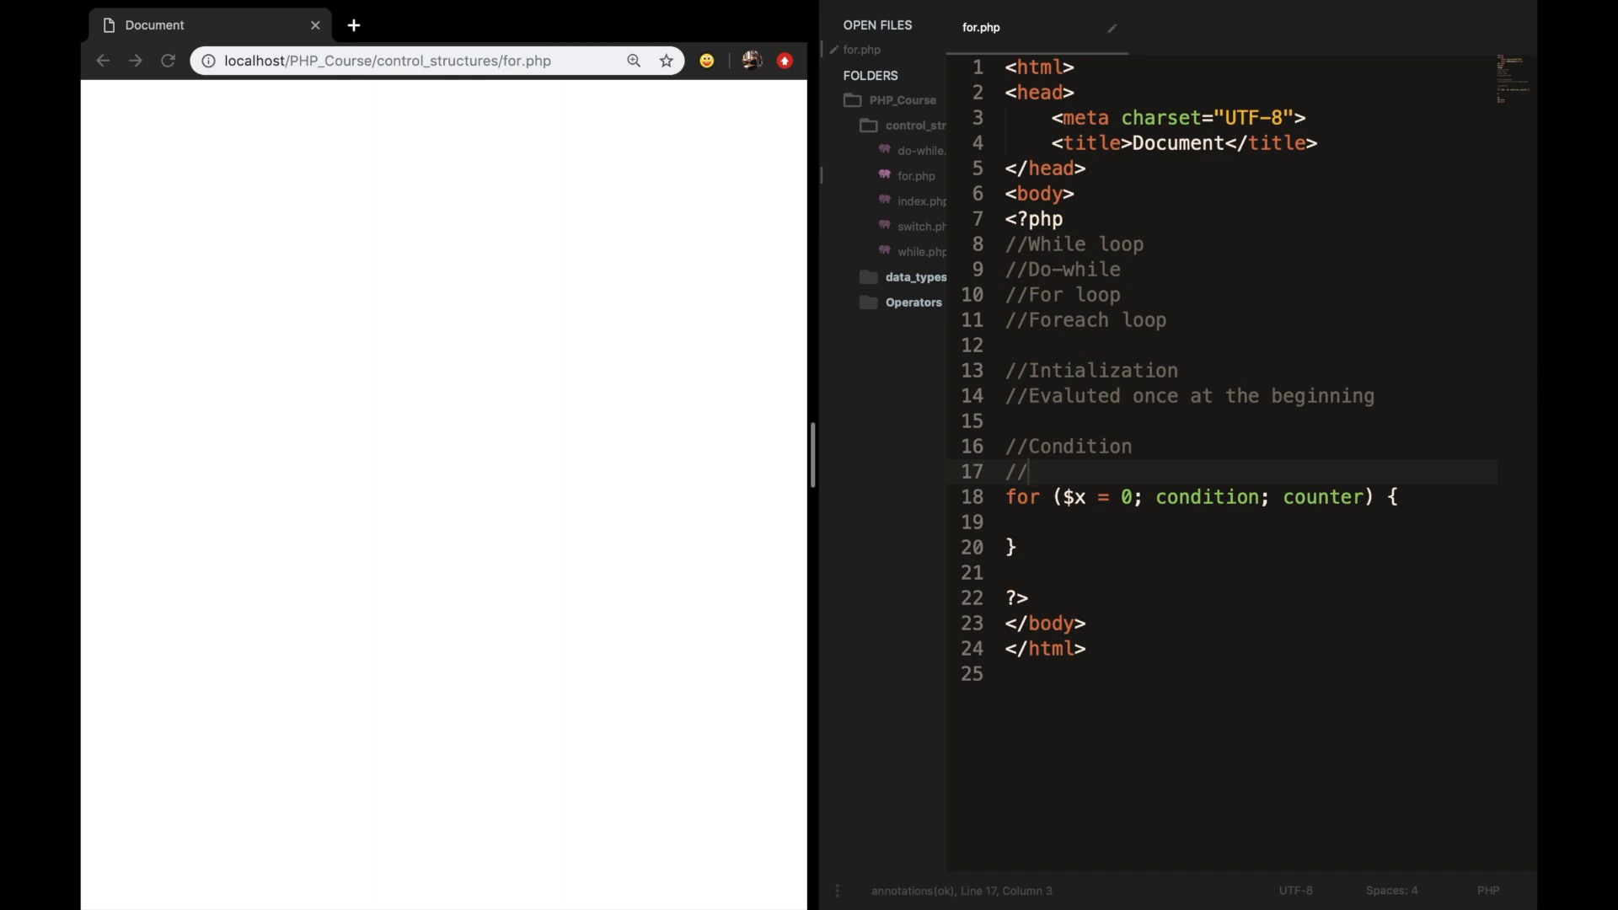
{"action": "type", "text": "Option 1 - If its t"}
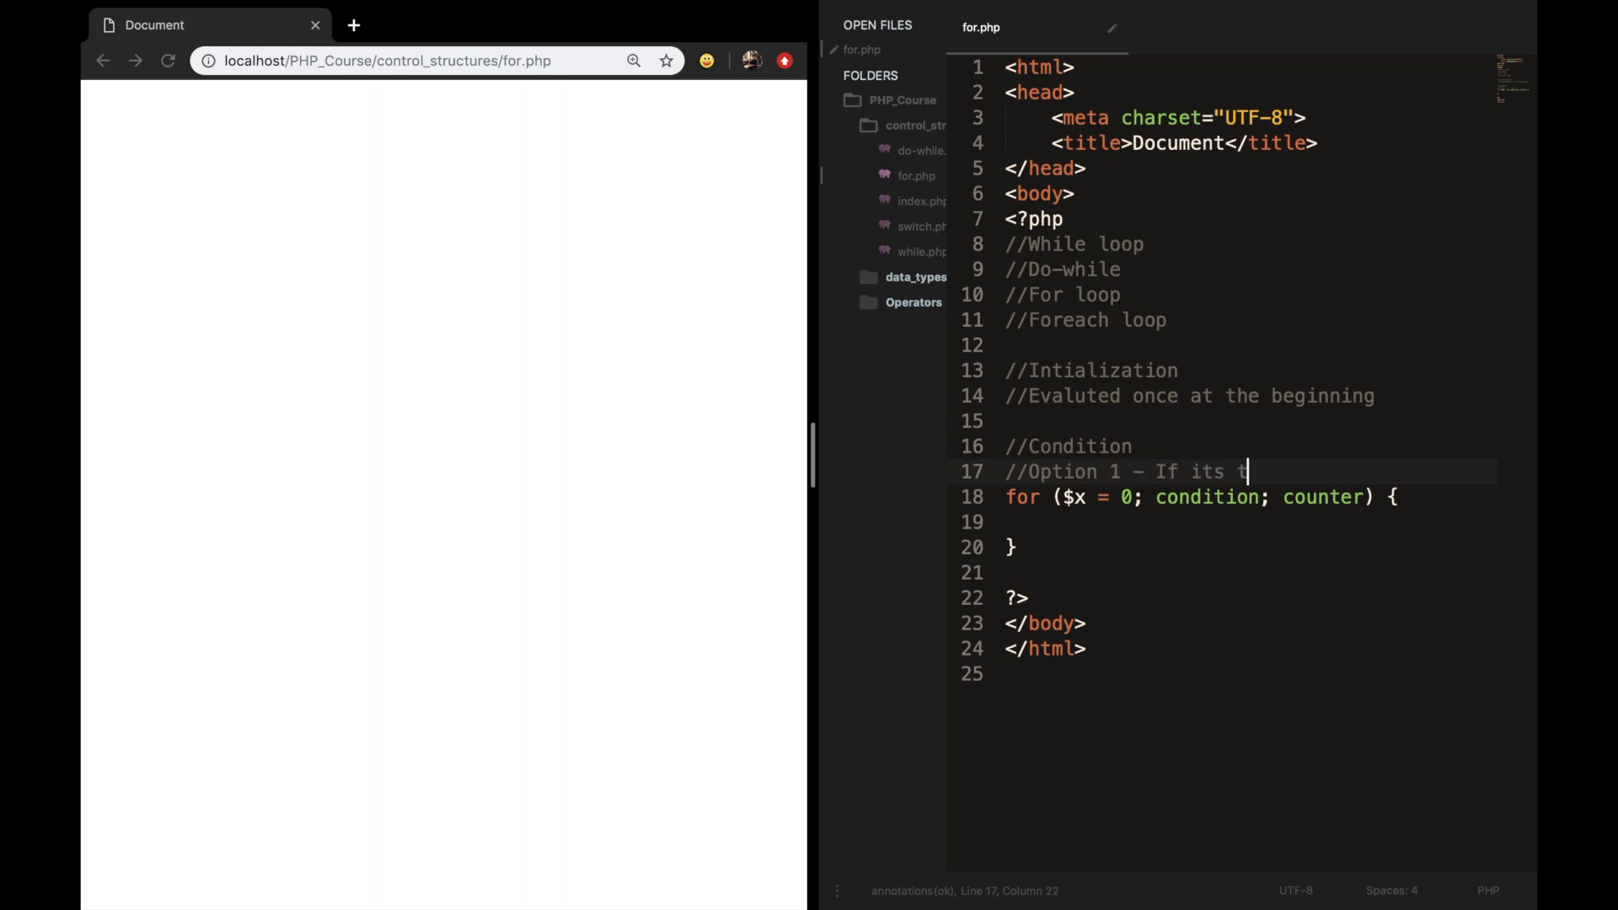
{"action": "type", "text": "rue, ezecute"}
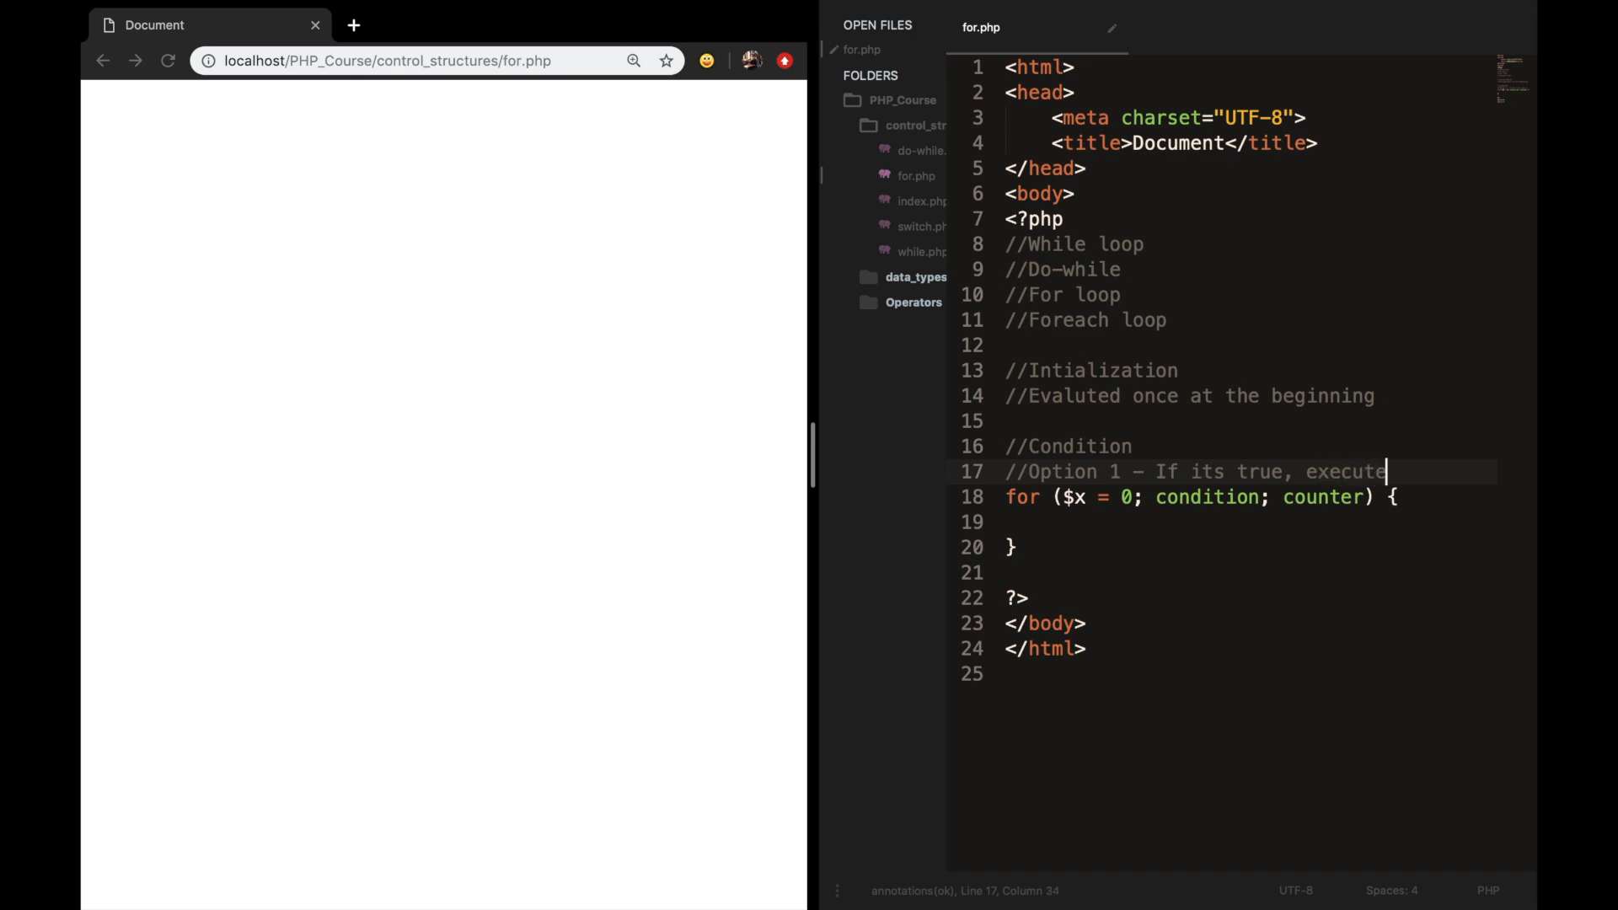
{"action": "type", "text": "//Option"}
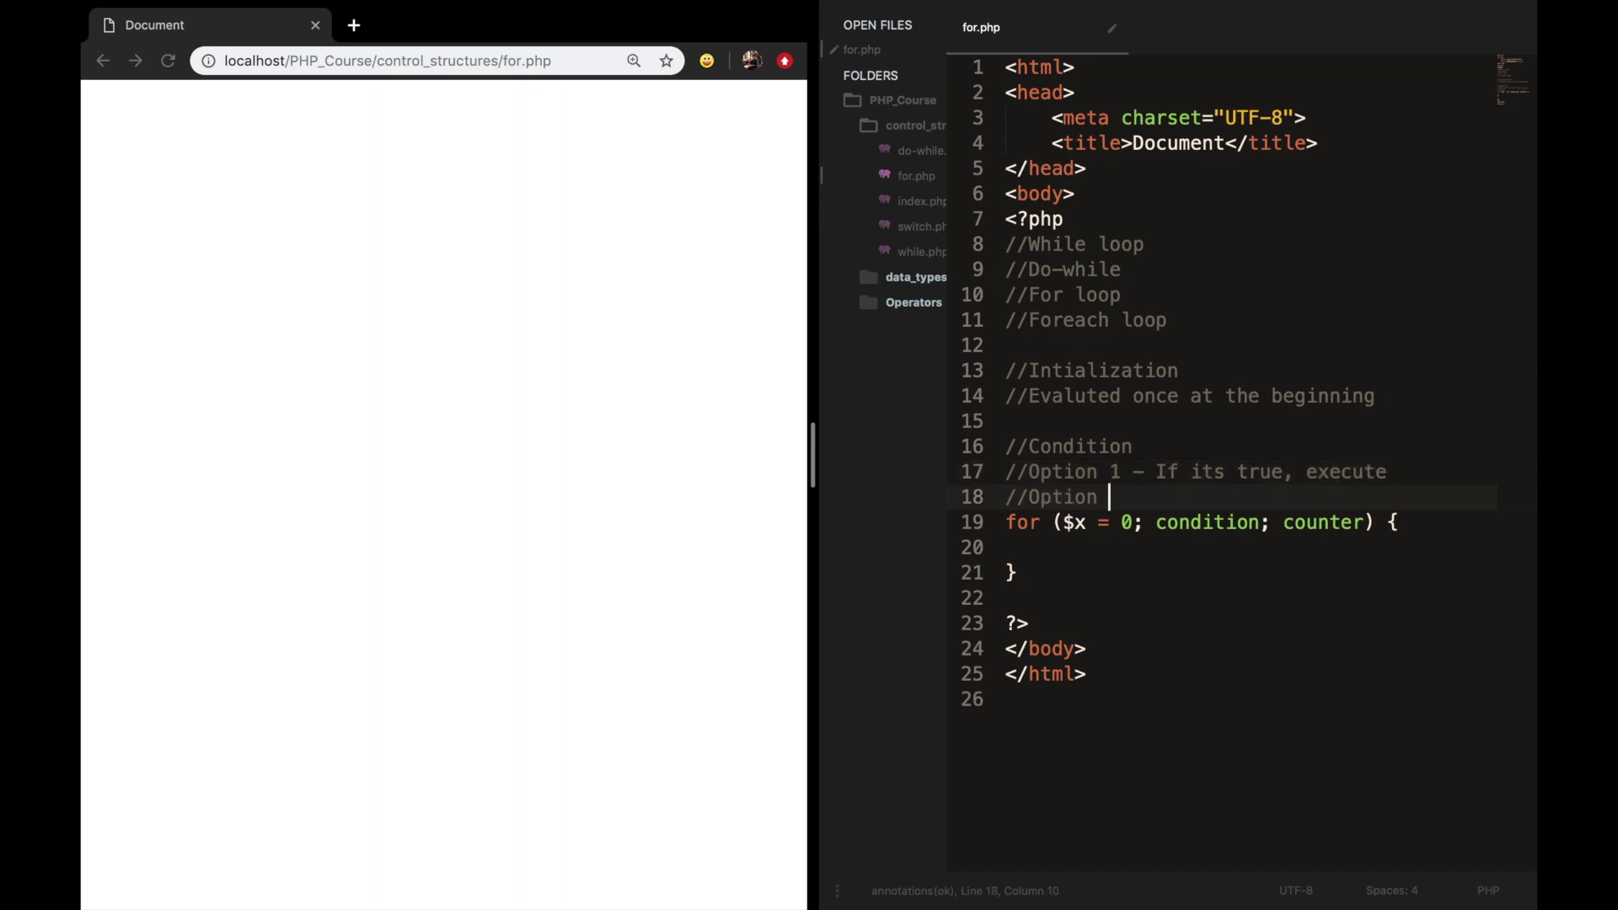
{"action": "type", "text": "2 - If its"}
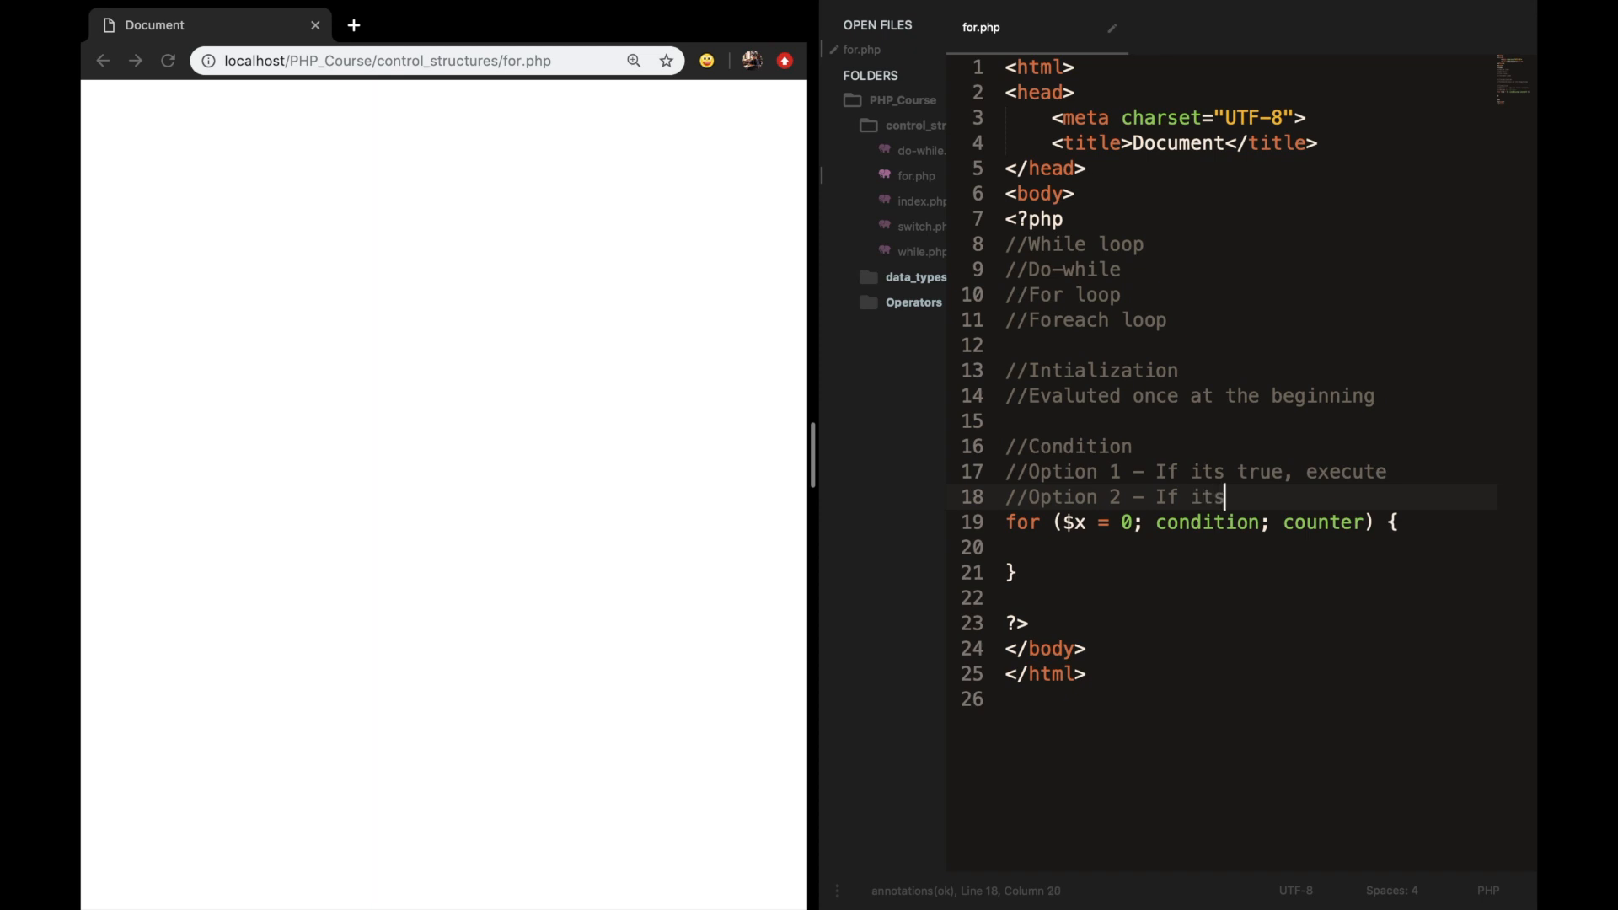
{"action": "type", "text": "false, stop"}
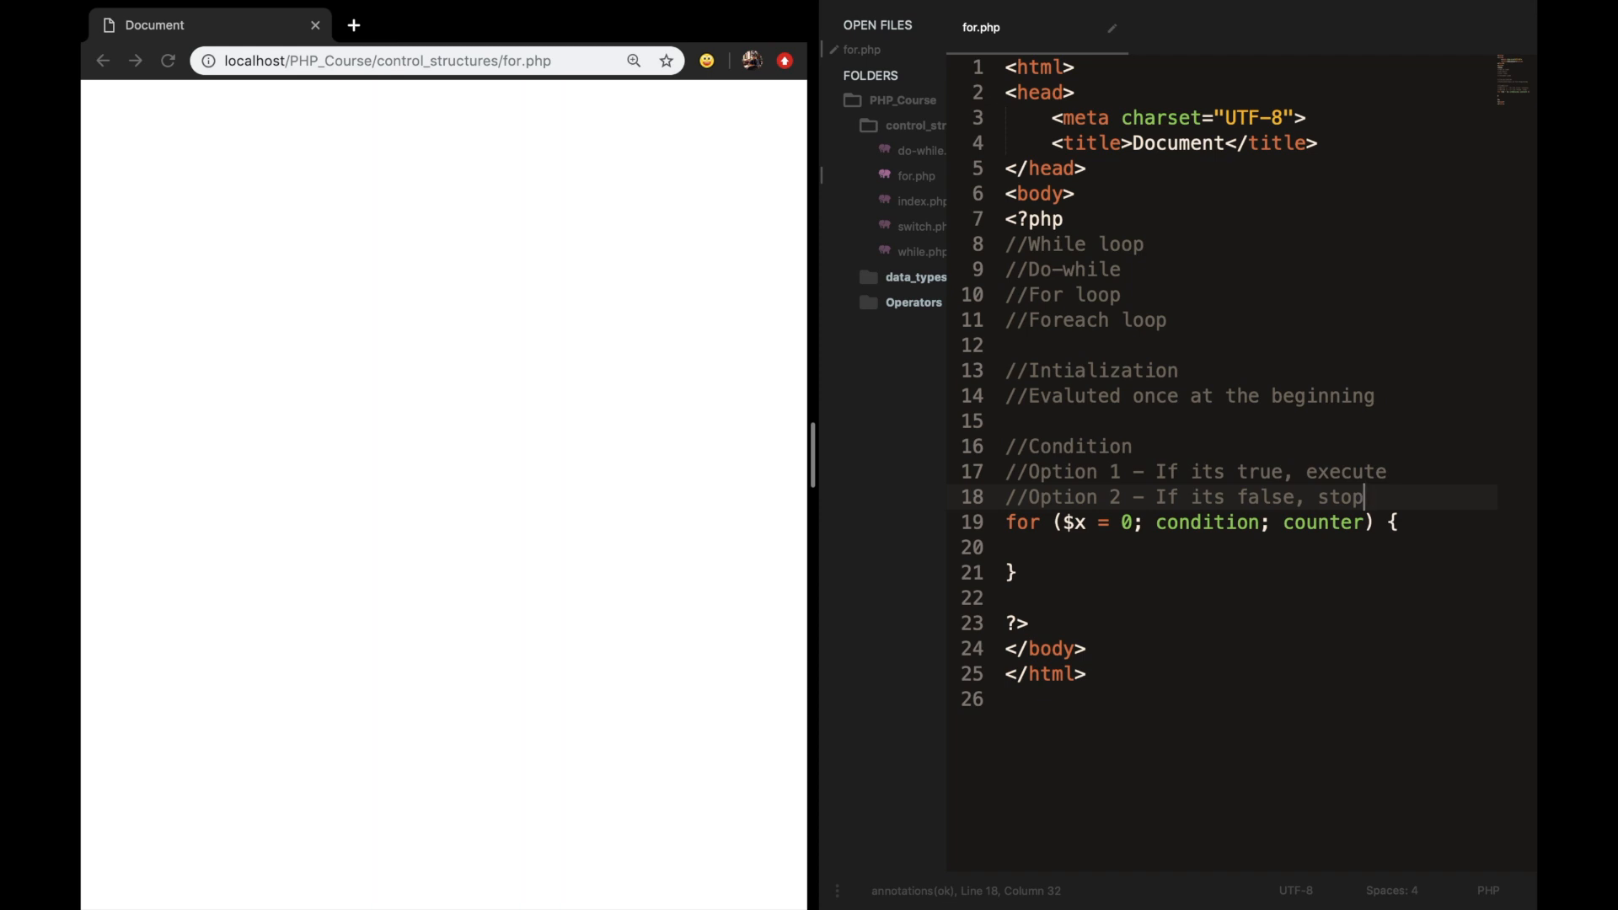
{"action": "mouse_move", "coordinate": [1412, 363]}
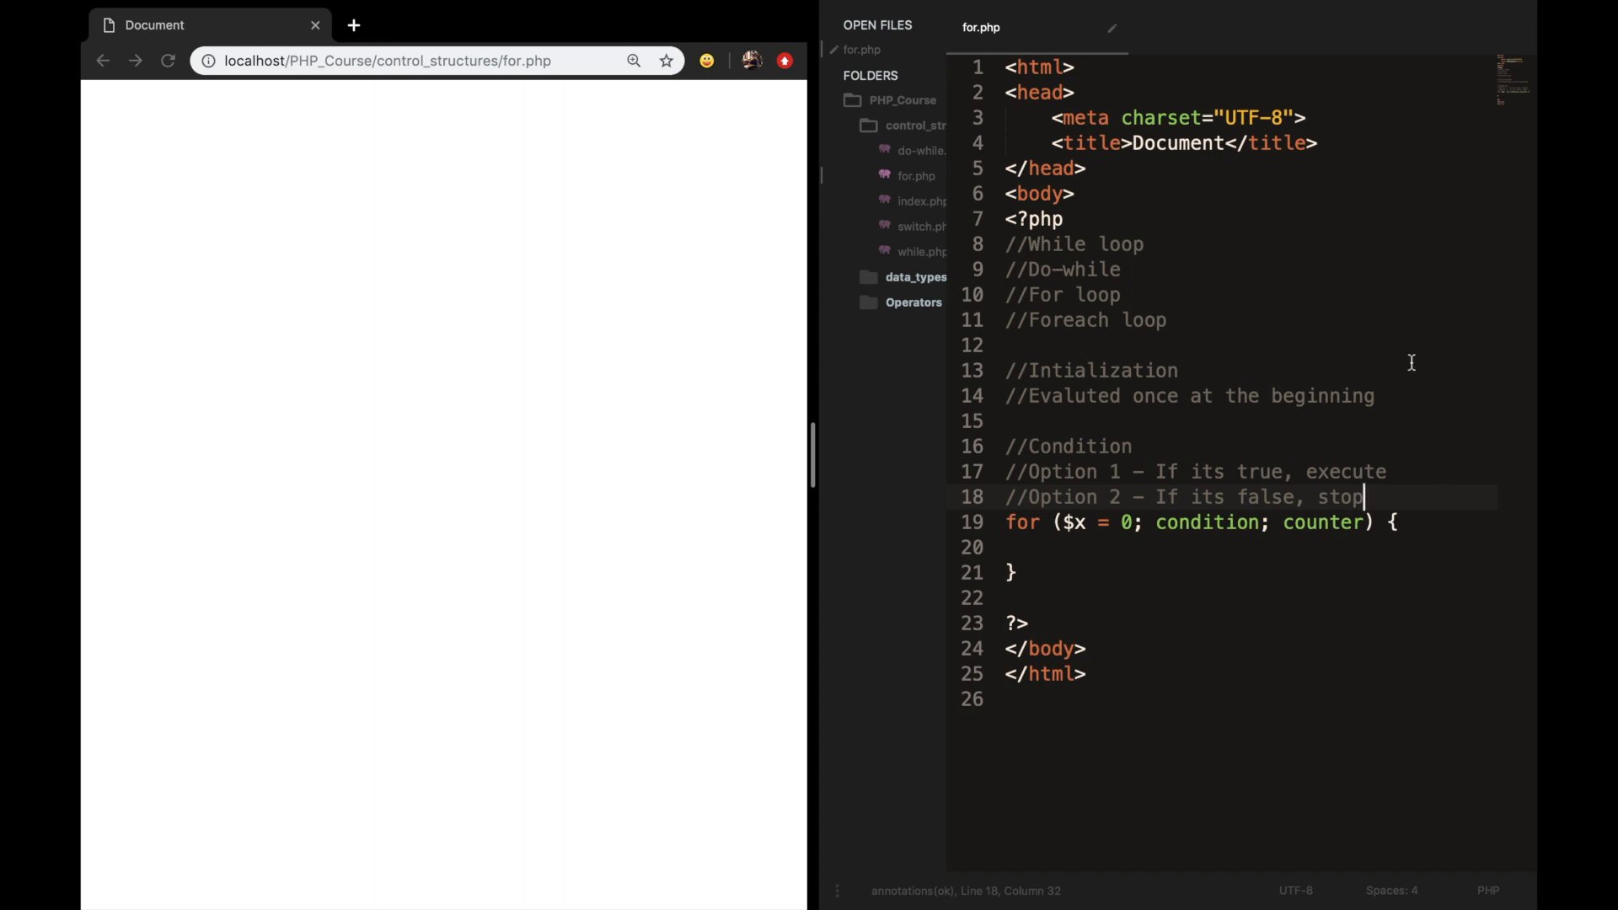
Replace the condition placeholder with $x < 10 and add blank lines above the loop.
{"action": "double_click", "coordinate": [1207, 523]}
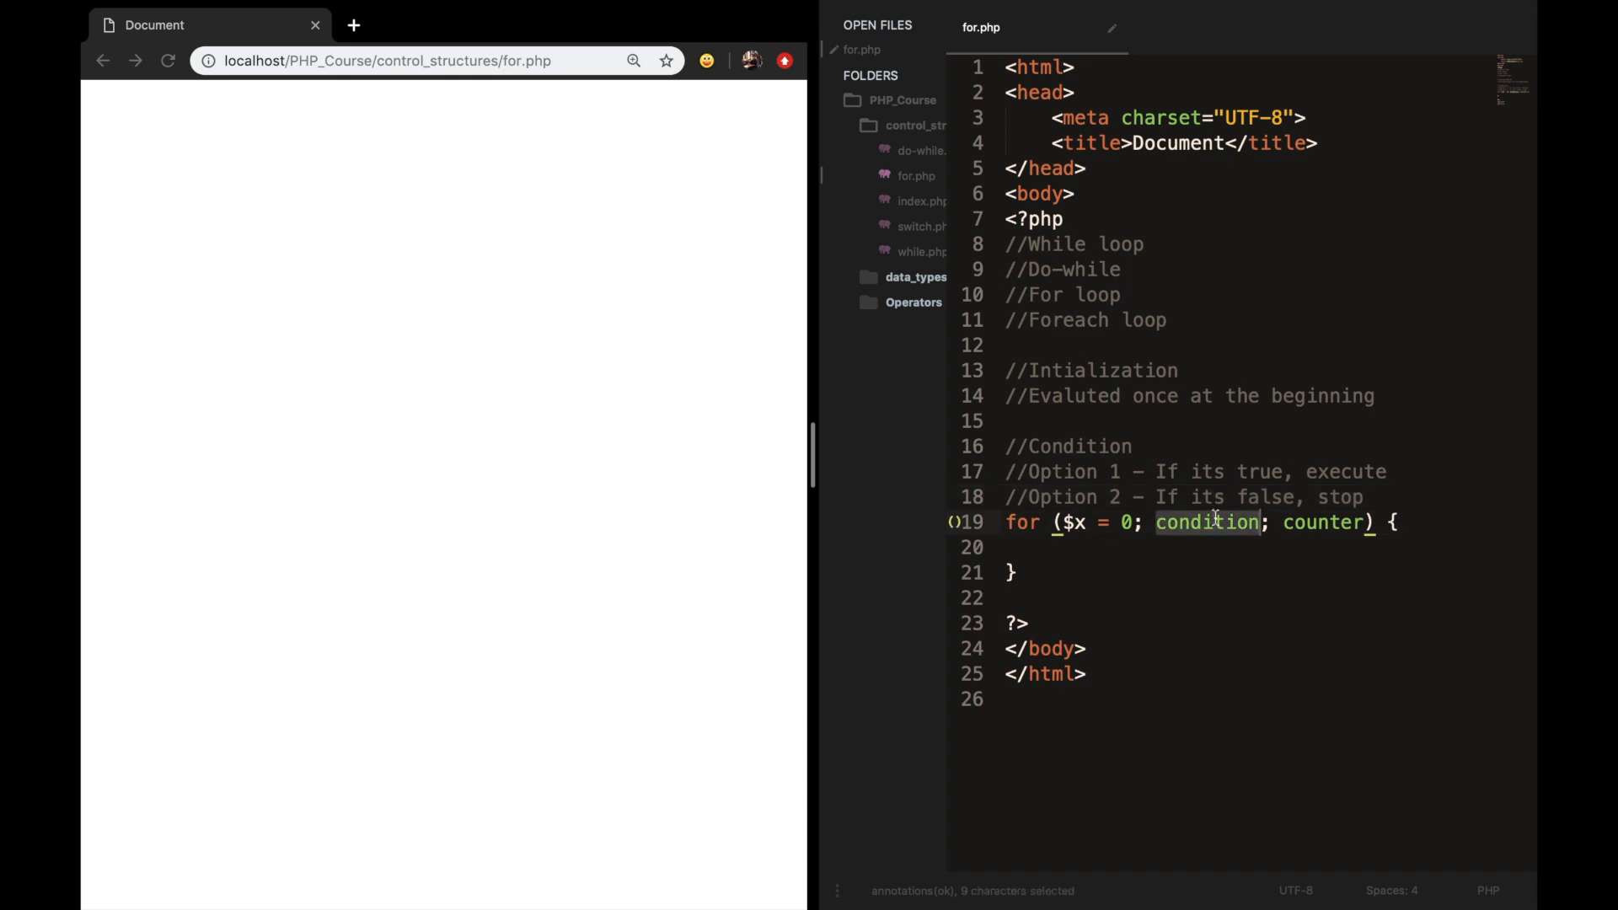
{"action": "type", "text": "$x <"}
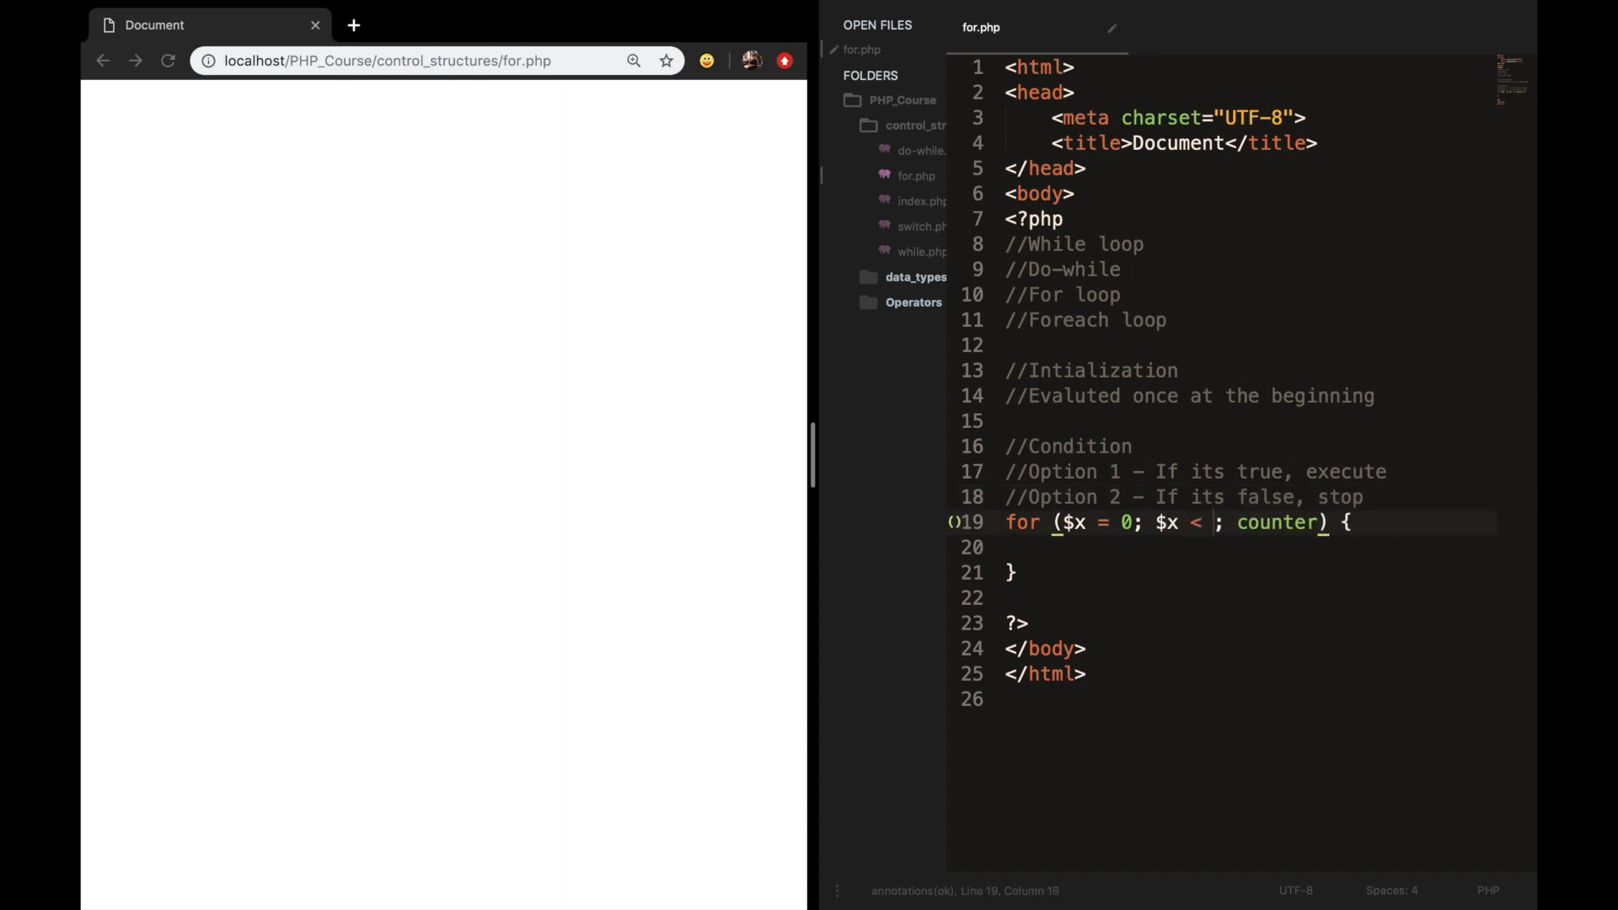
{"action": "type", "text": "10"}
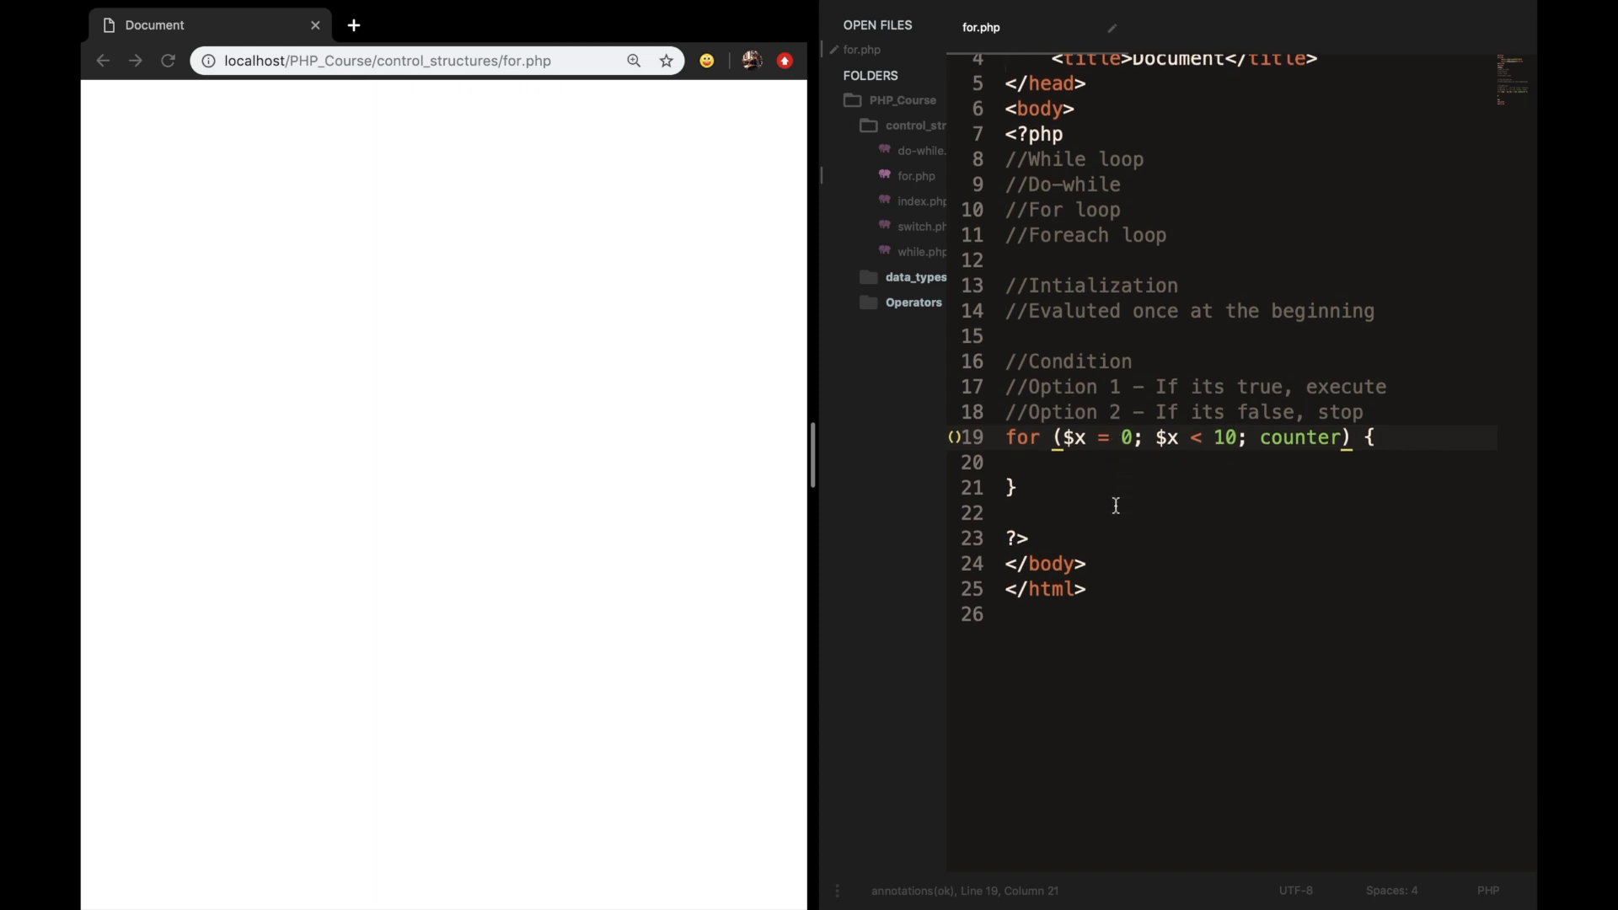
{"action": "key", "text": "Enter"}
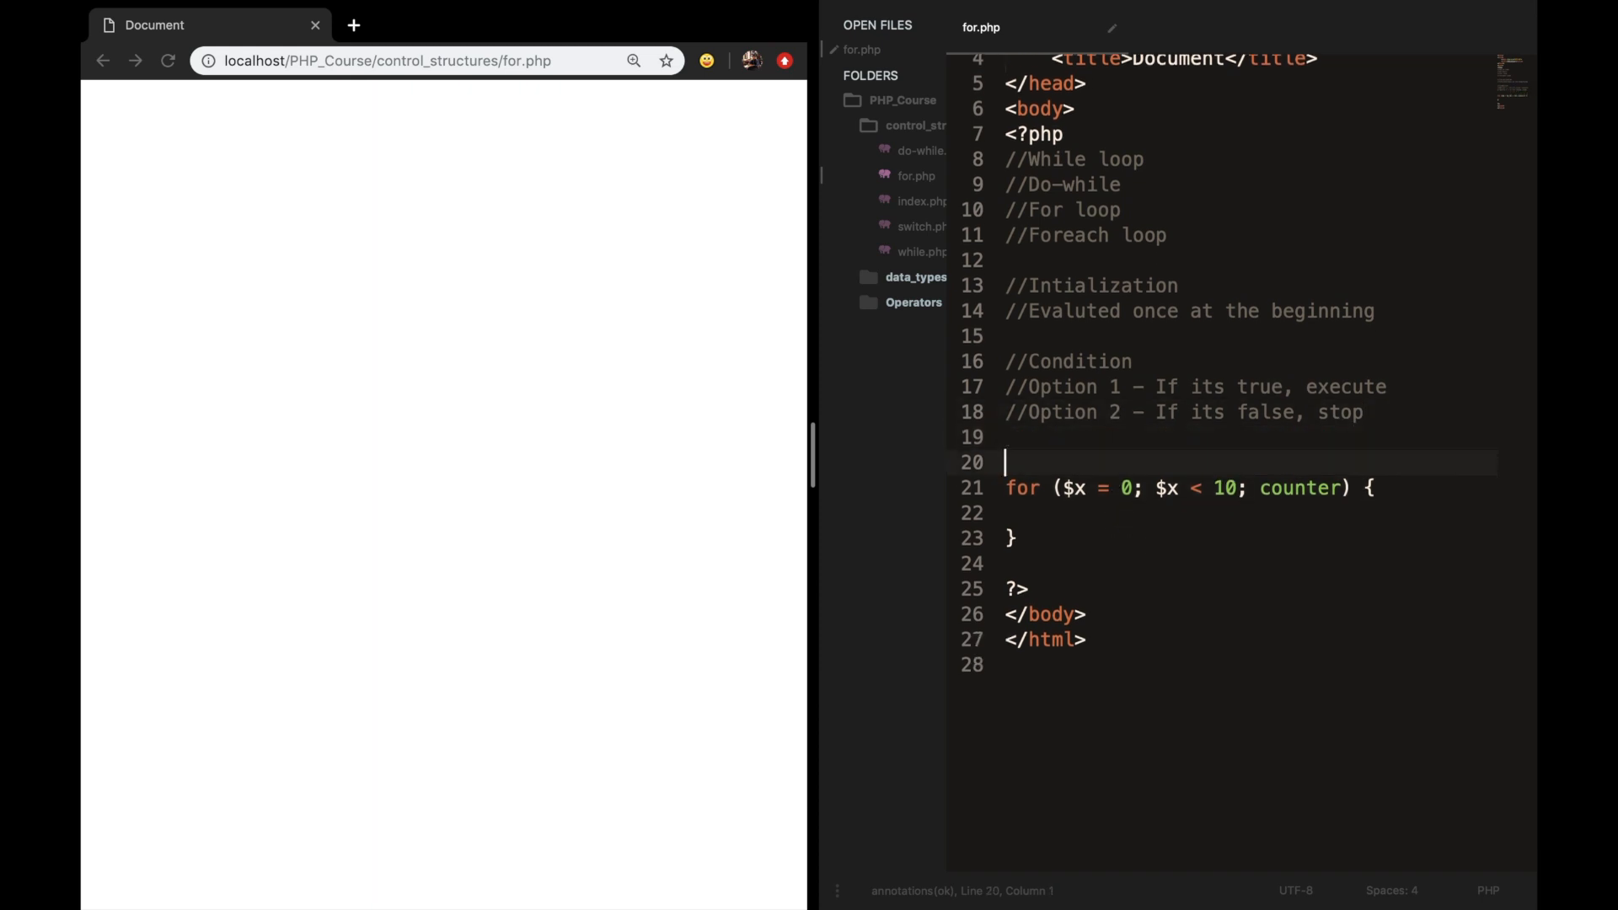
Fix the counter comment to read //Evaluated at the end of every loop.
{"action": "scroll", "scroll_direction": "down", "scroll_amount": 3}
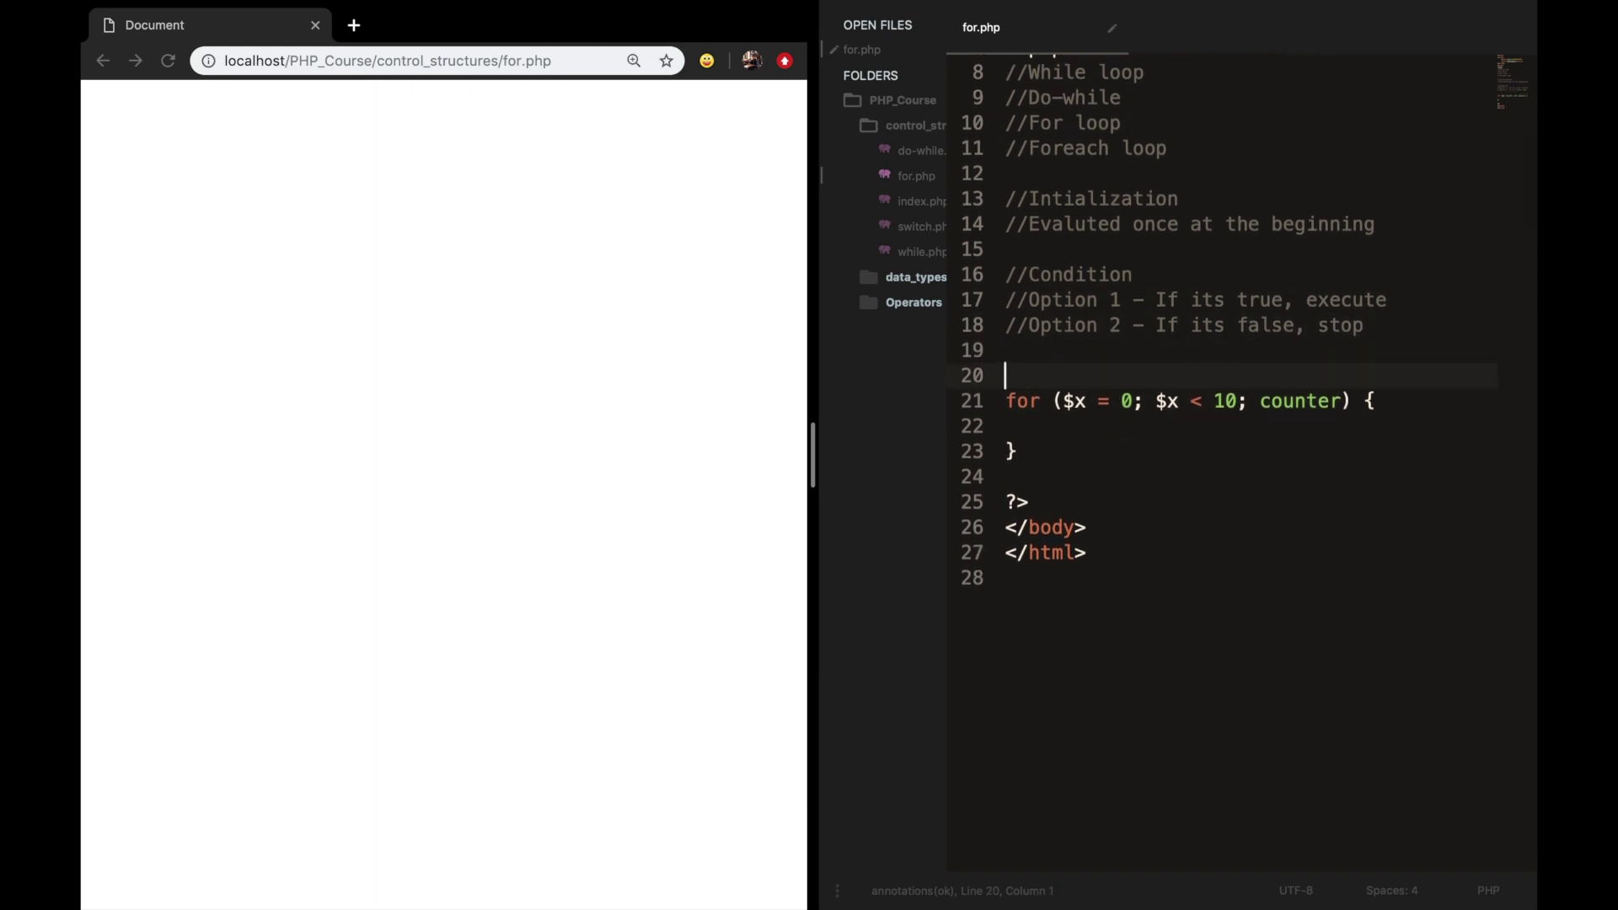
{"action": "double_click", "coordinate": [1300, 401]}
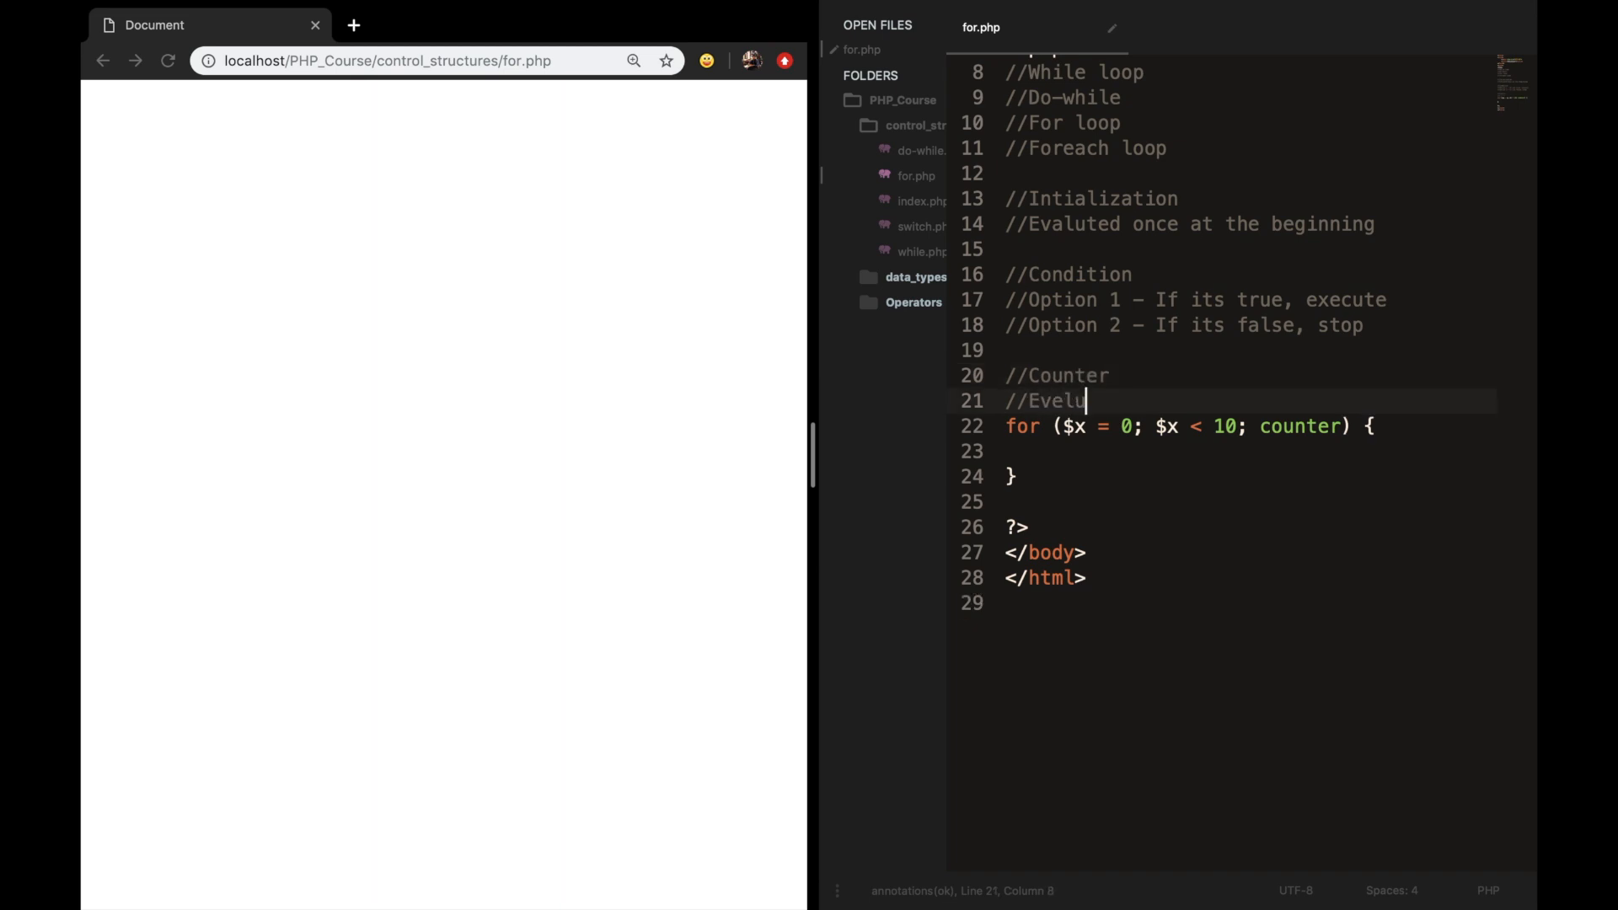
{"action": "key", "text": "Backspace"}
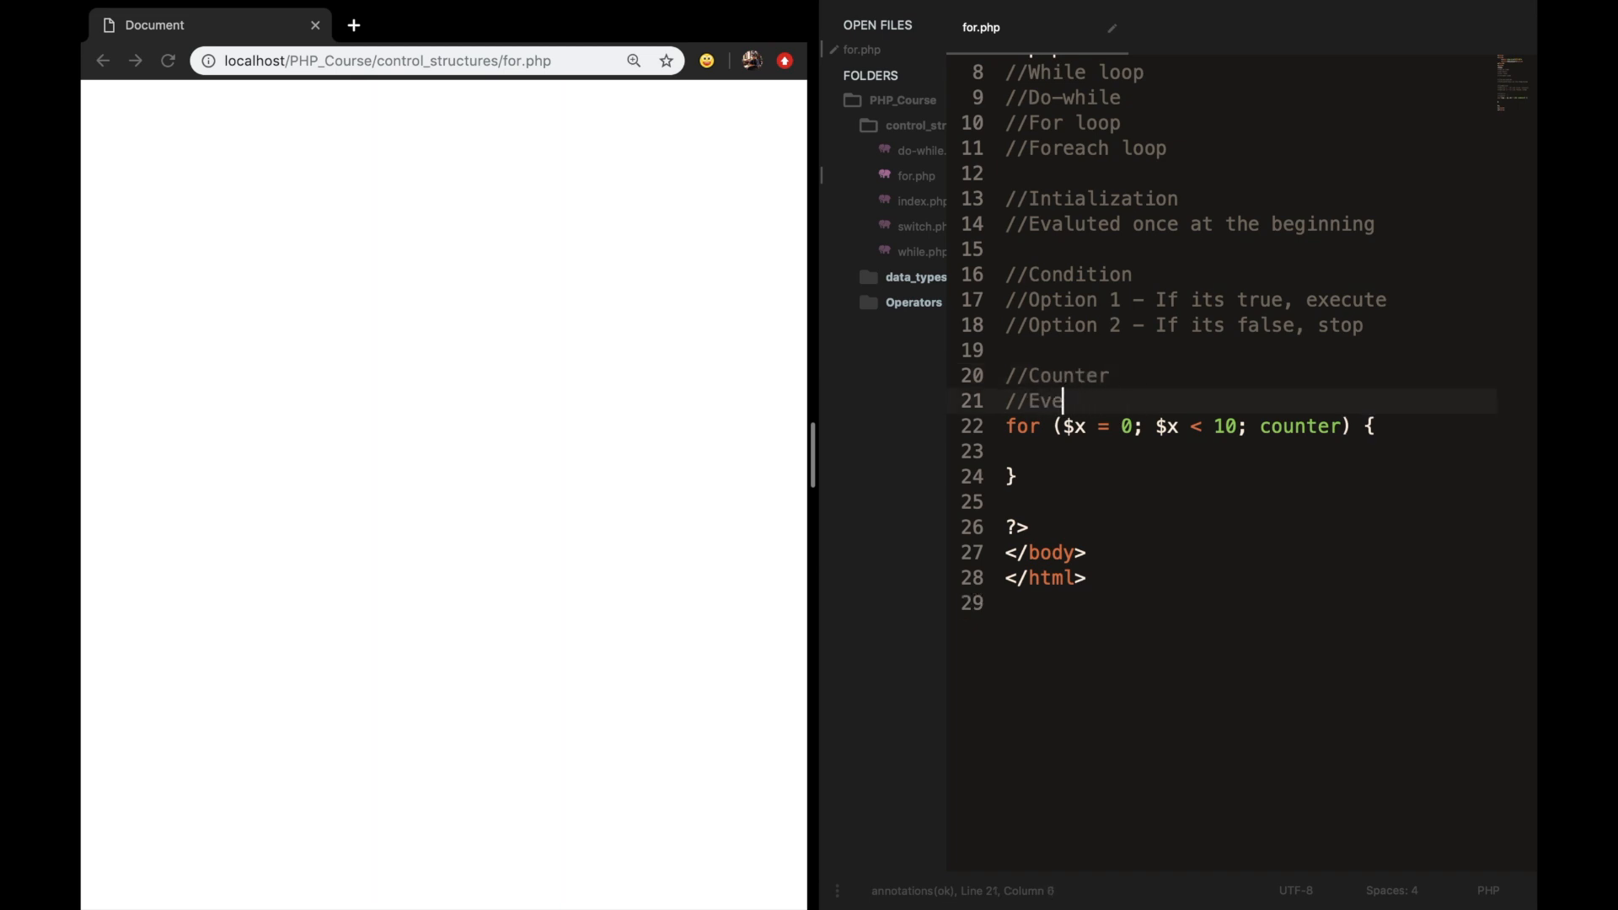
{"action": "key", "text": "backspace"}
{"action": "type", "text": "aluated at th"}
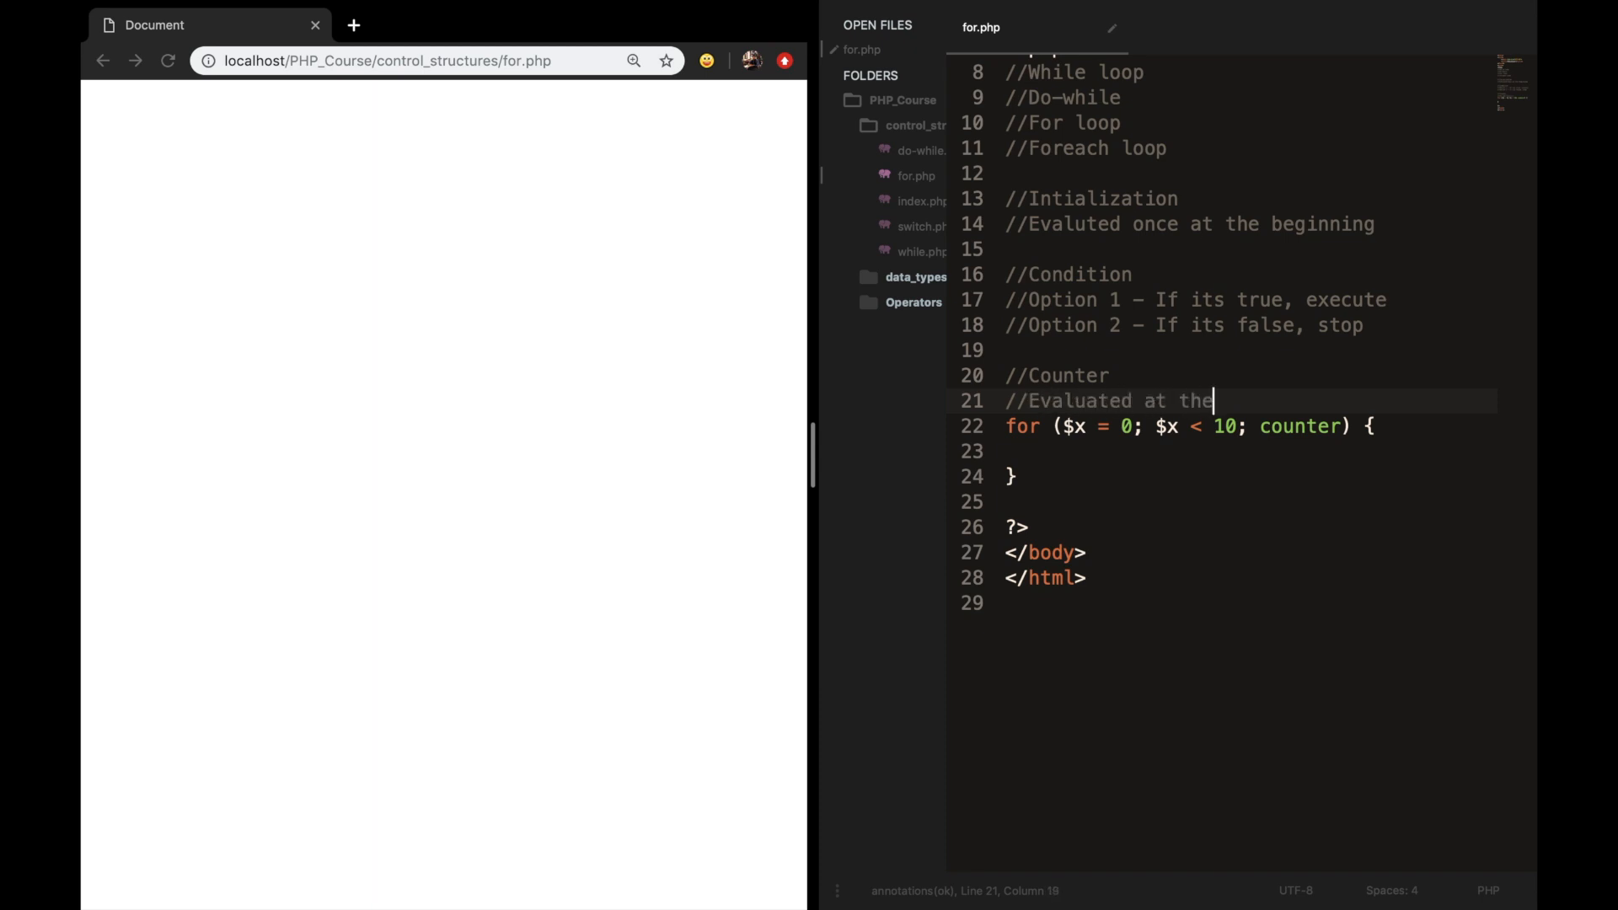
{"action": "type", "text": "end of every loop"}
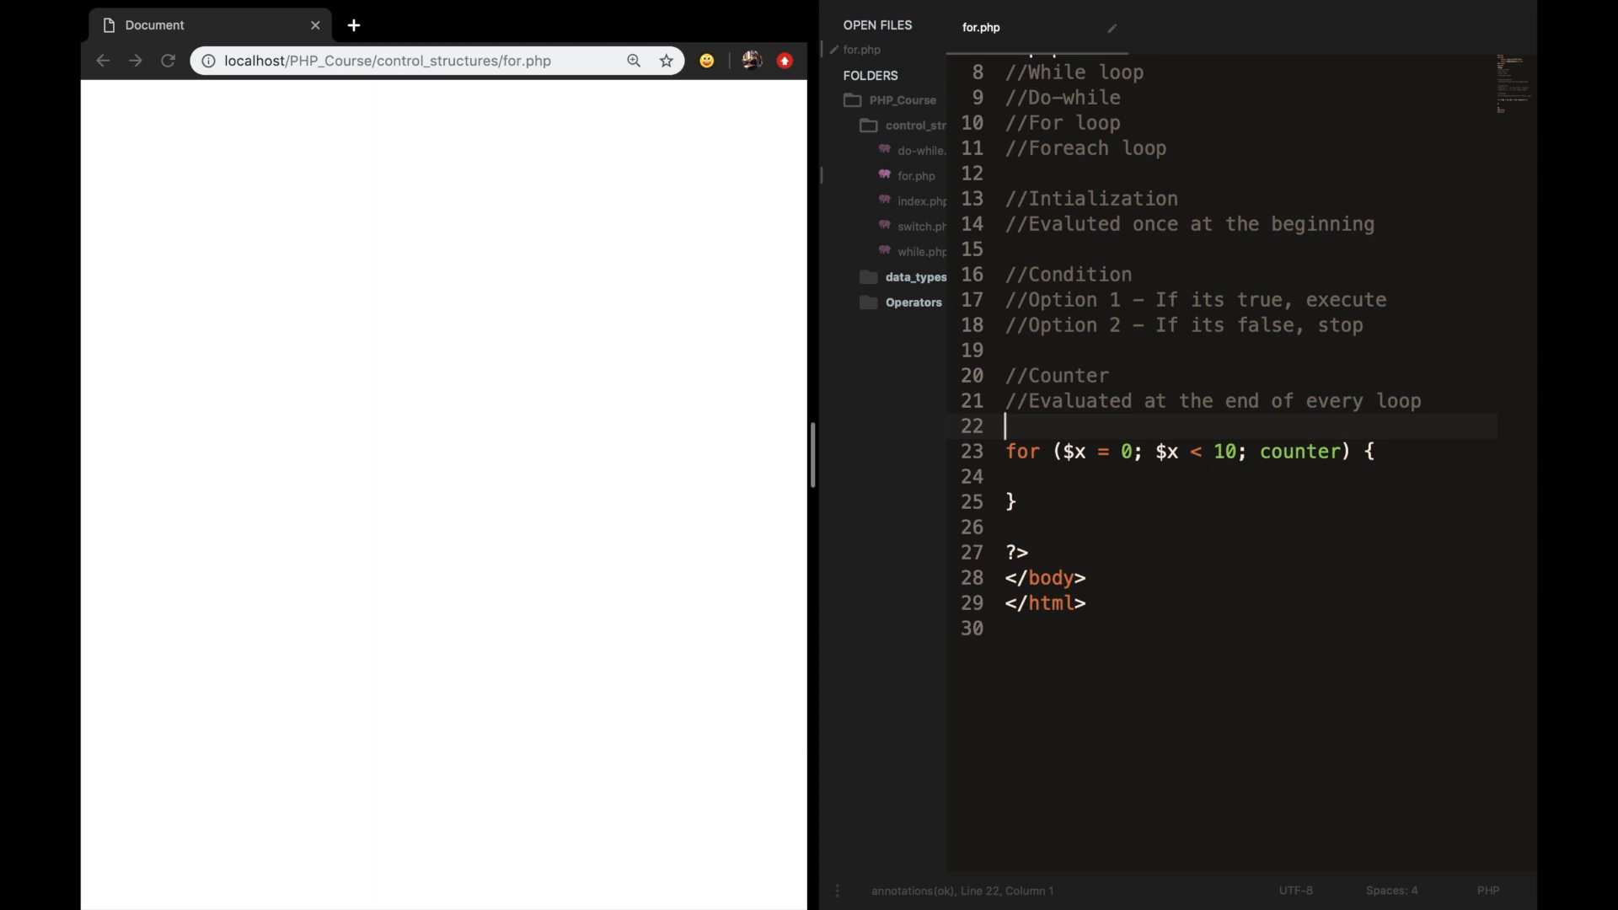
Replace the counter placeholder with $x++.
{"action": "double_click", "coordinate": [1301, 452]}
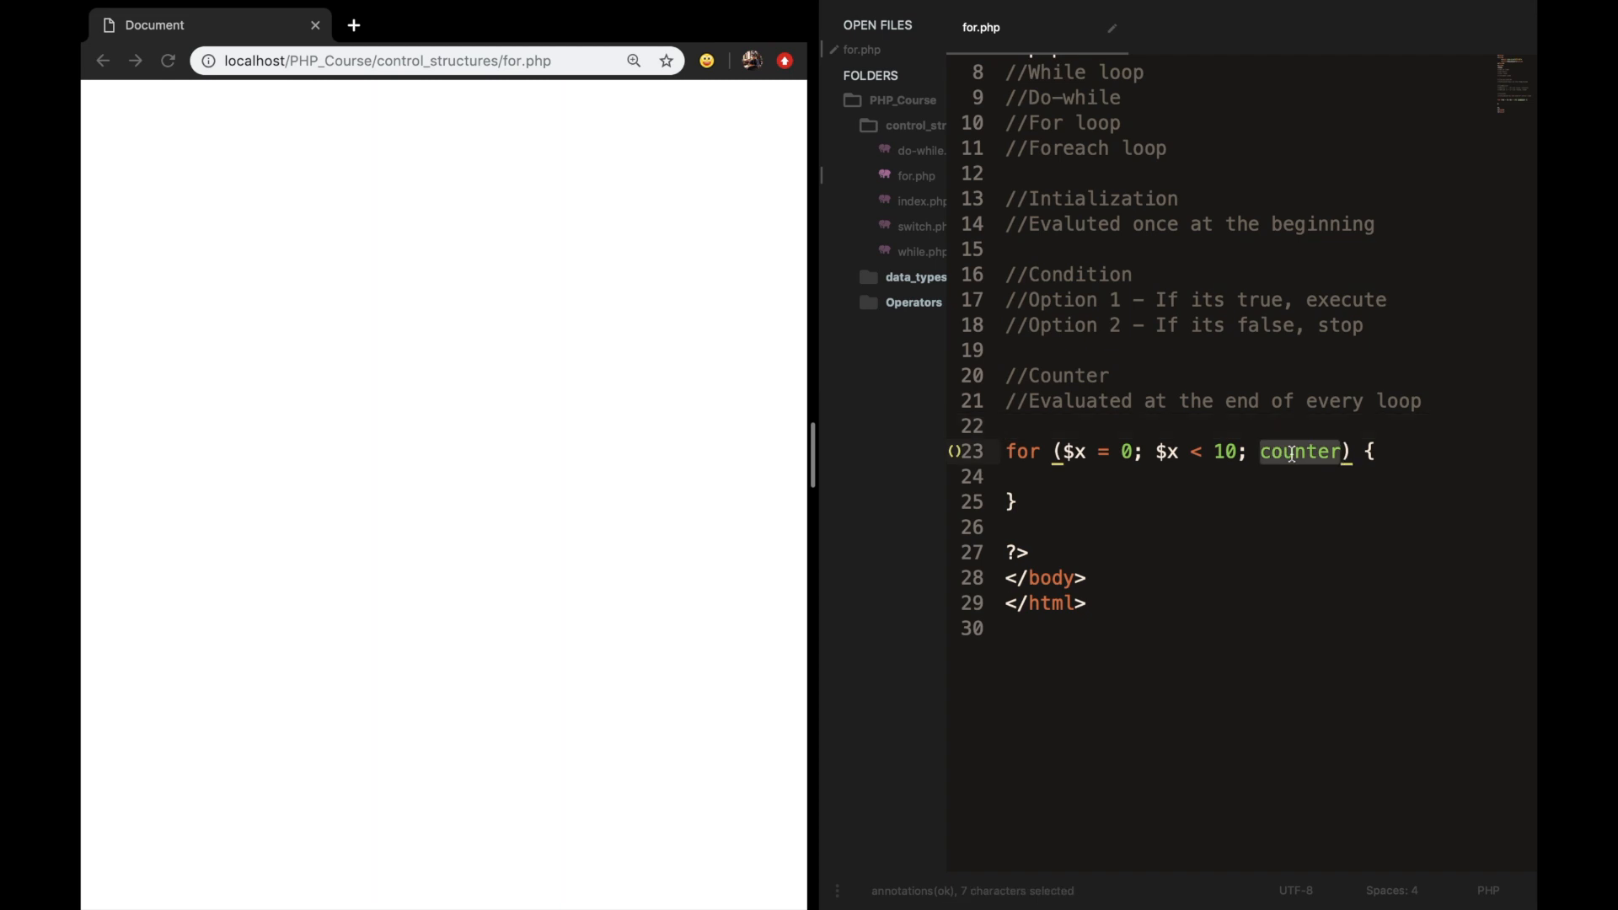
{"action": "type", "text": "$x+"}
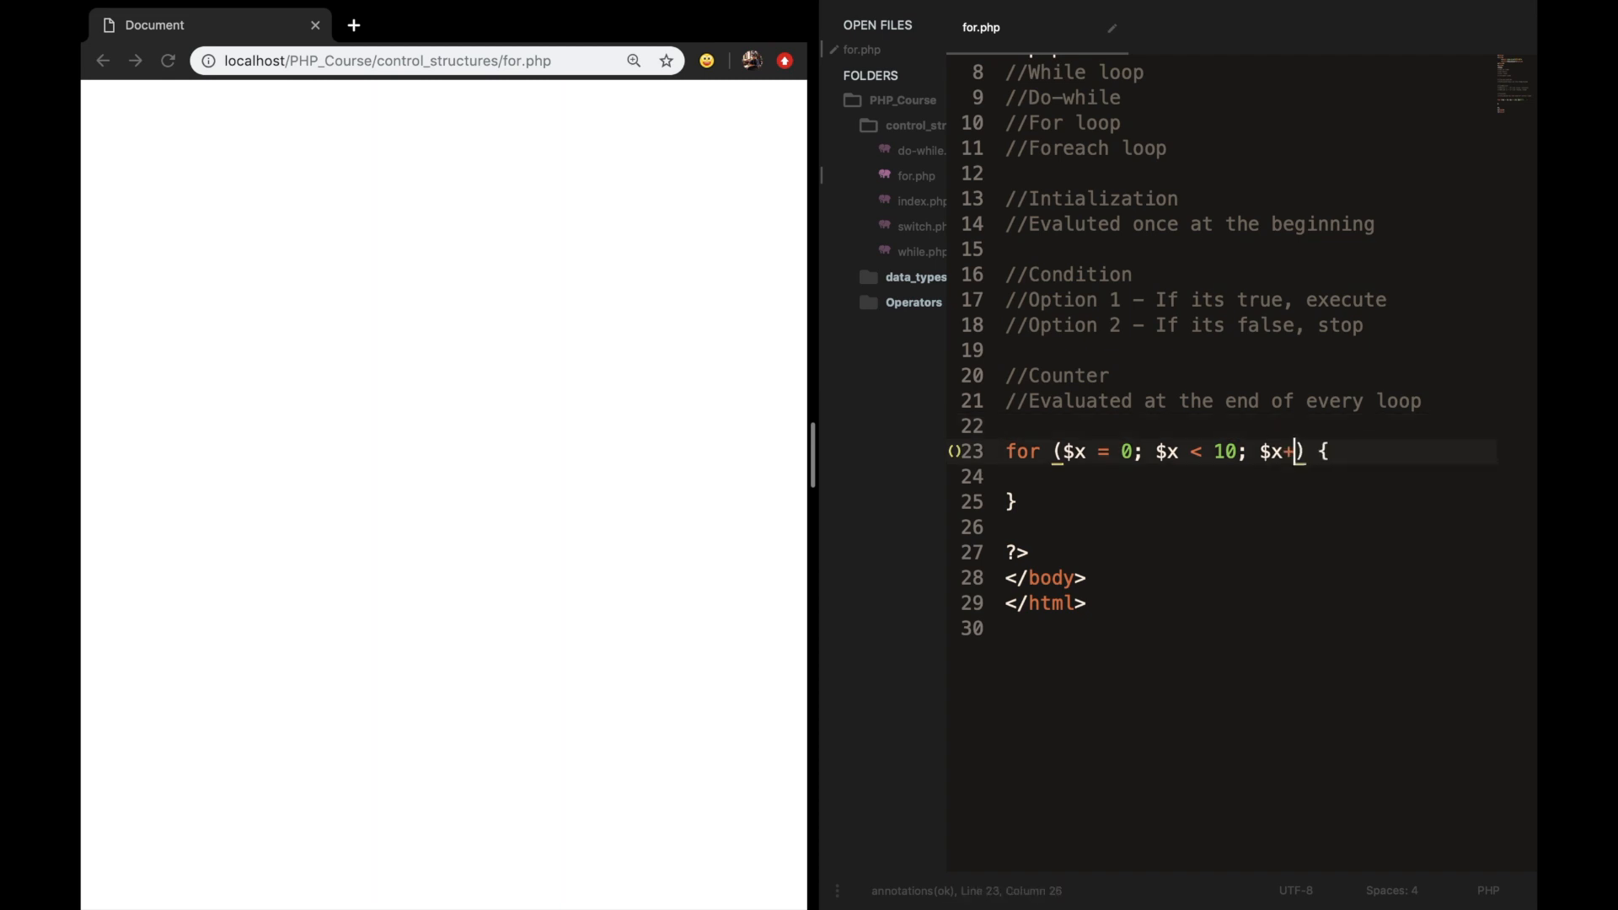
{"action": "type", "text": "+"}
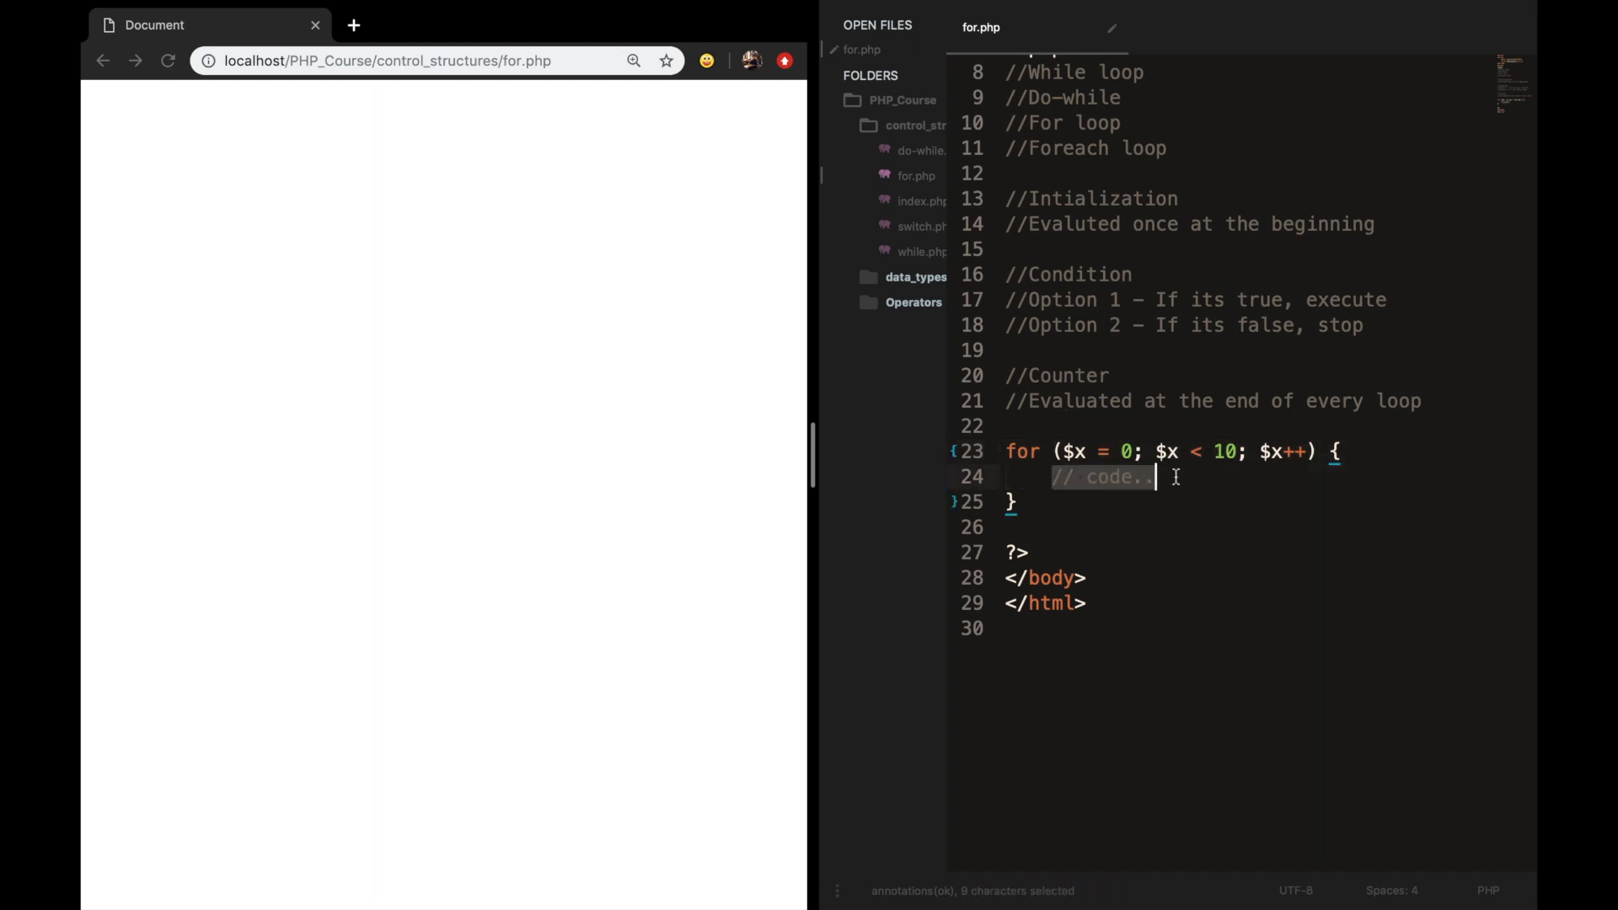
Make the loop body echo "The number is: " $x followed by a <br> line break.
{"action": "type", "text": "echo \"The"}
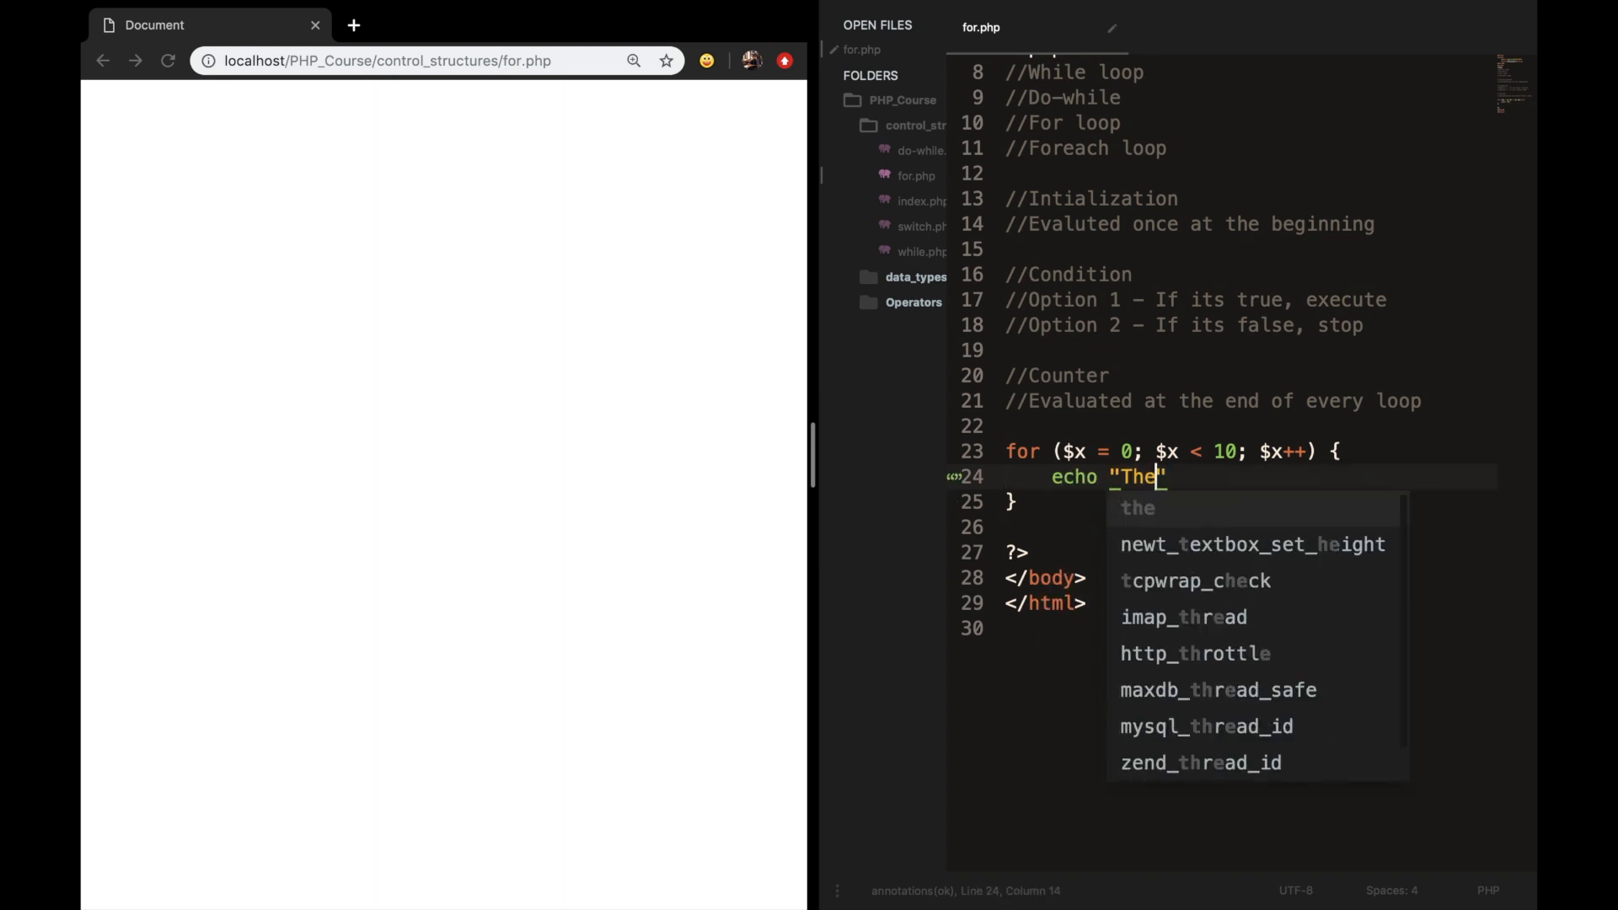
{"action": "type", "text": "number is: \""}
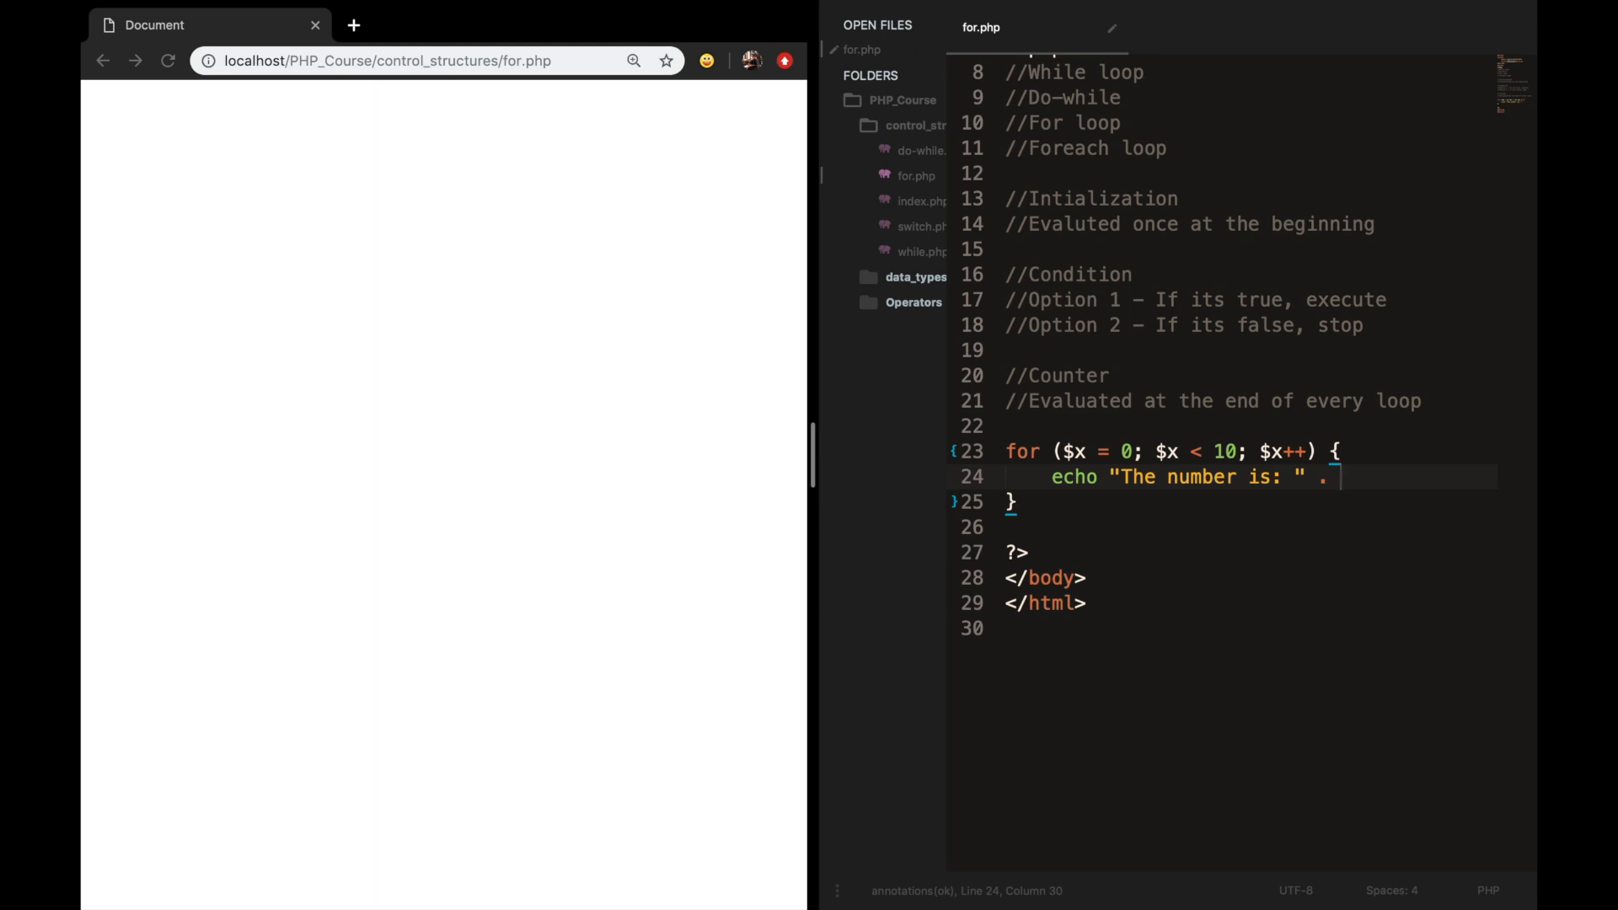
{"action": "type", "text": "$x;"}
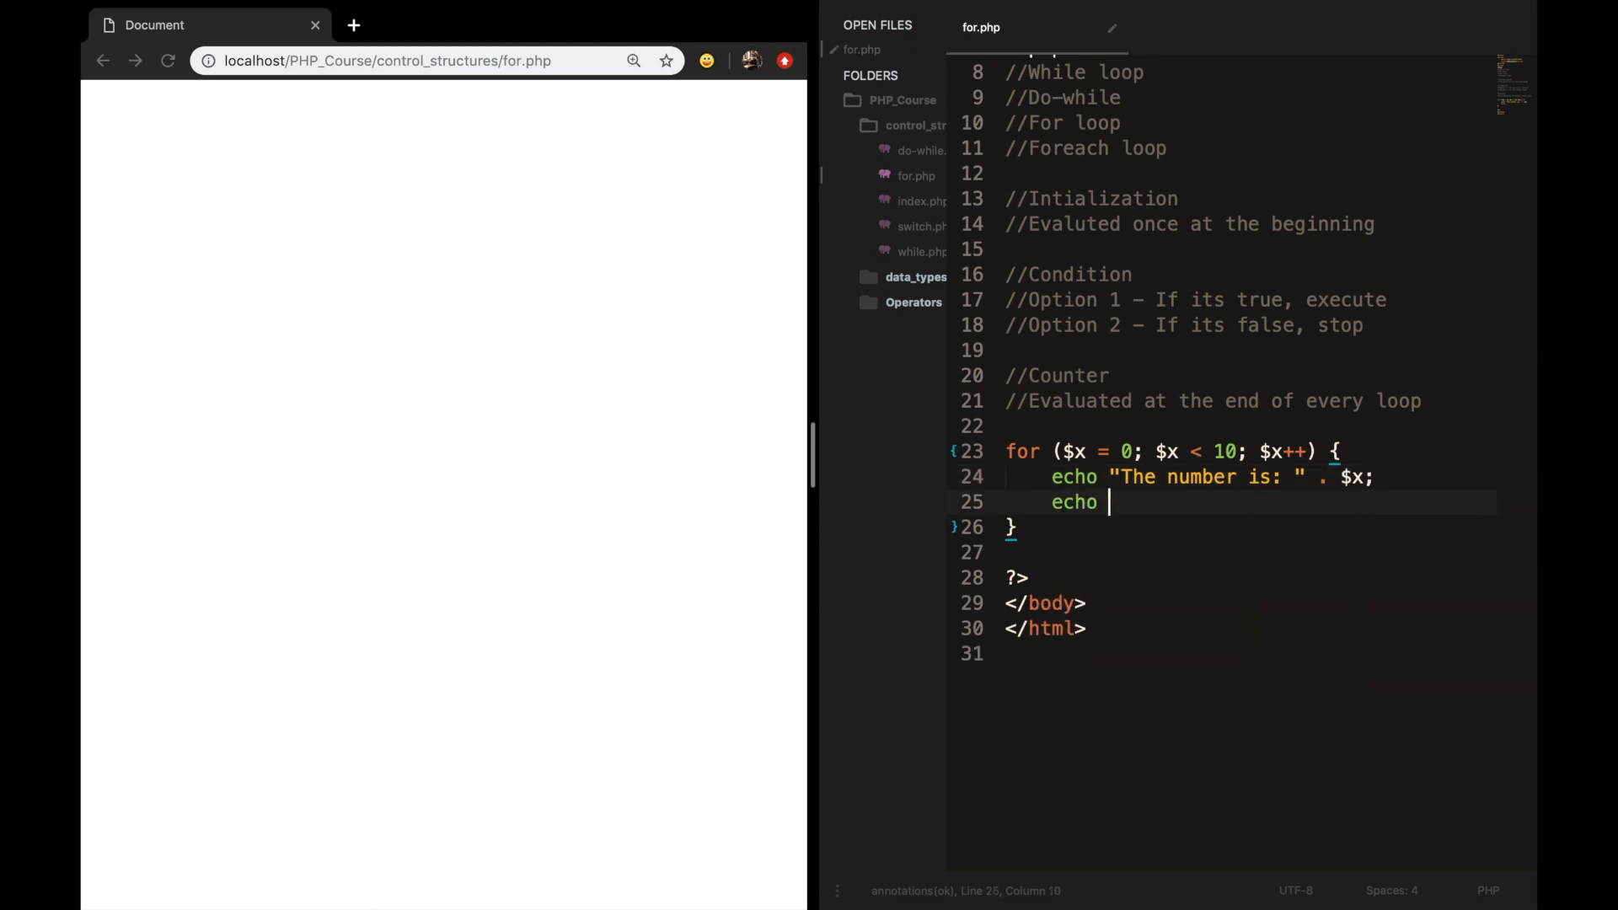
{"action": "type", "text": "\"\""}
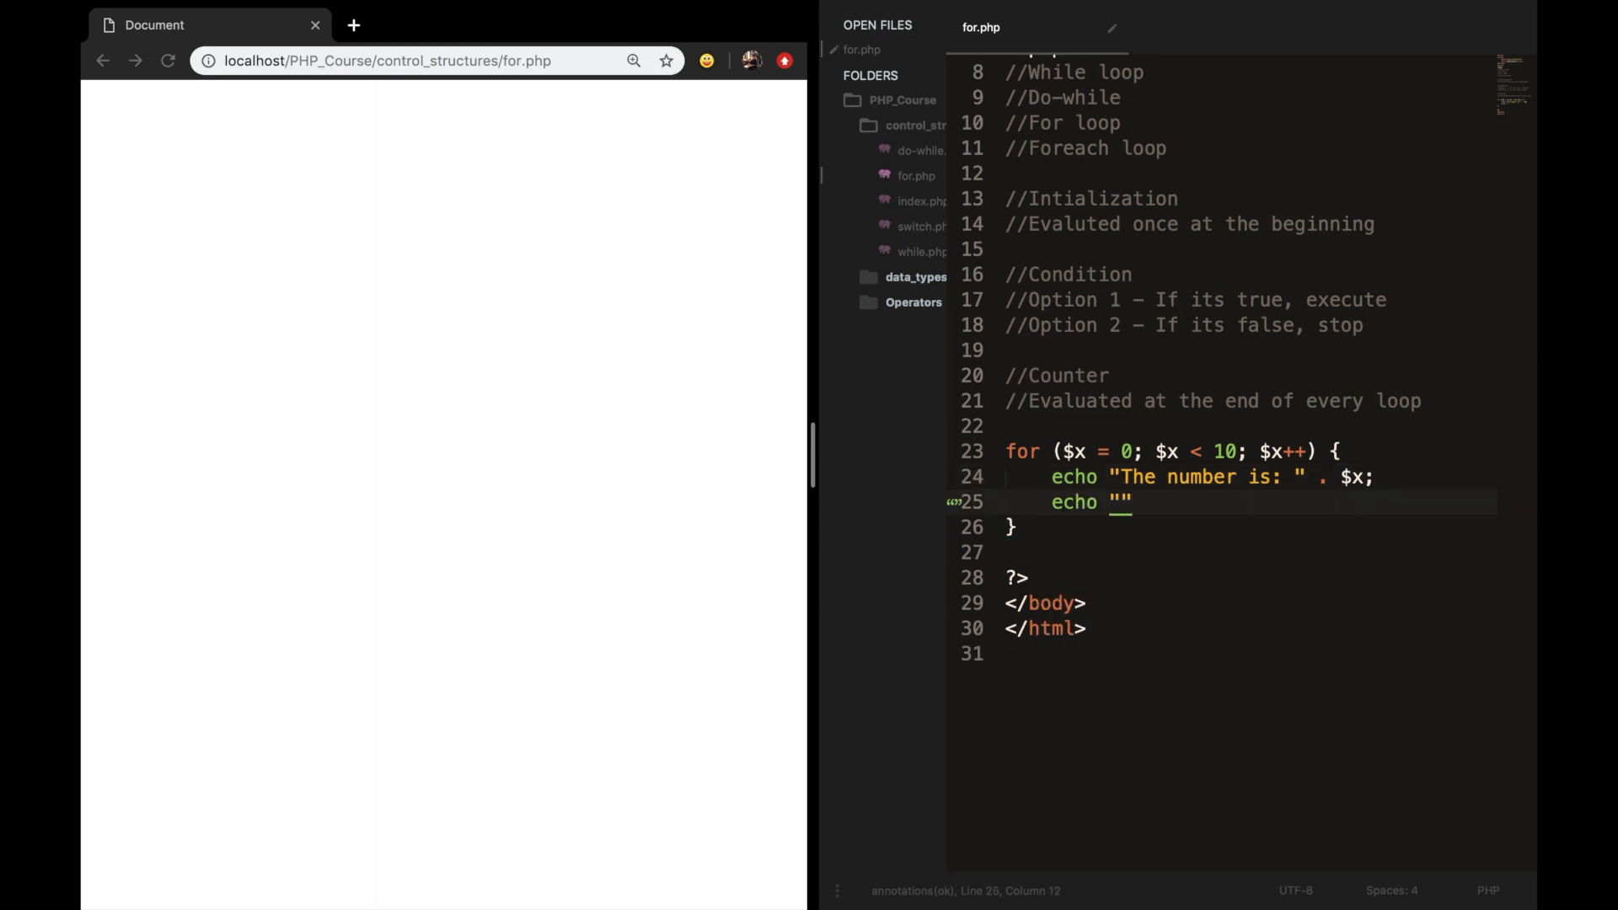
{"action": "type", "text": "<br>"}
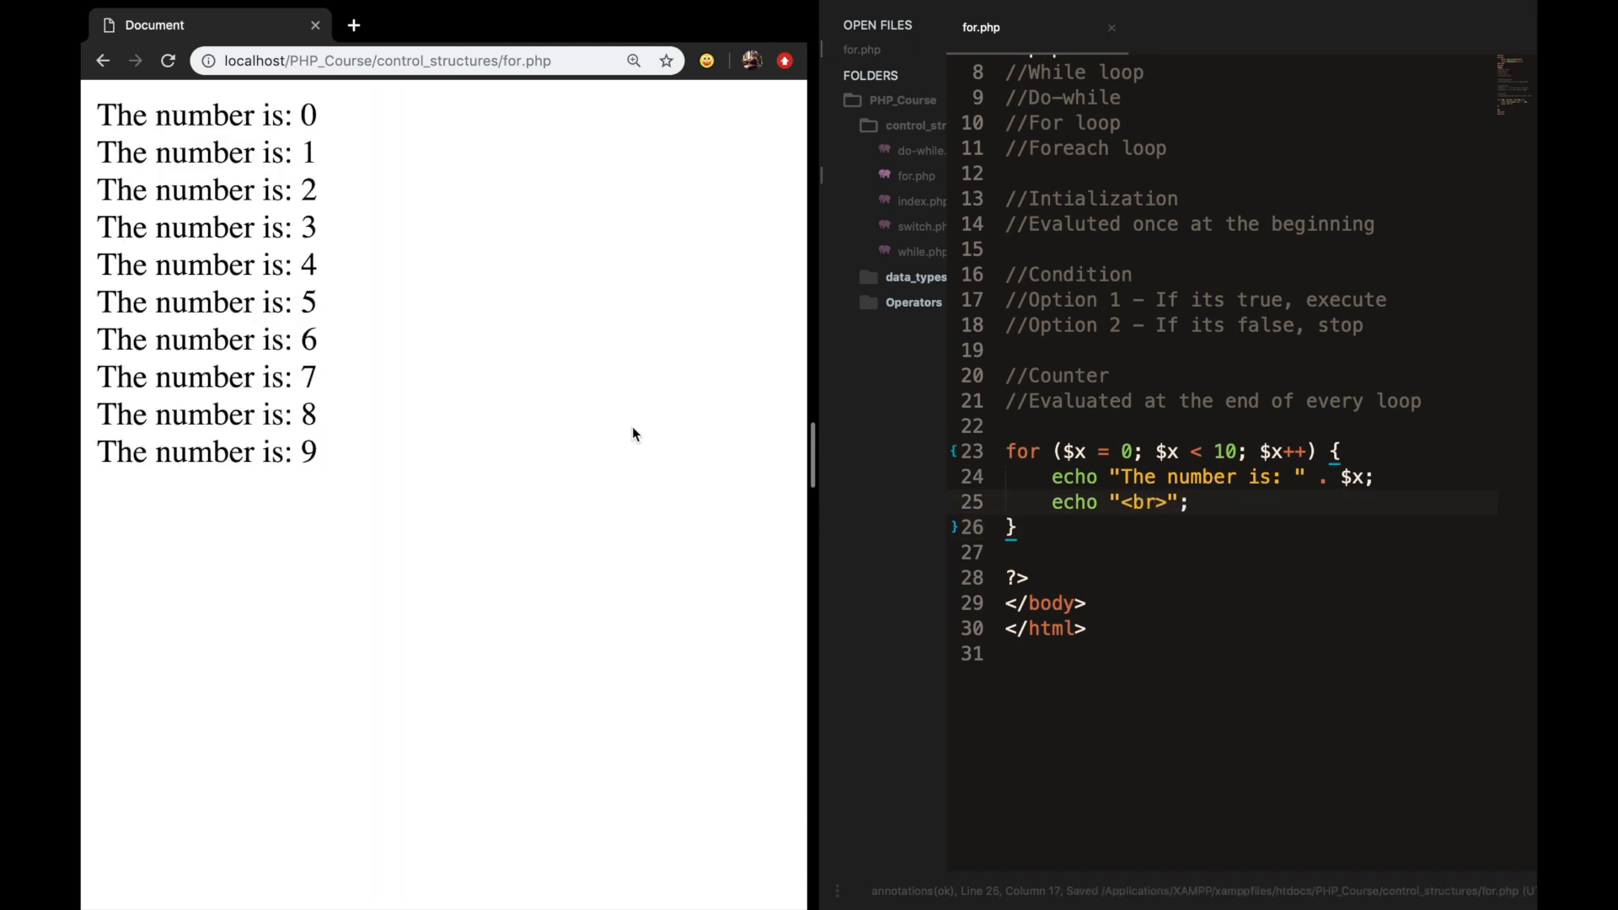
{"action": "mouse_move", "coordinate": [580, 393]}
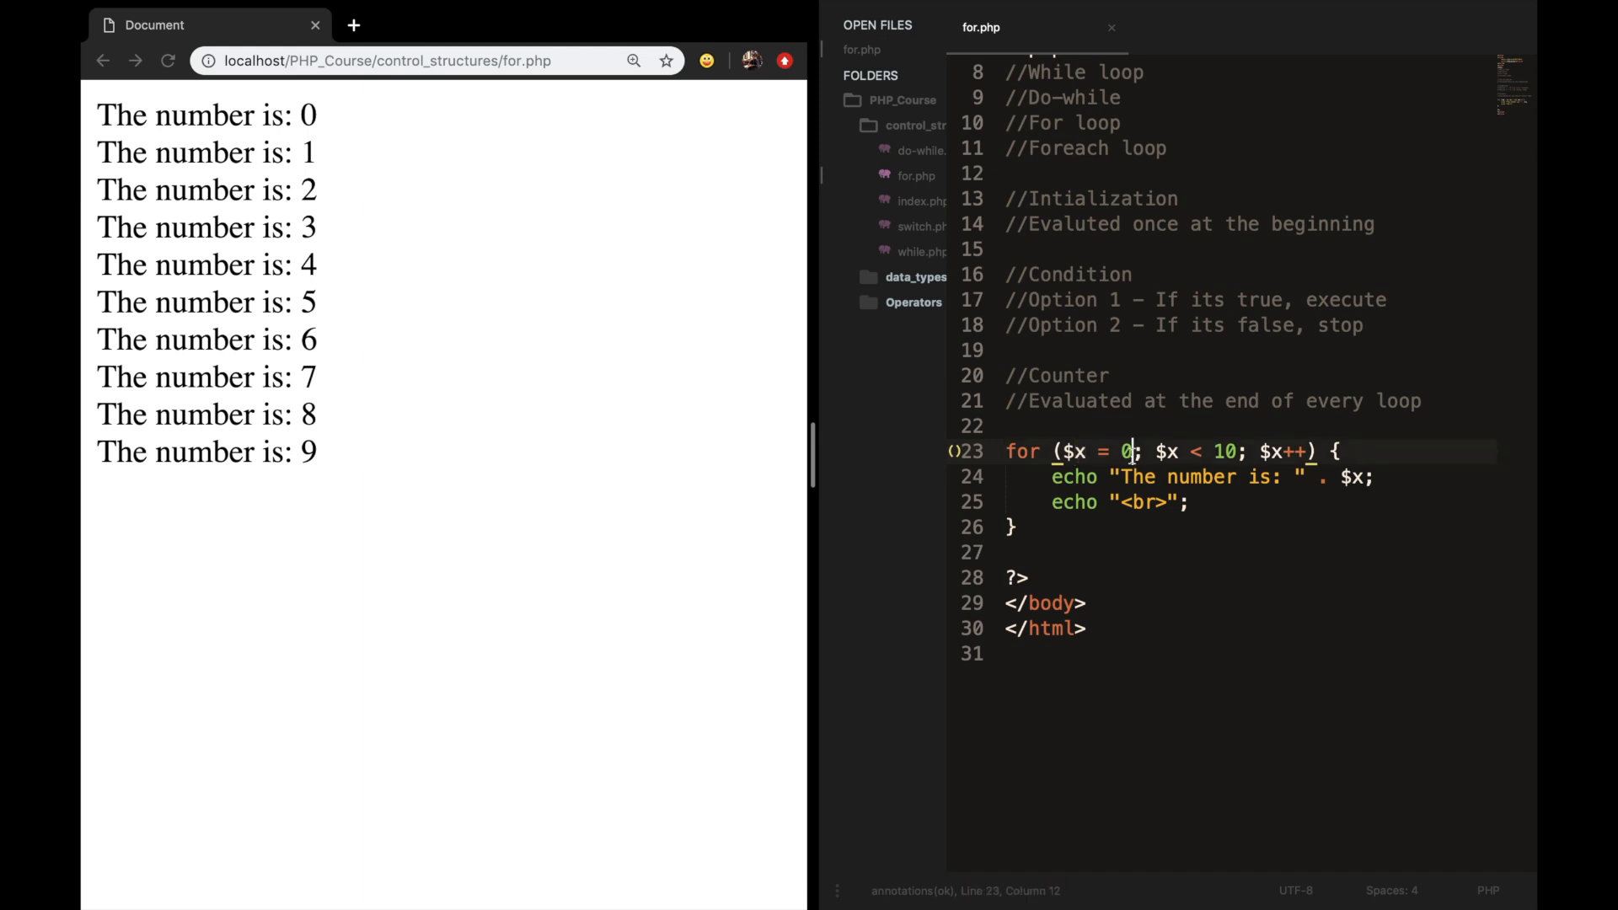
Change the loop to start at $x = 1 and run while $x <= 10.
{"action": "type", "text": "1"}
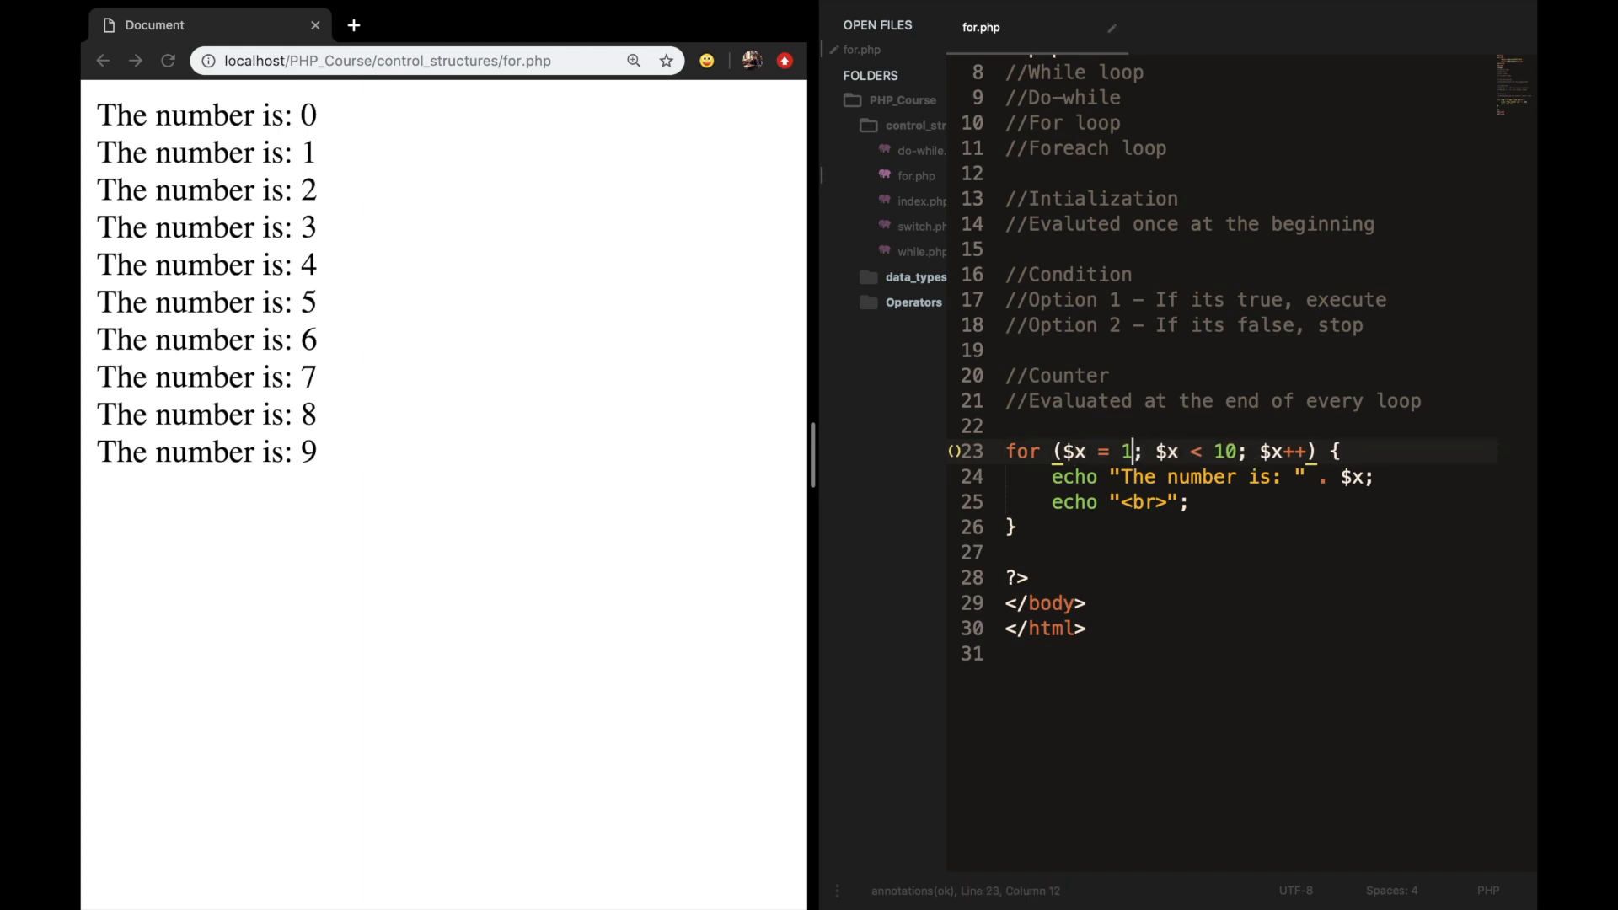
{"action": "mouse_move", "coordinate": [1123, 602]}
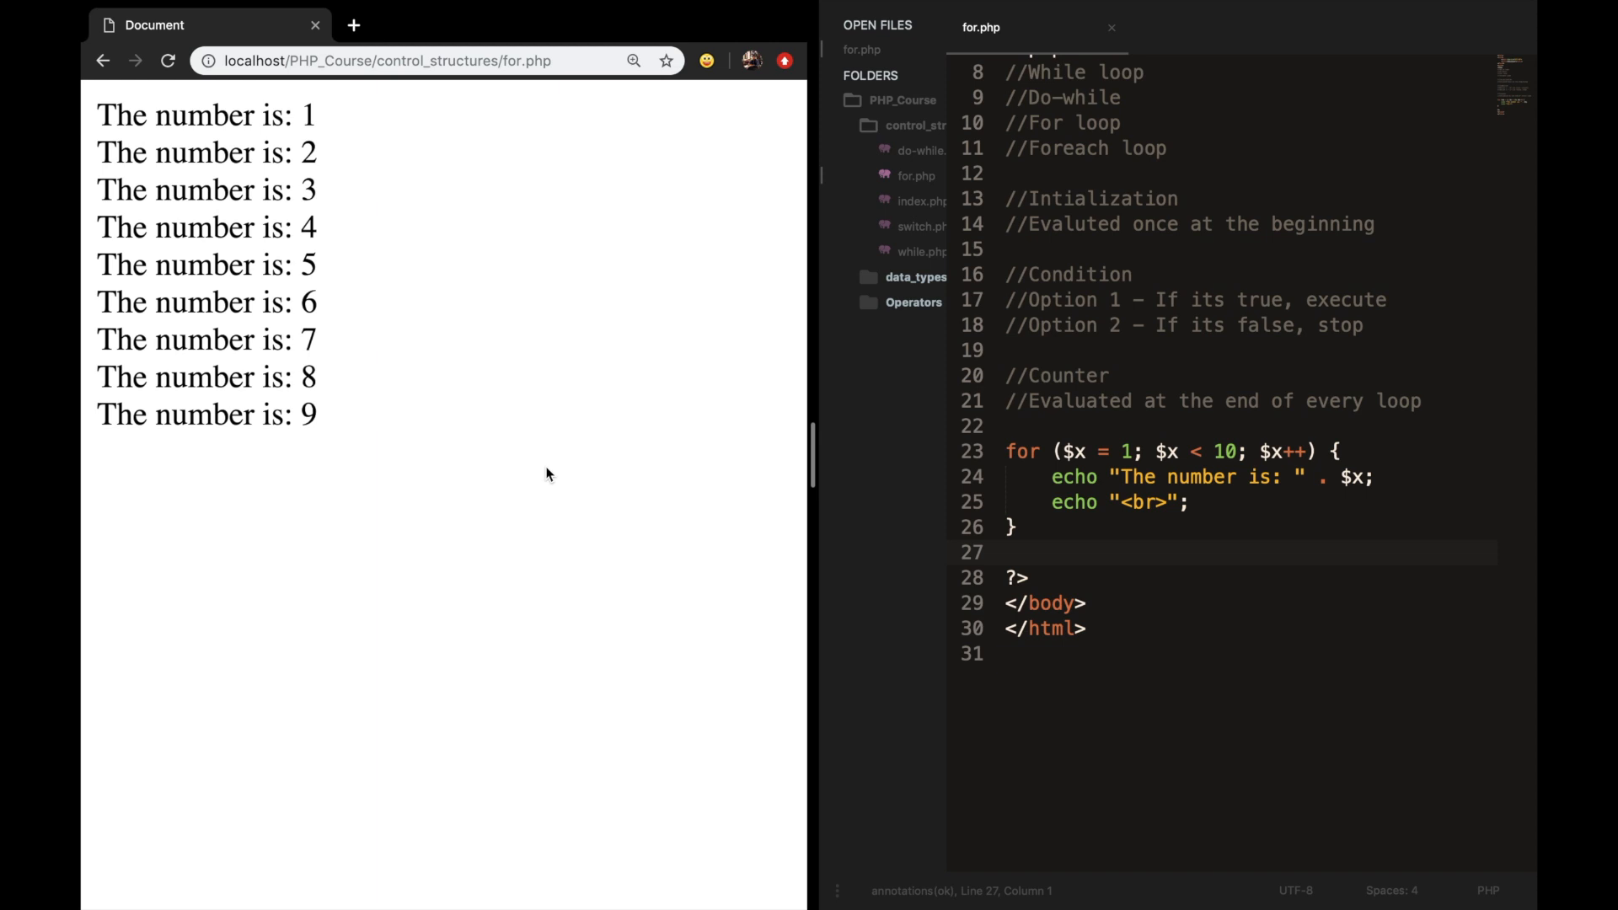
{"action": "mouse_move", "coordinate": [1206, 457]}
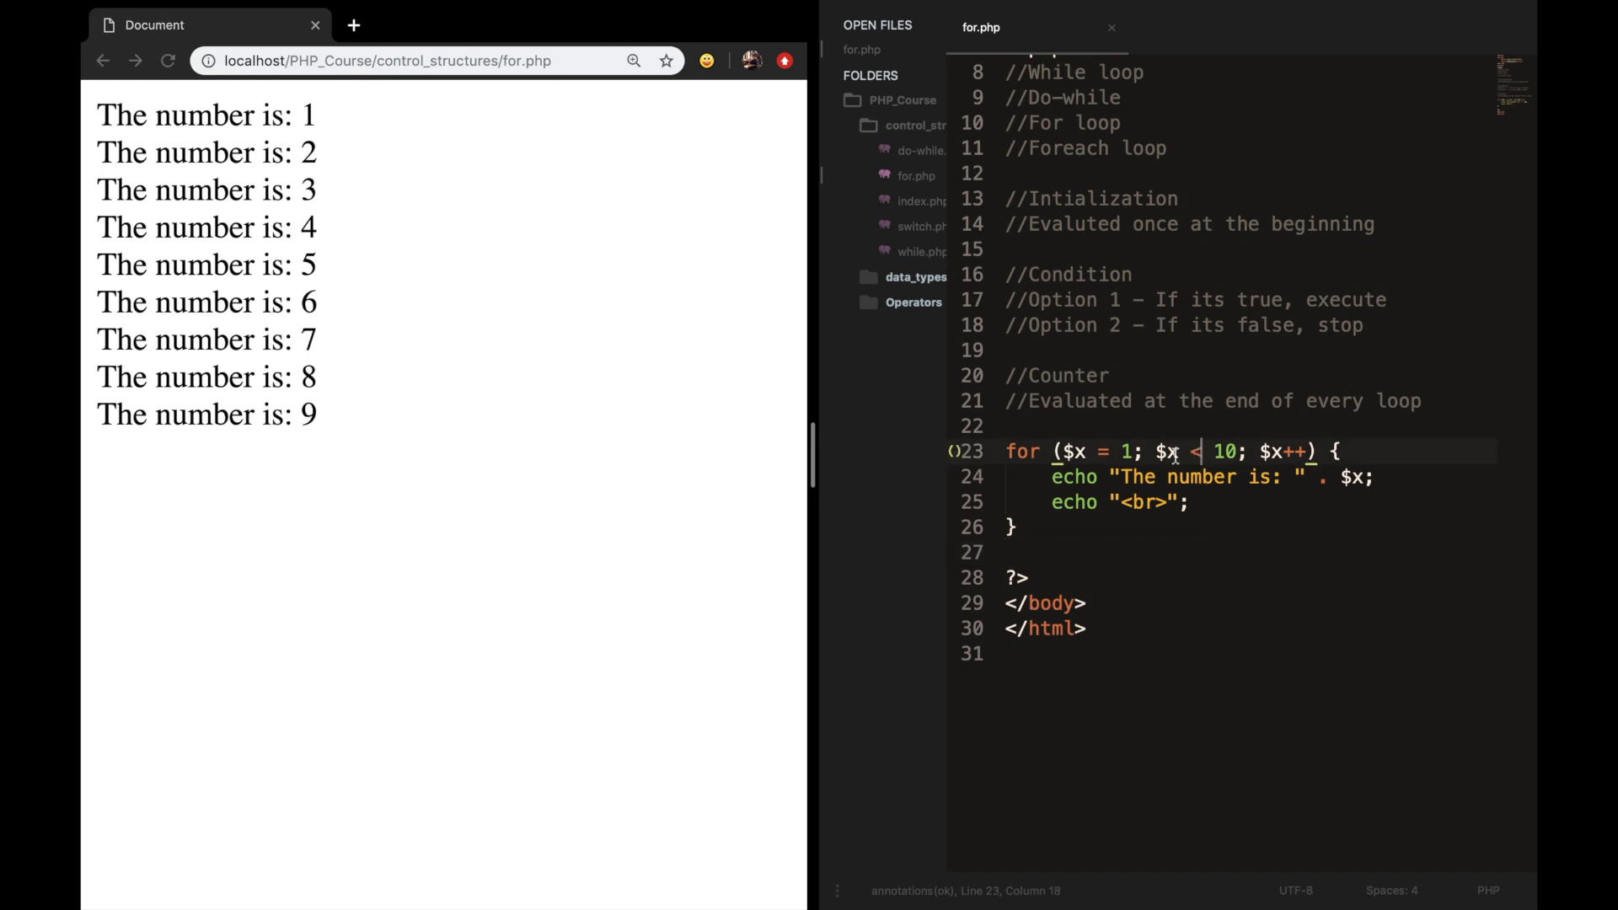
{"action": "mouse_move", "coordinate": [1232, 558]}
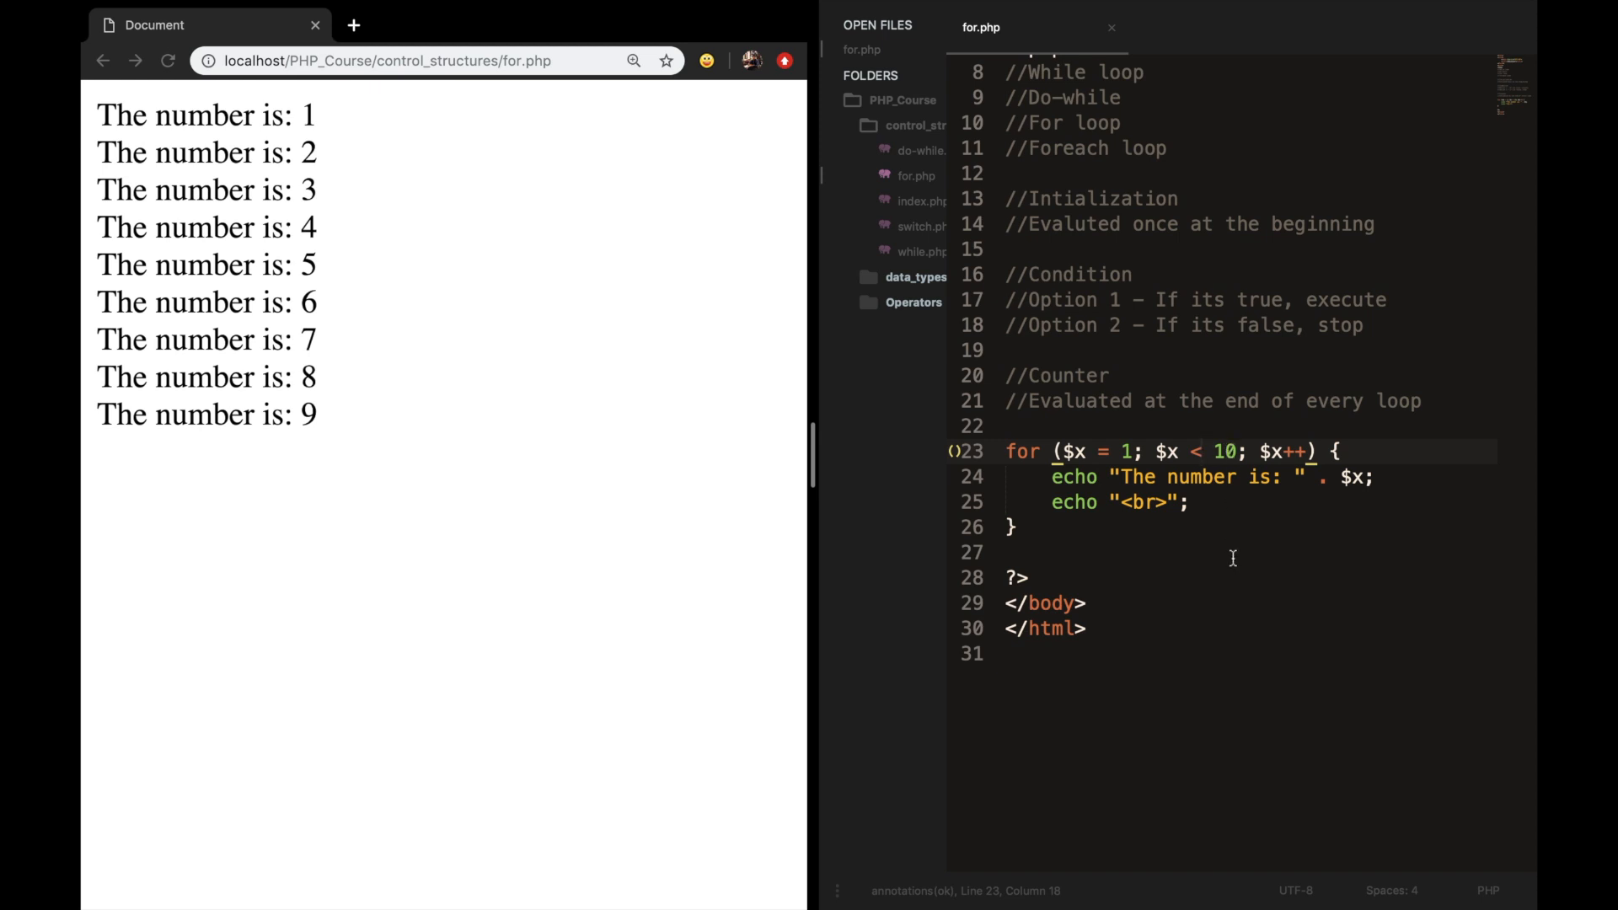
{"action": "type", "text": "="}
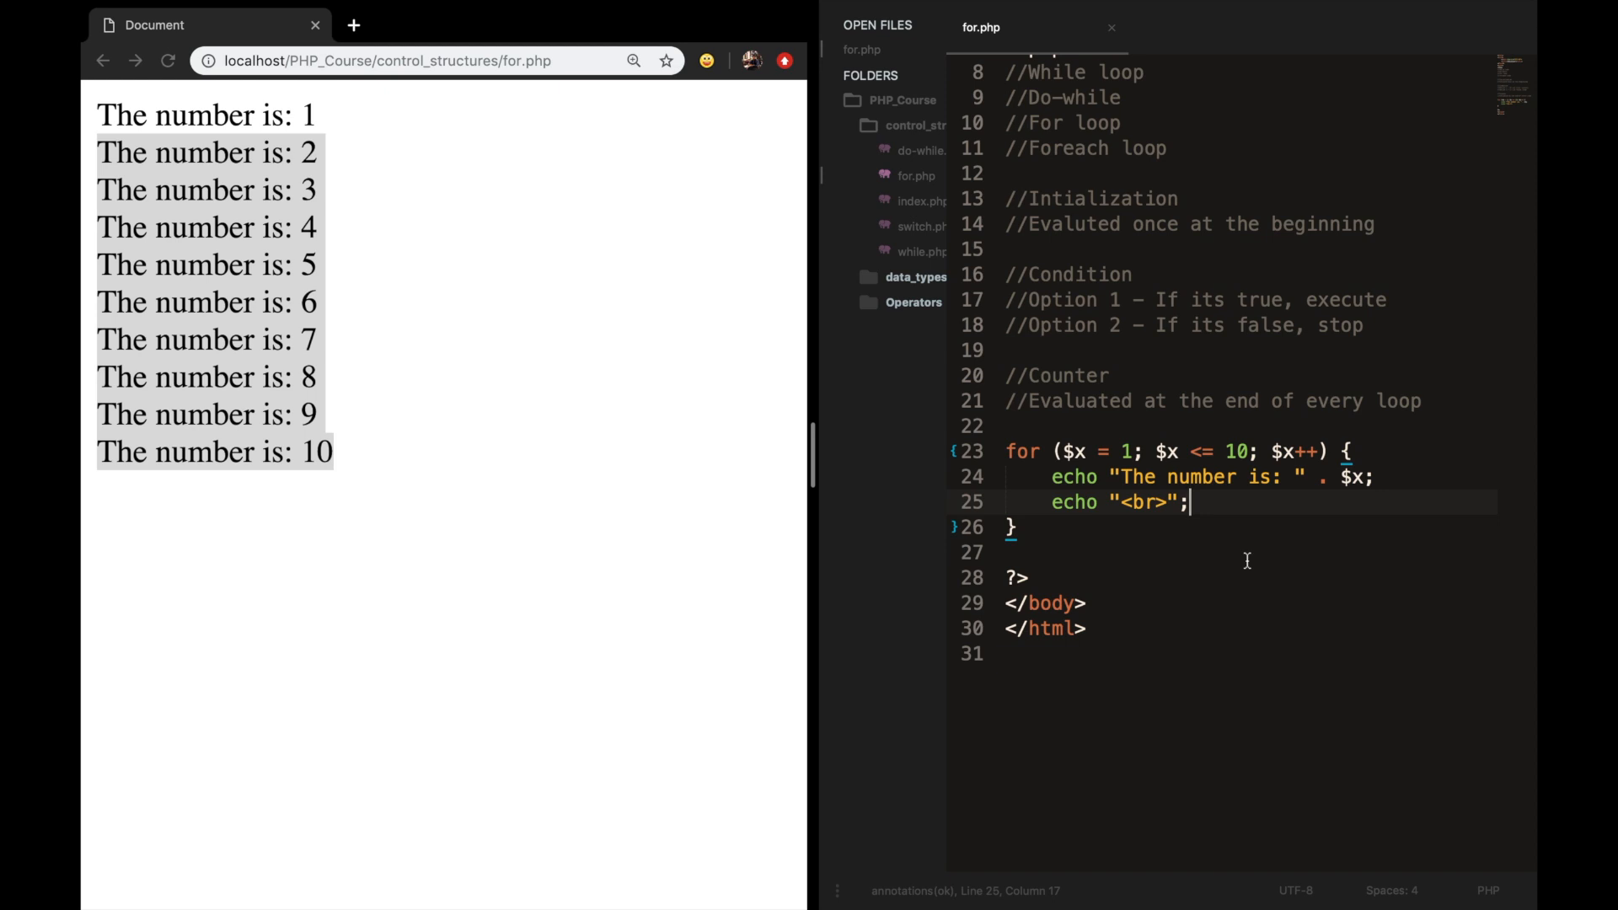
Place the cursor after the for loop's closing brace to open blank lines.
{"action": "scroll", "scroll_direction": "down", "scroll_amount": 3}
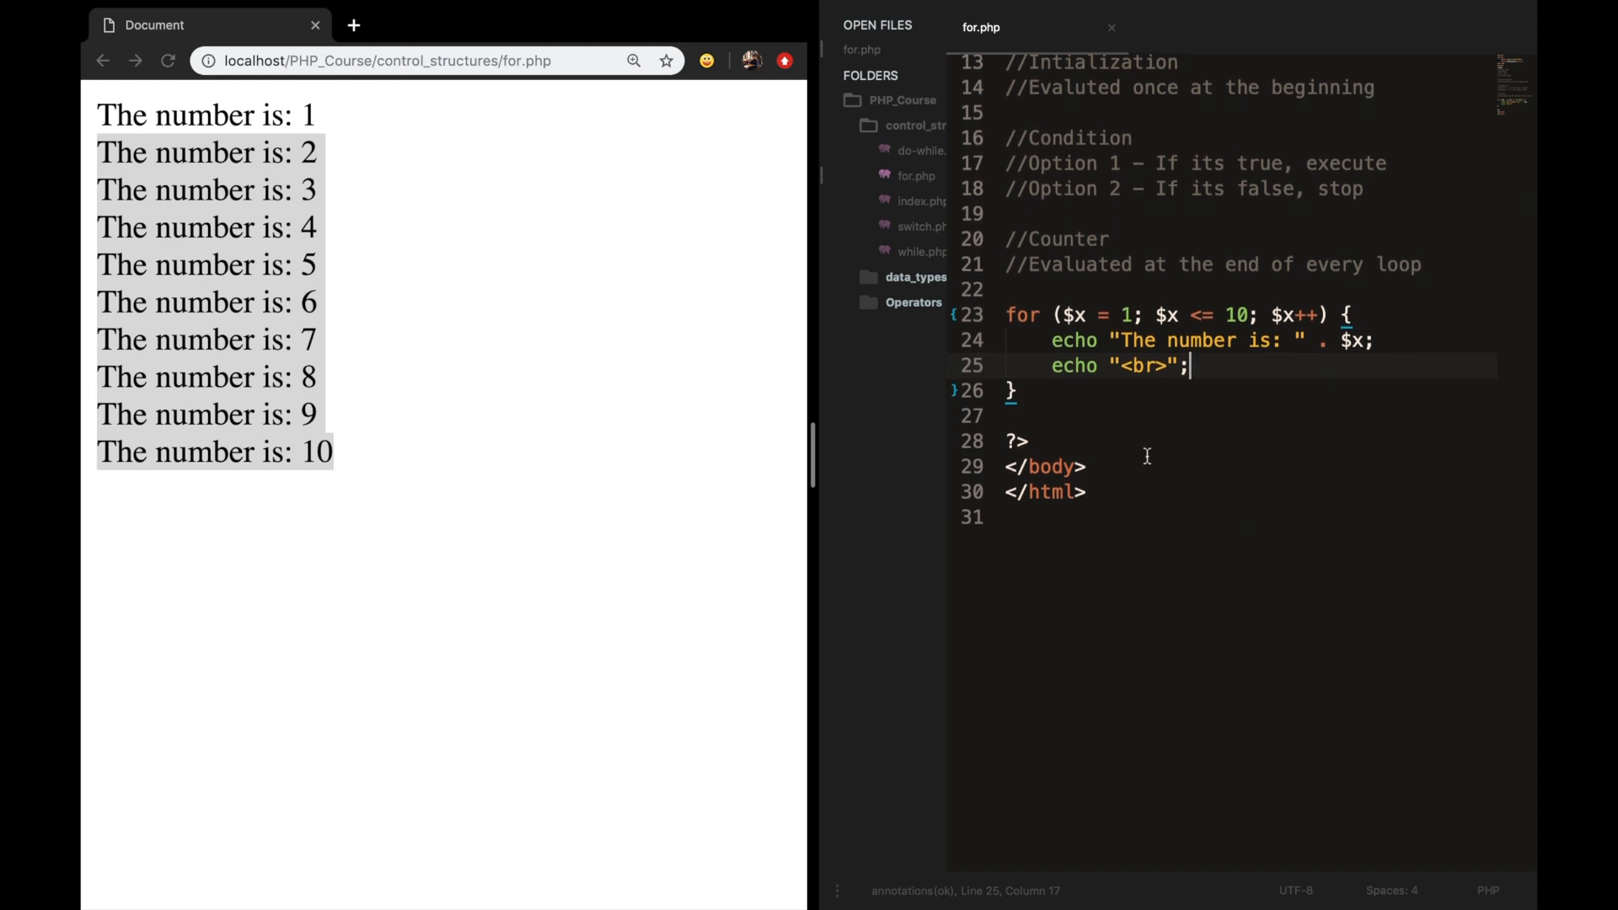
{"action": "mouse_move", "coordinate": [1201, 431]}
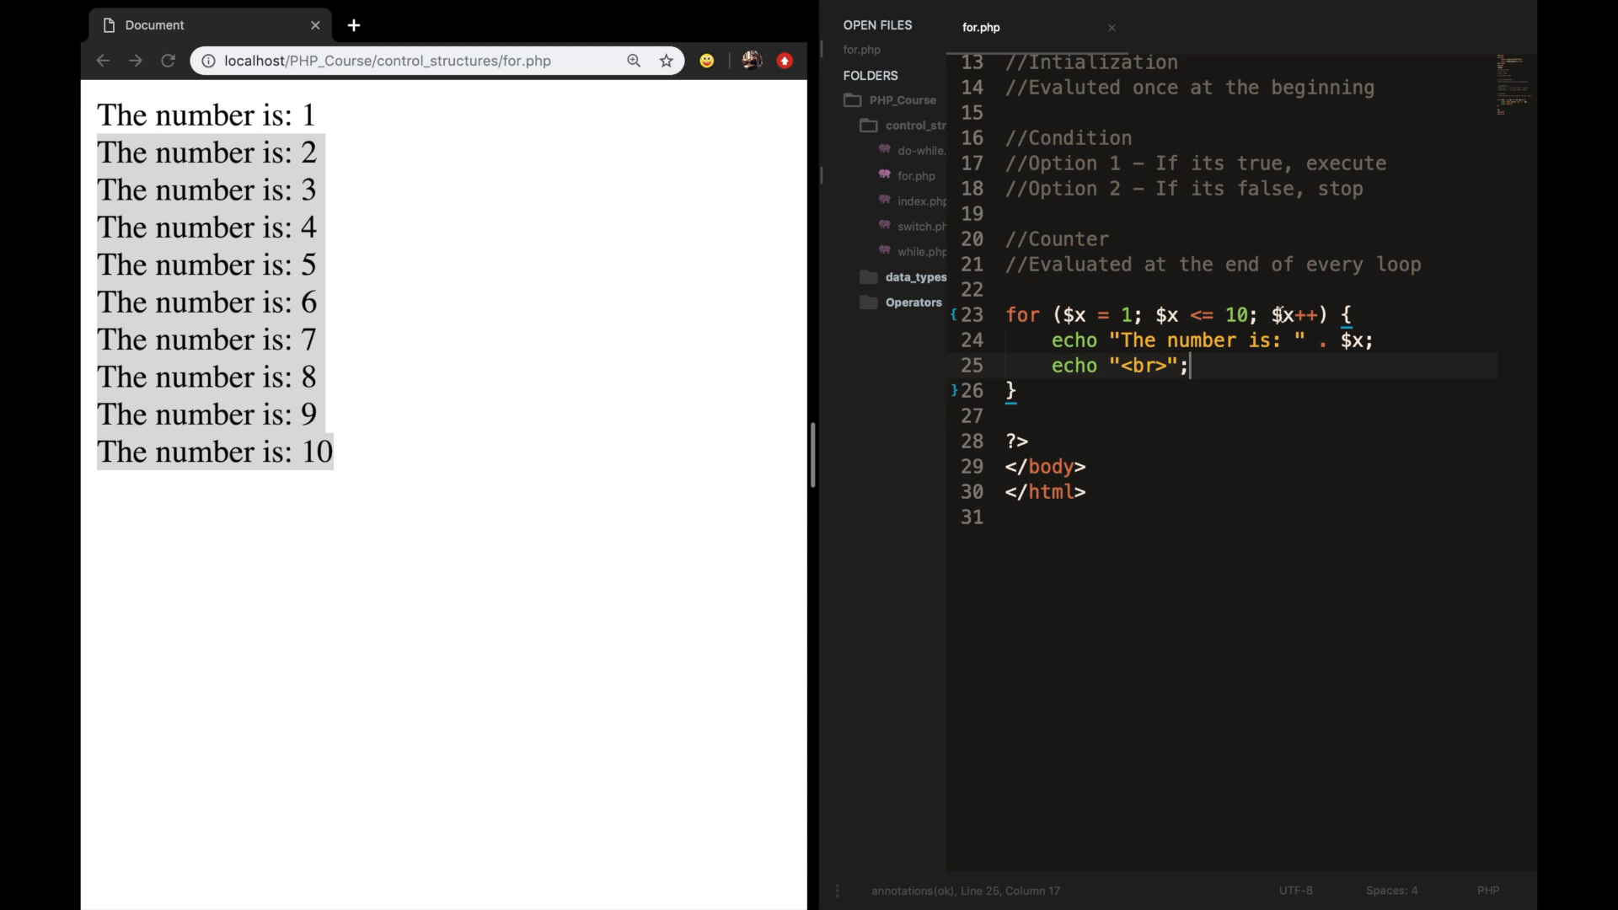
{"action": "double_click", "coordinate": [1295, 316]}
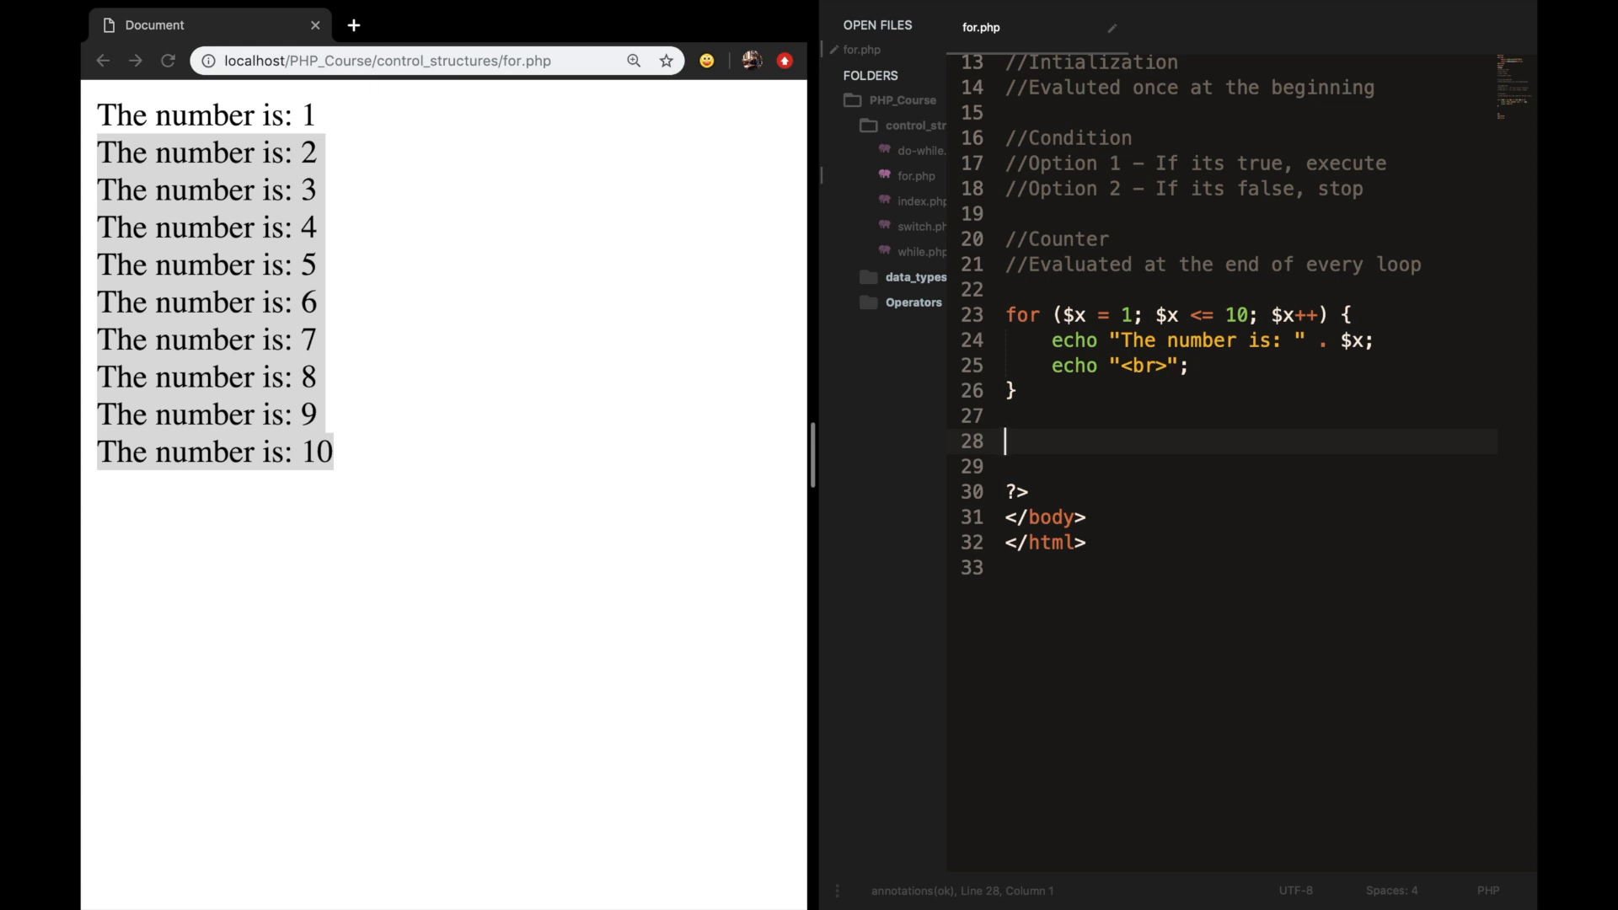
Start a while () { } block with $x = 1; set above it.
{"action": "type", "text": "while () {"}
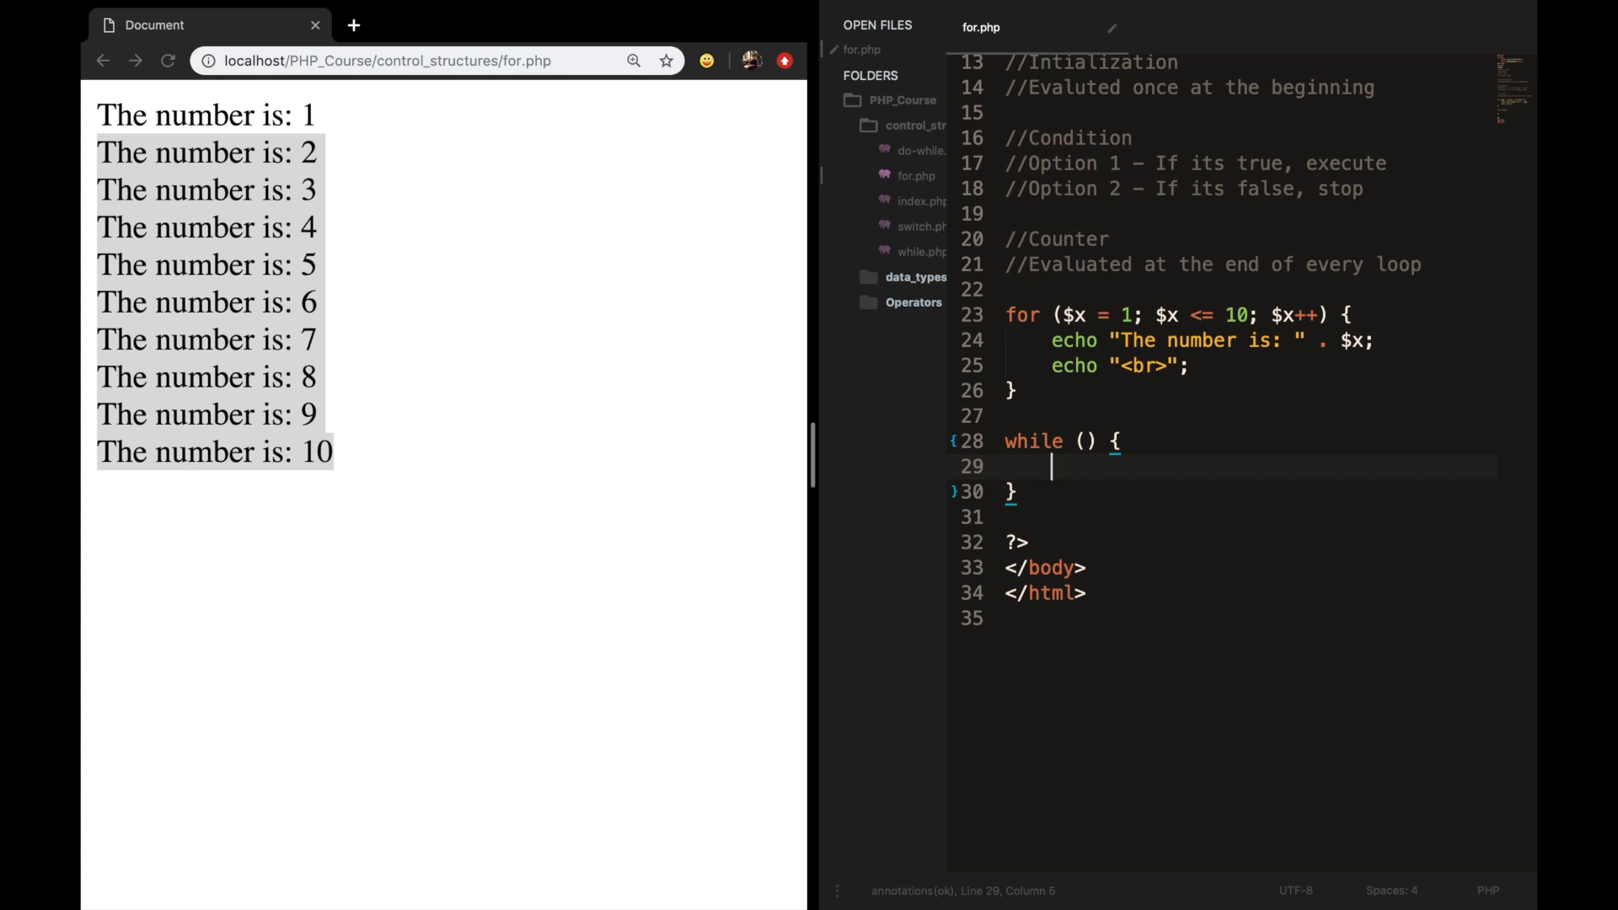
{"action": "key", "text": "Return"}
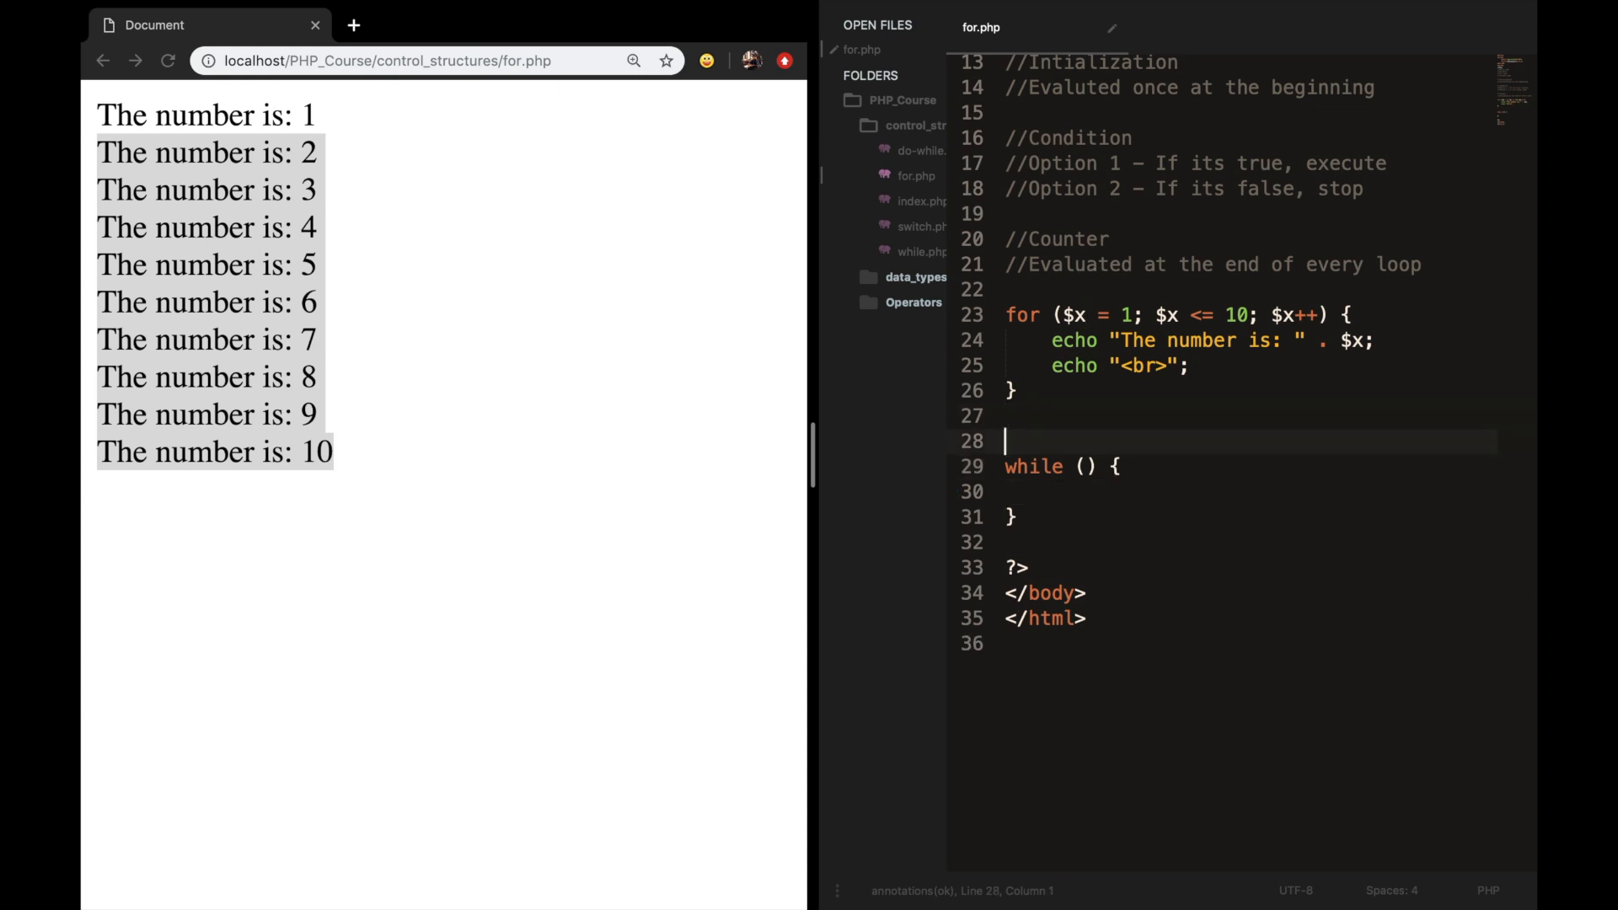
{"action": "type", "text": "$x = 1;"}
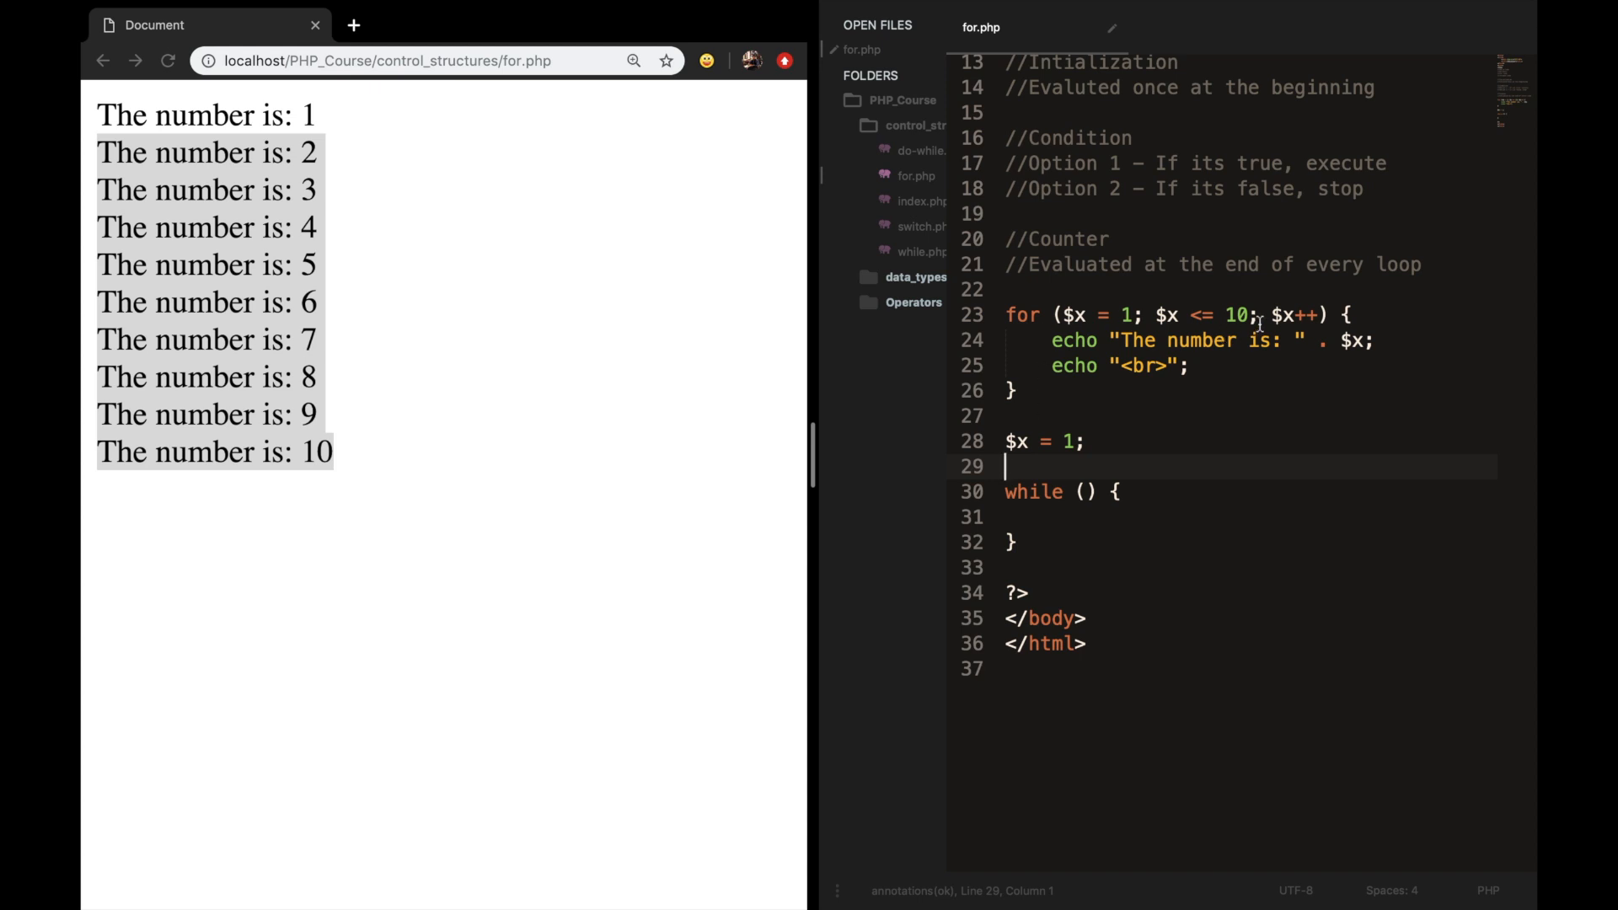
Add $x++; inside the while body and select the loop for the echo statements.
{"action": "left_click", "coordinate": [1032, 518]}
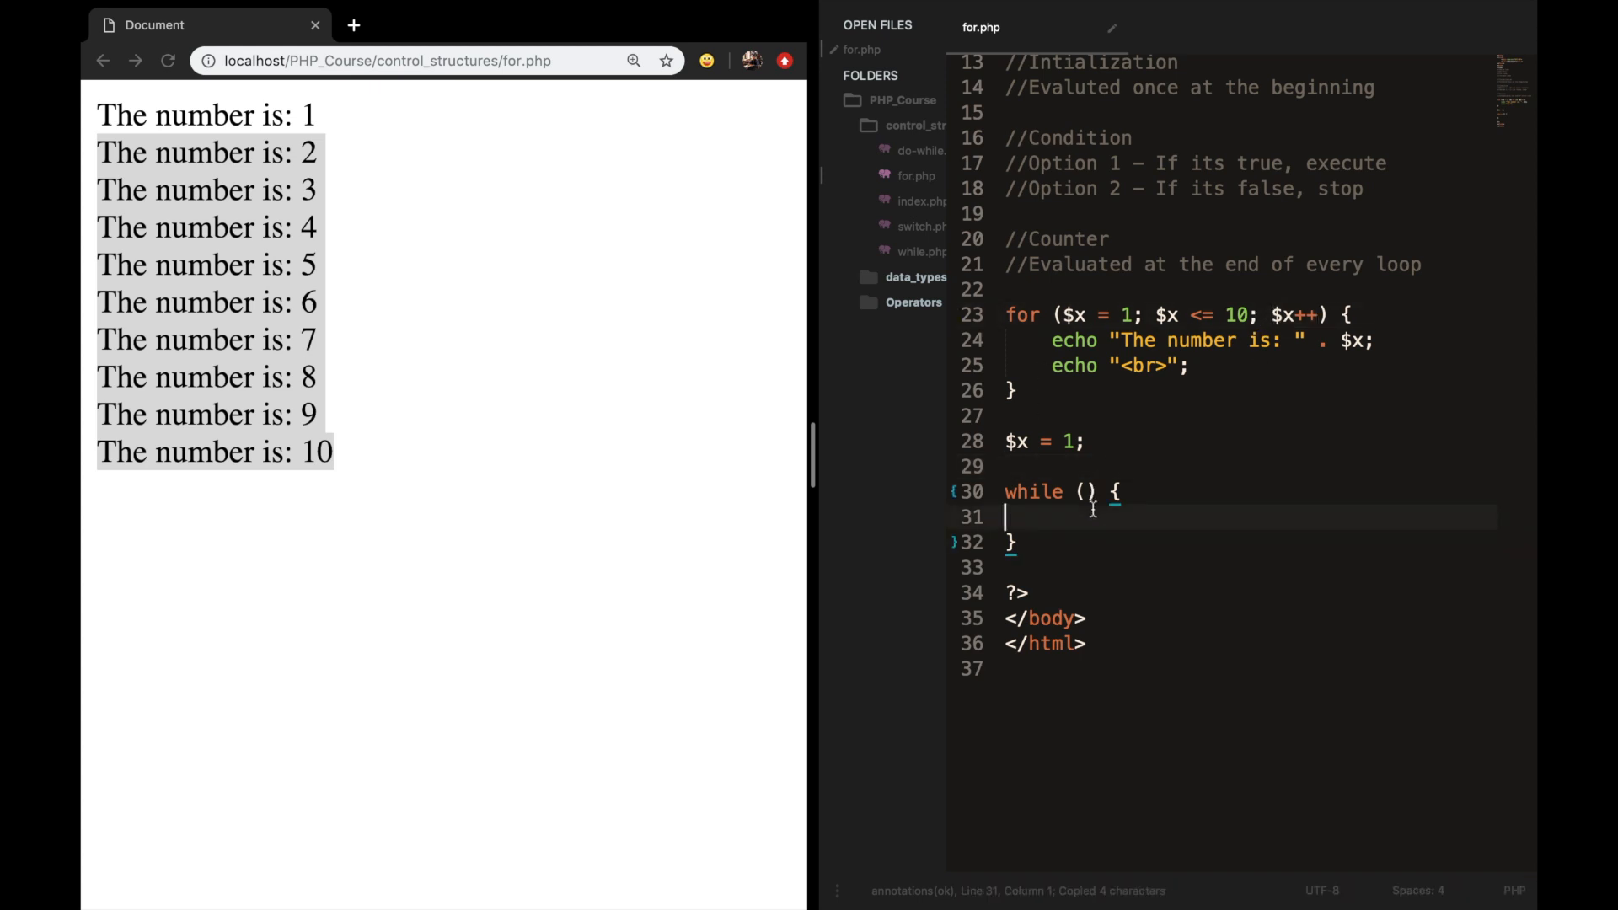
{"action": "type", "text": "$x++"}
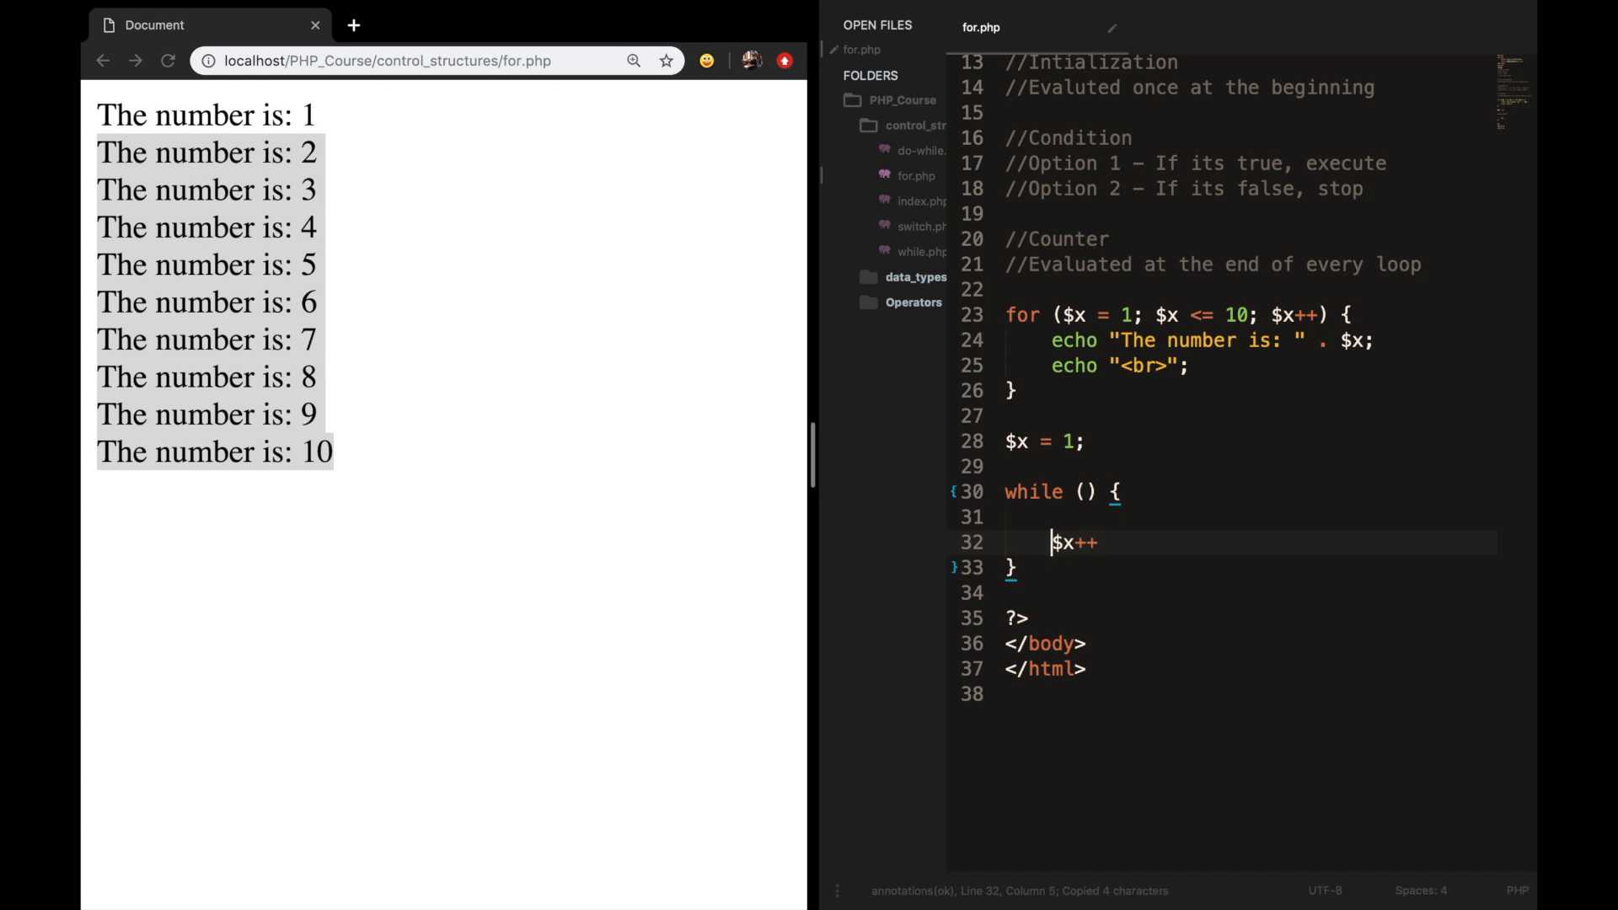
{"action": "type", "text": ";"}
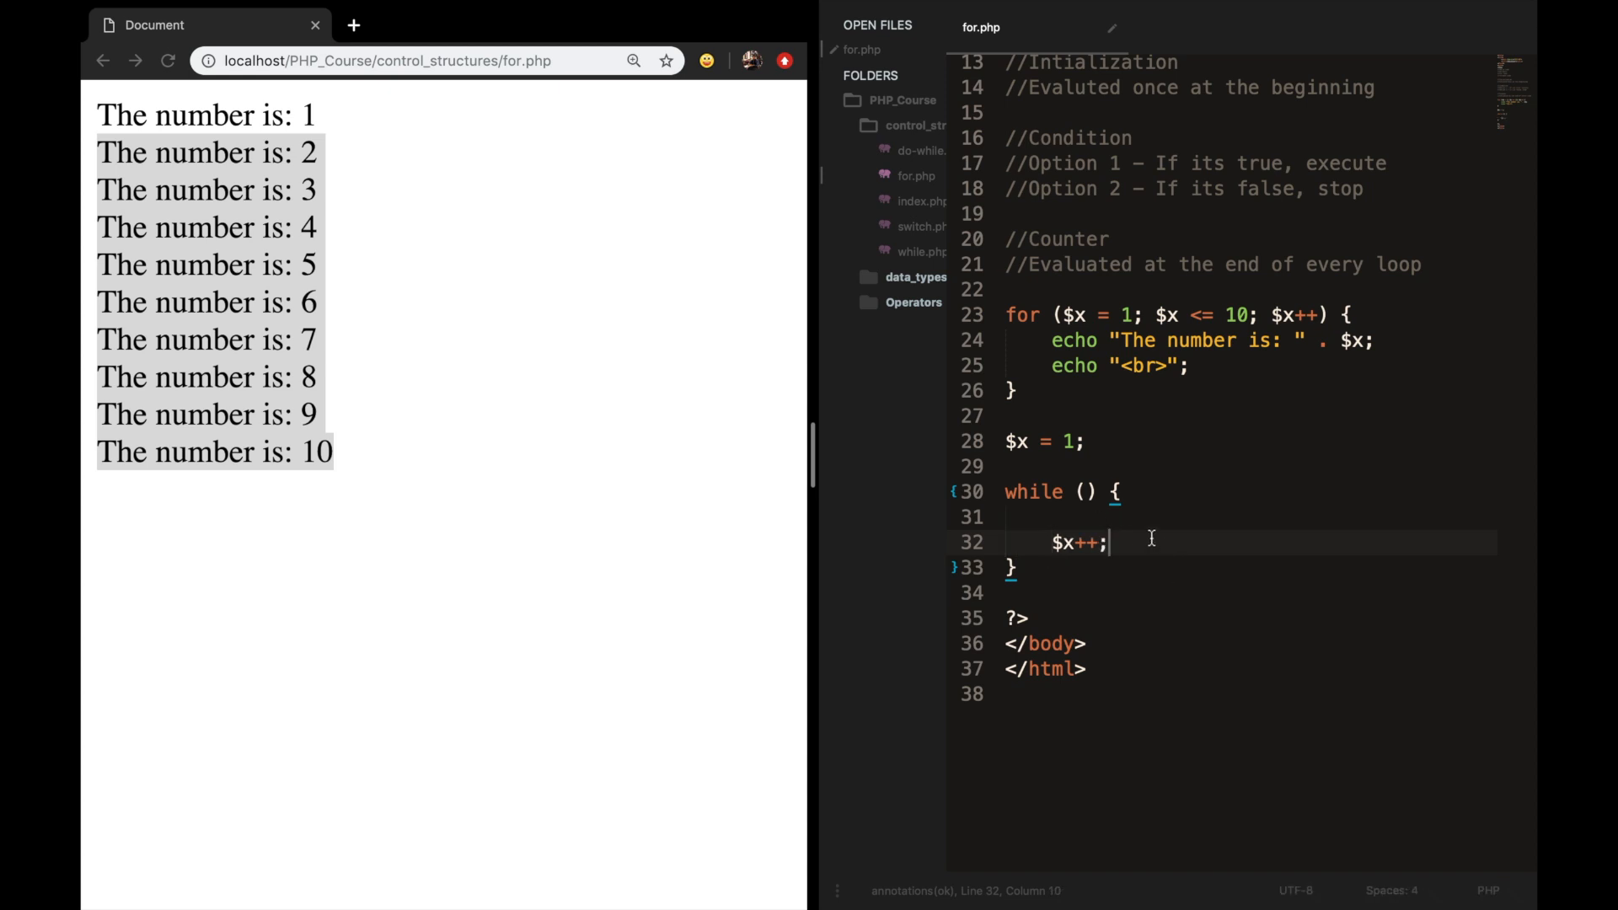
{"action": "double_click", "coordinate": [1148, 366]}
{"action": "type", "text": "$x <= 10"}
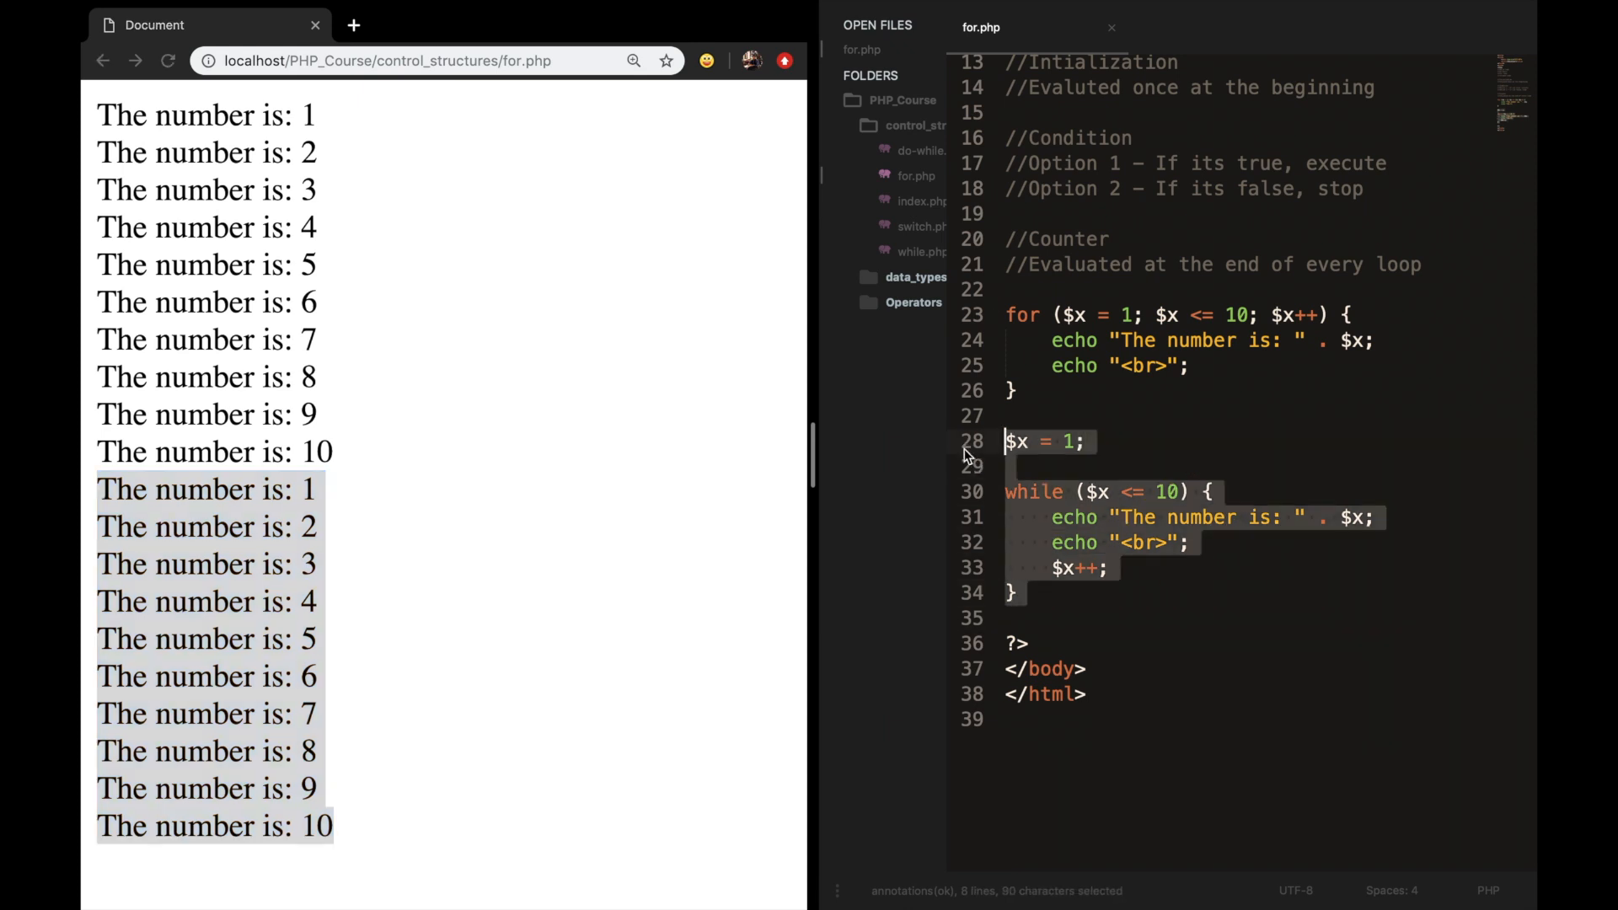
Delete the while loop and comment going to the bank on the 1st of January to deposit 1000 dollars.
{"action": "key", "text": "Delete"}
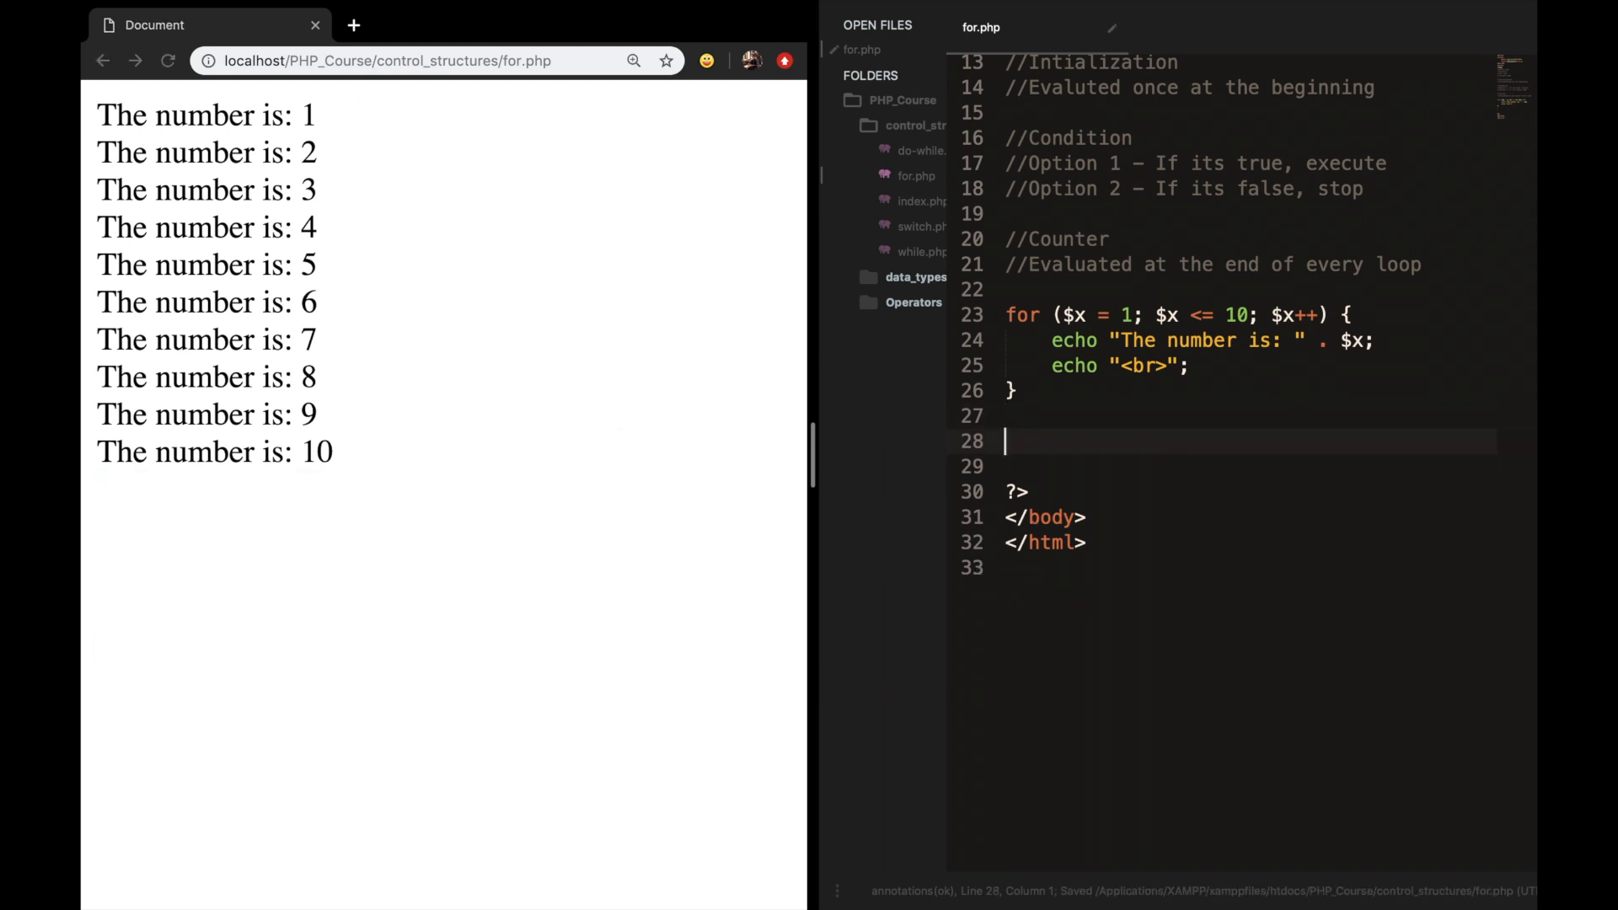
{"action": "type", "text": "//"}
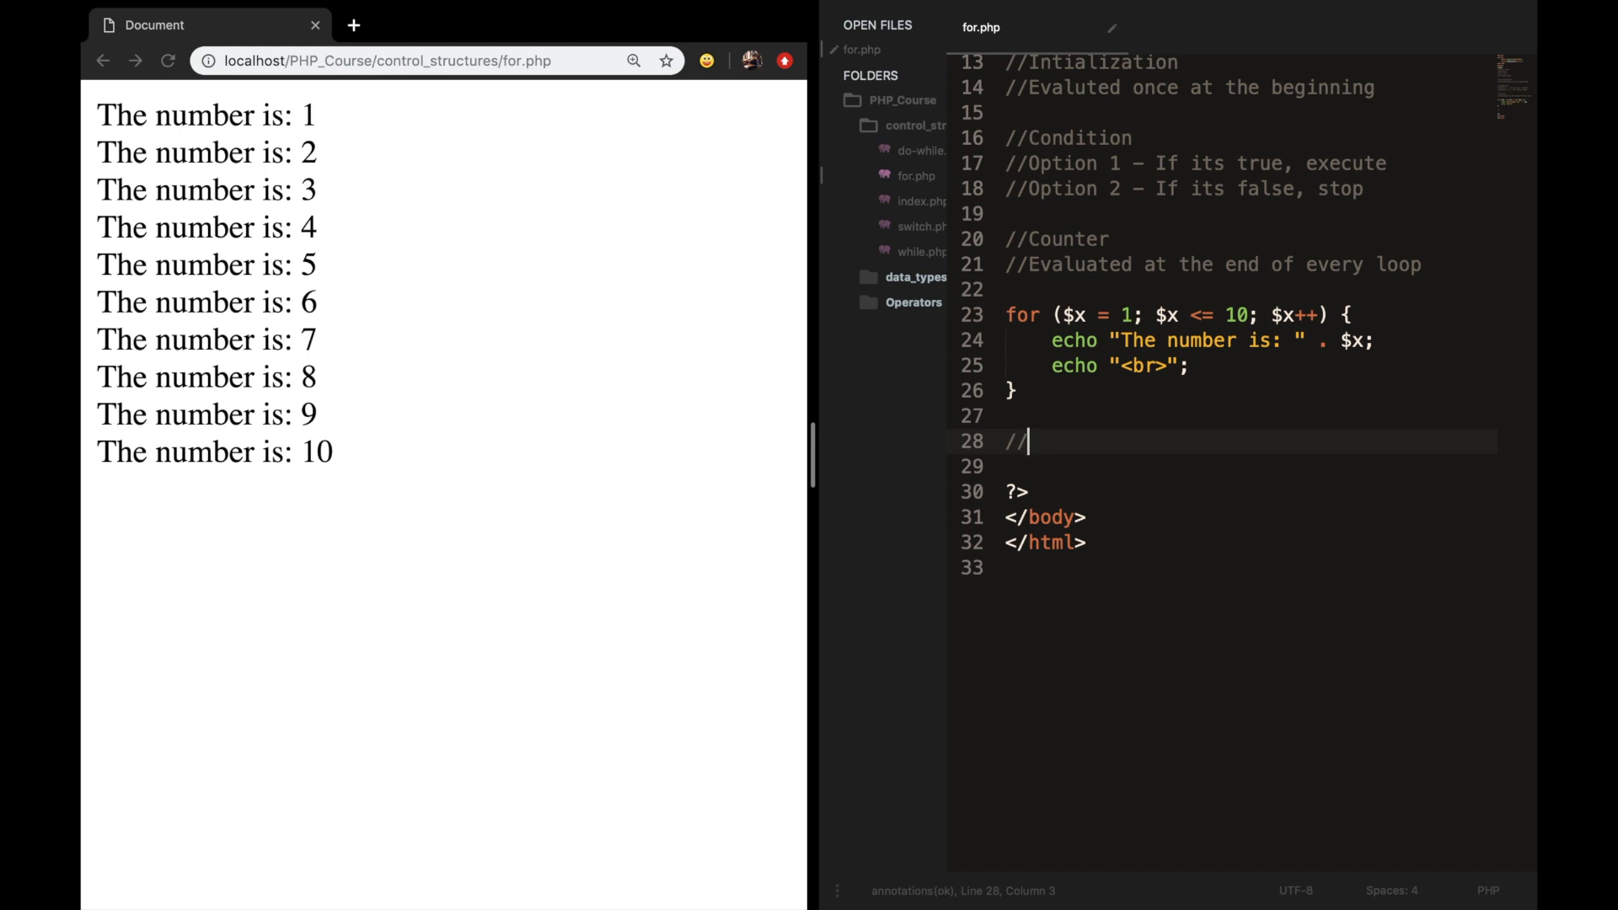
{"action": "type", "text": "Going t"}
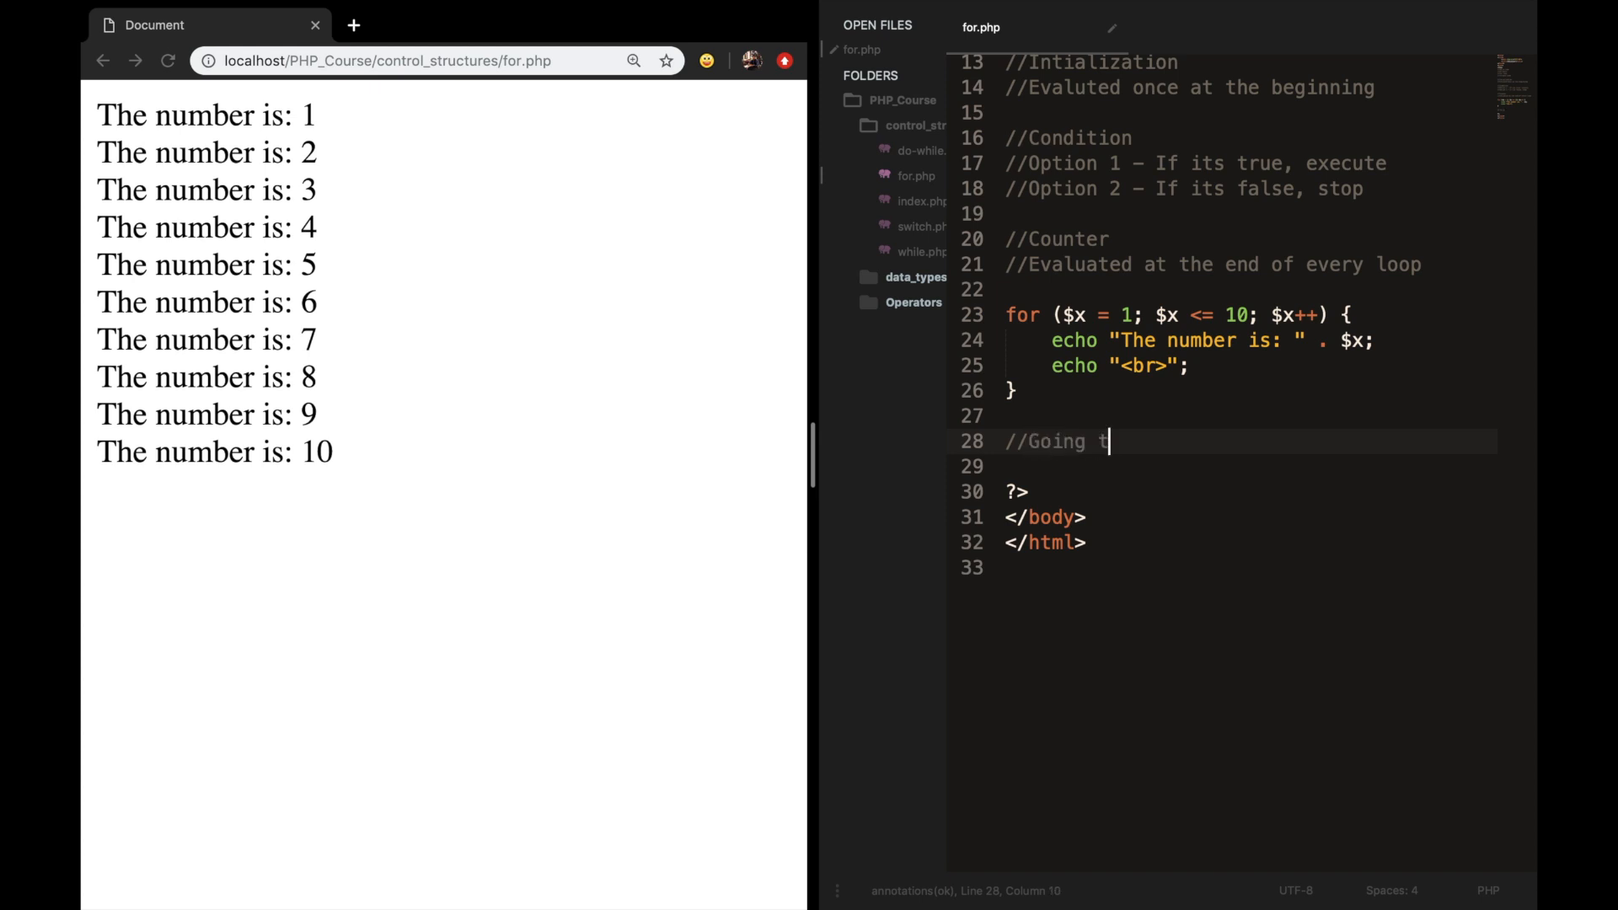
{"action": "type", "text": "o the bank on the"}
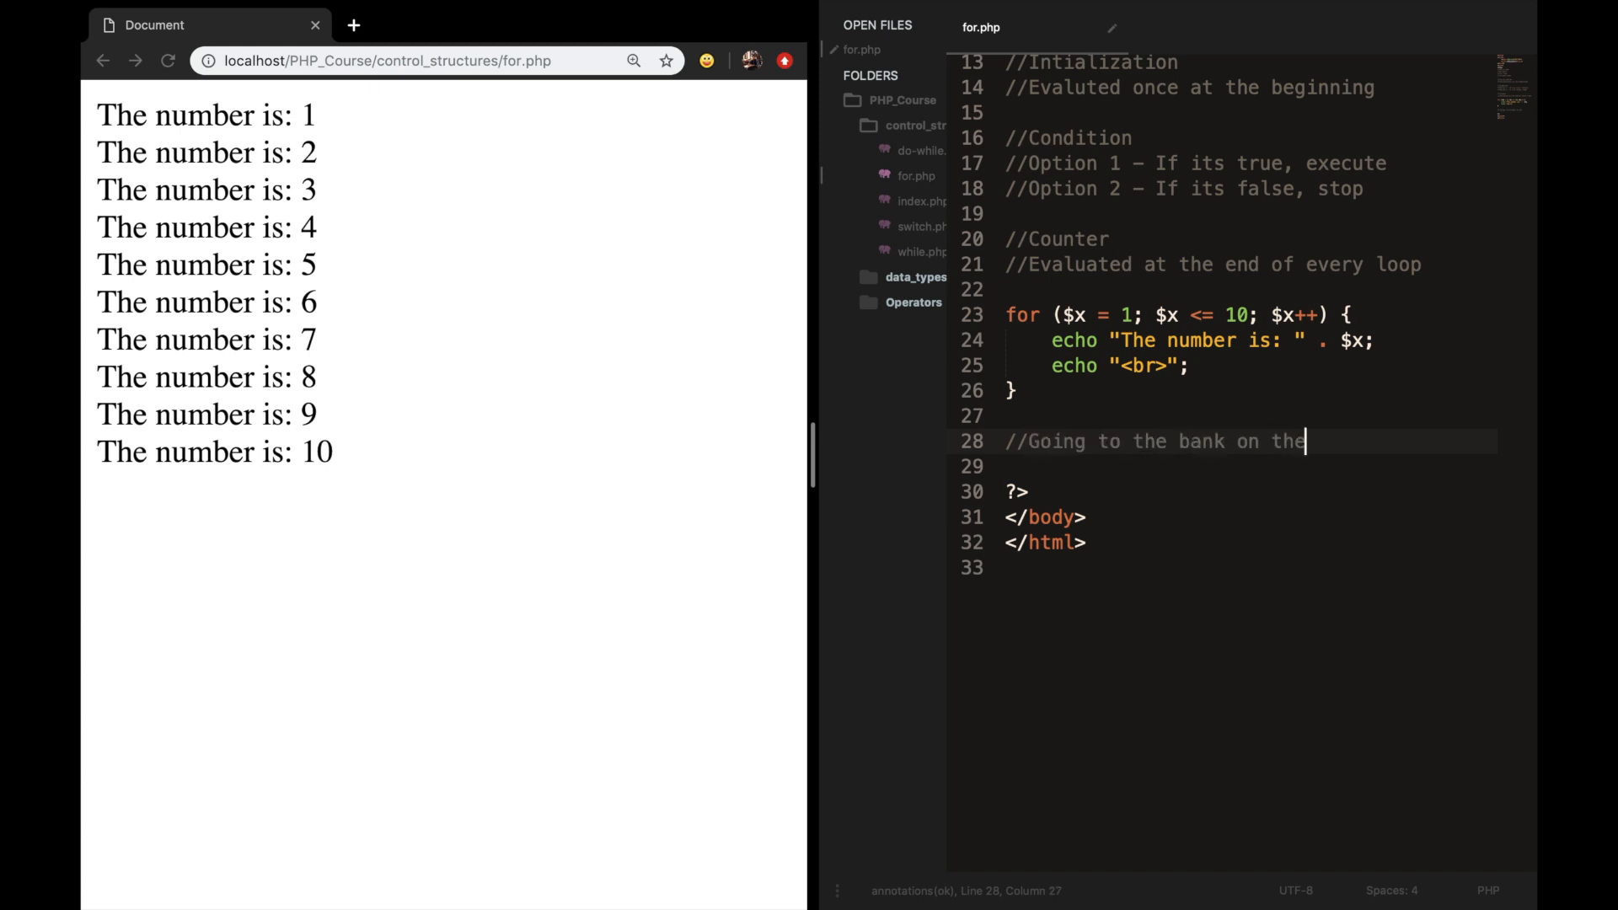
{"action": "type", "text": "1st of January"}
{"action": "left_click", "coordinate": [1229, 466]}
{"action": "type", "text": "//"}
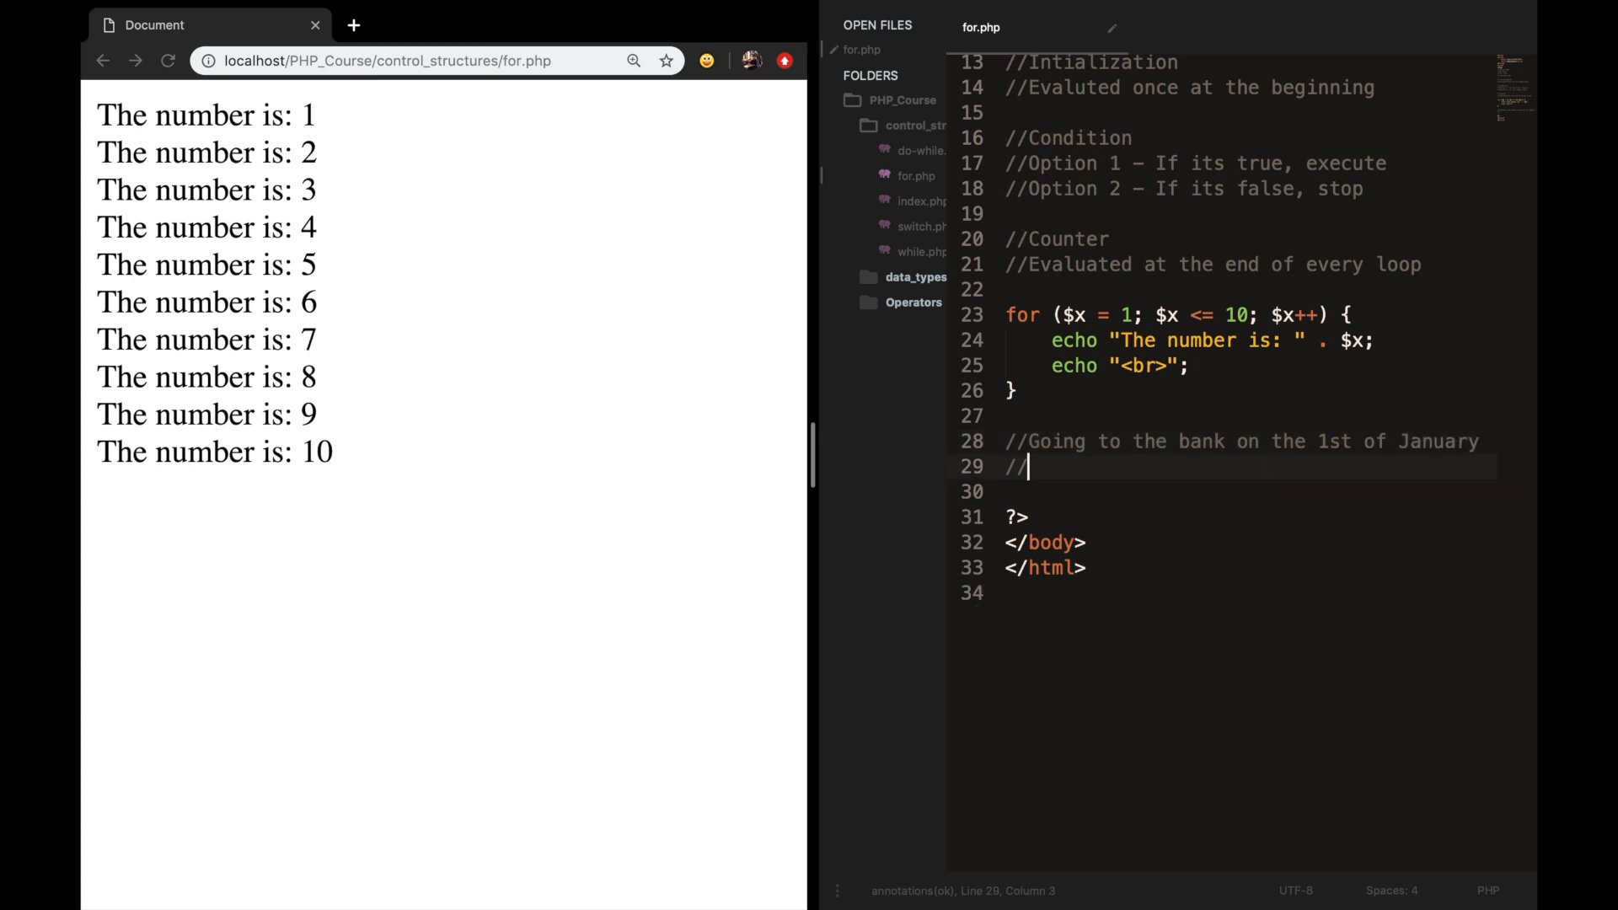
{"action": "type", "text": "Wan tot"}
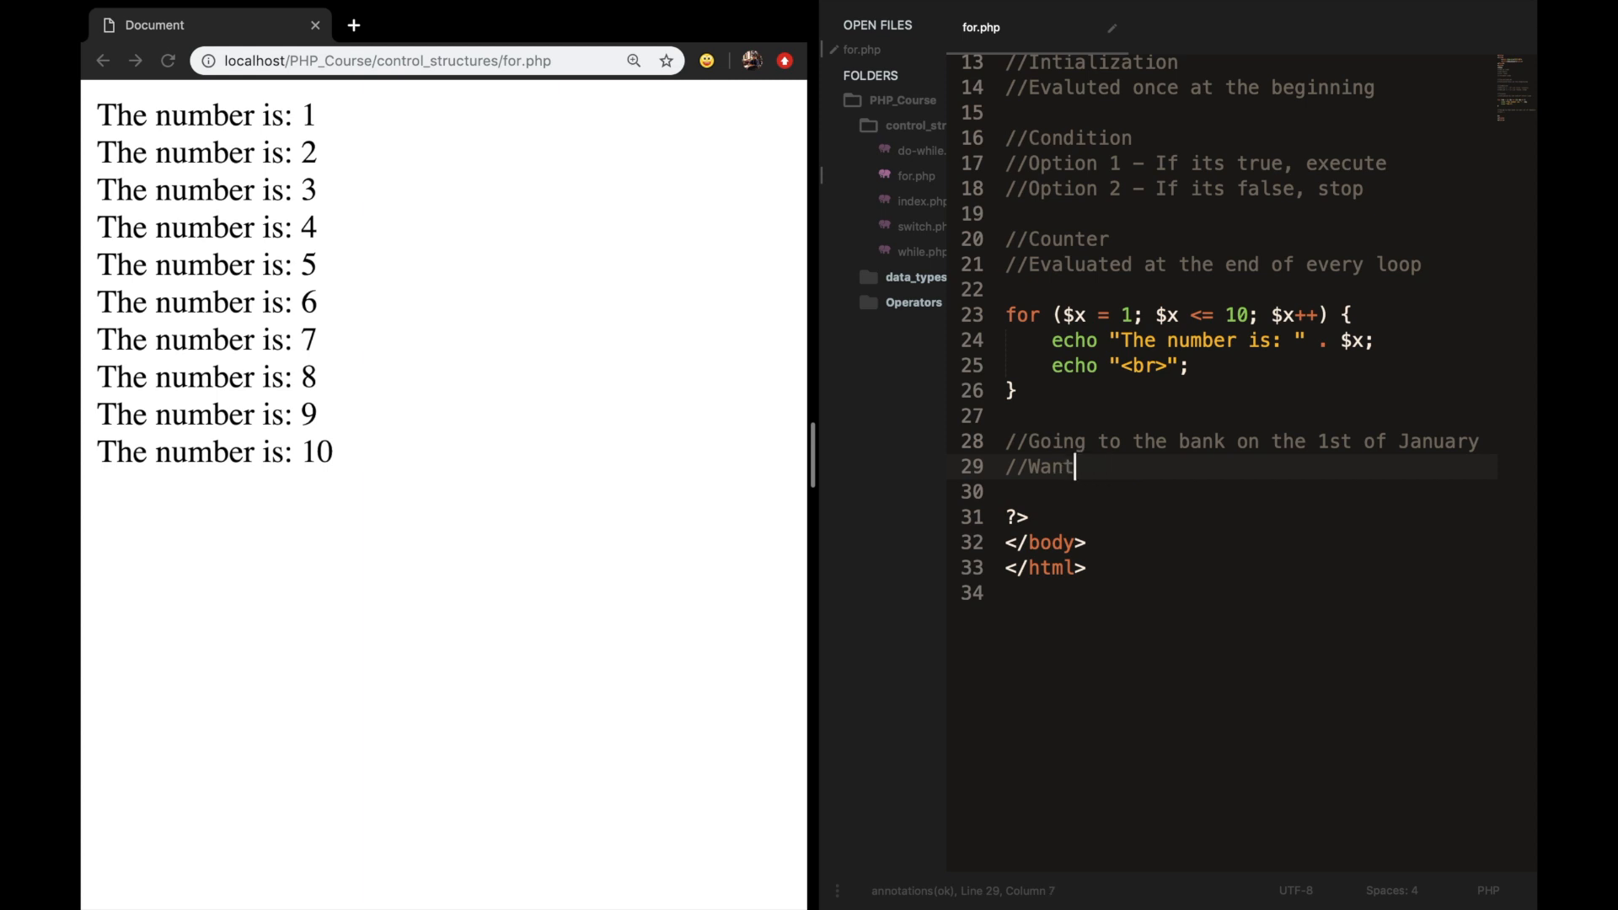
{"action": "type", "text": "to desposit 1000 dollars."}
{"action": "type", "text": "//I"}
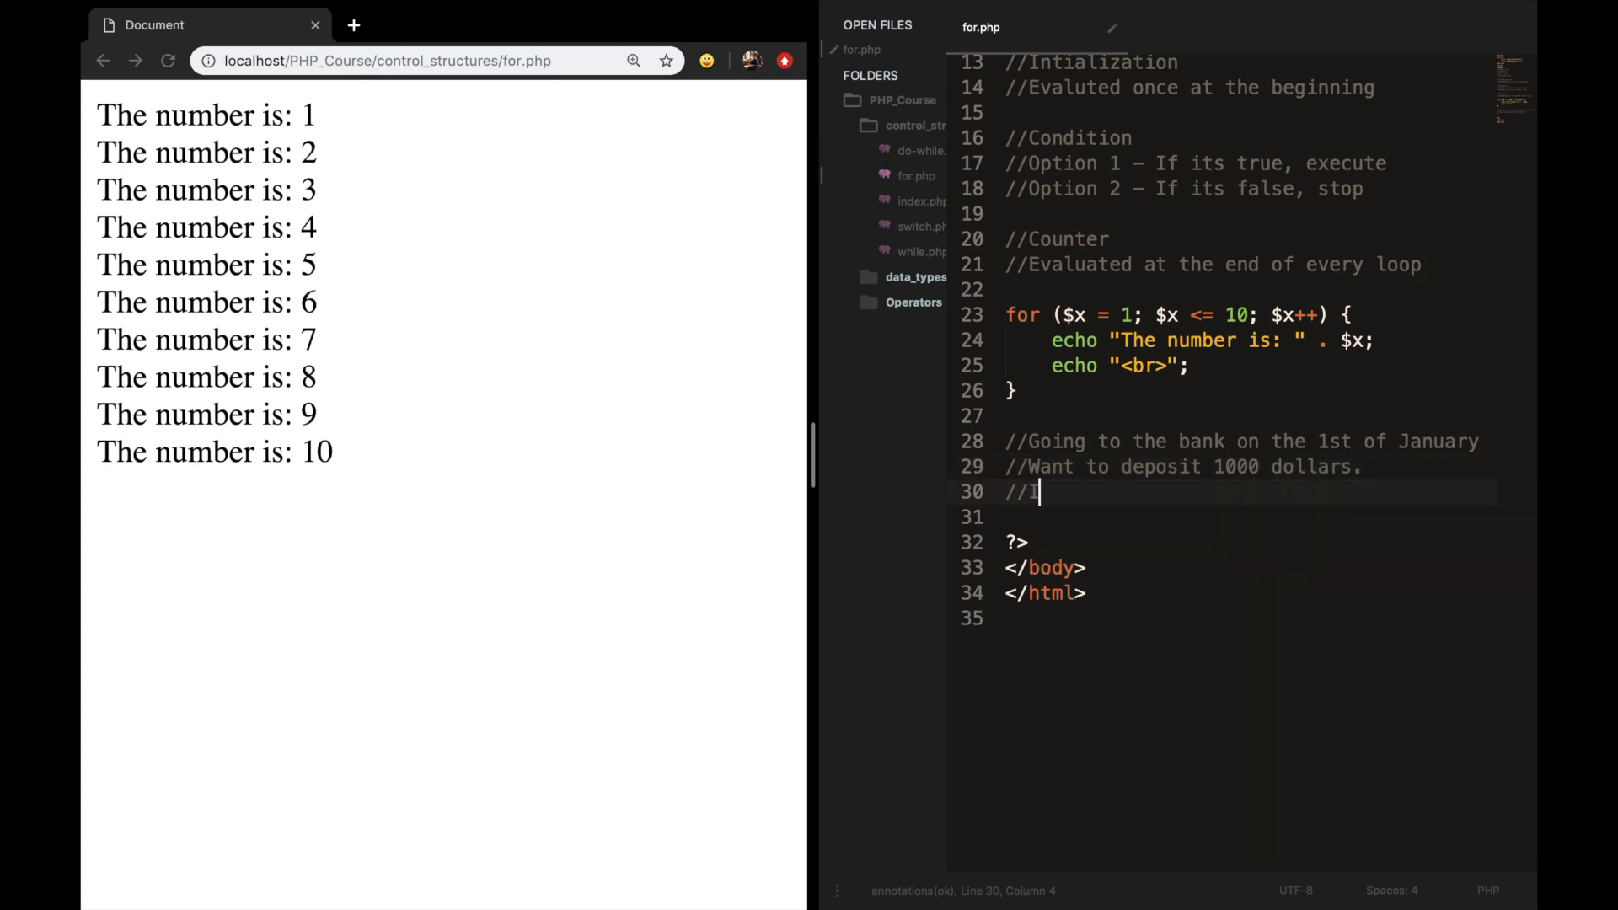
Comment that the interest rate is 5% and the money is withdrawn after 5 years.
{"action": "type", "text": "nterest rate is 5"}
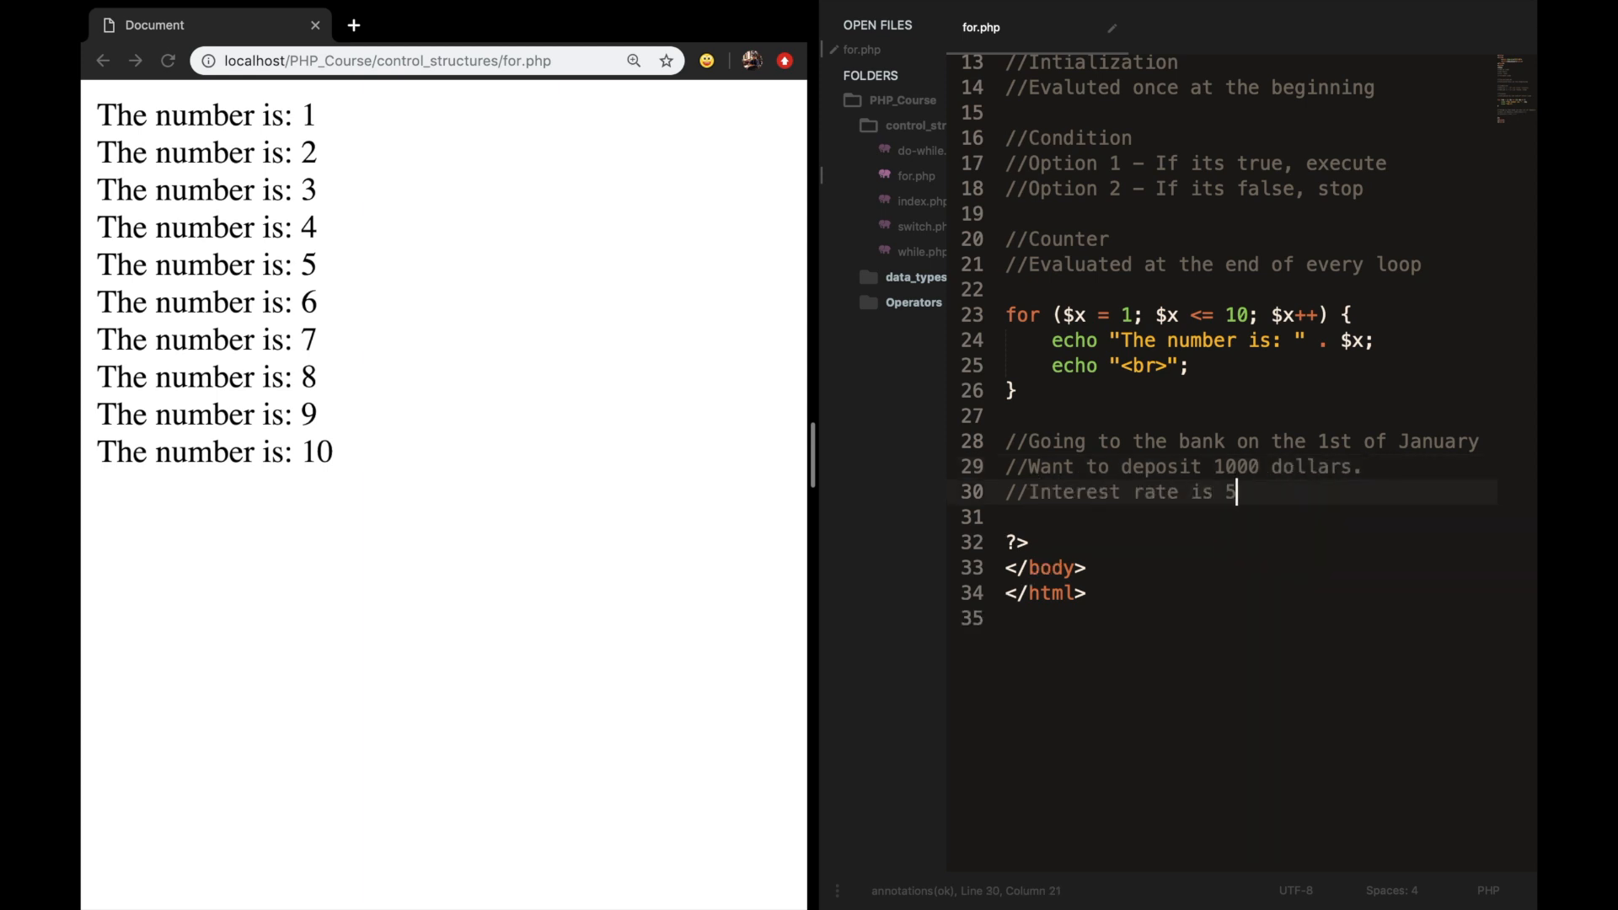
{"action": "type", "text": "%"}
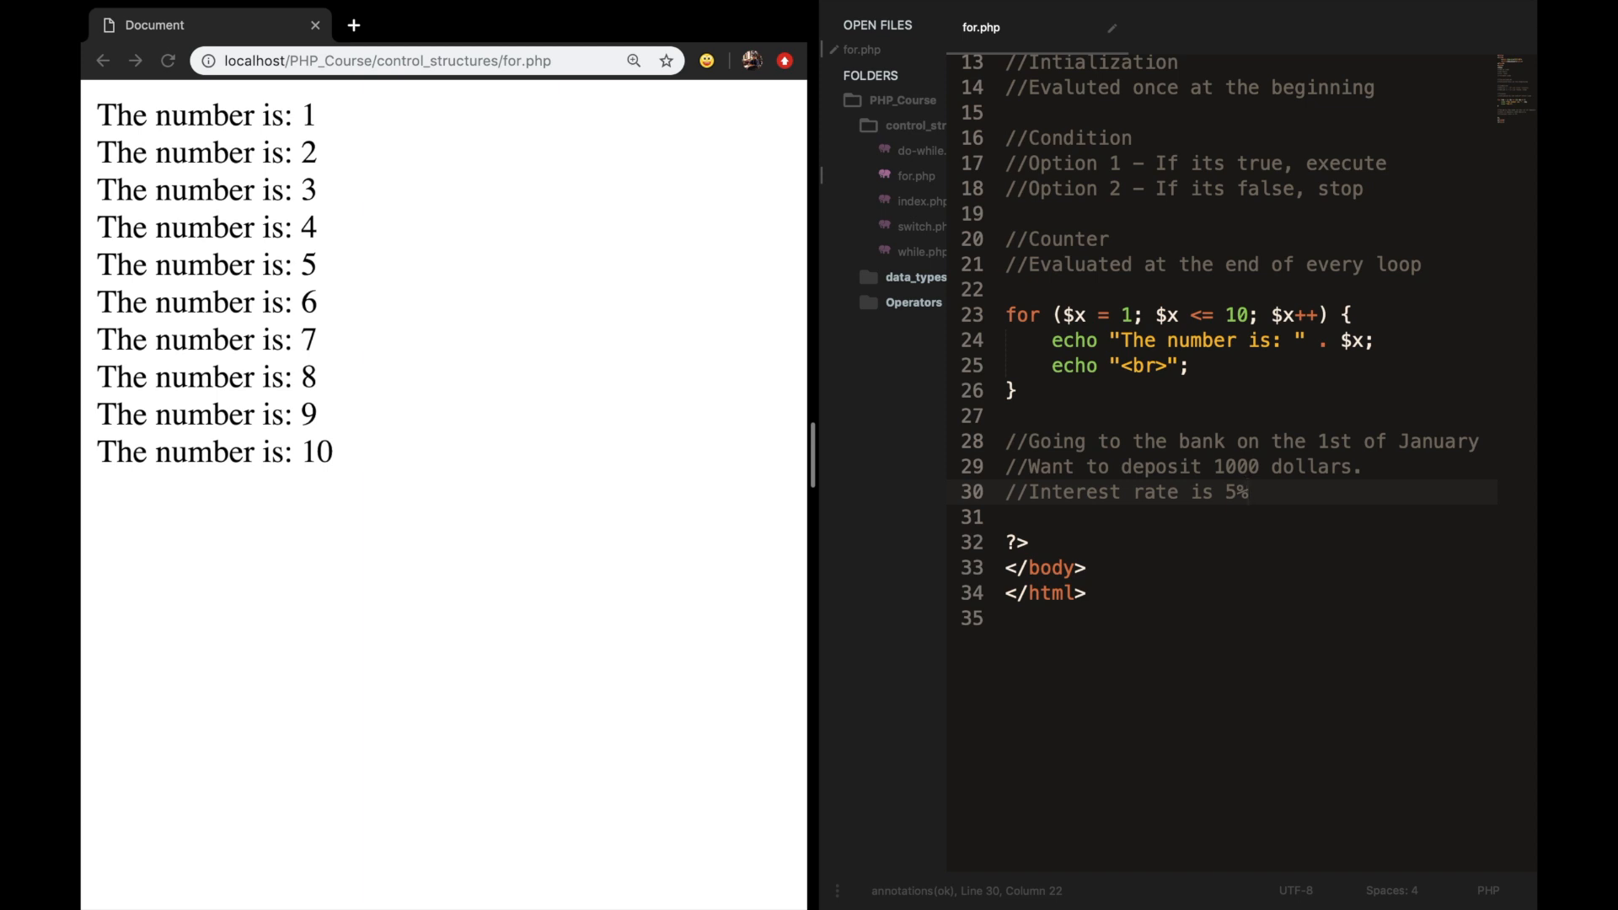
{"action": "left_click", "coordinate": [1247, 492]}
{"action": "type", "text": "//Wi"}
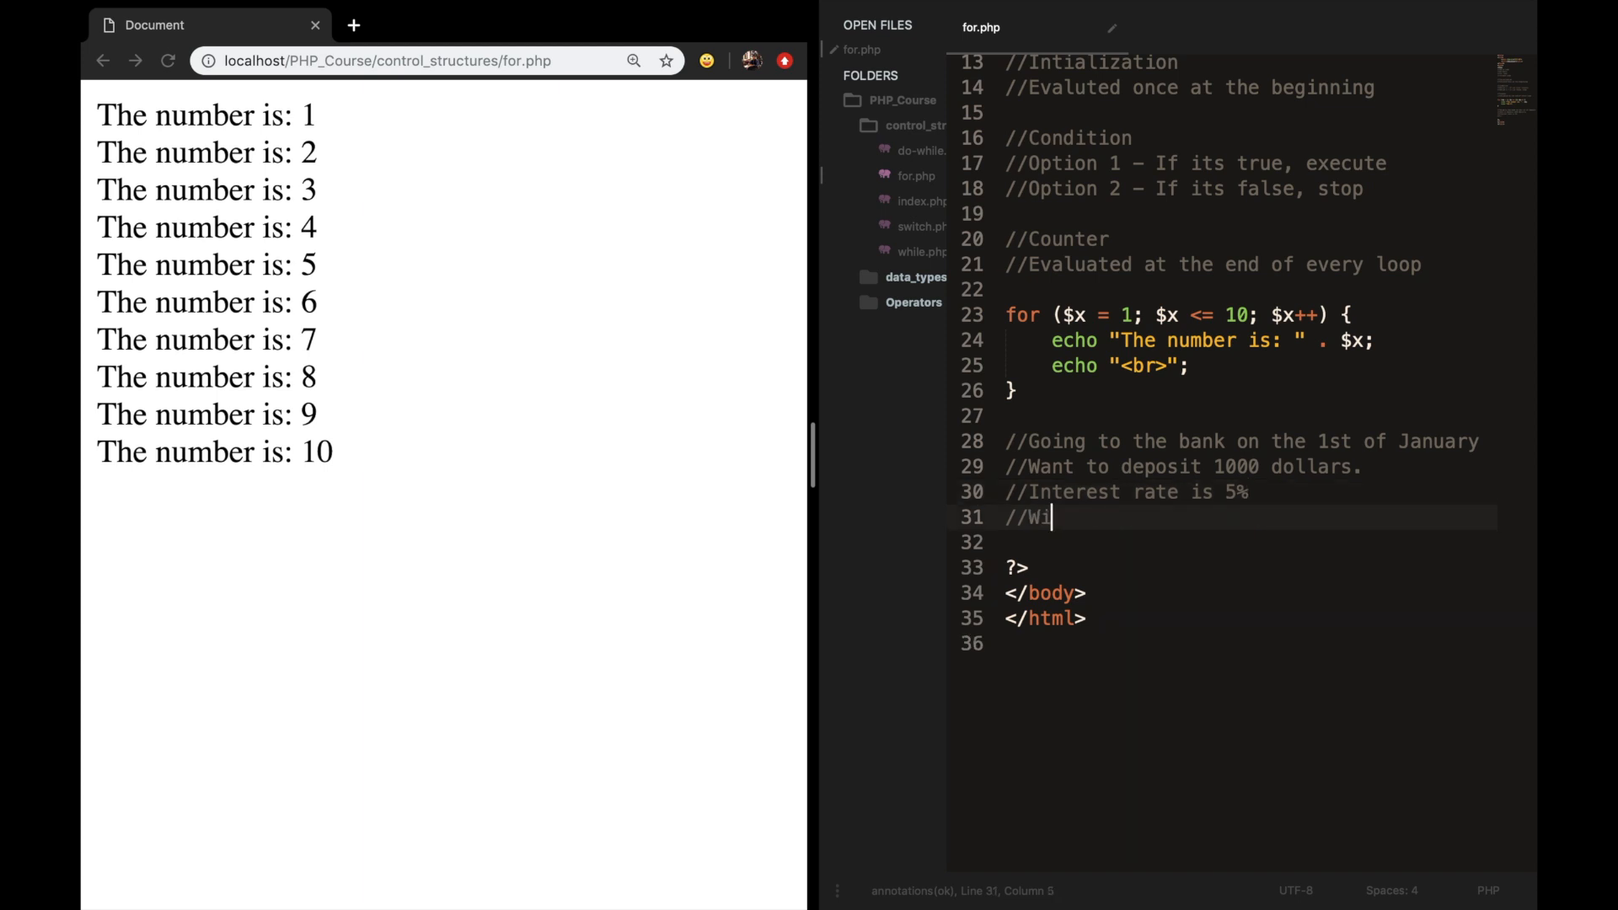
{"action": "type", "text": "thdrawl it after"}
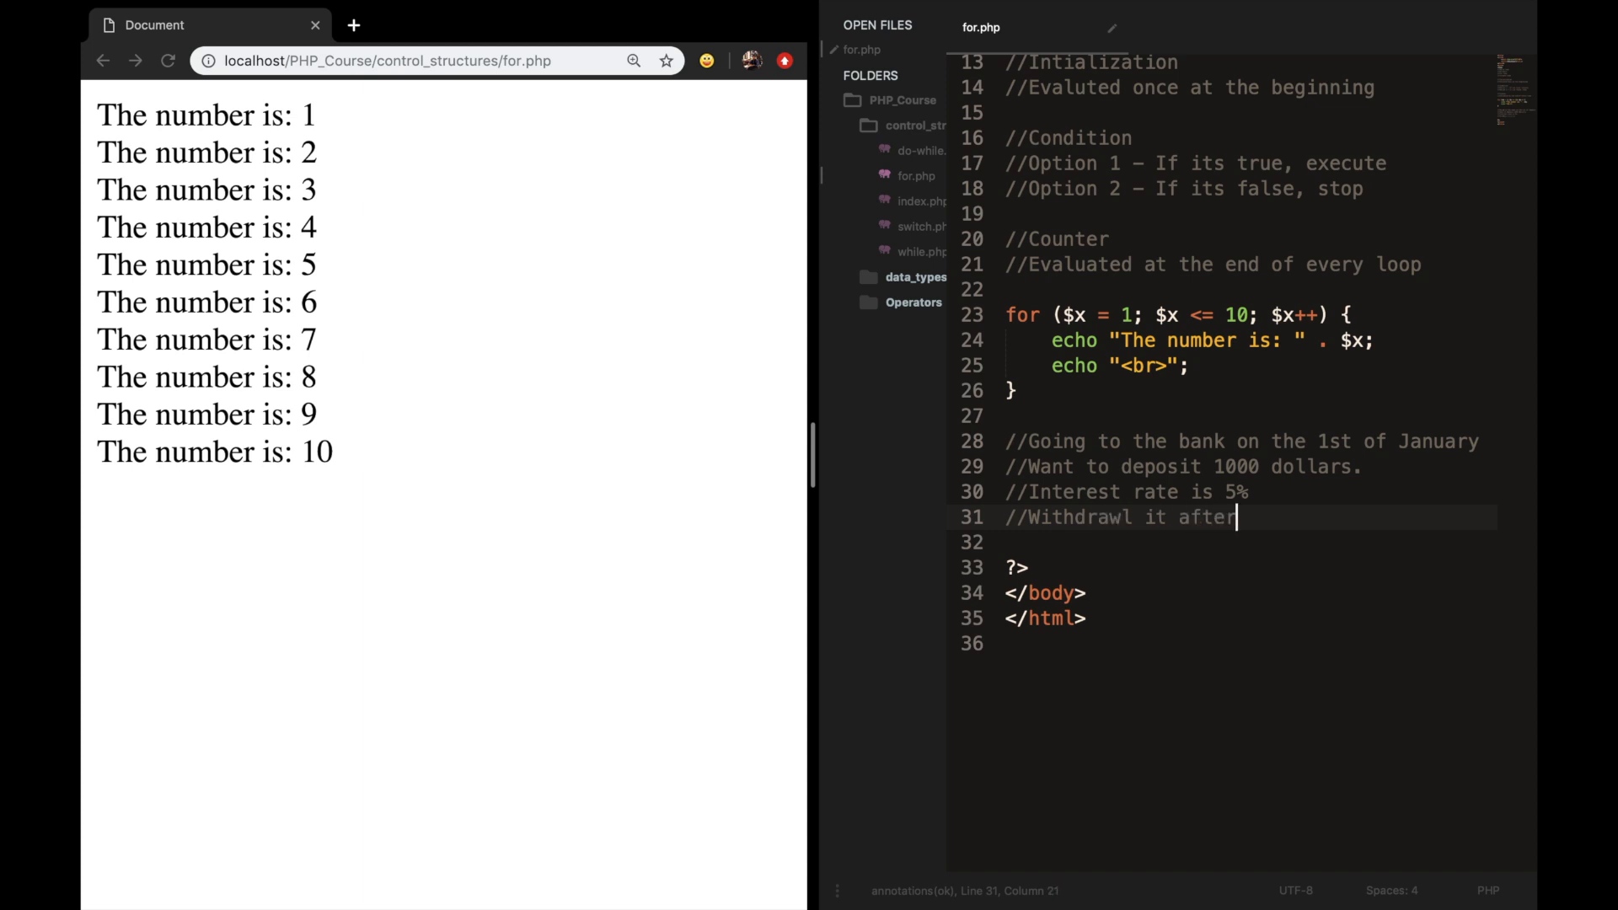
{"action": "type", "text": "5 years"}
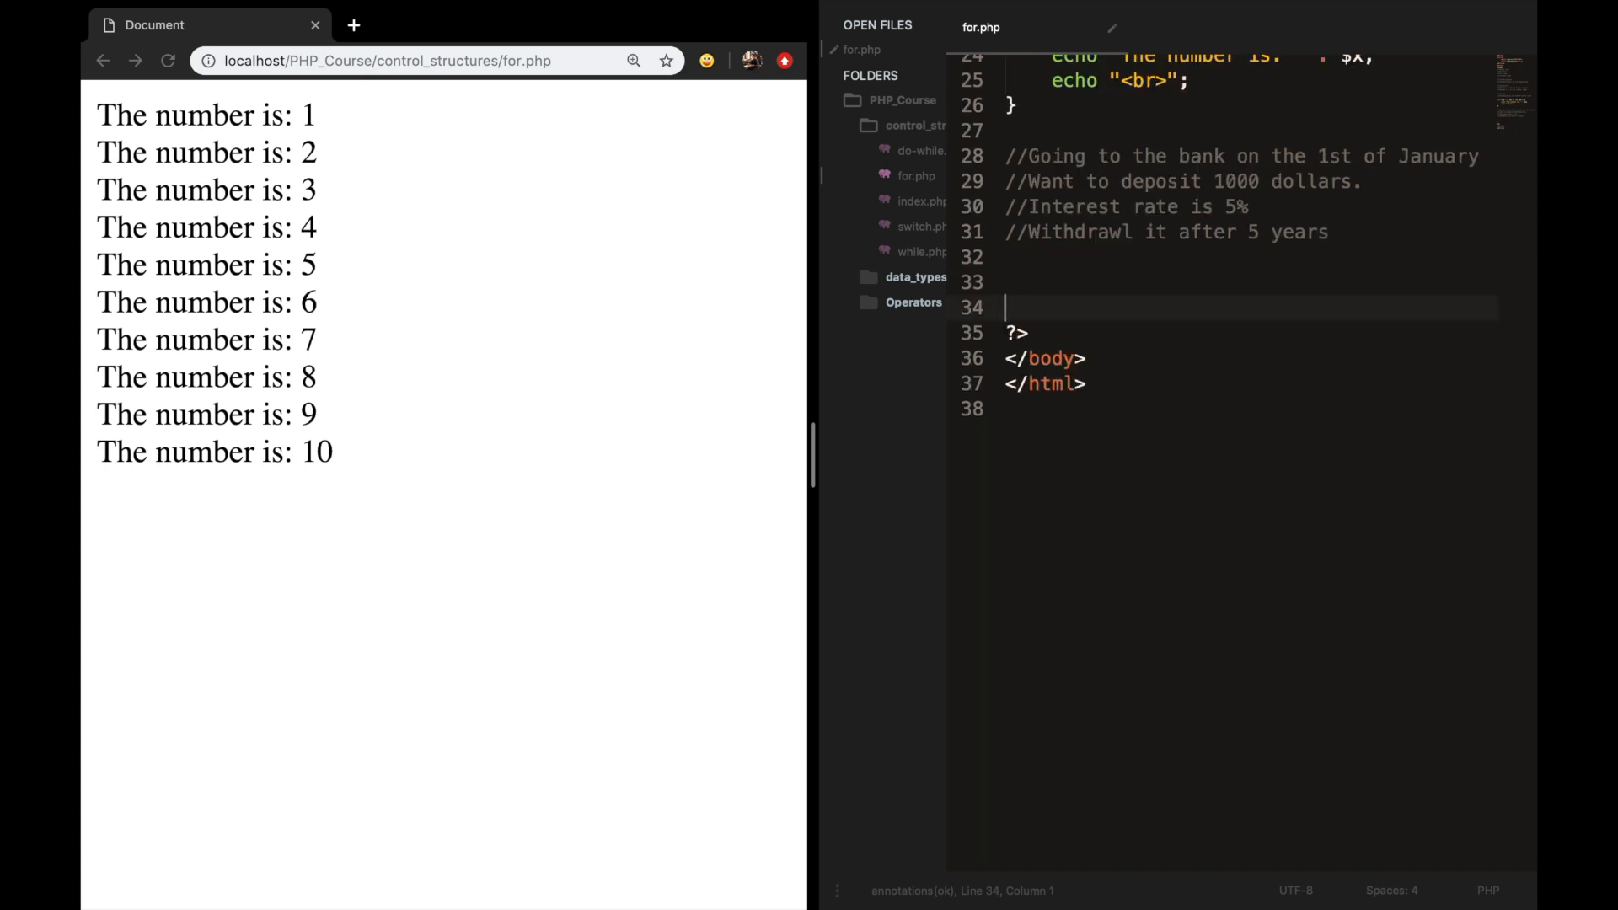
Define $deposit = 1000; and $interest = 0.05; below the bank comments.
{"action": "type", "text": "$"}
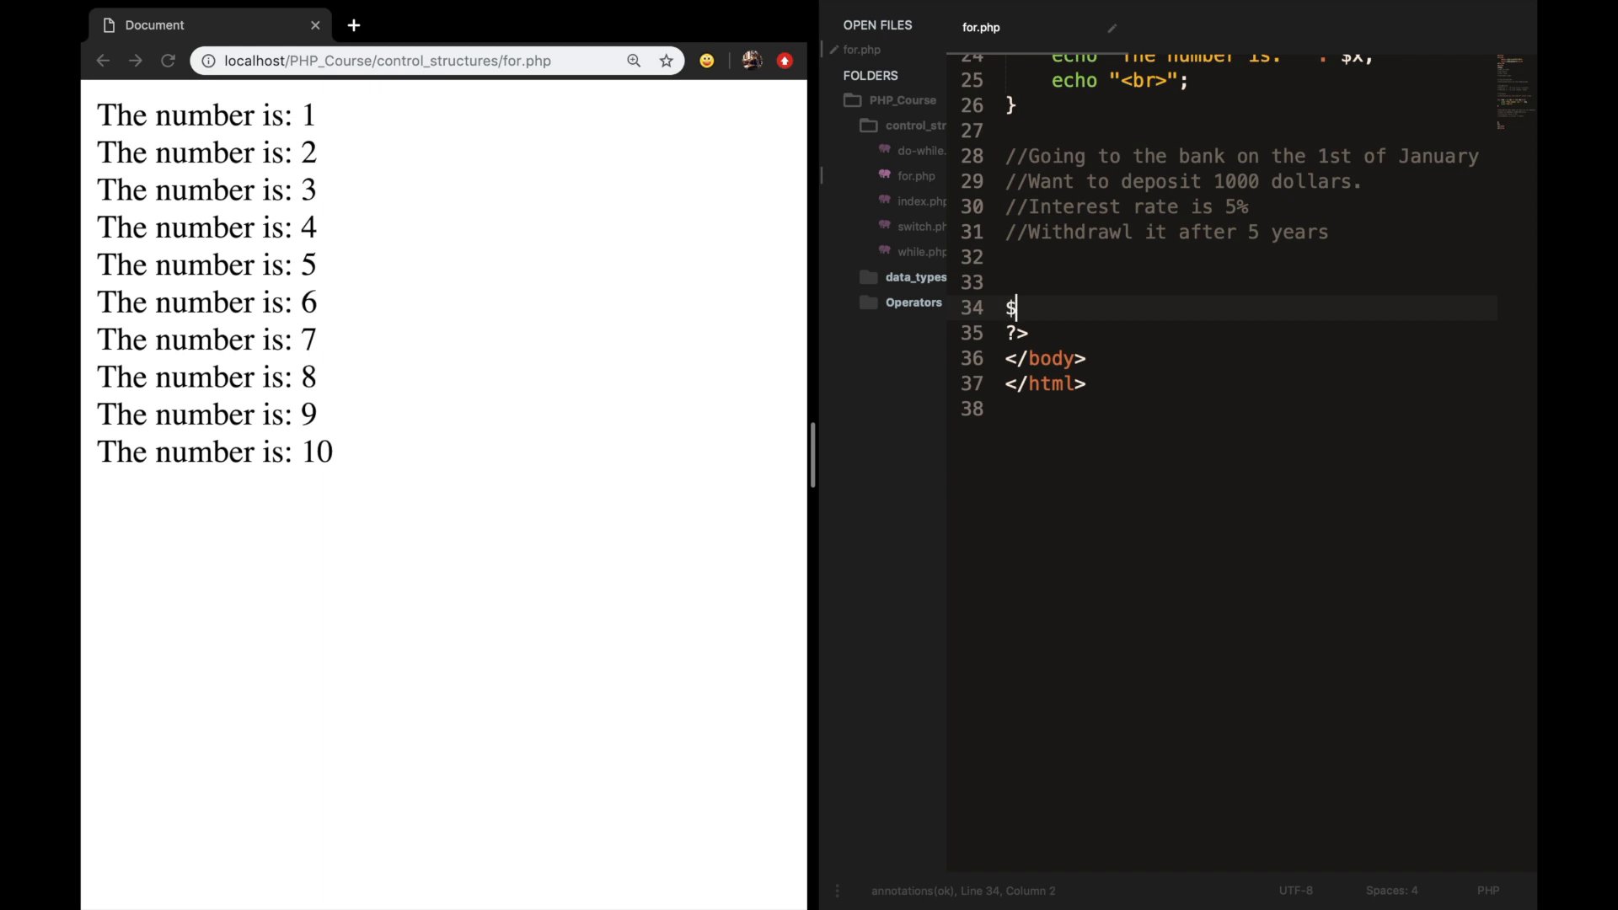
{"action": "type", "text": "desp"}
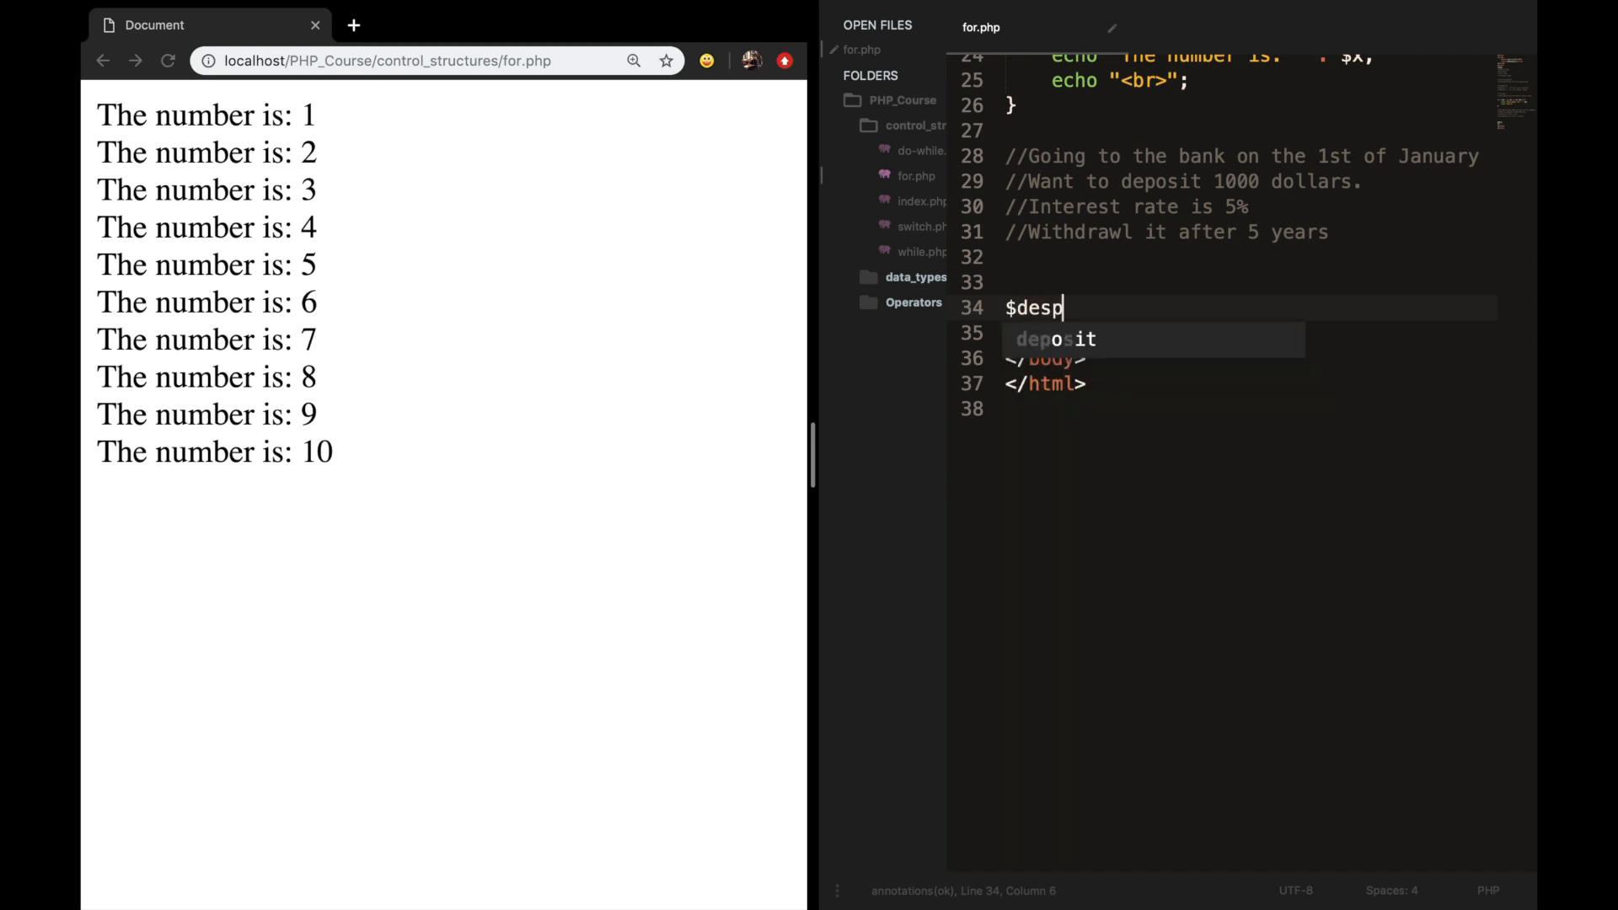
{"action": "type", "text": "osit = 1000;"}
{"action": "left_click", "coordinate": [1247, 332]}
{"action": "type", "text": "$i"}
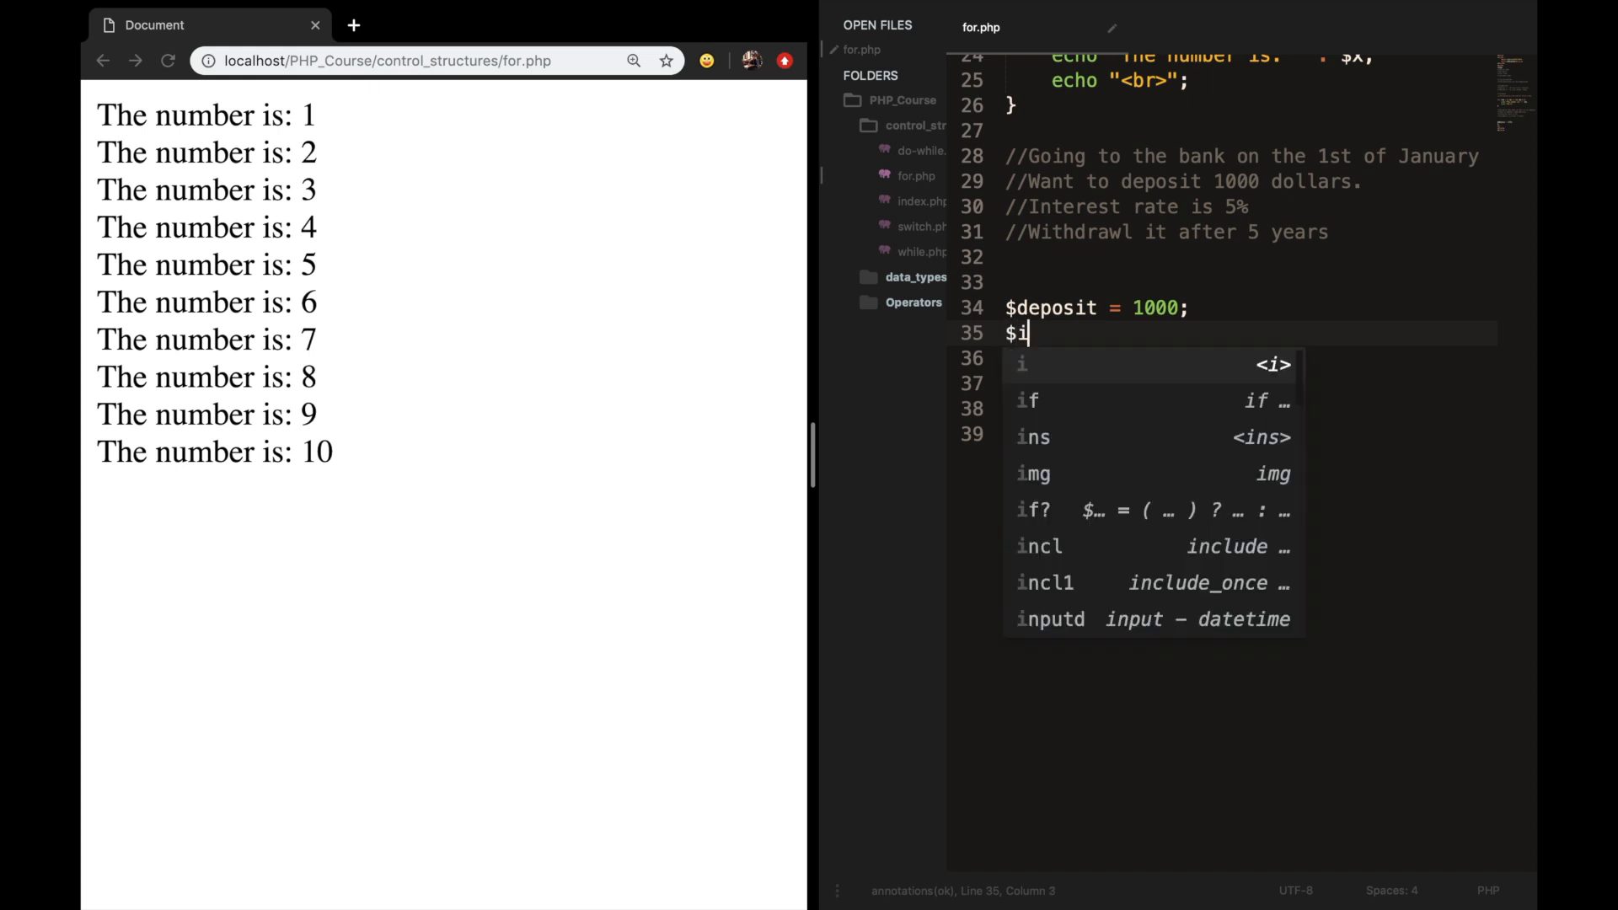
{"action": "type", "text": "nterest"}
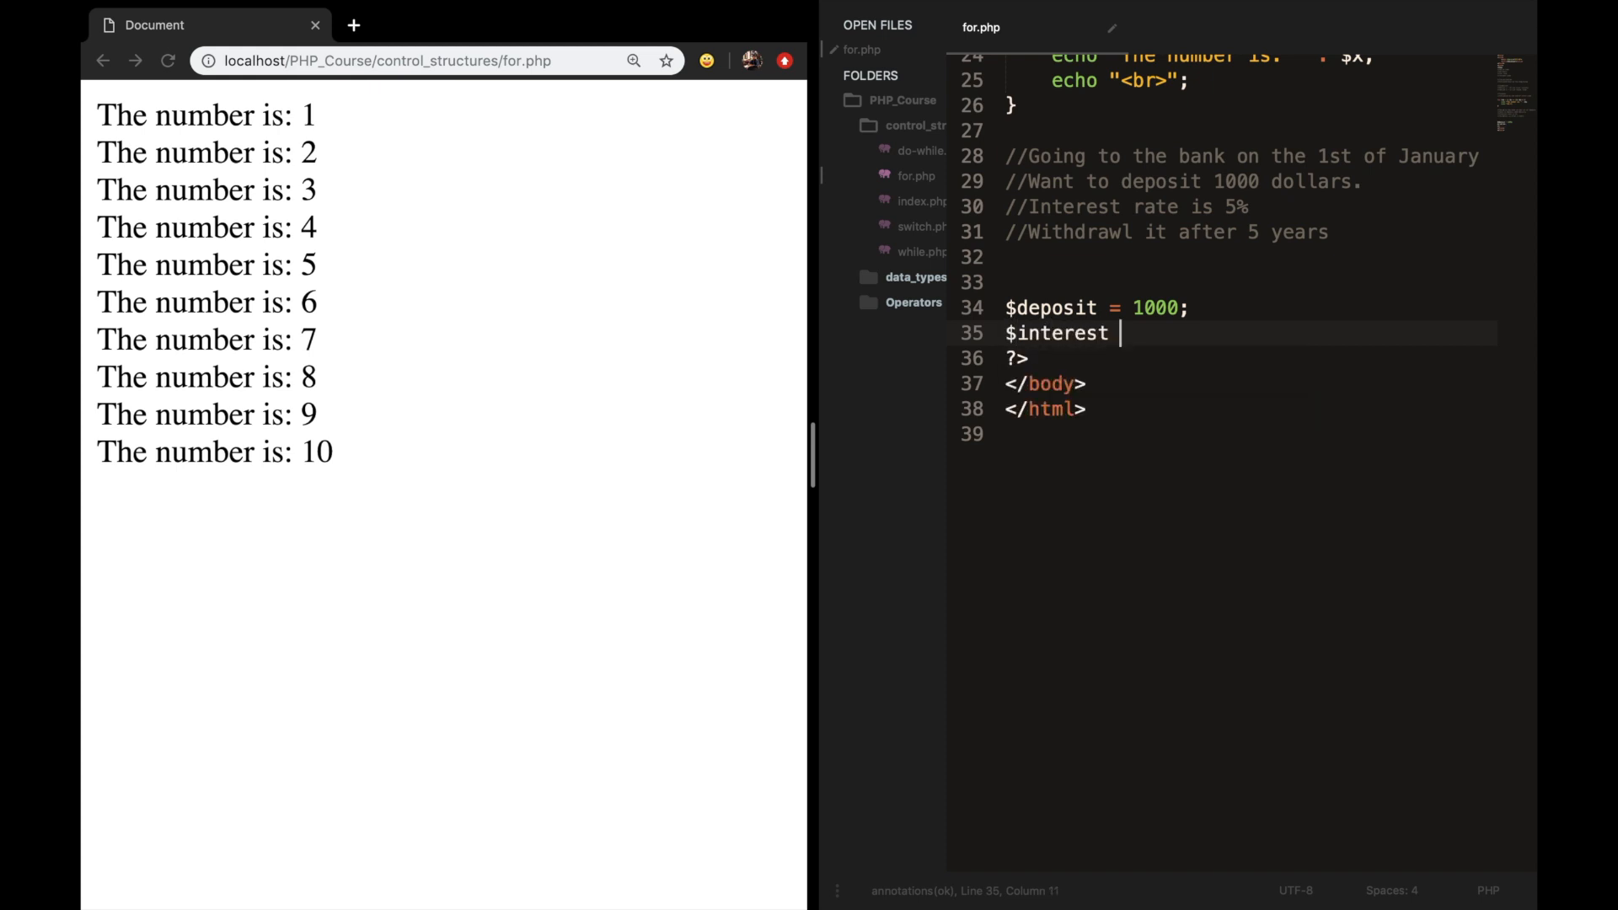
{"action": "type", "text": "= 0.0"}
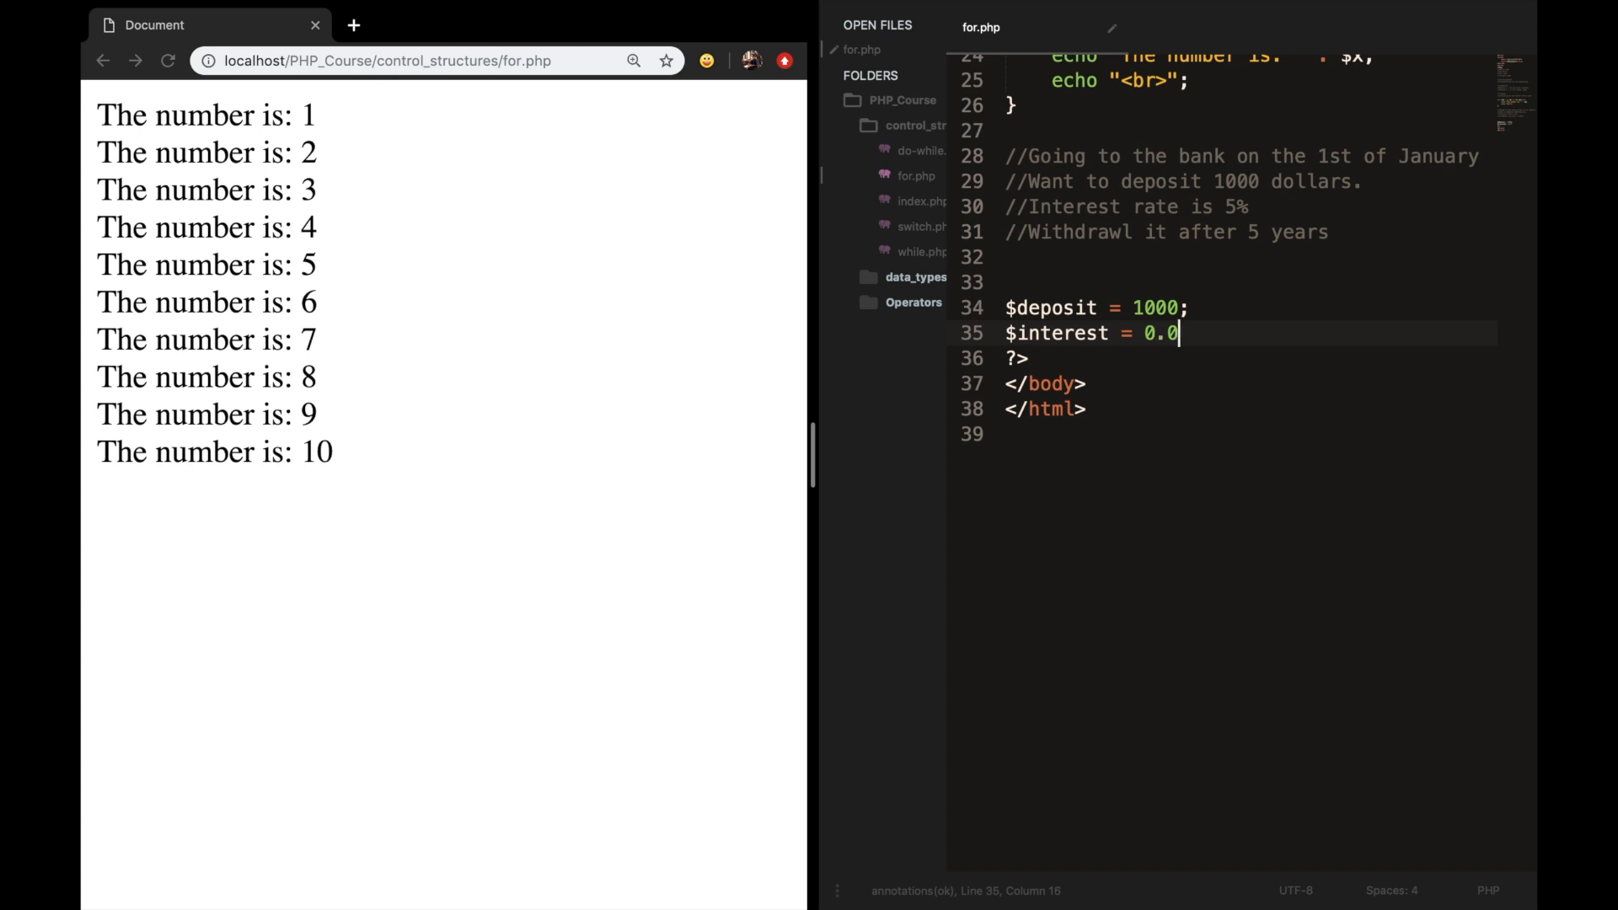
{"action": "type", "text": "5;"}
{"action": "type", "text": "for () {"}
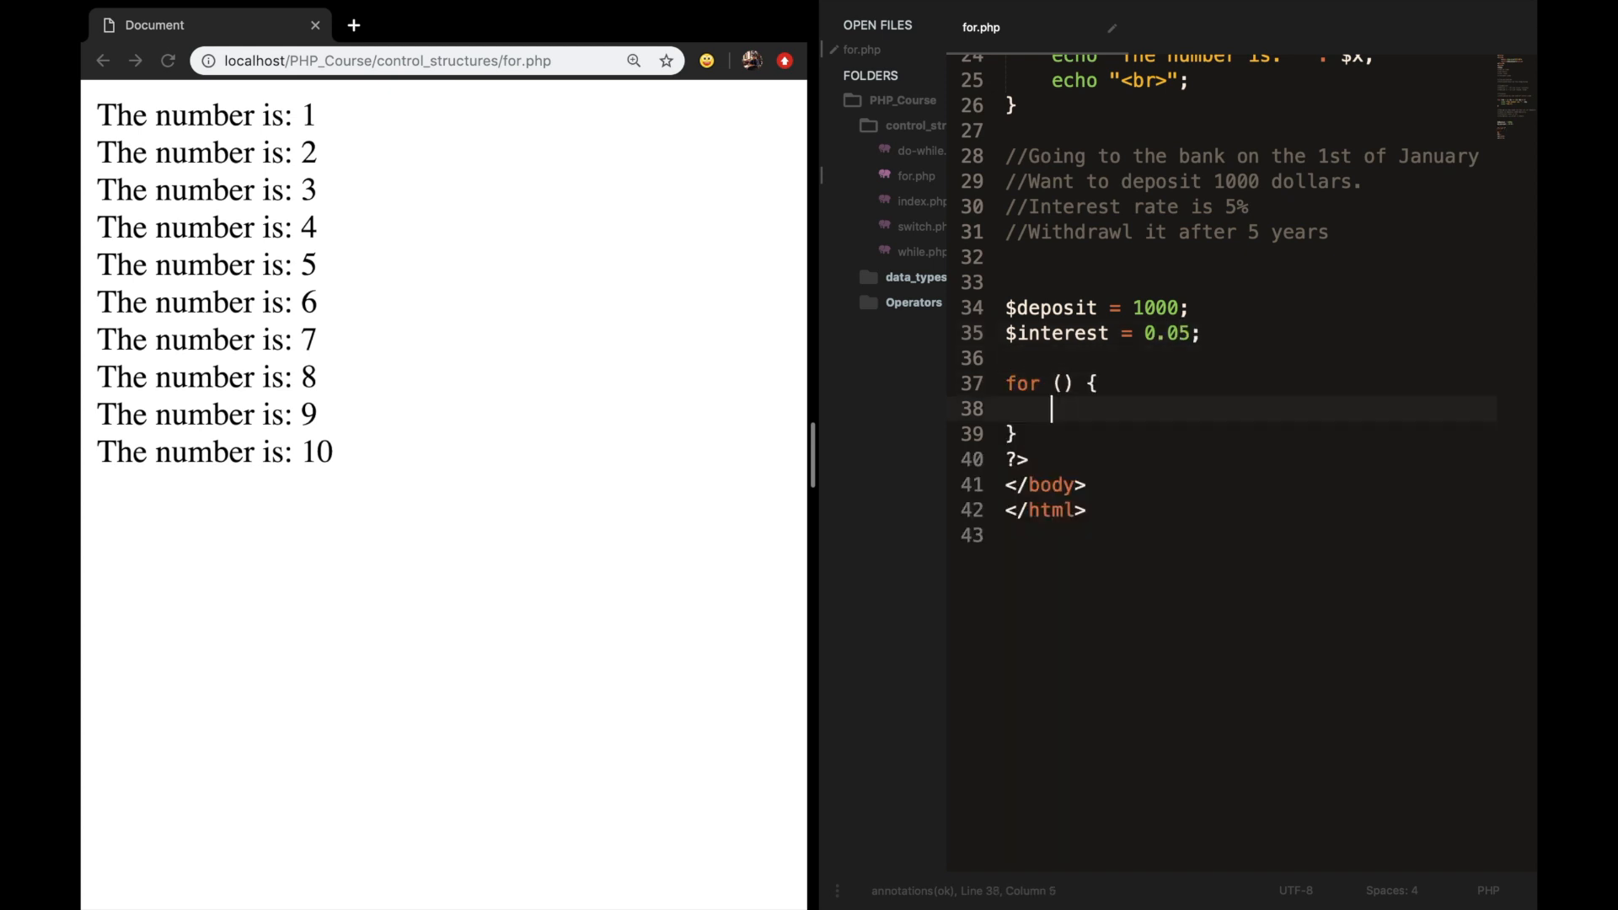
Write the loop header $years = 1; $years <= 5; $years++.
{"action": "left_click", "coordinate": [1059, 384]}
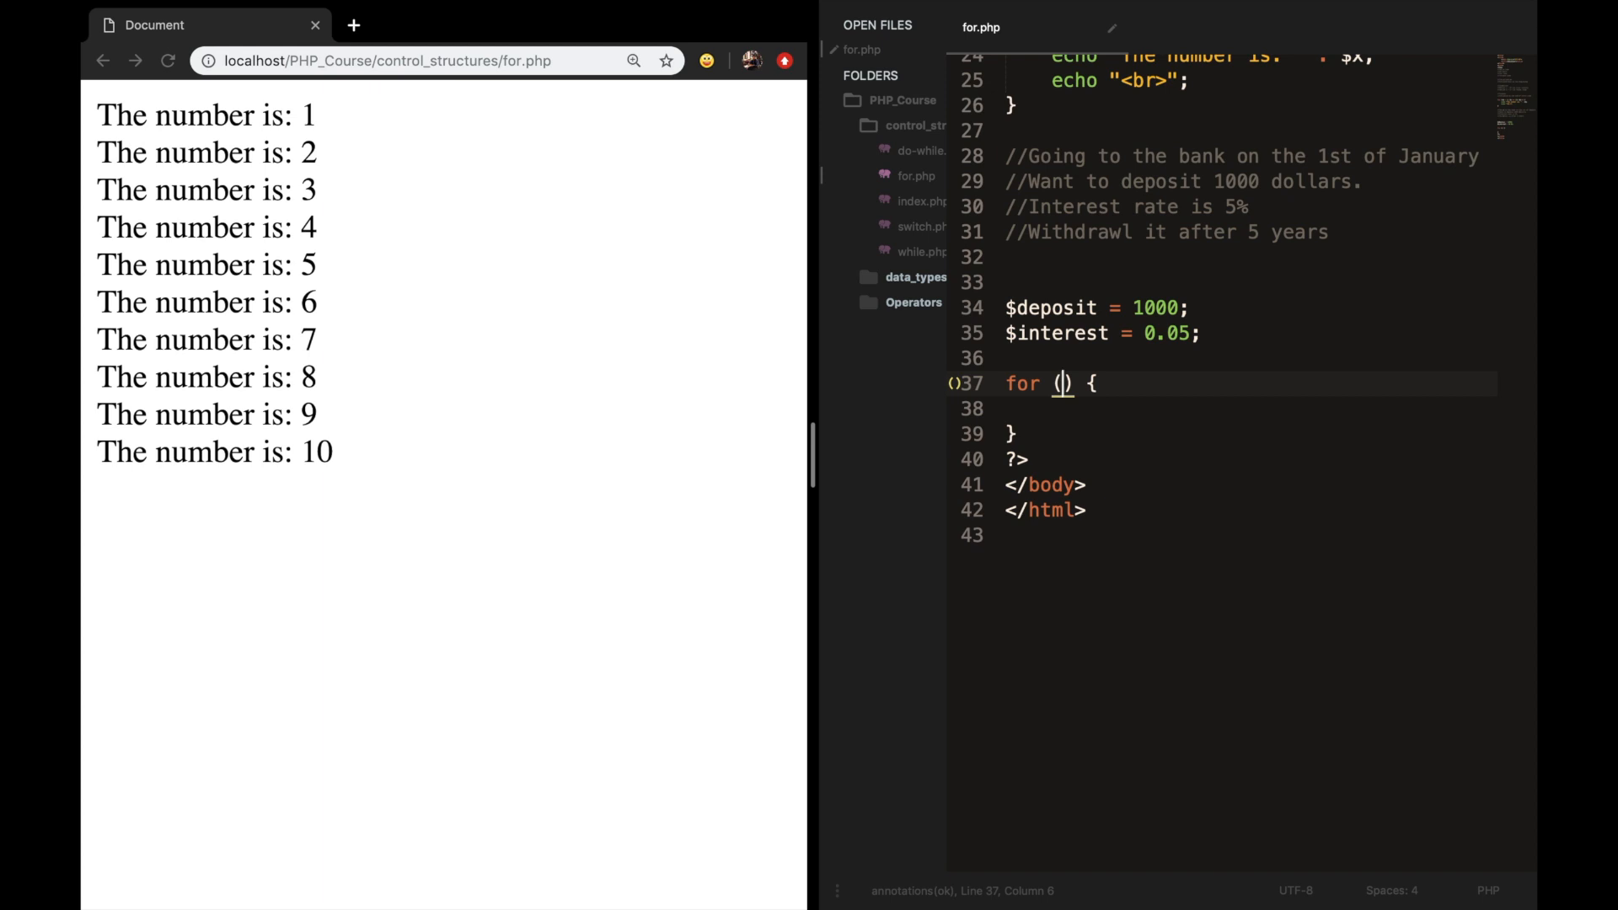
{"action": "type", "text": "$"}
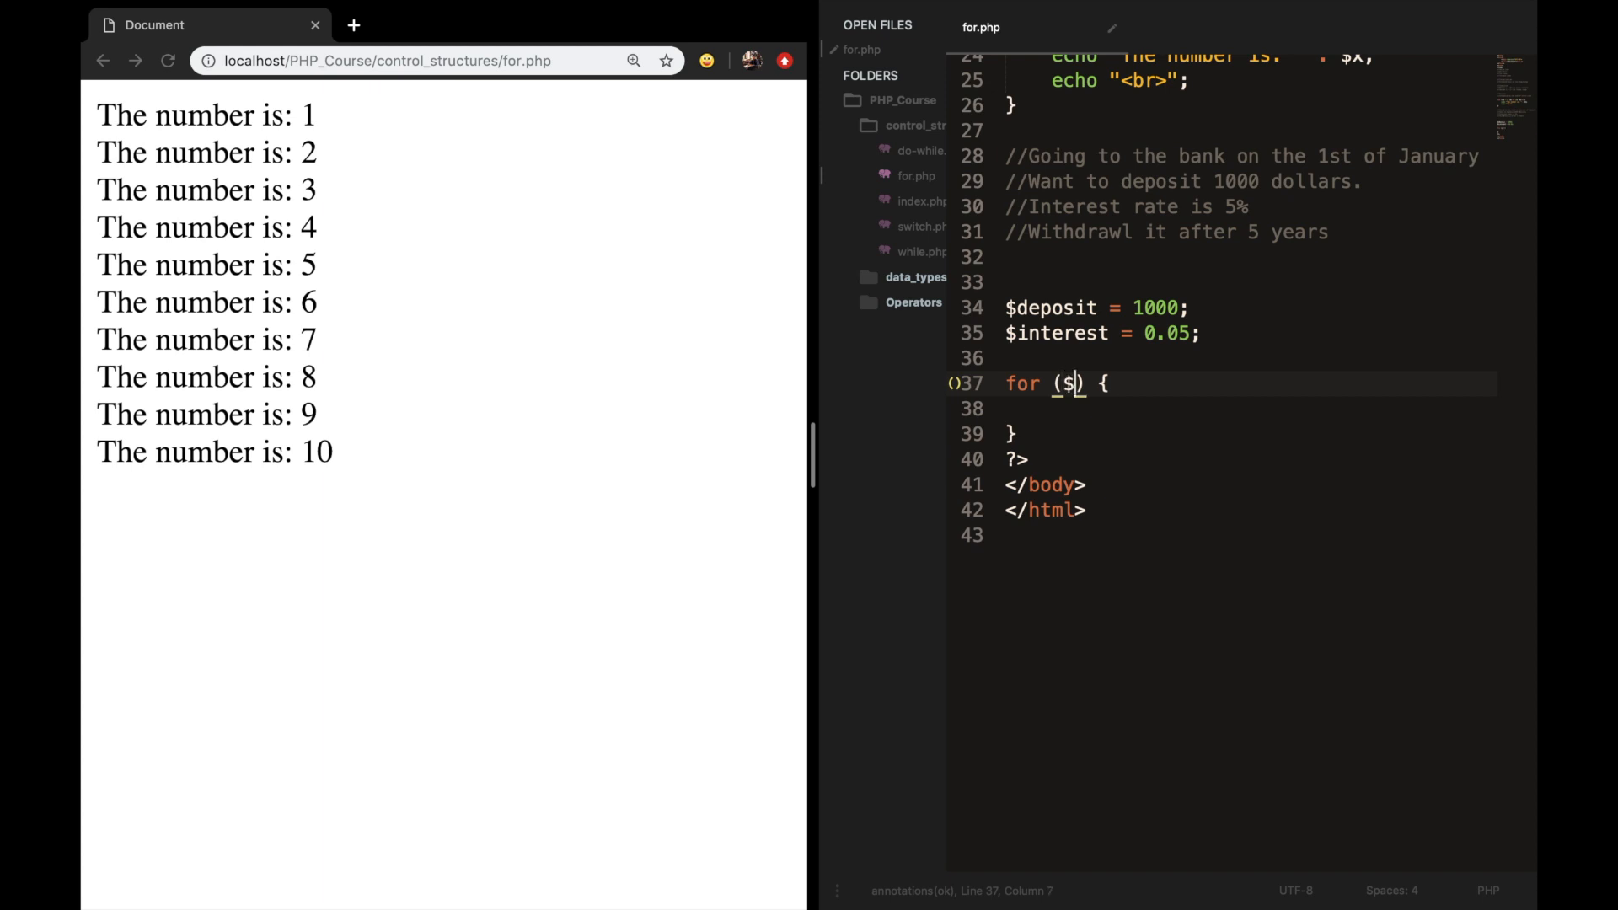
{"action": "type", "text": "years = 1"}
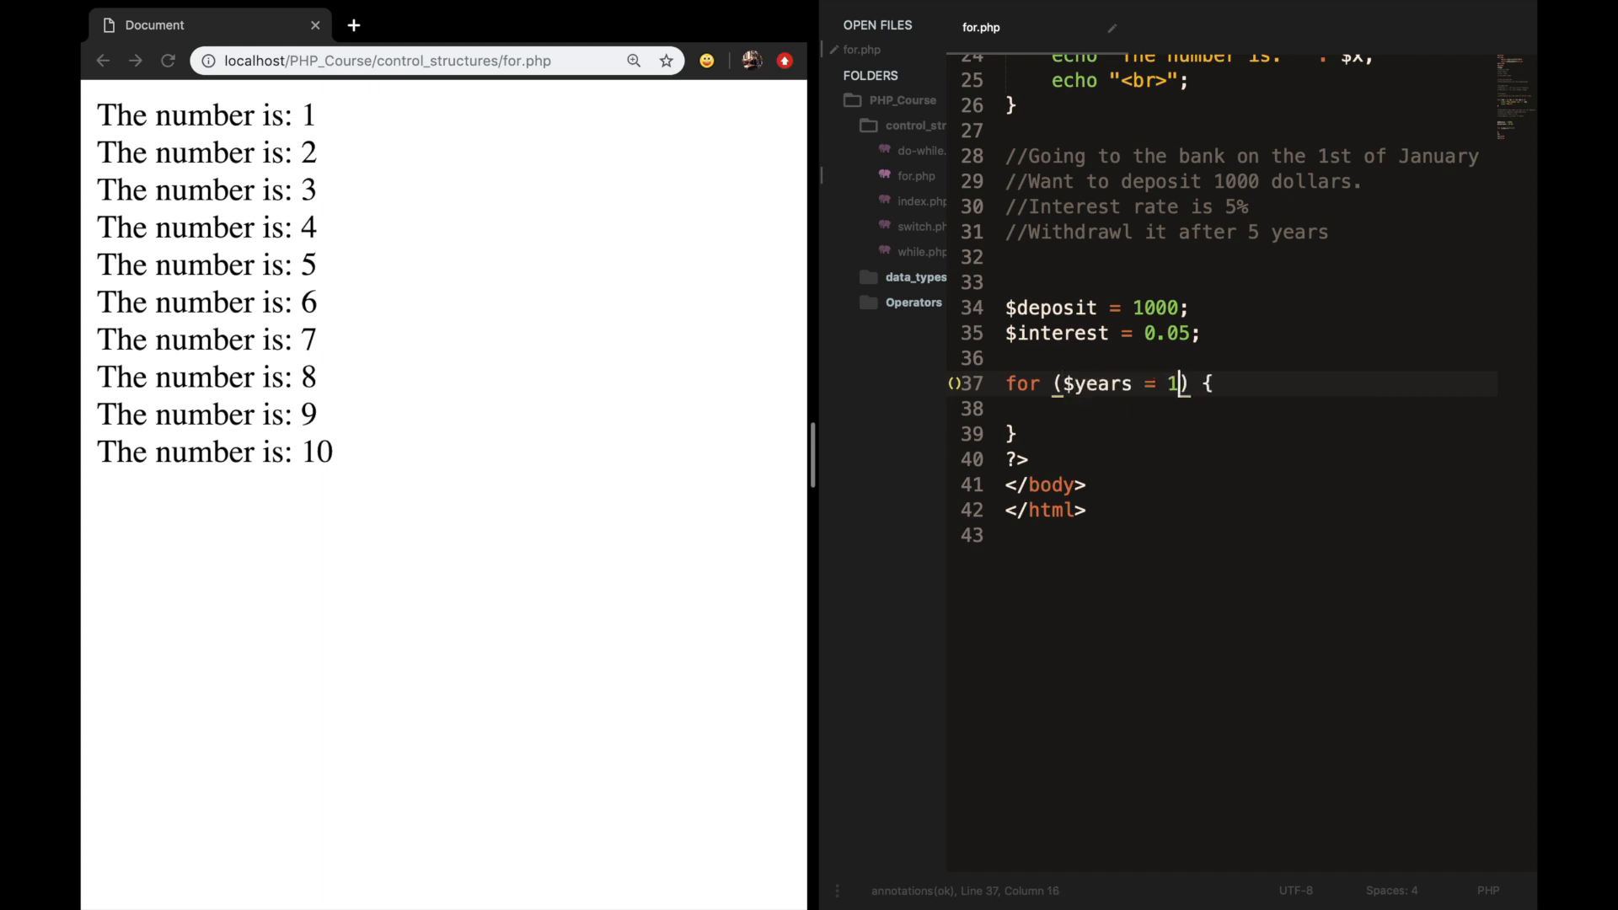
{"action": "type", "text": ";"}
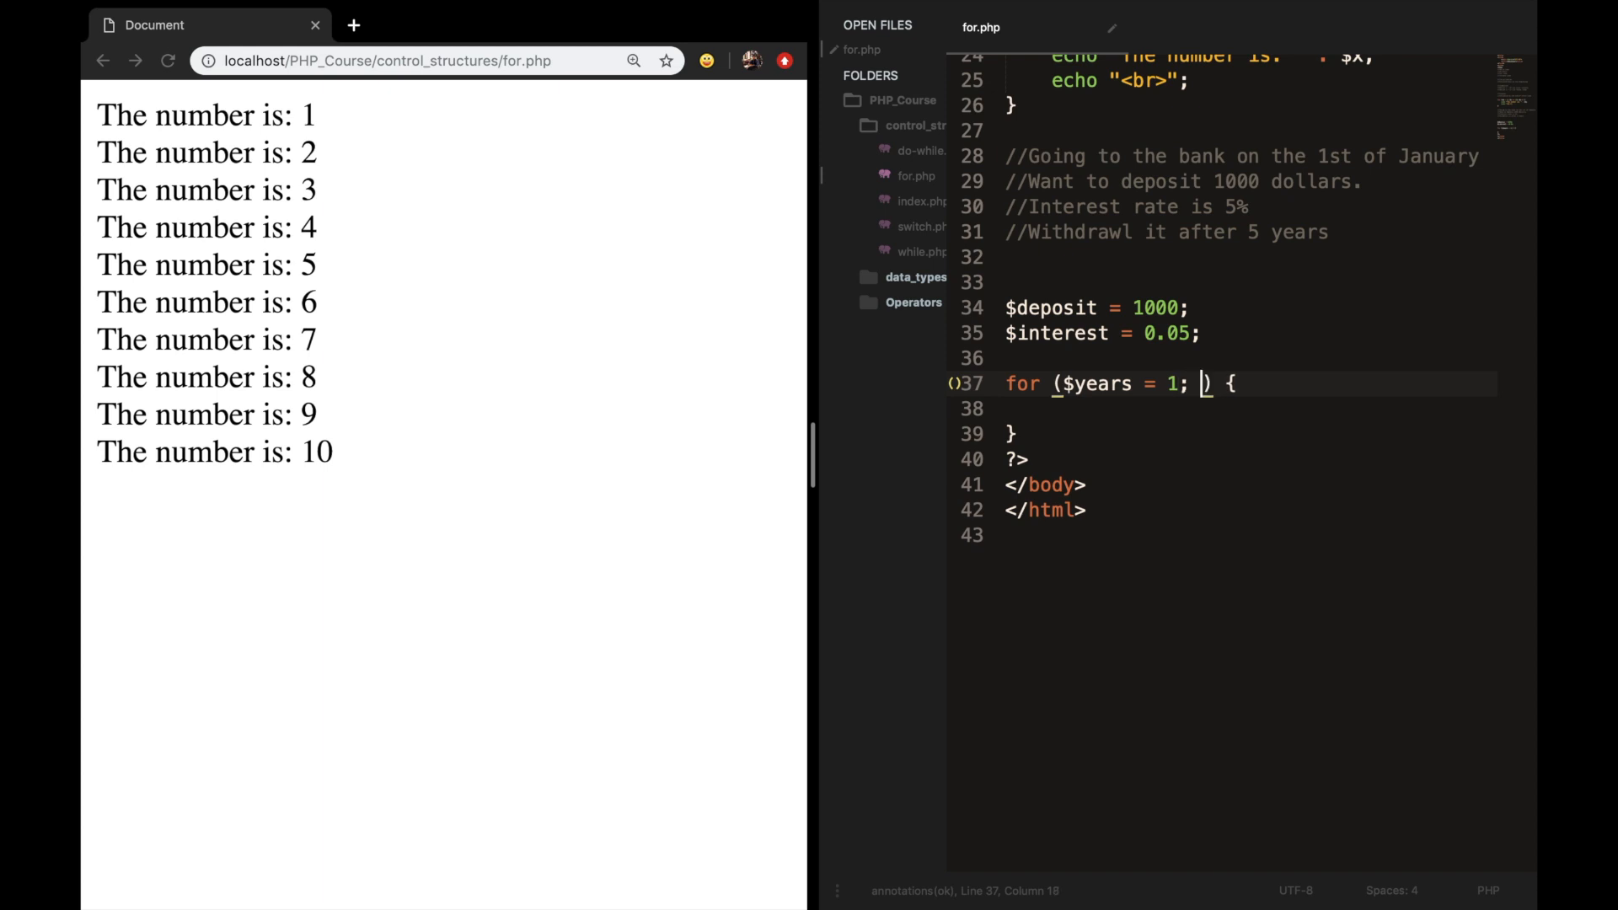
{"action": "type", "text": "$years <= 5;"}
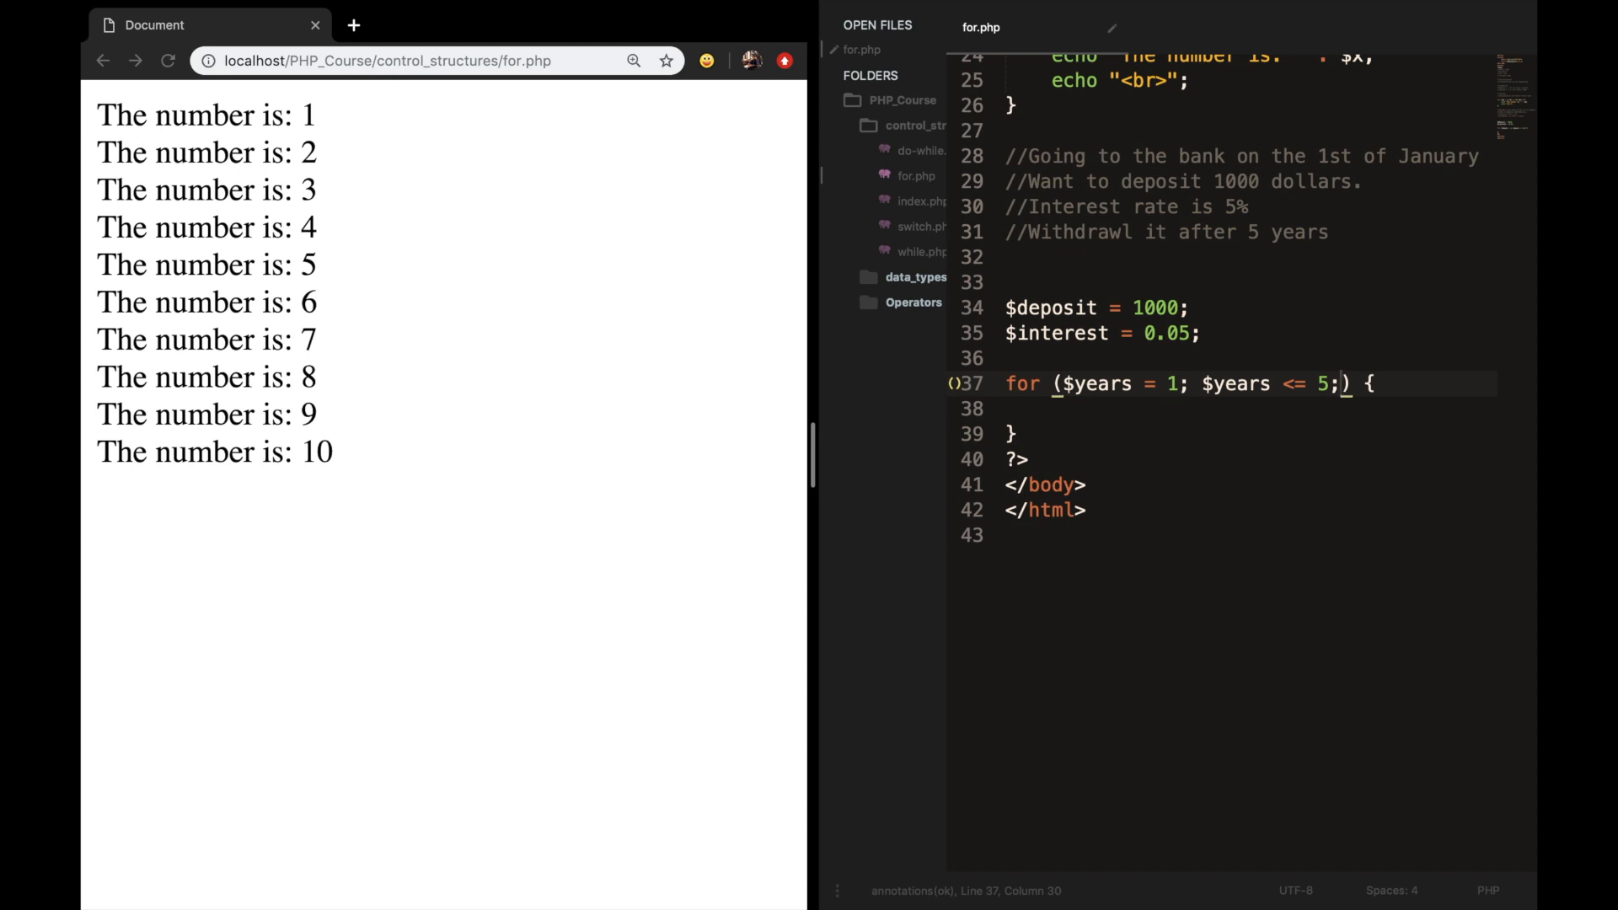
{"action": "type", "text": "%yea"}
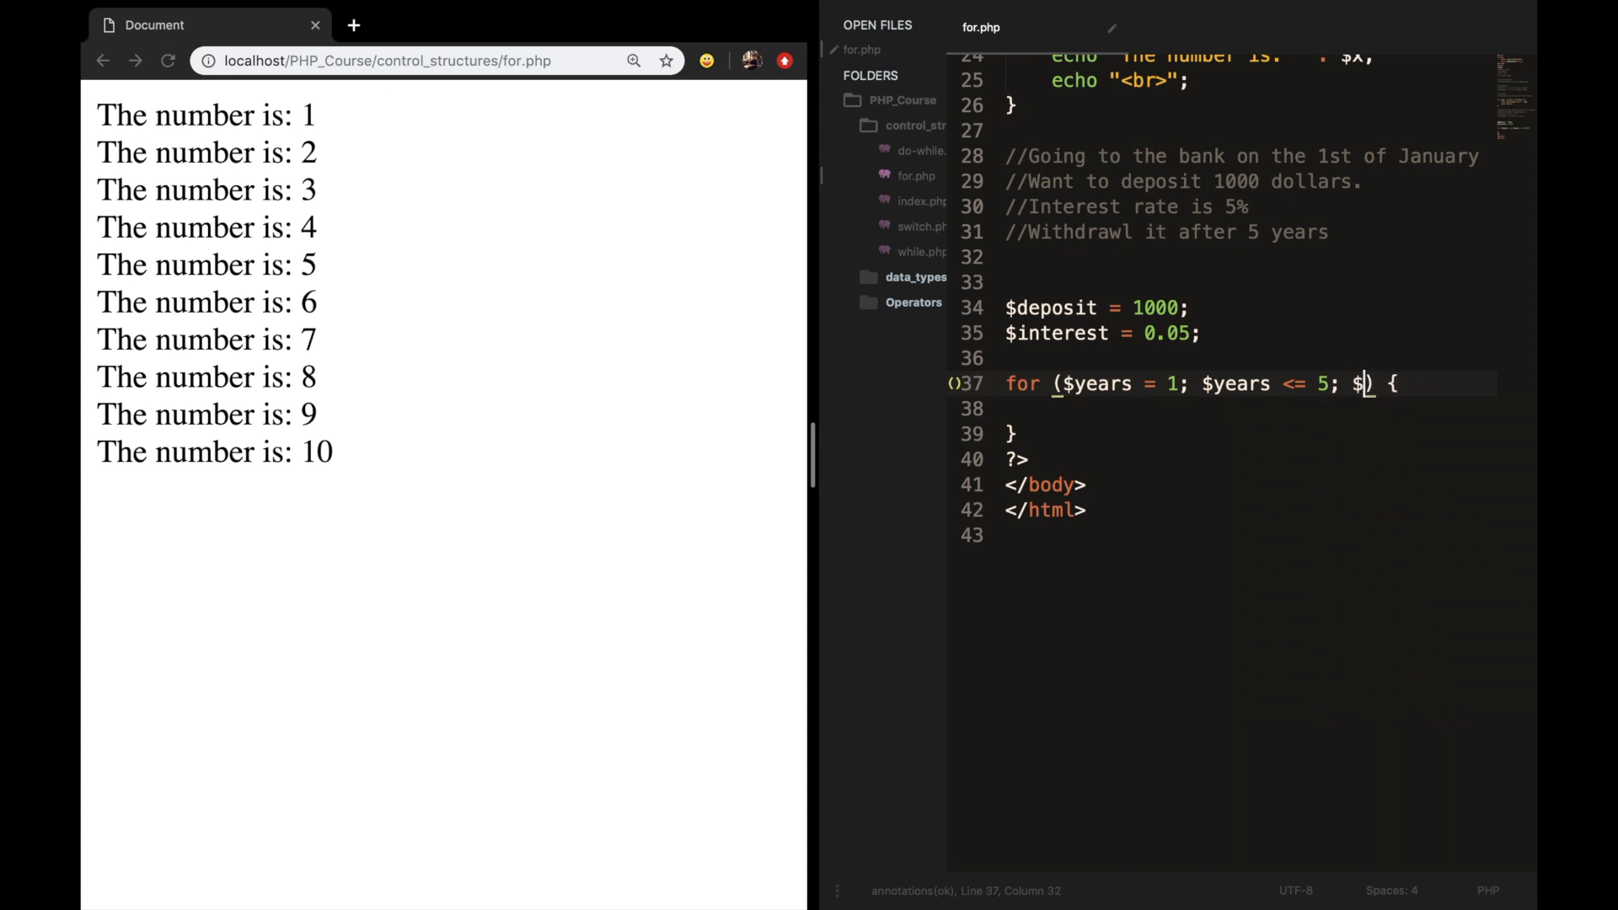
{"action": "type", "text": "years++"}
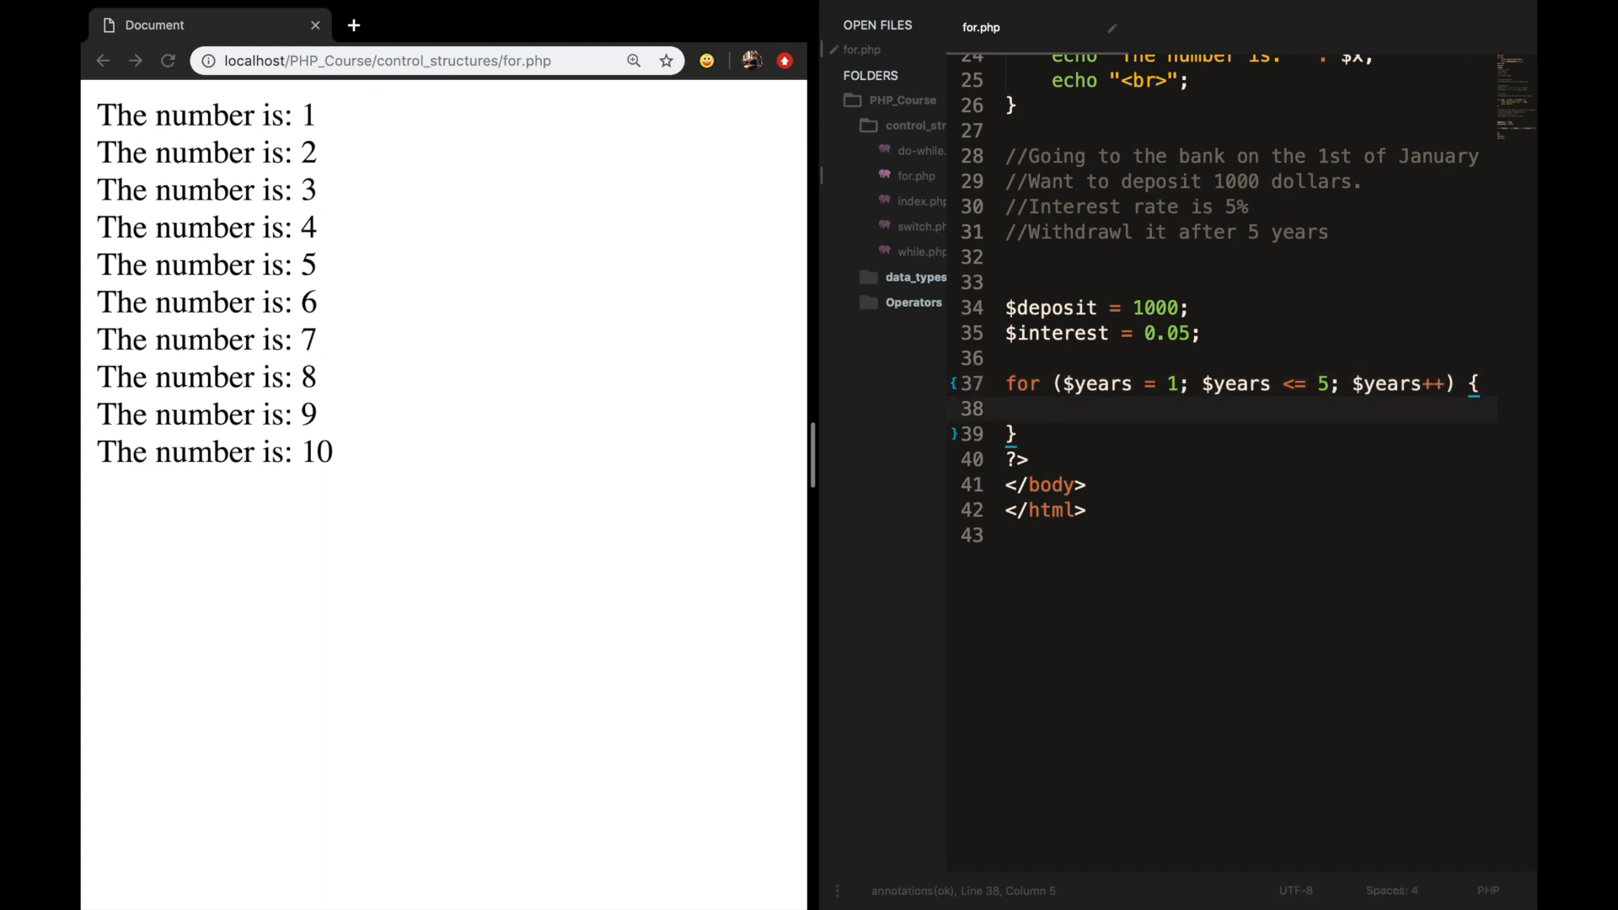
Make the loop body $deposit += ($deposit * $interest);.
{"action": "type", "text": "$deposit = ("}
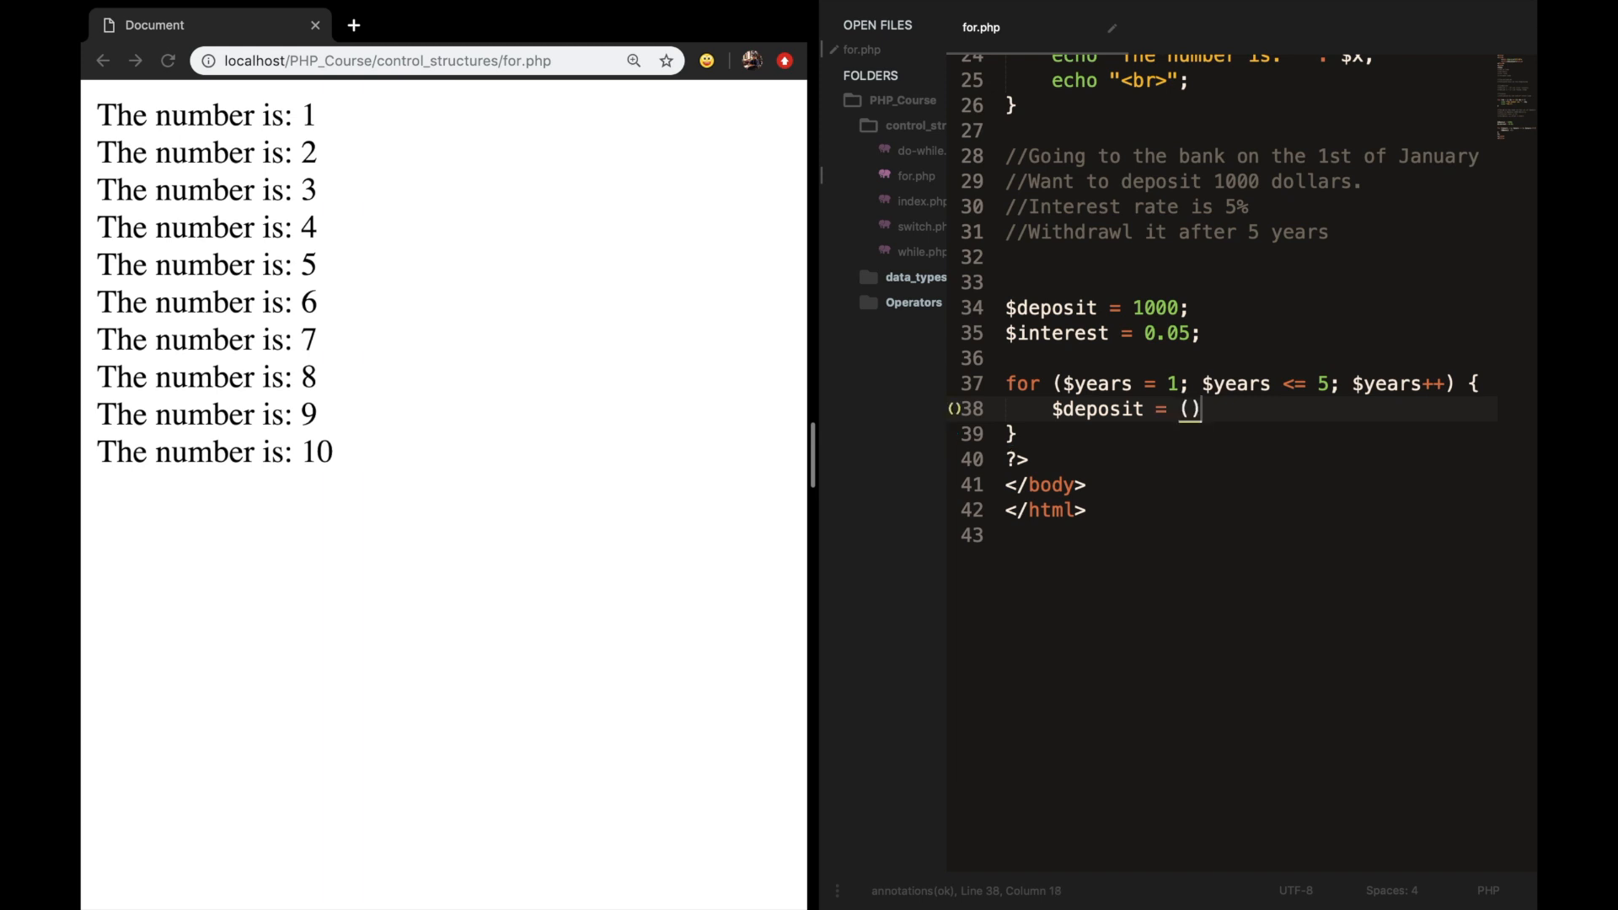
{"action": "type", "text": ";"}
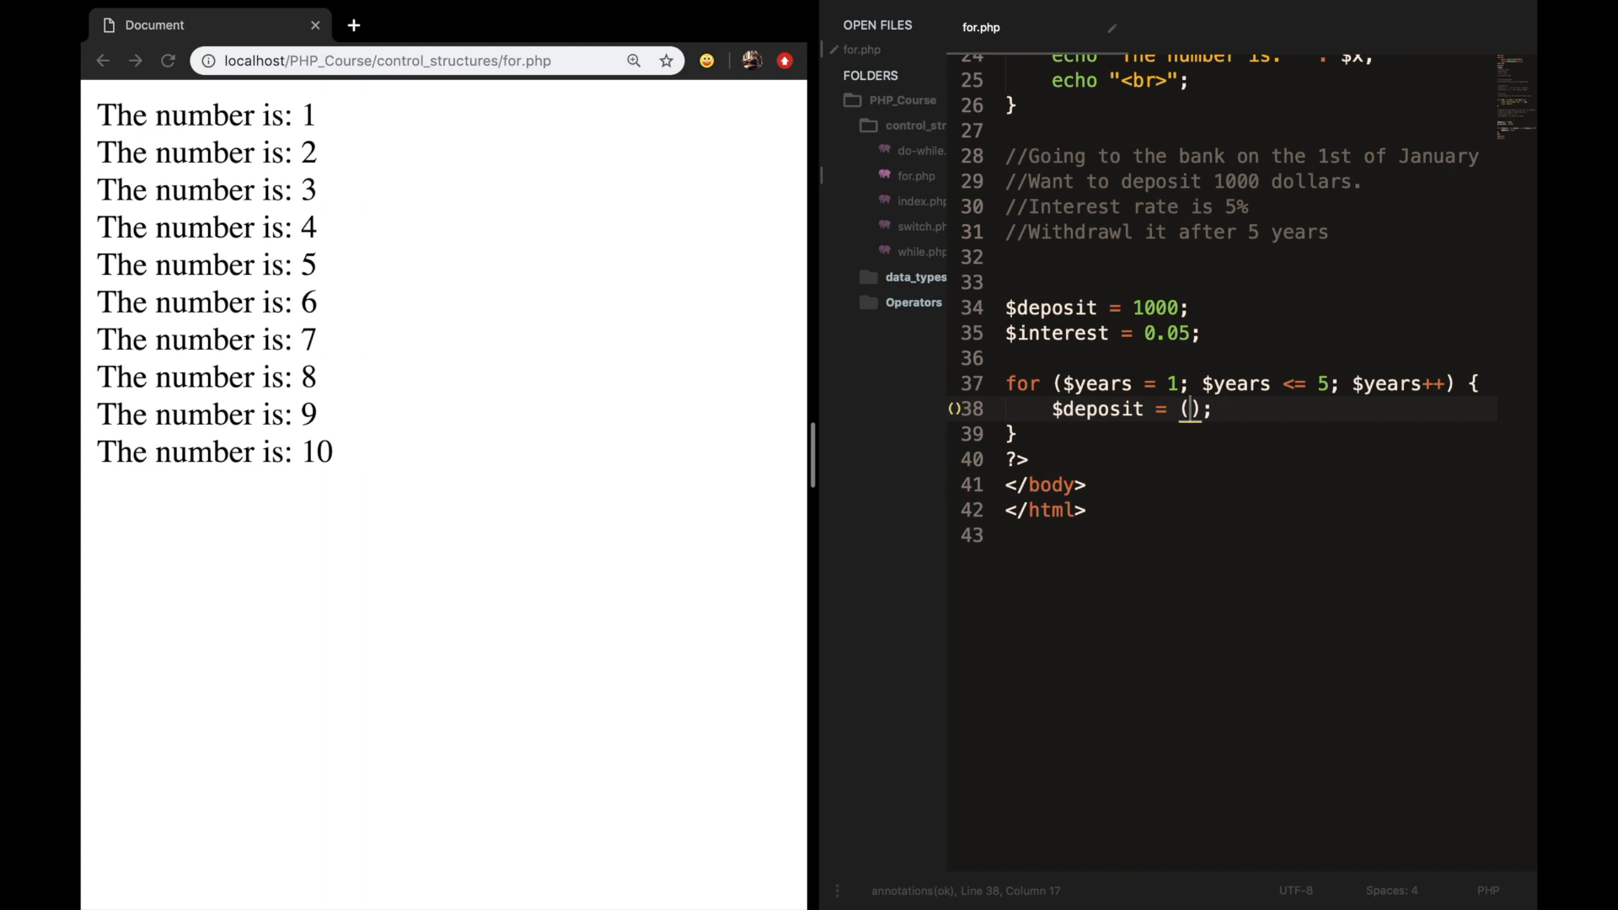
{"action": "type", "text": "$deposit * $interes"}
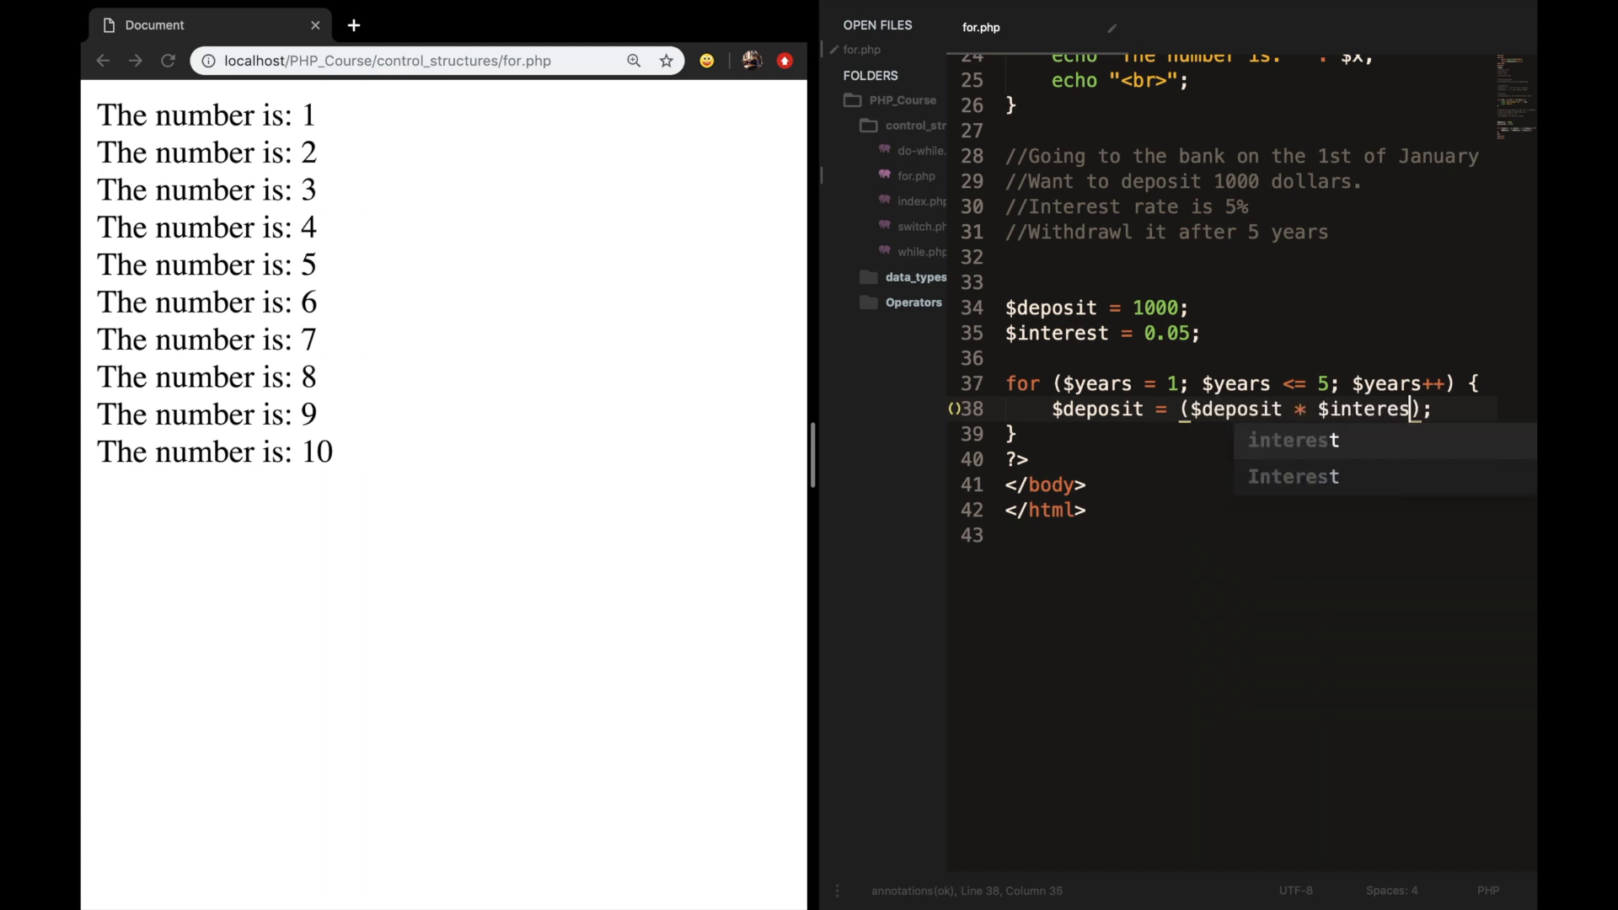
{"action": "type", "text": "t) +"}
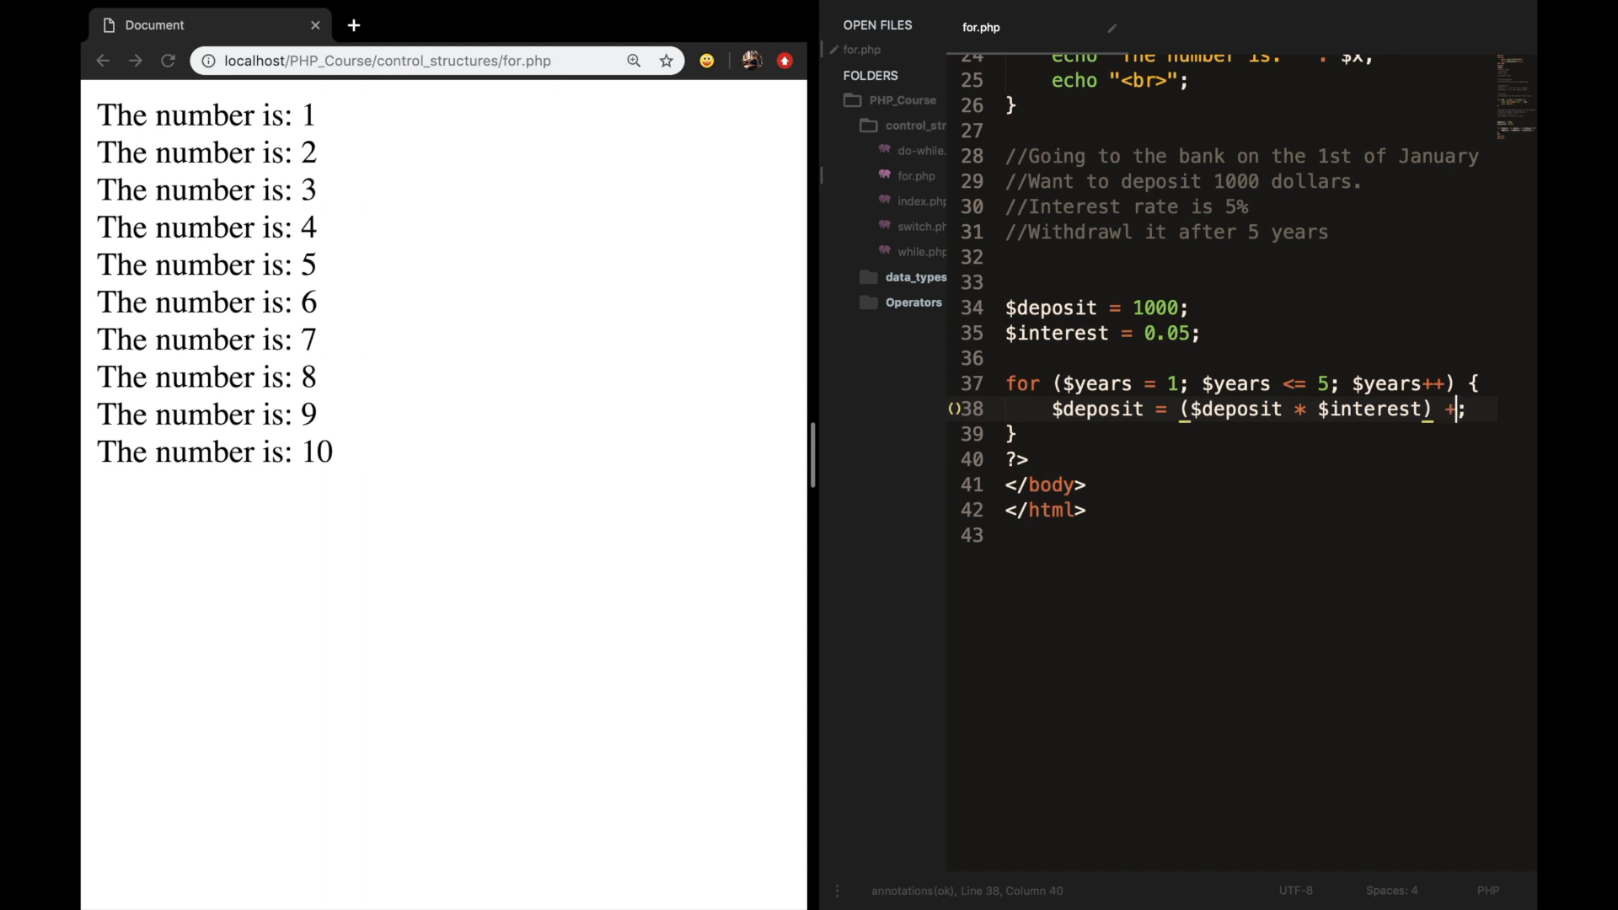
{"action": "type", "text": "$deposit;"}
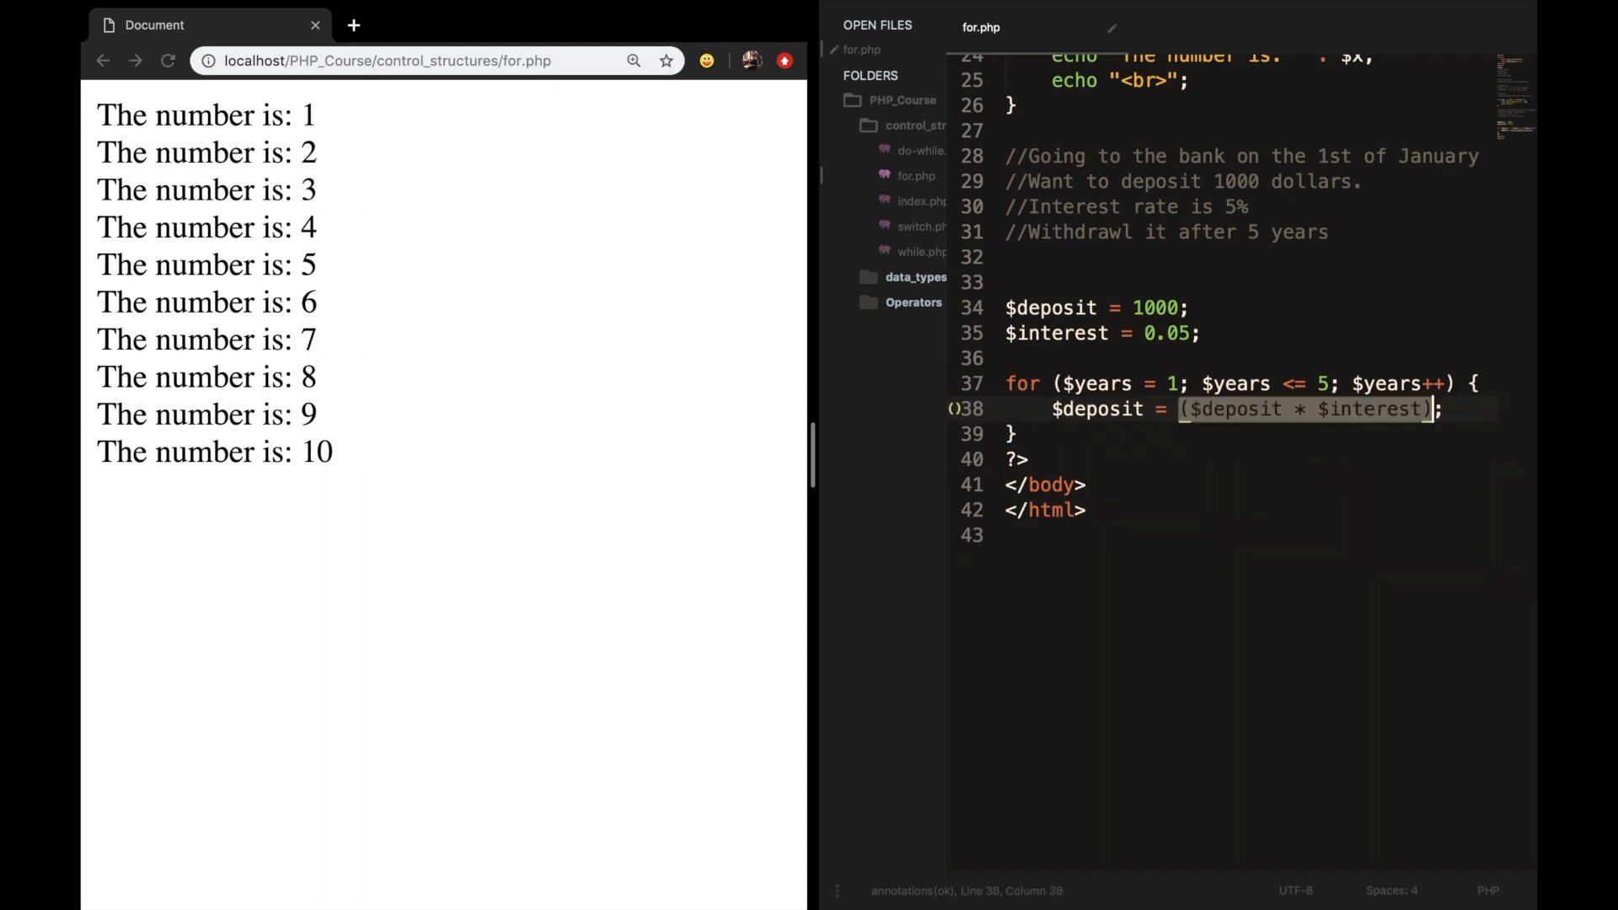
{"action": "type", "text": "+"}
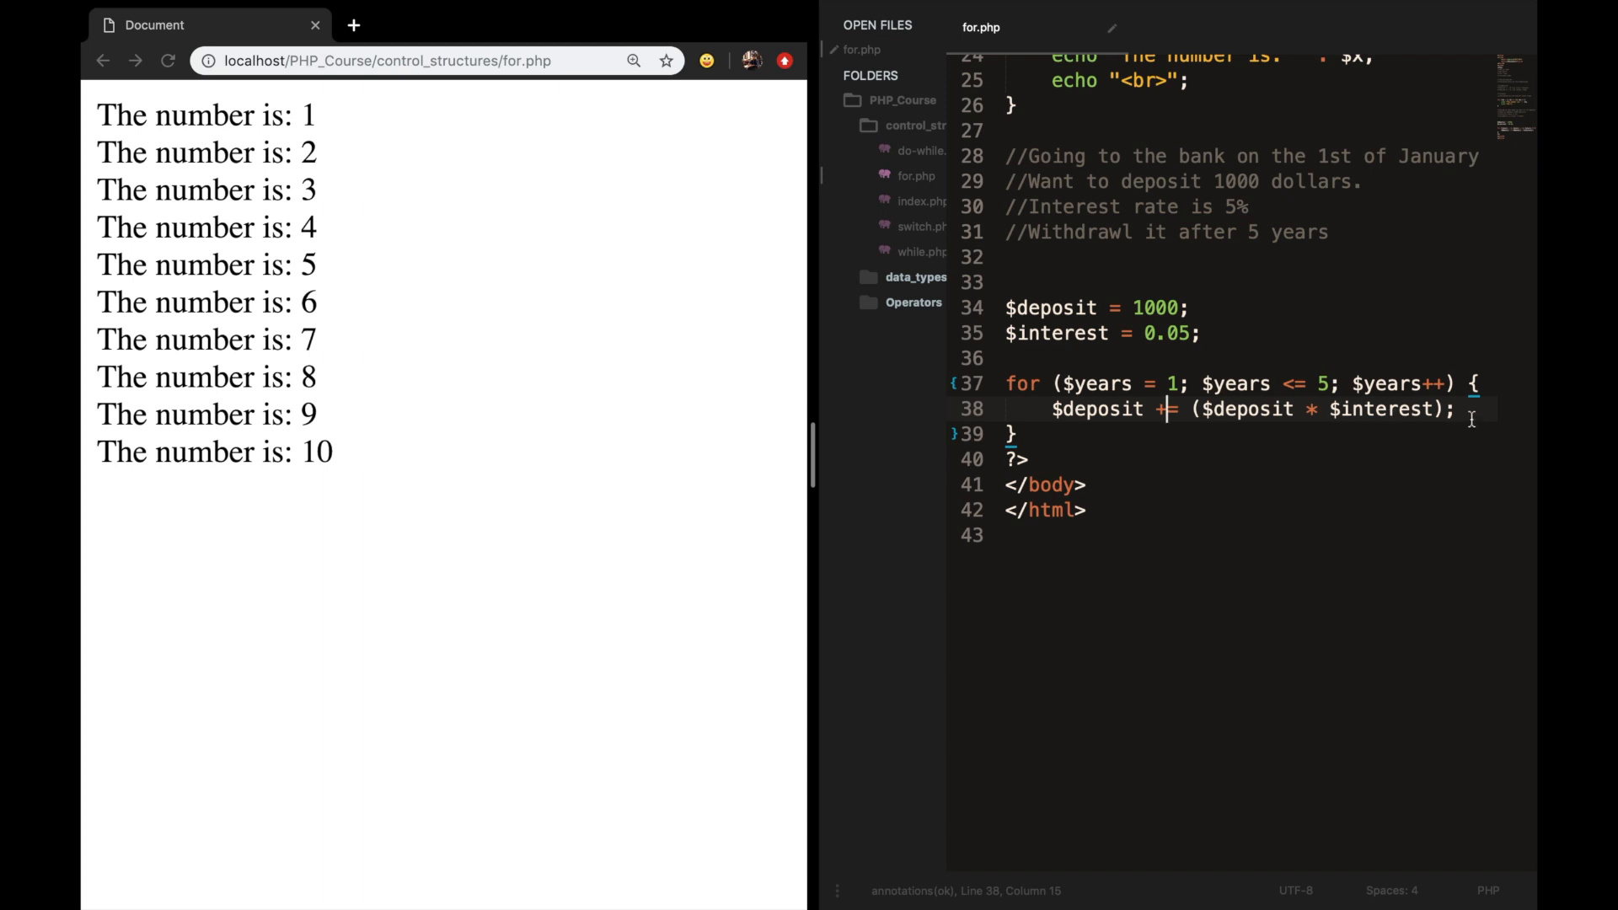
Echo "The total amount after " . $years . " year is: " . $deposit followed by a <br>.
{"action": "type", "text": "echo \"The total amount"}
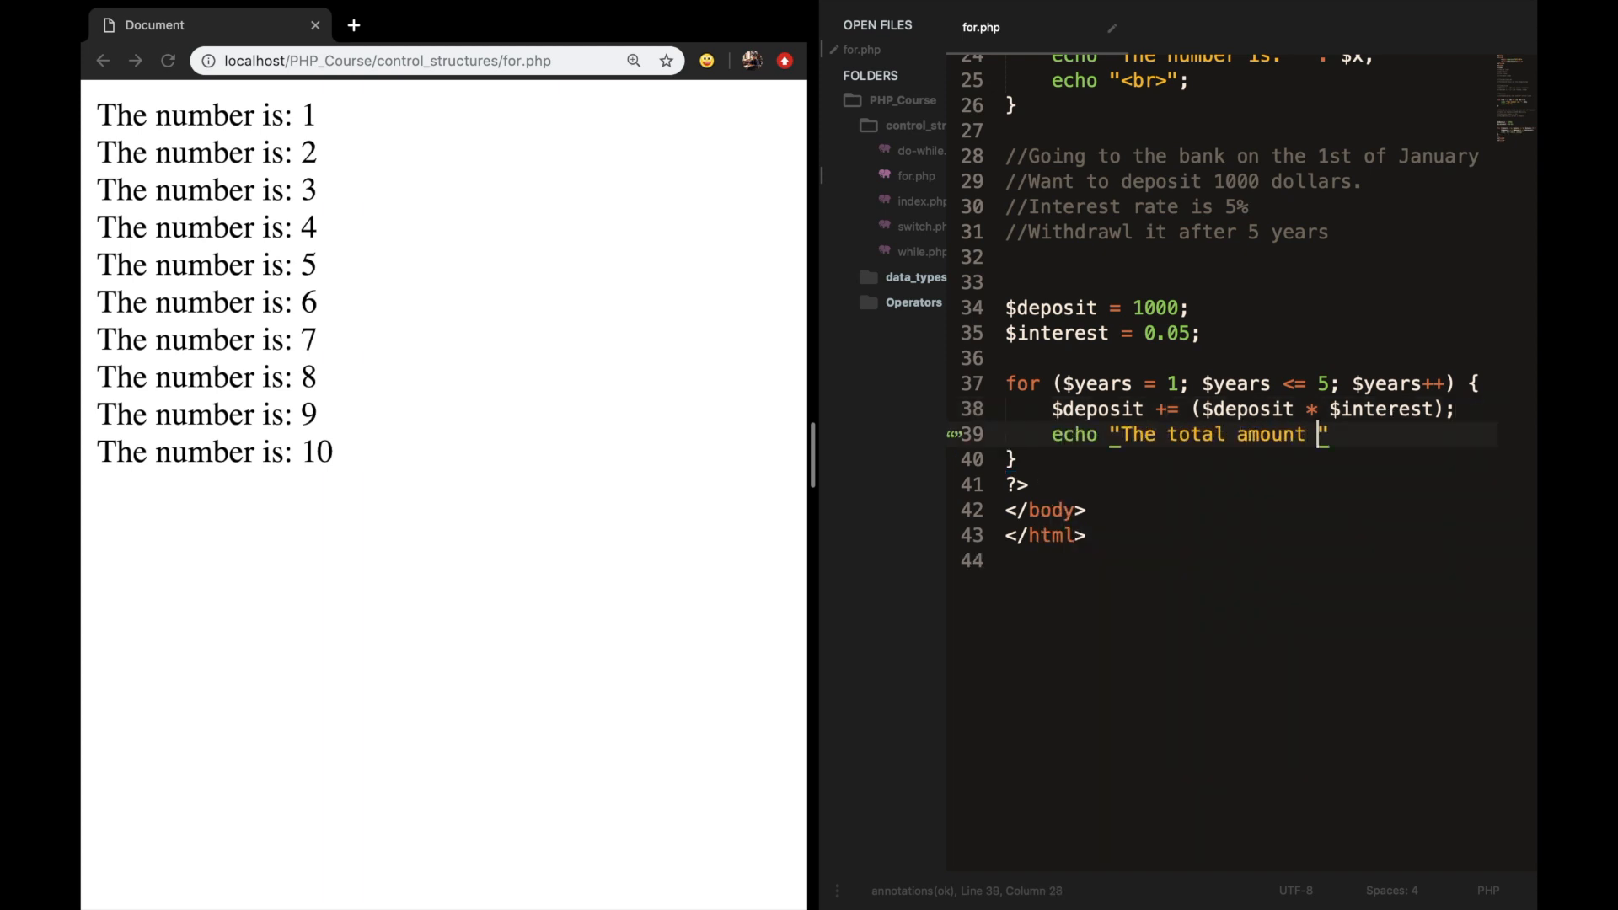
{"action": "type", "text": "after ?"}
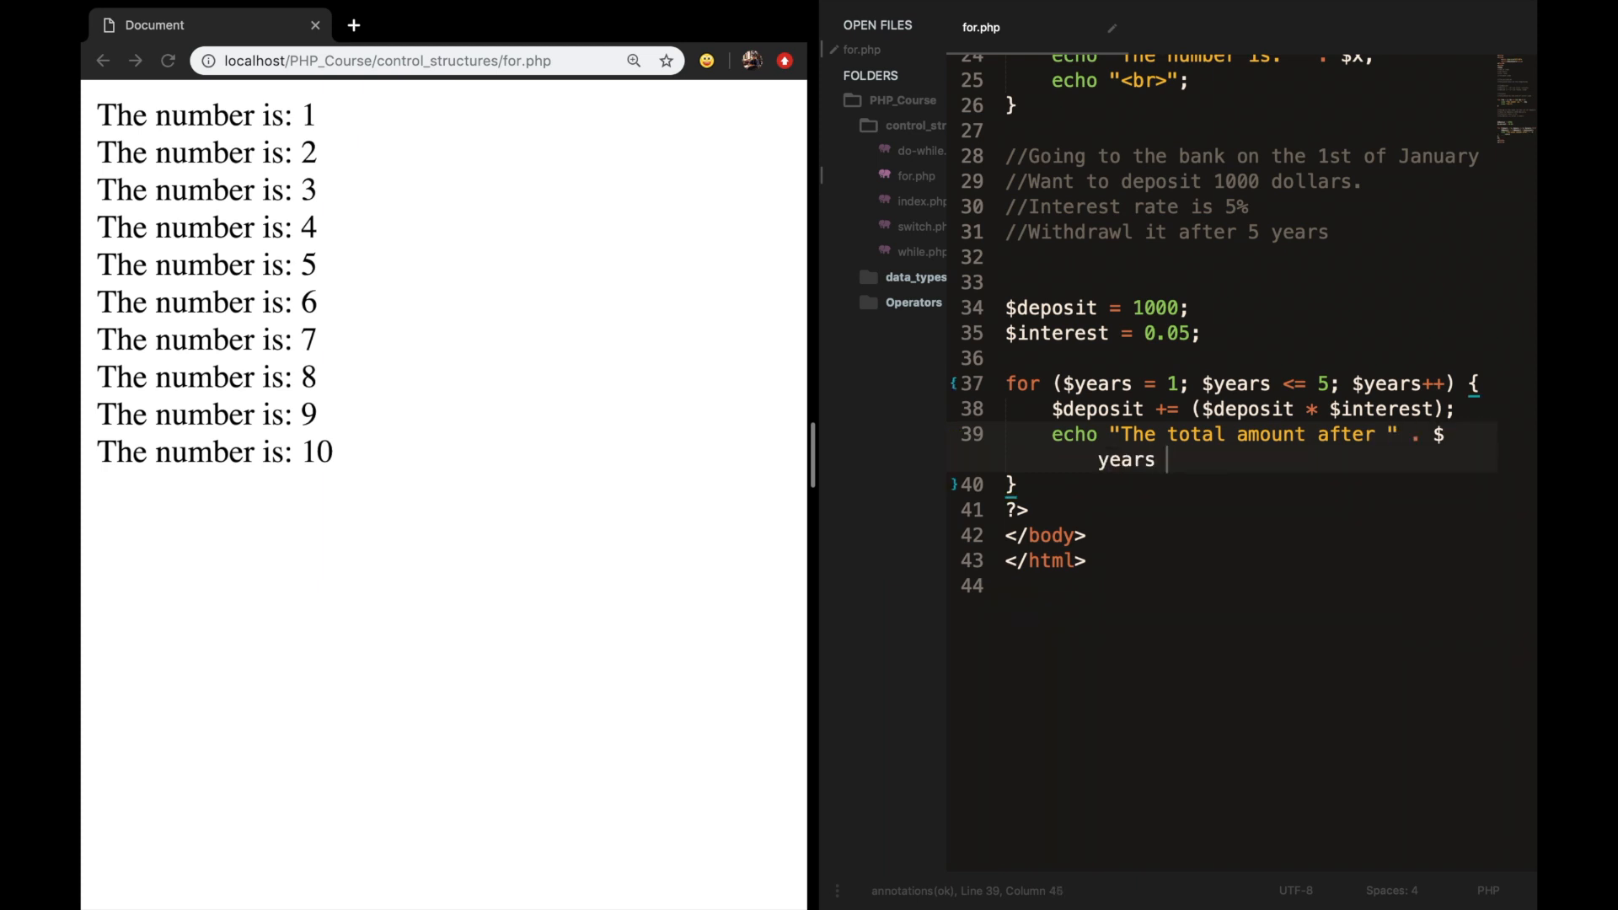
{"action": "type", "text": ". \" year is: \""}
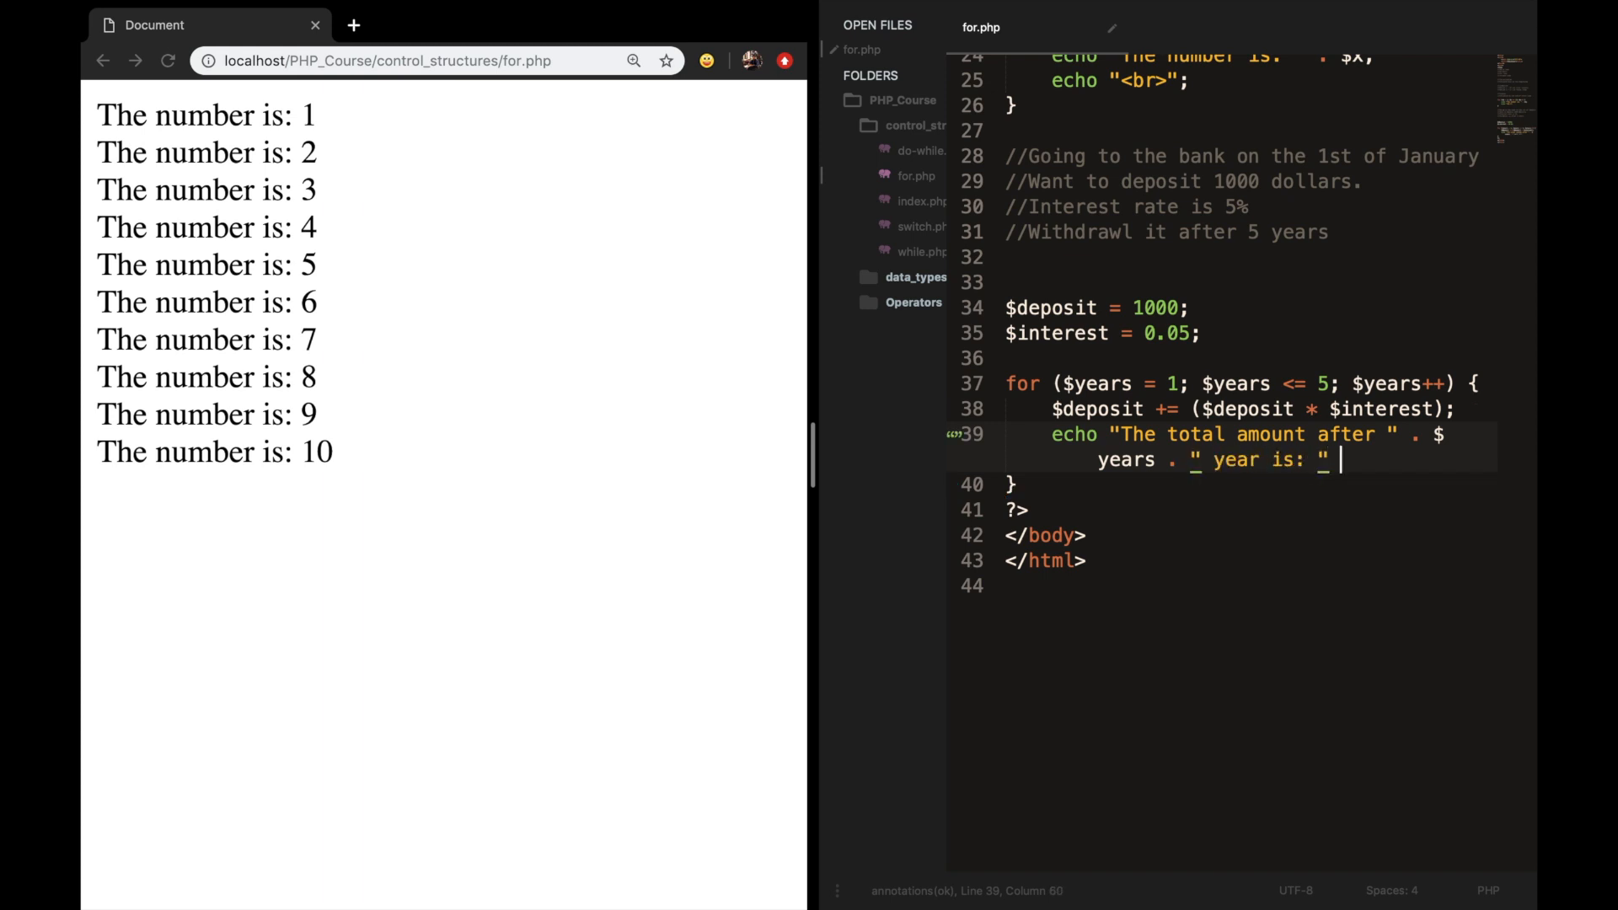
{"action": "type", "text": ". $deposit;"}
{"action": "type", "text": "echo"}
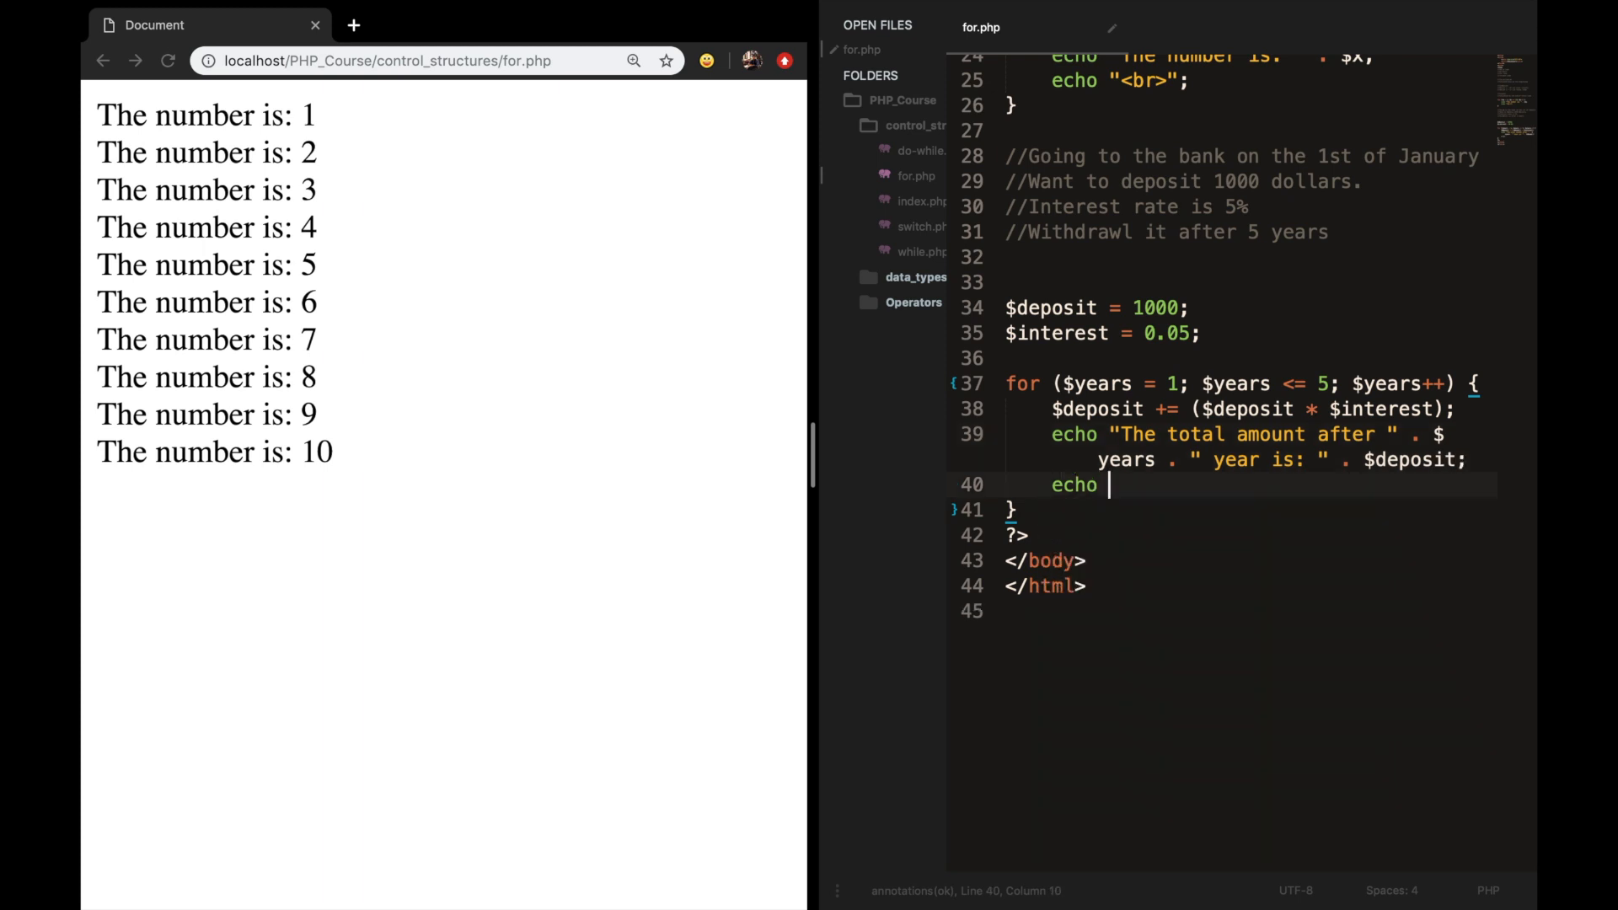
{"action": "type", "text": "\"<"}
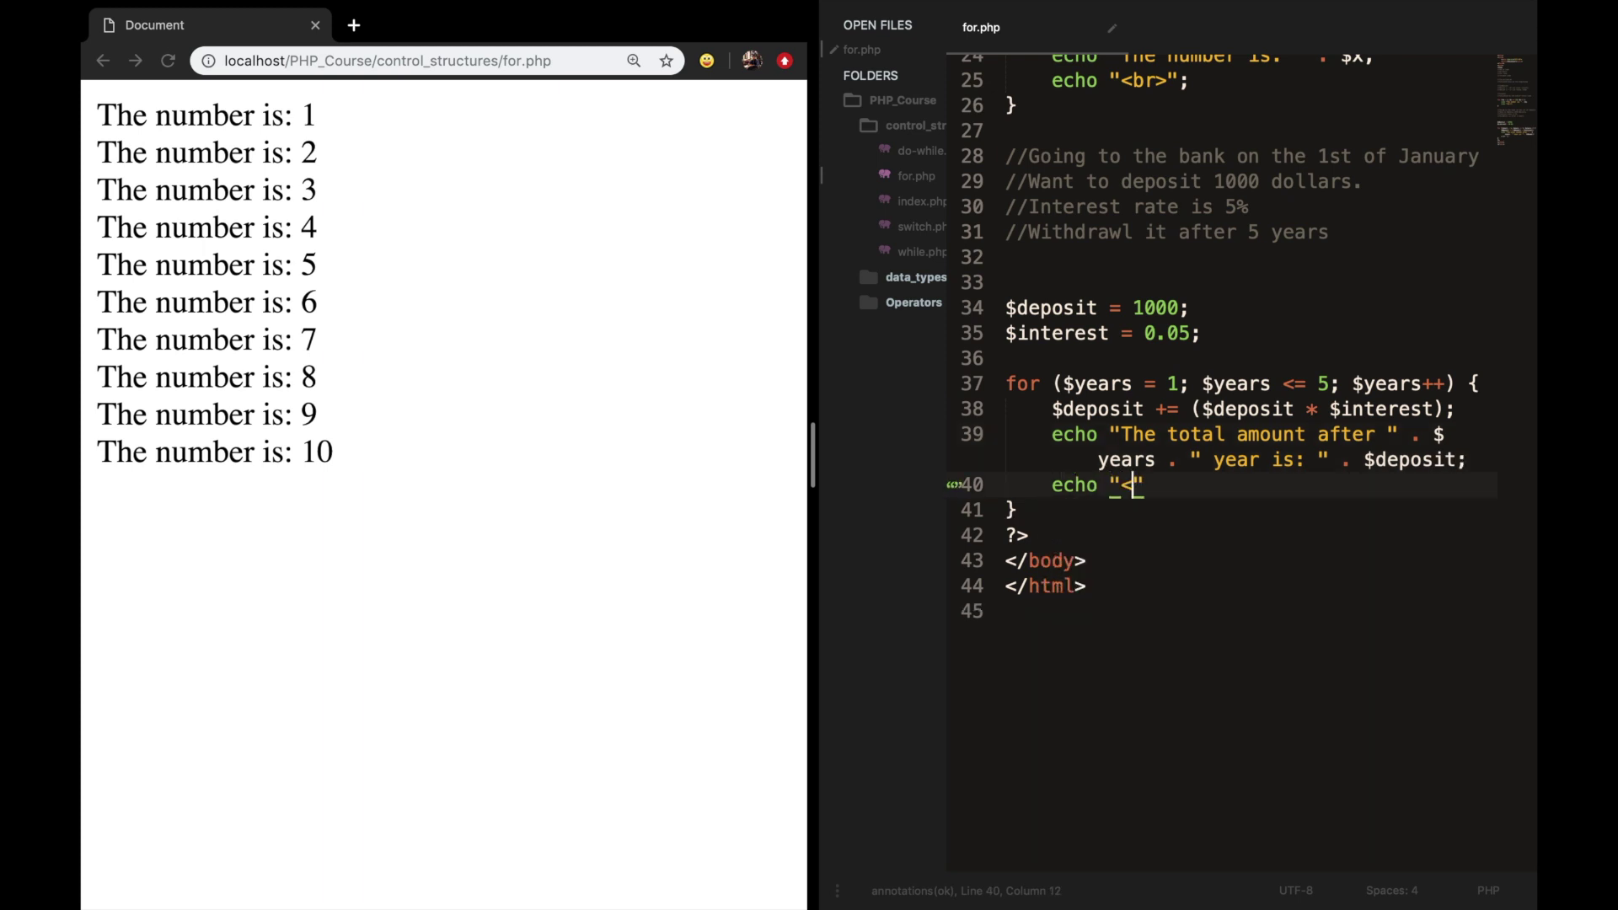
{"action": "type", "text": "br>\";"}
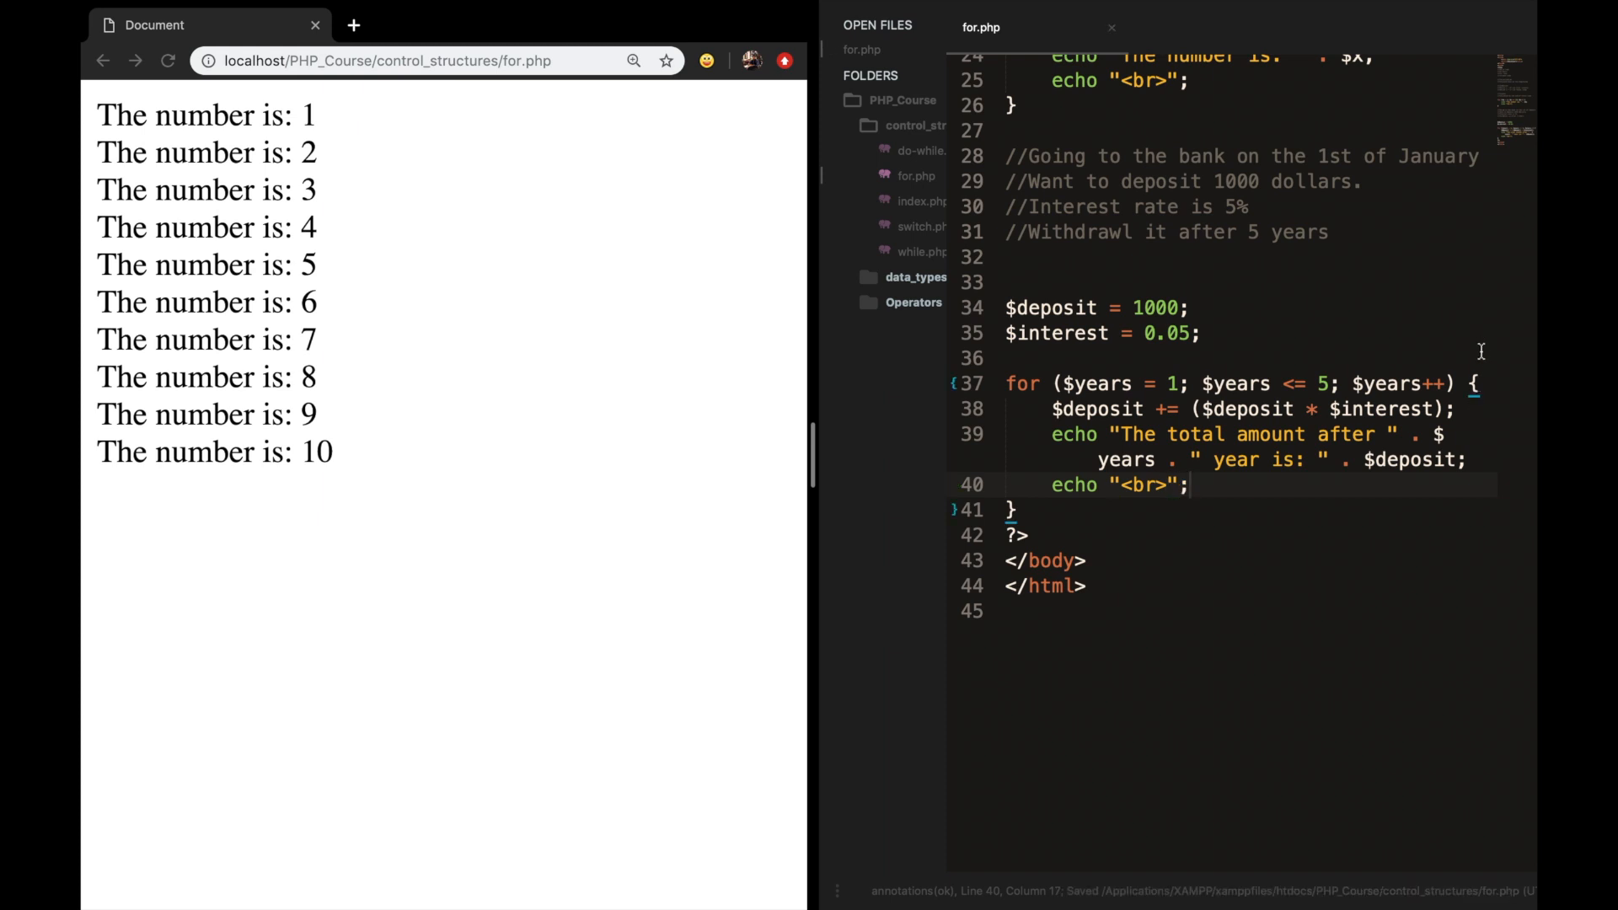
Comment out the first number loop with /* */ and save for.php.
{"action": "scroll", "scroll_direction": "up", "scroll_amount": 3}
{"action": "type", "text": "/"}
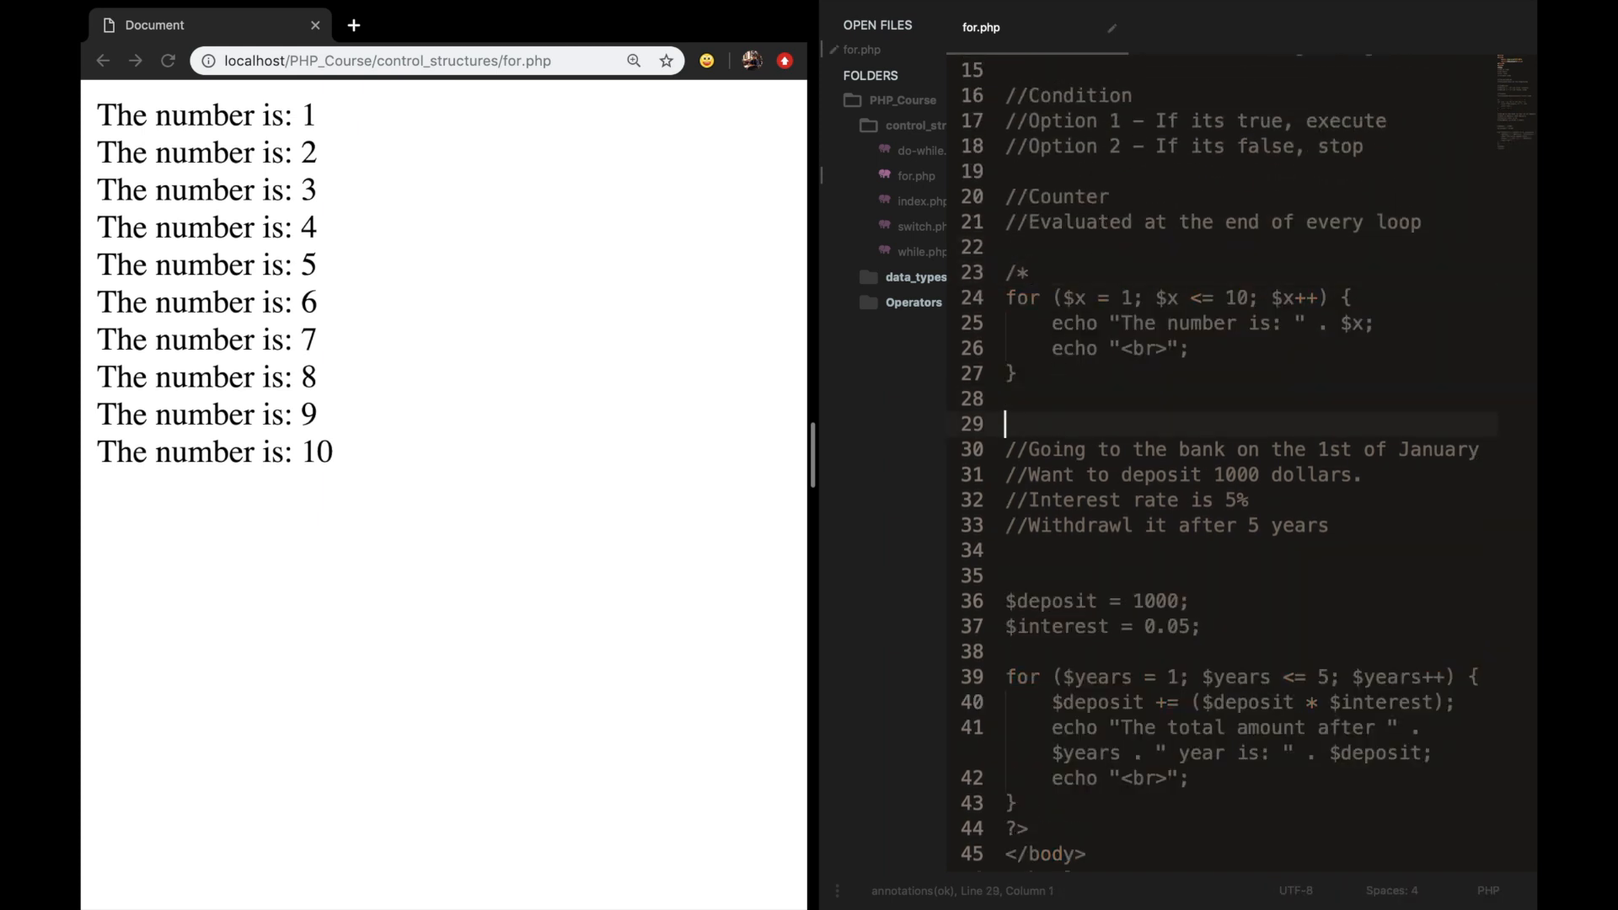
{"action": "type", "text": "*/"}
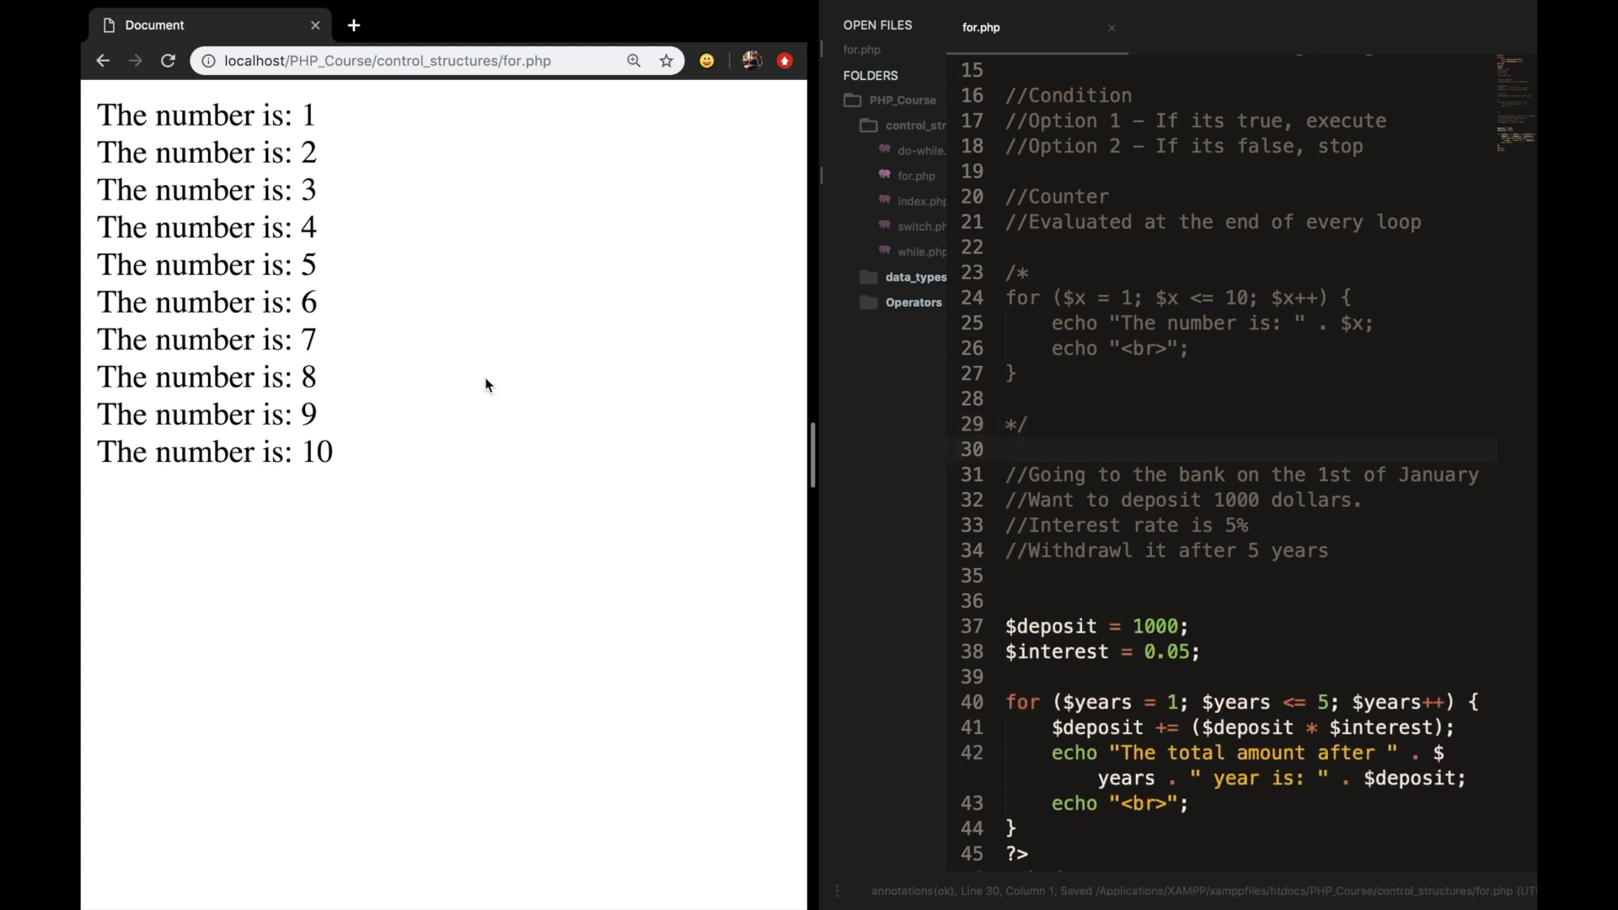
Reload for.php to list the five yearly totals, from 1050 up to 1276.2815625.
{"action": "left_click", "coordinate": [168, 61]}
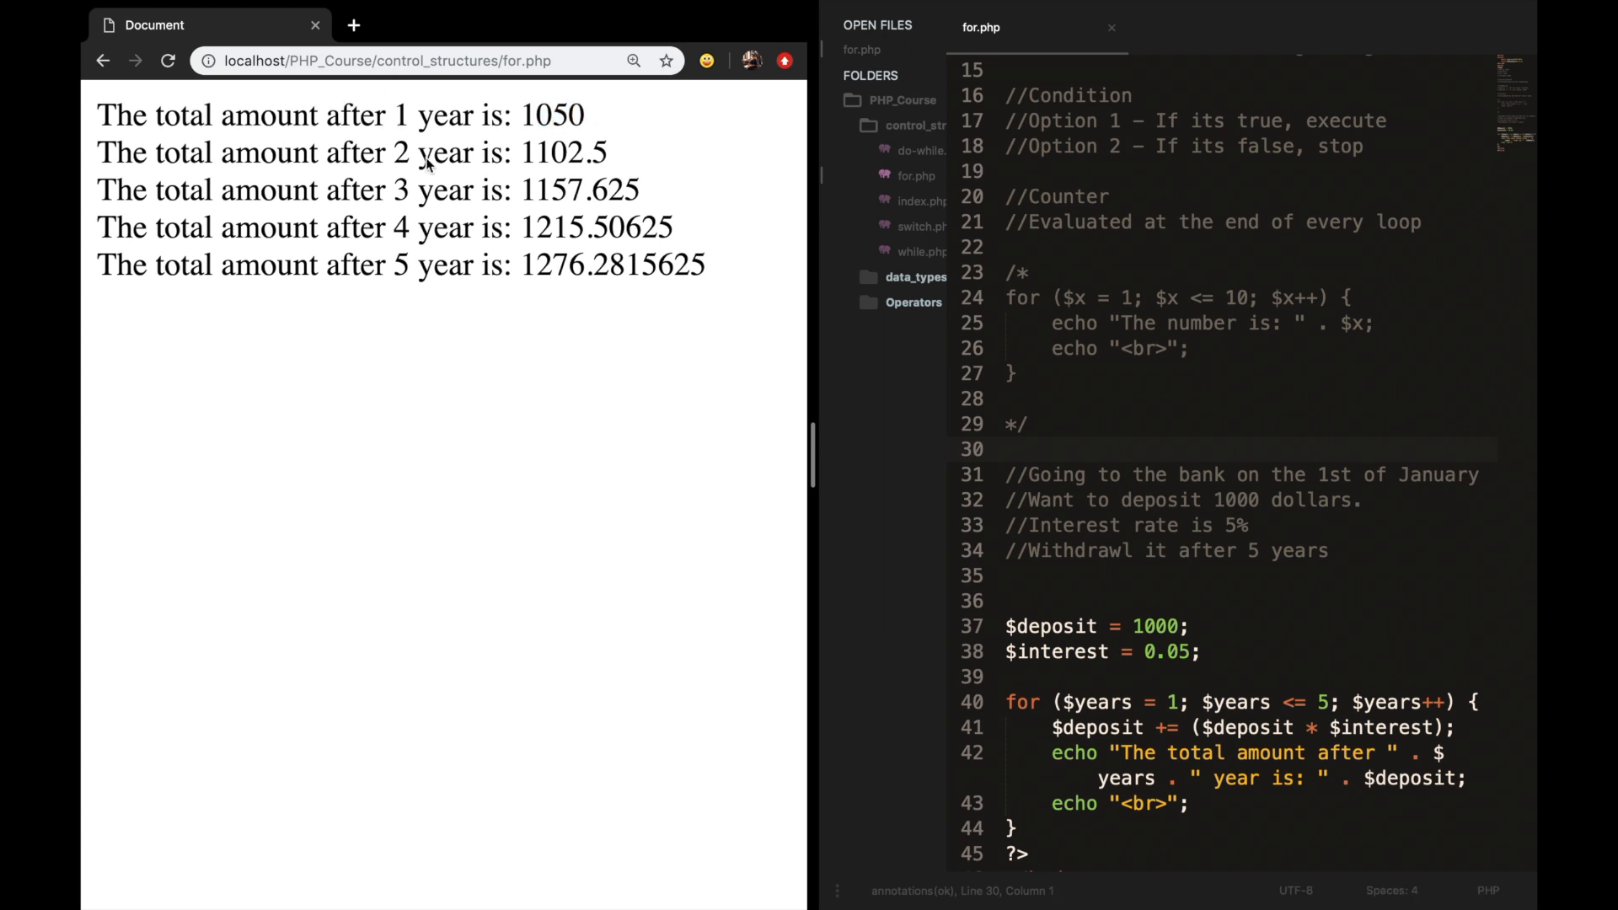
{"action": "mouse_move", "coordinate": [617, 170]}
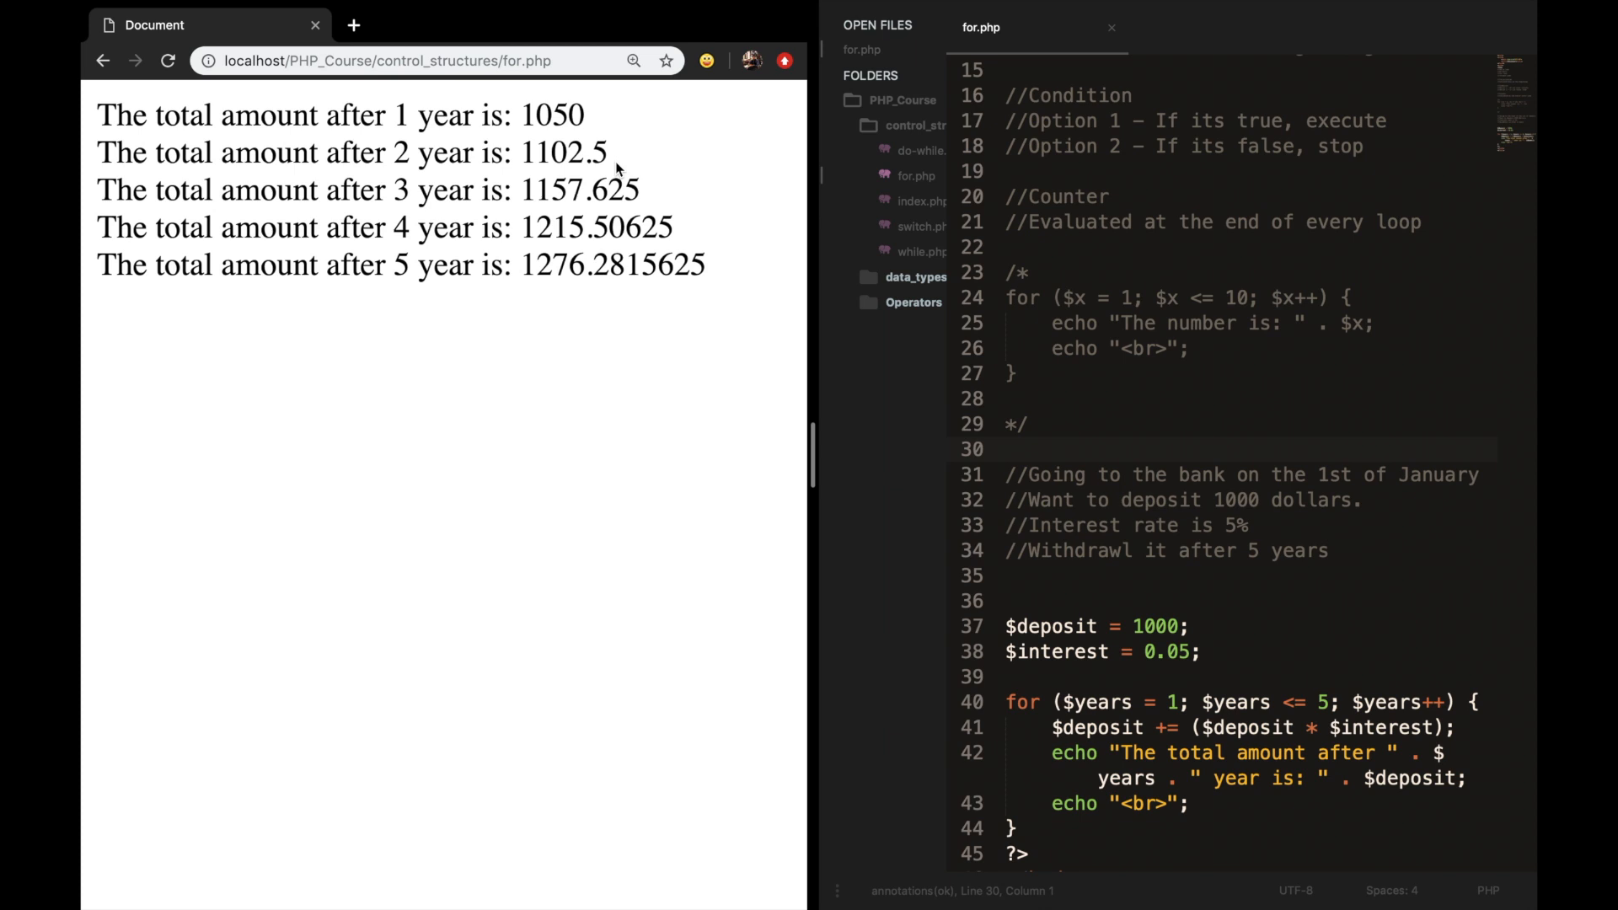
{"action": "mouse_move", "coordinate": [1303, 425]}
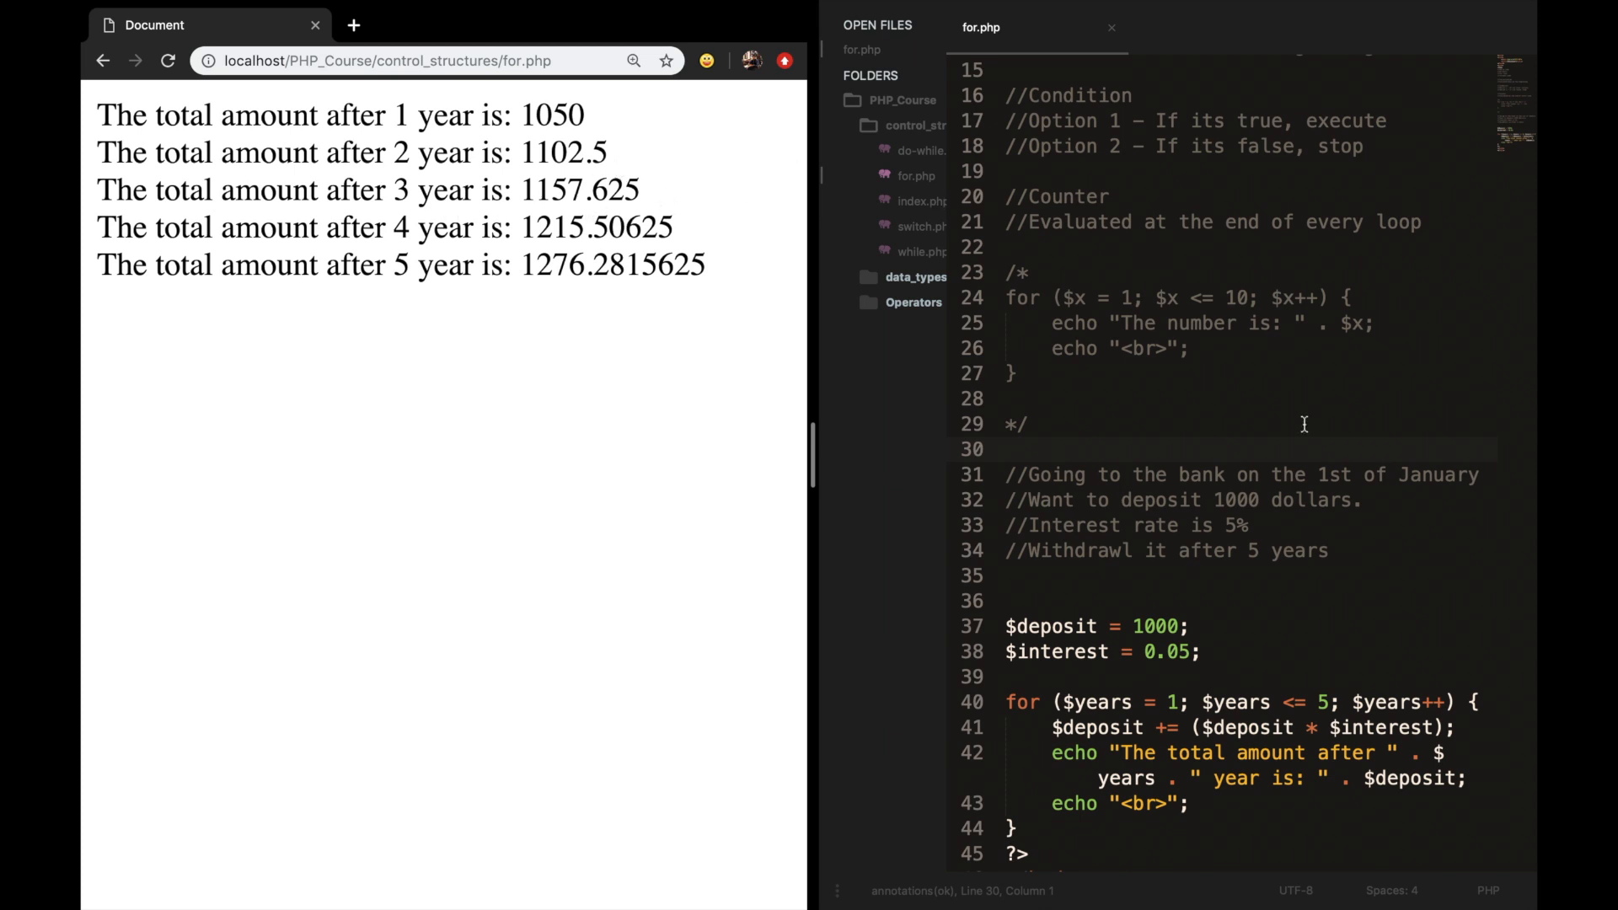